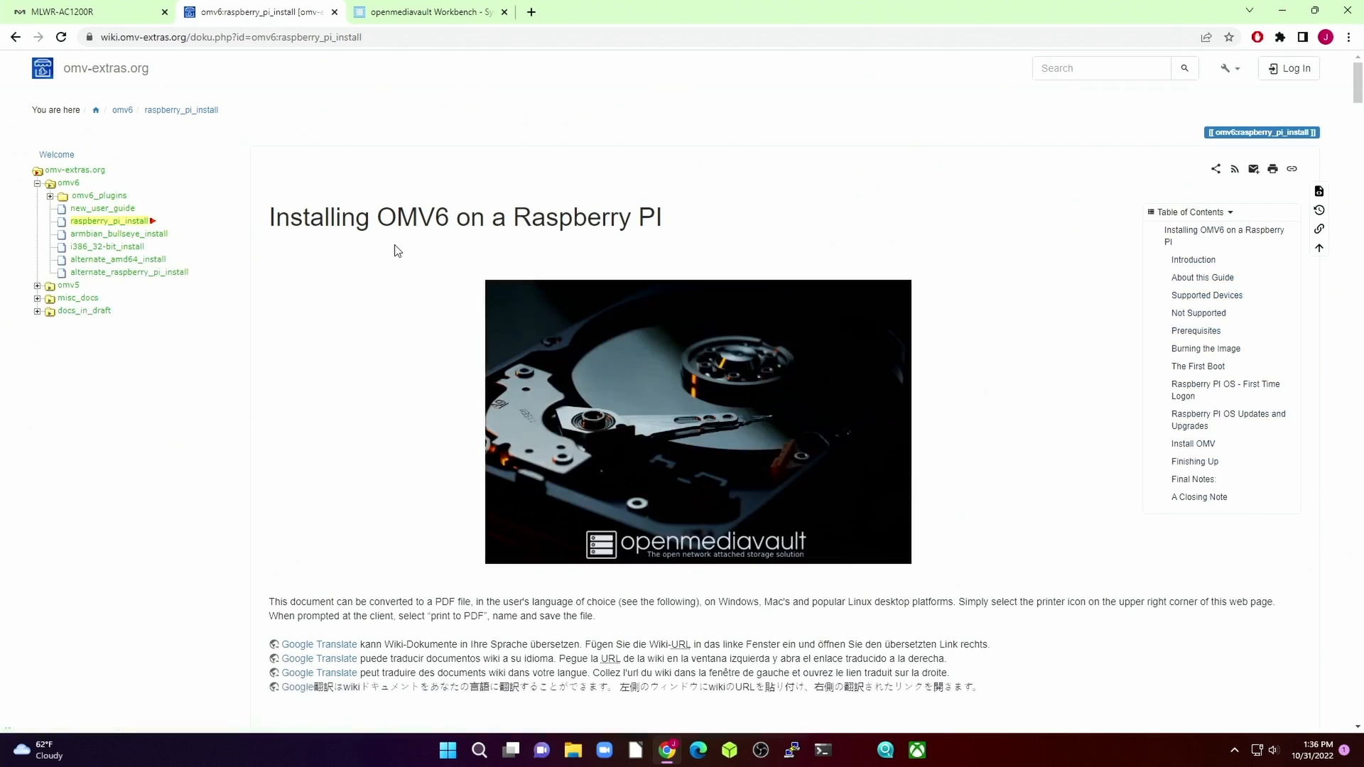
Open openmediavault's omv-extras Yacht page, showing no Yacht container and web port 8001.
click(426, 11)
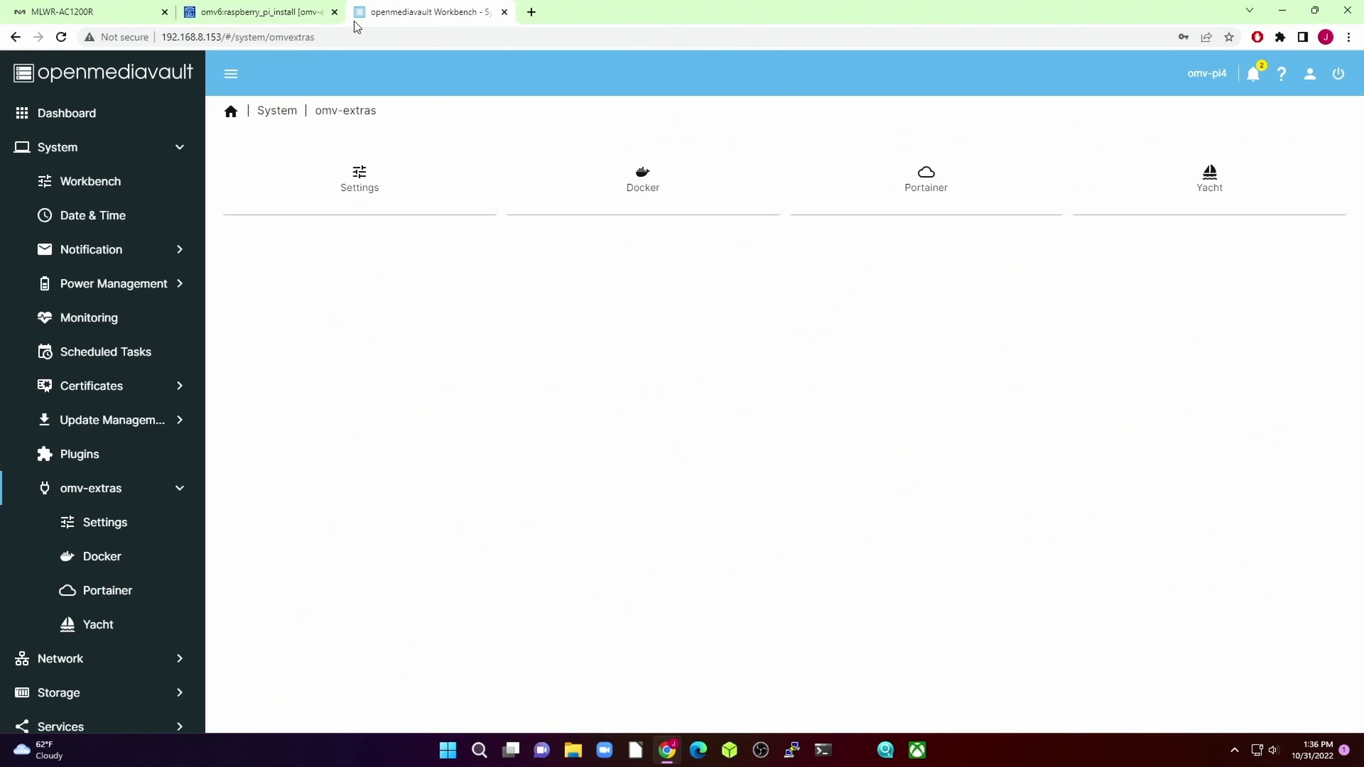
mouse_move(121, 119)
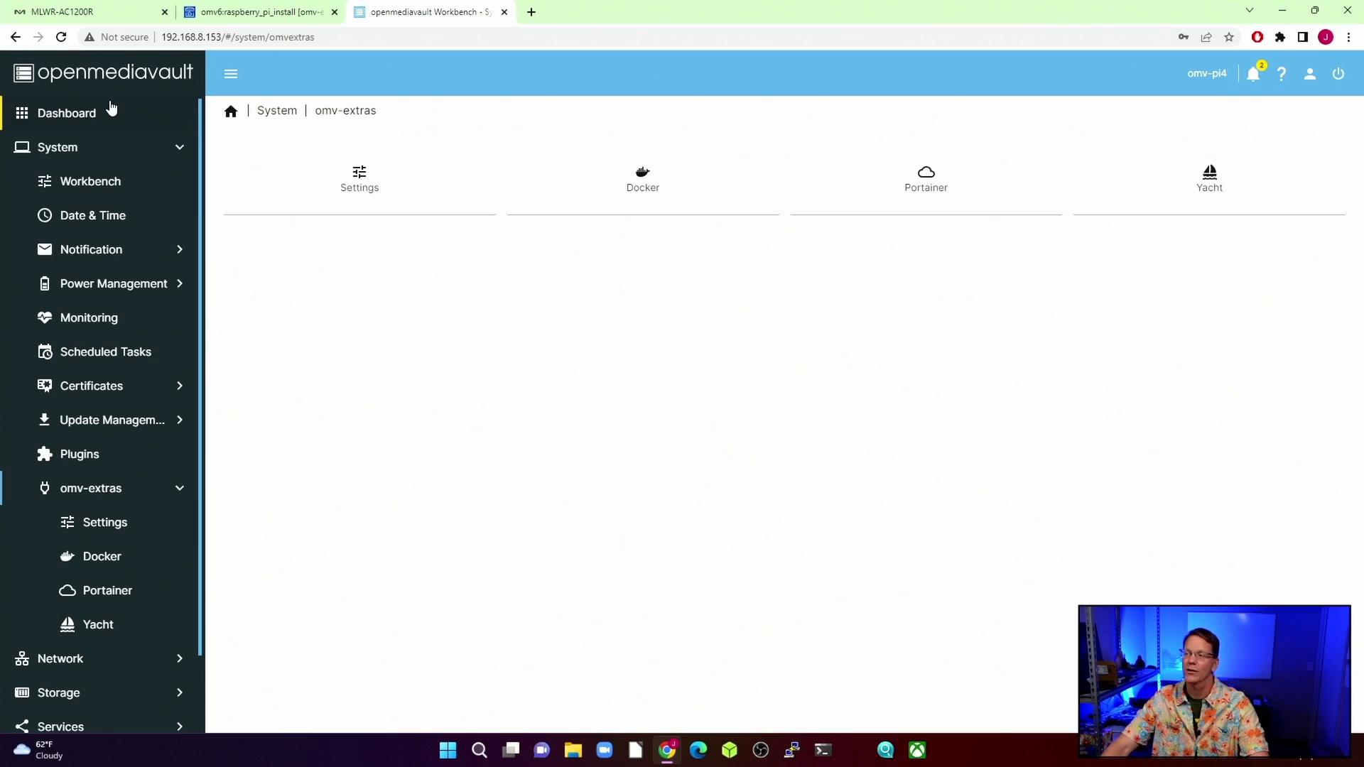
mouse_move(118, 459)
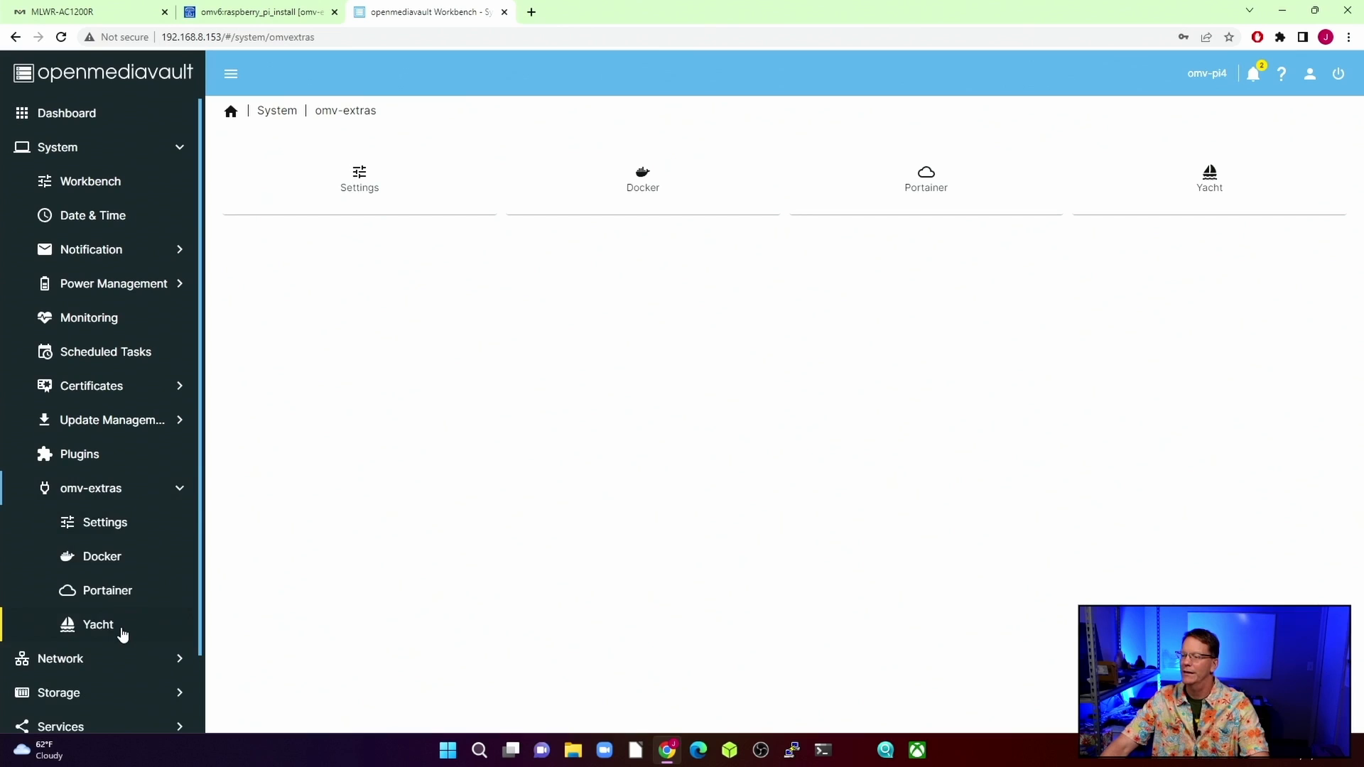
mouse_move(1176, 198)
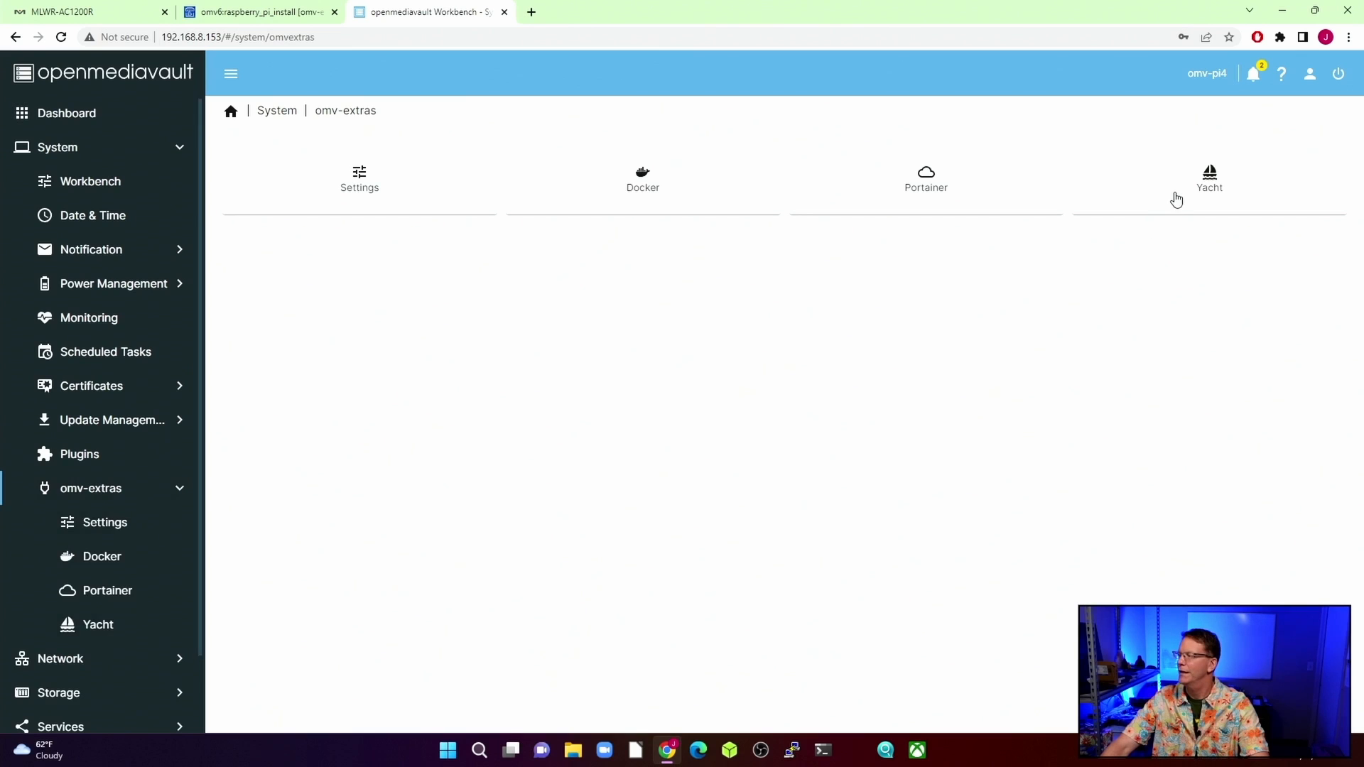
click(1209, 179)
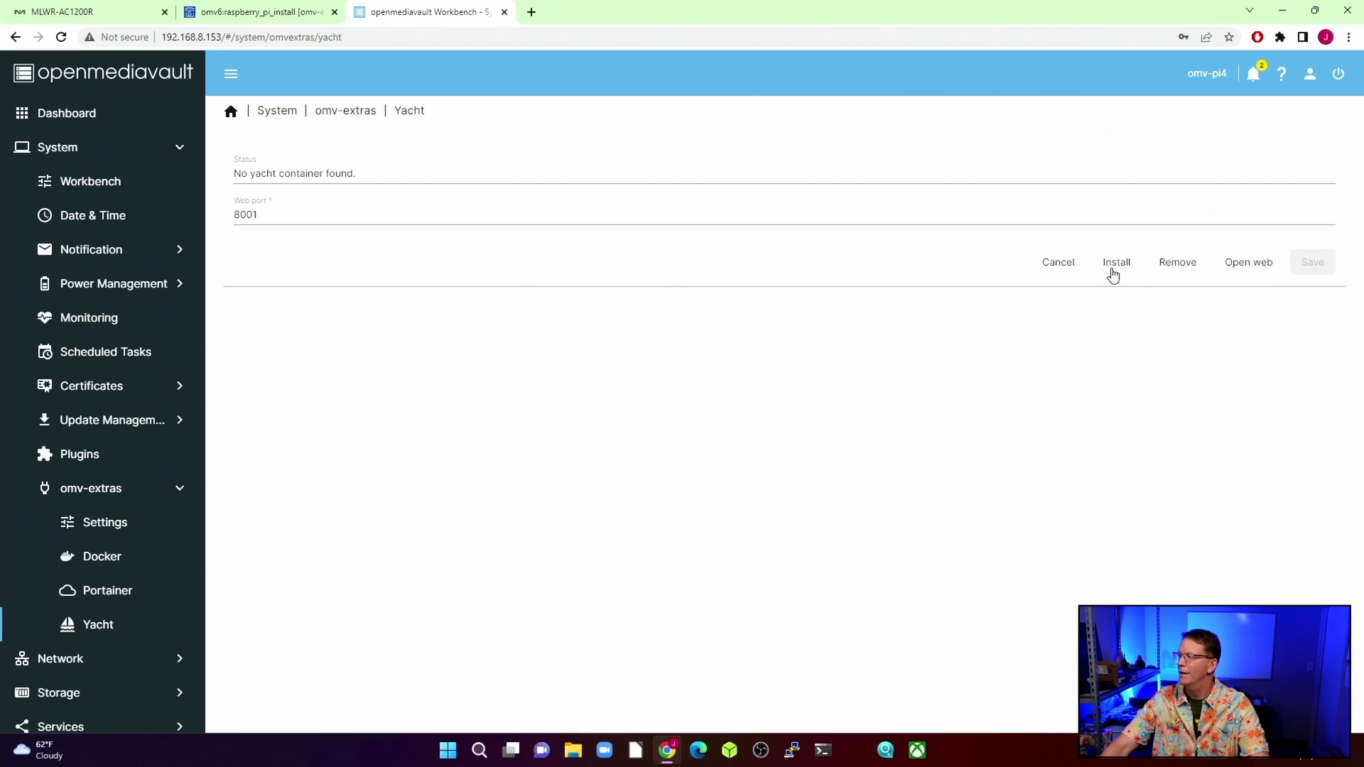
Install the Yacht container on port 8001 and close the finished install log.
click(1117, 262)
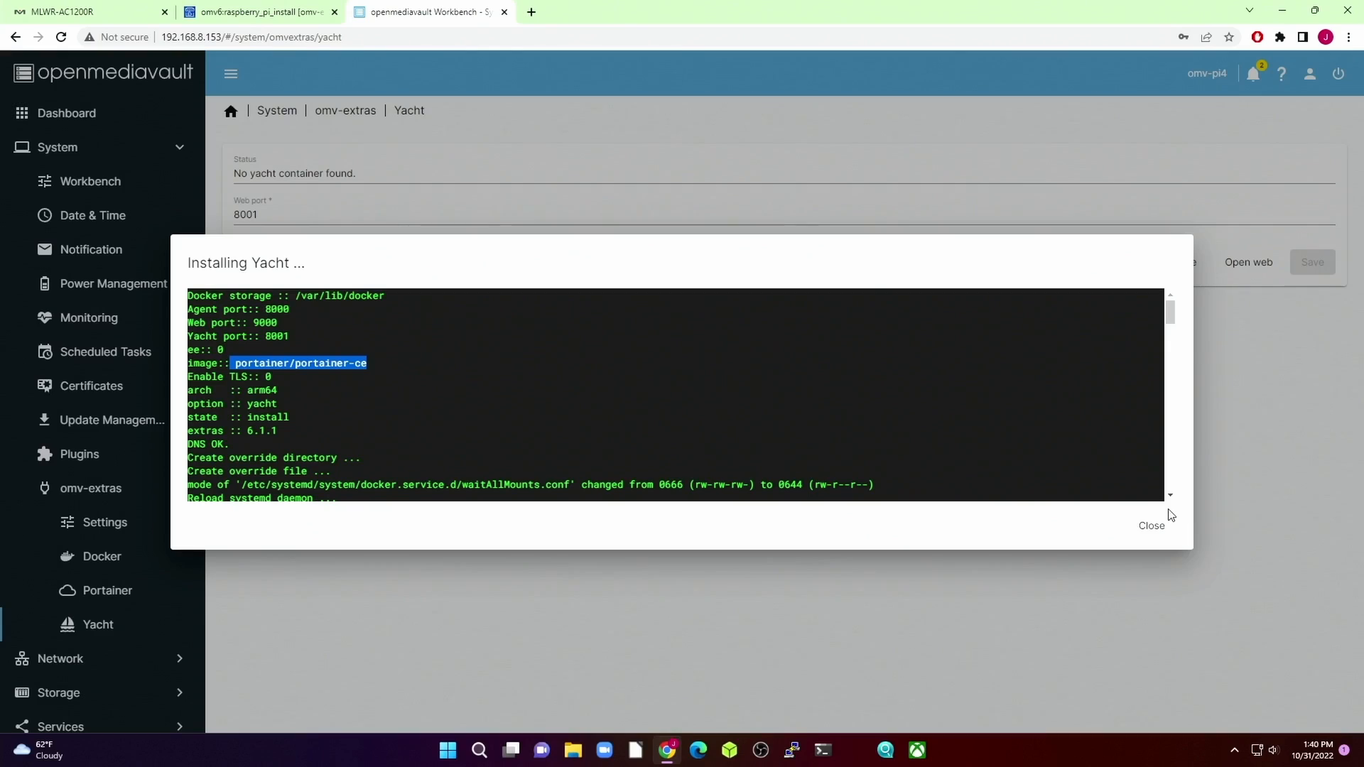
click(1151, 526)
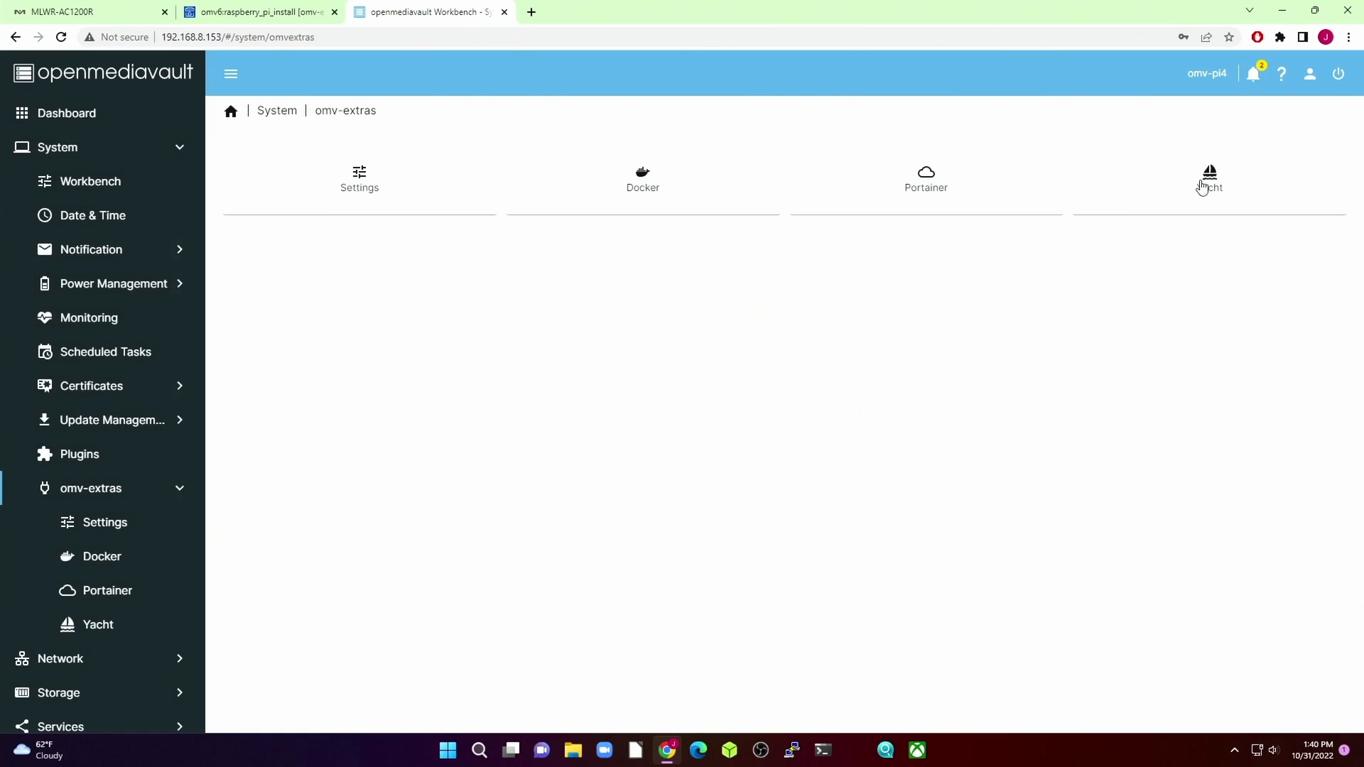
Launch the Yacht web UI and copy the default login email from the Install docs.
click(1208, 178)
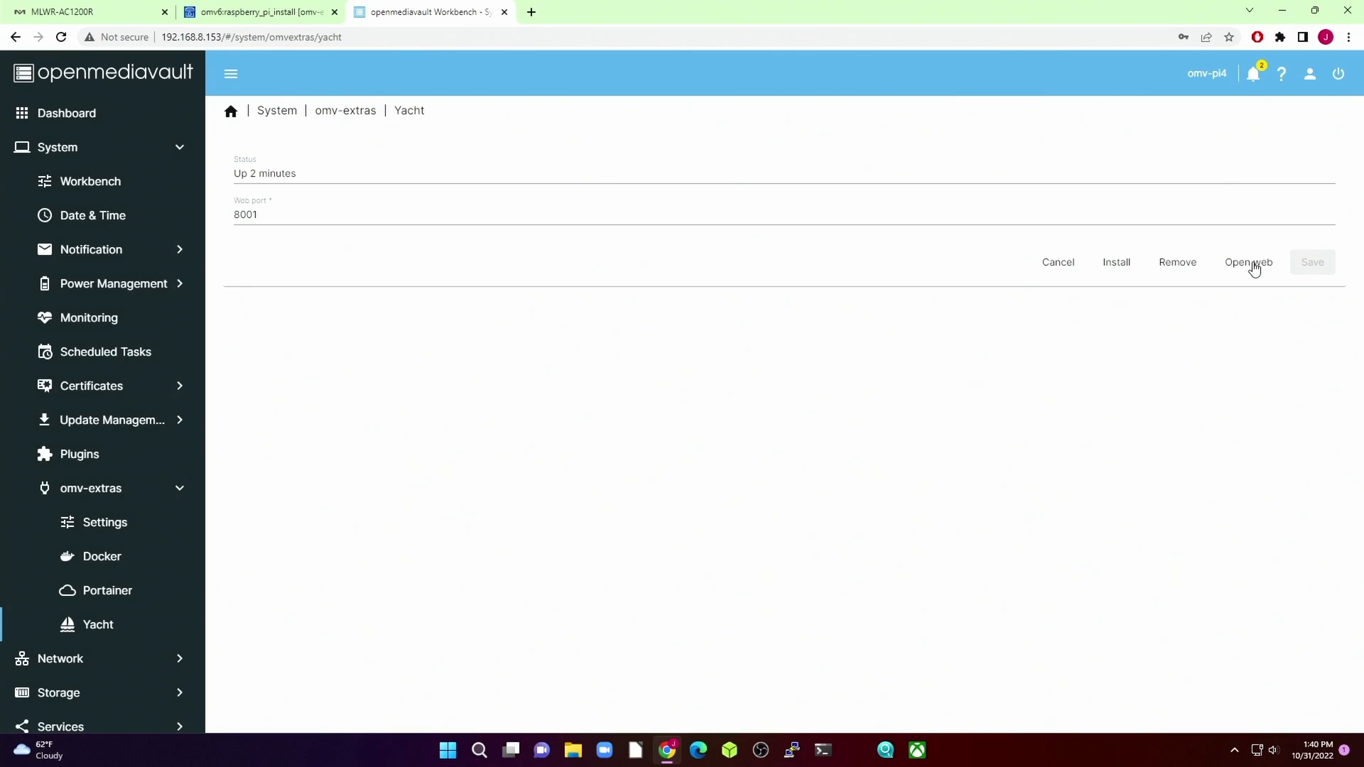
click(1248, 262)
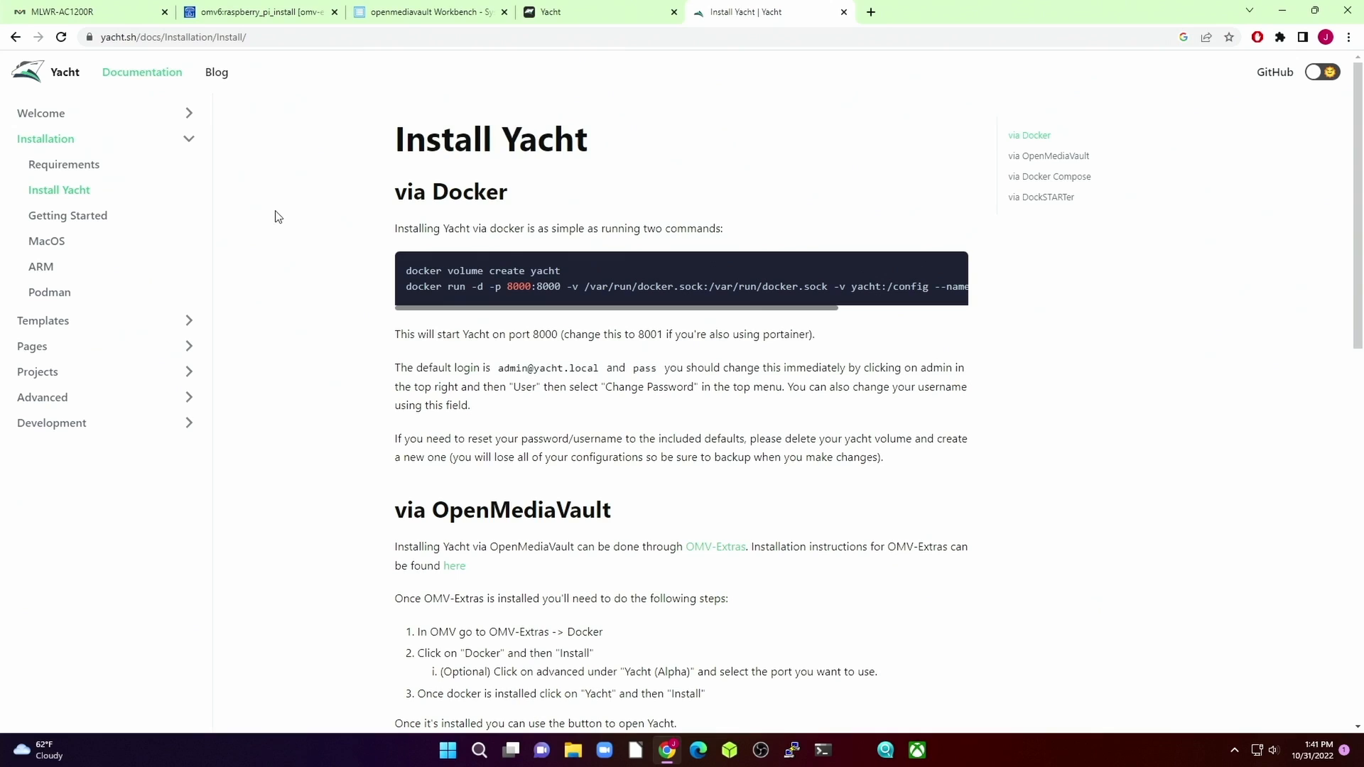
mouse_move(410, 272)
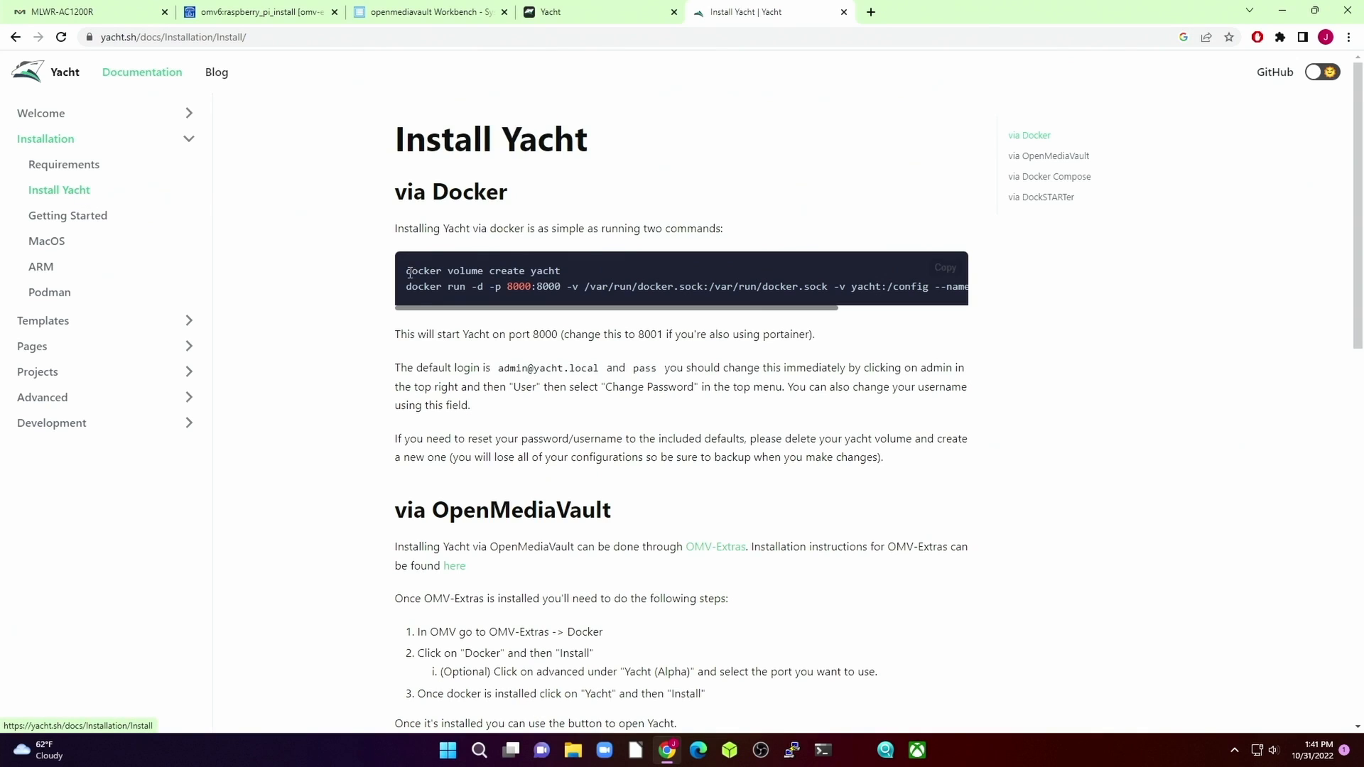
scroll(down, 3)
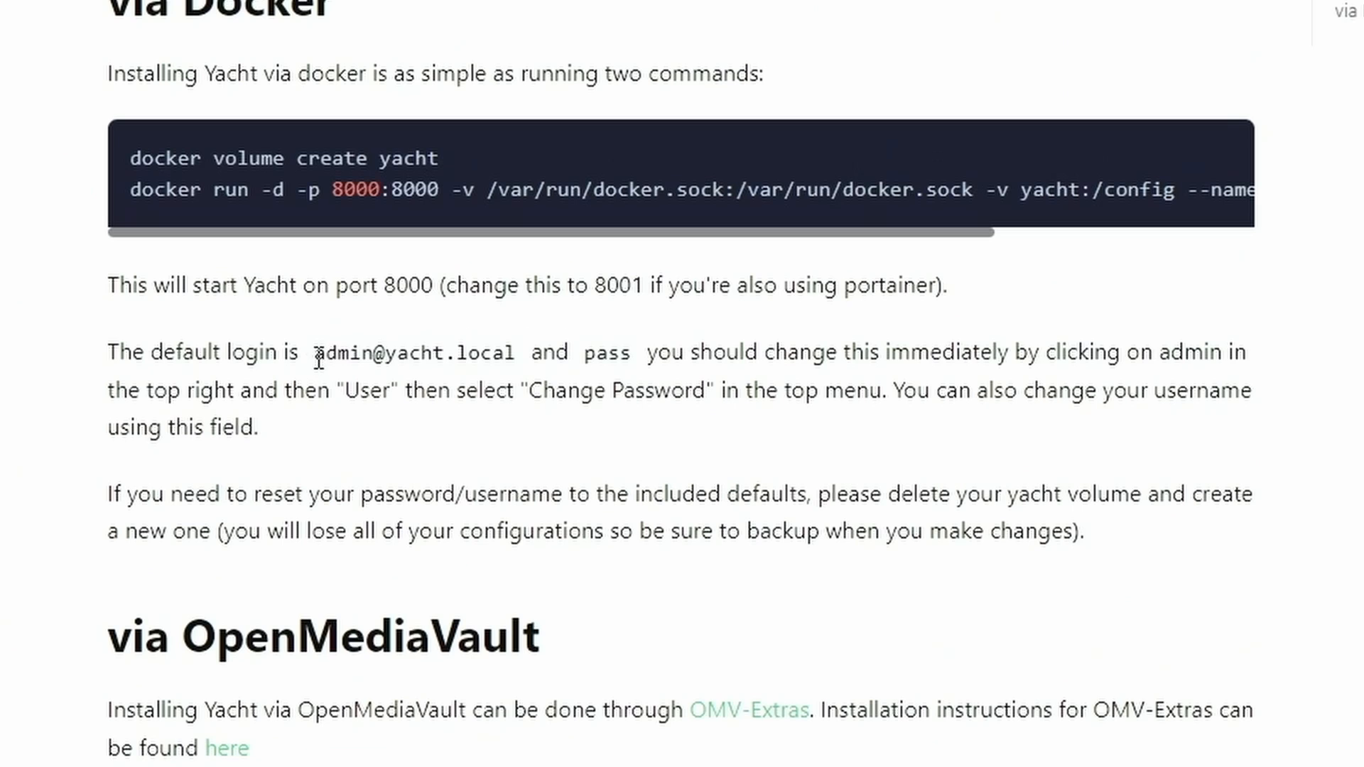
double_click(413, 353)
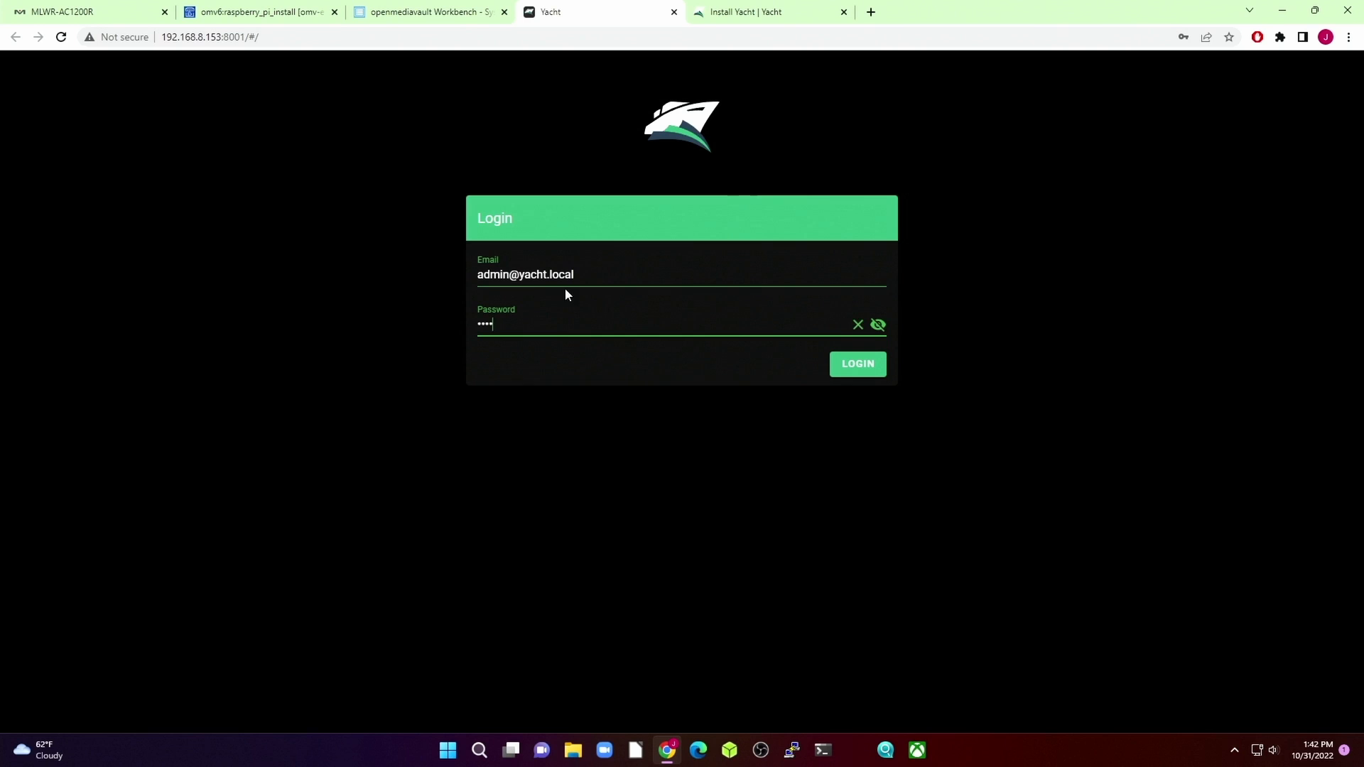
mouse_move(558, 295)
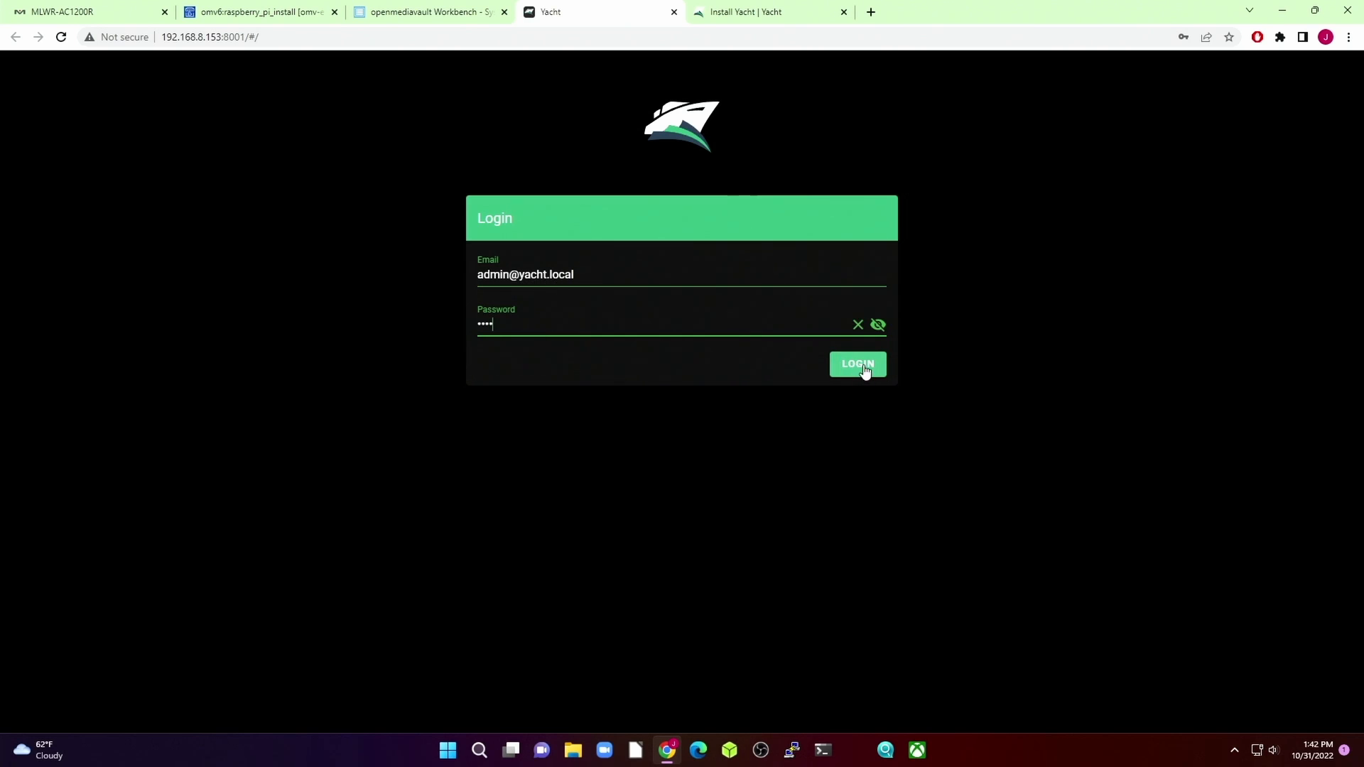
Log in to Yacht using the default email and password.
click(857, 364)
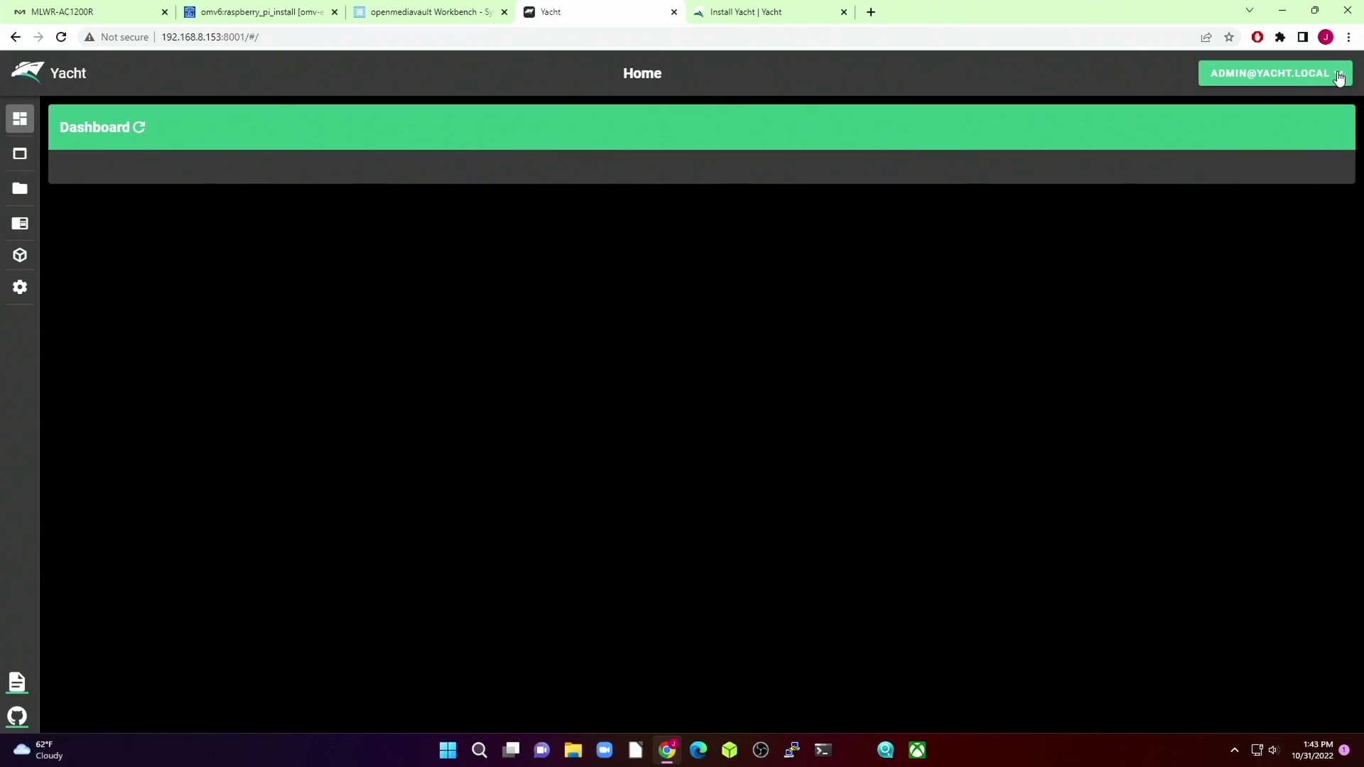
Save a new admin email and password under User > Change Password.
click(1270, 73)
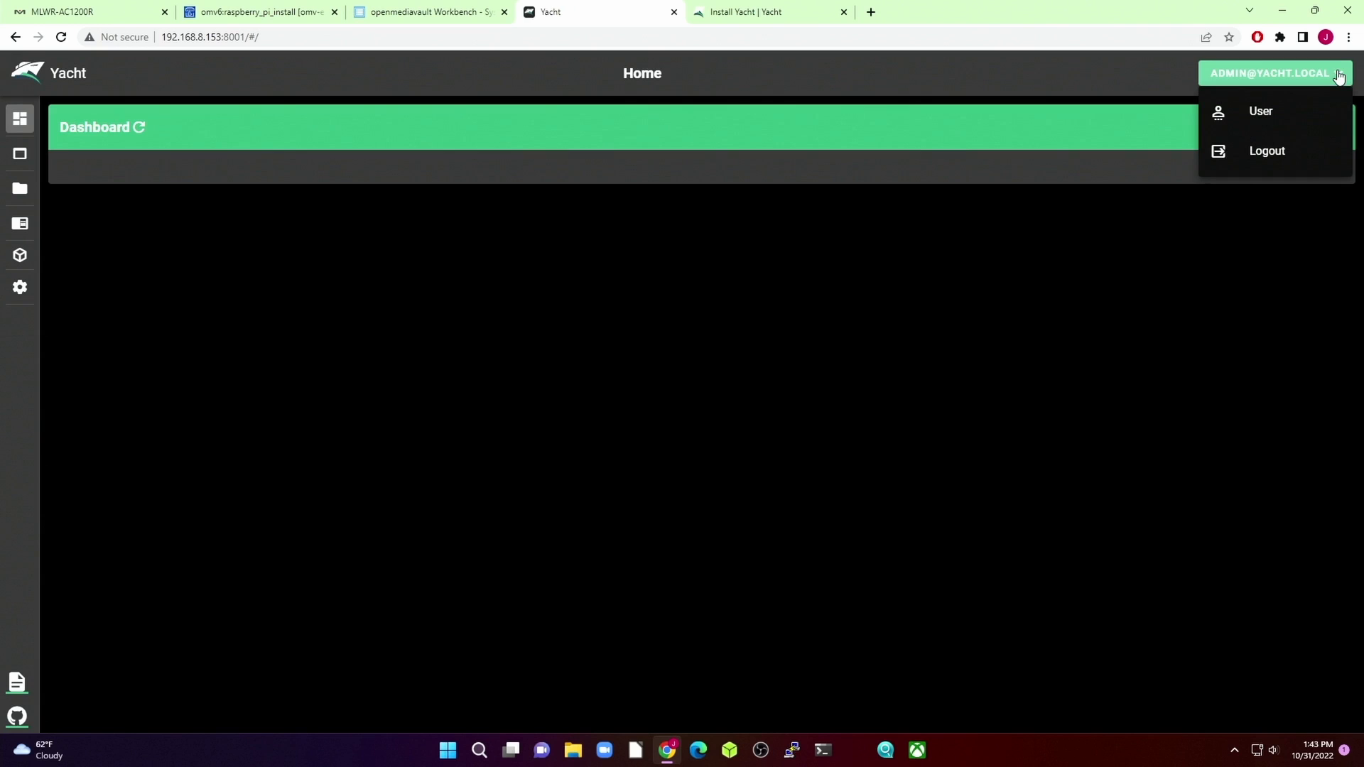
click(1259, 111)
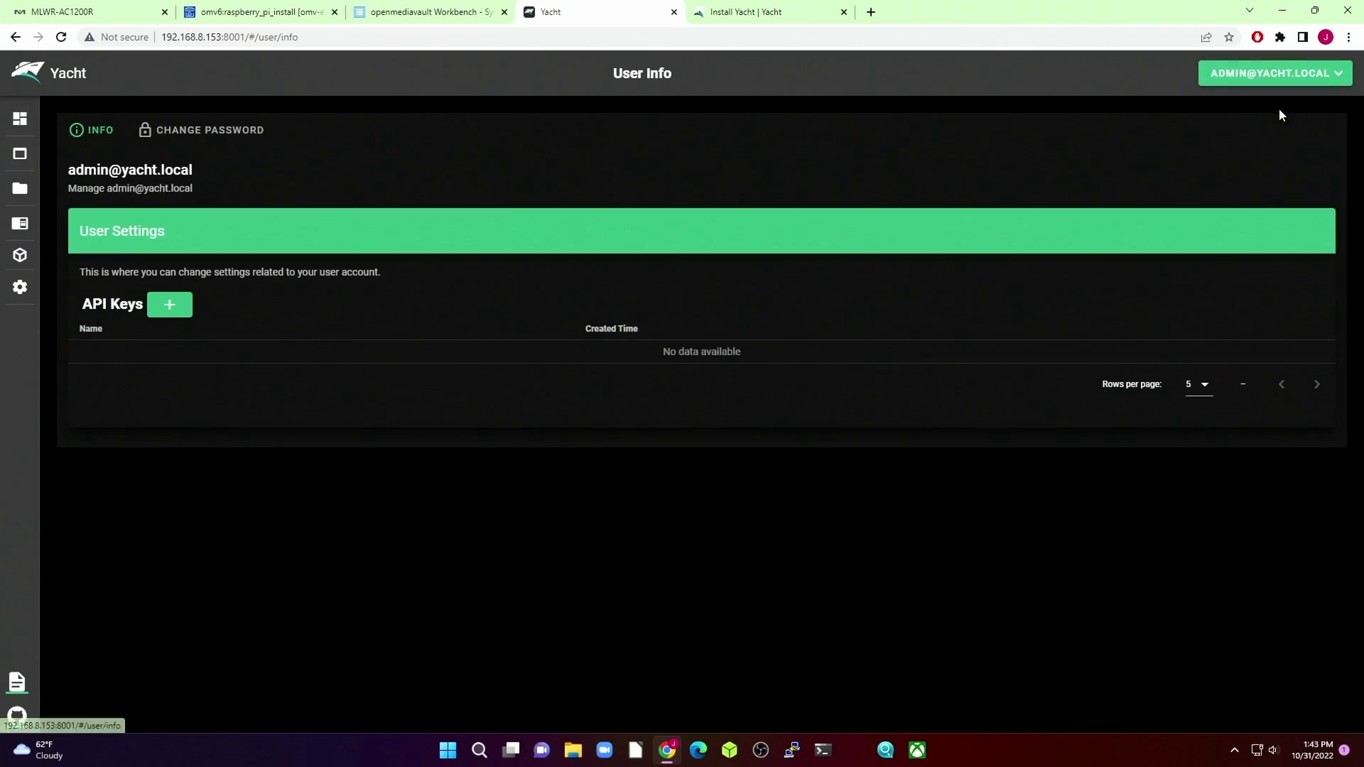
mouse_move(209, 129)
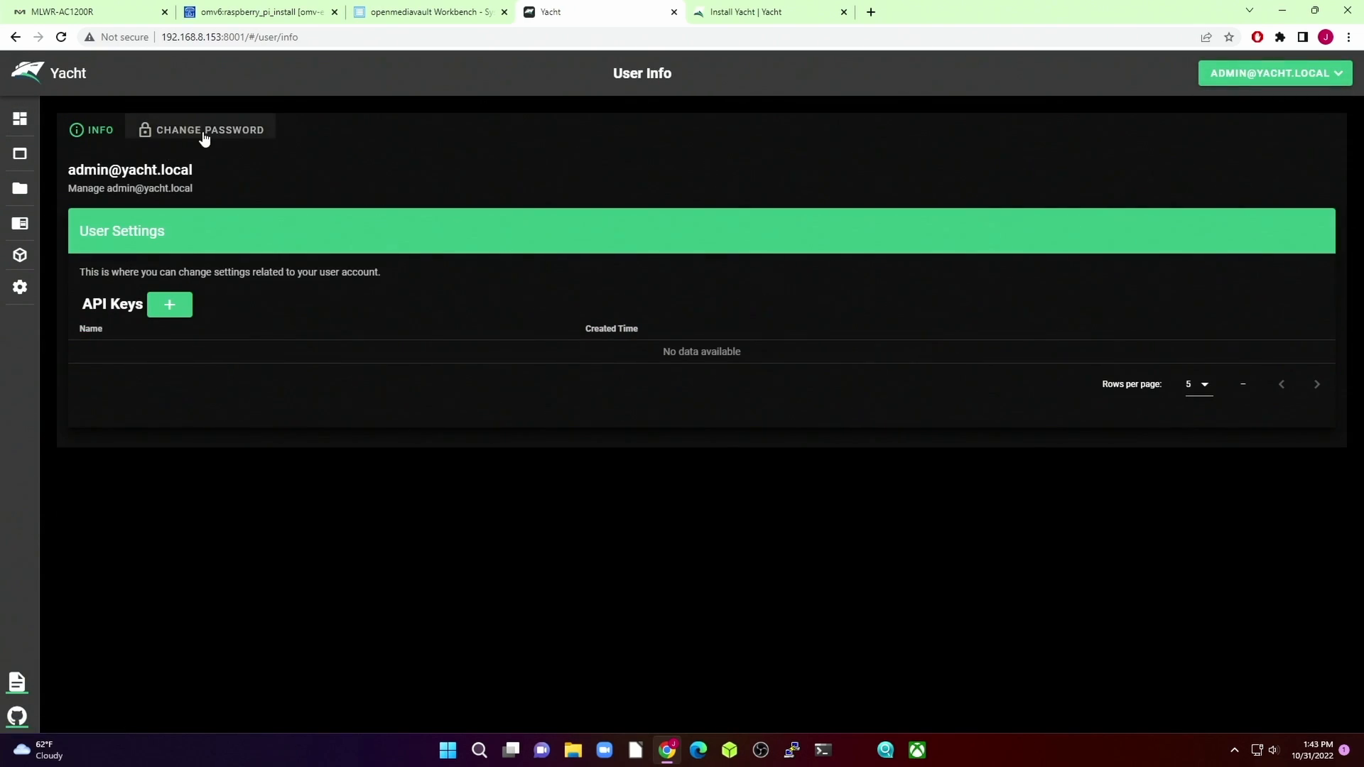
click(209, 130)
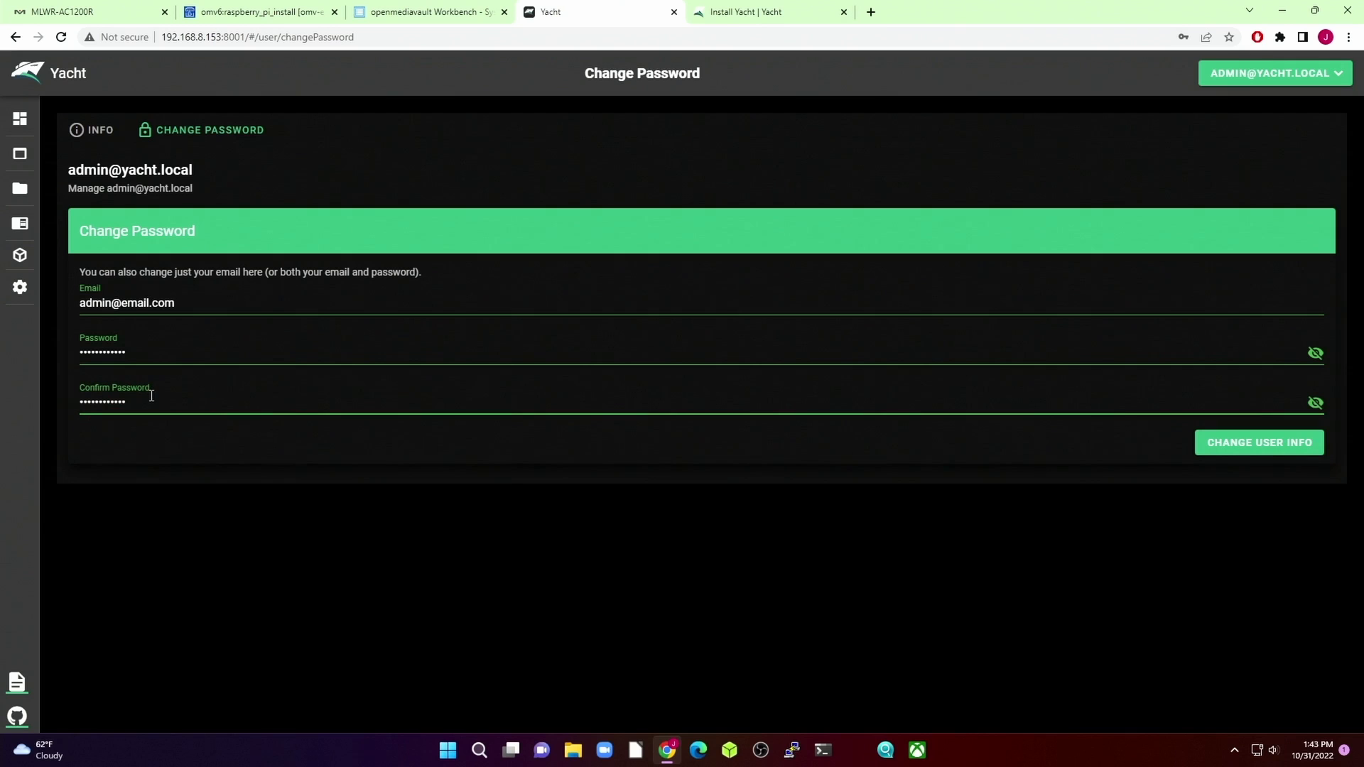
mouse_move(742, 387)
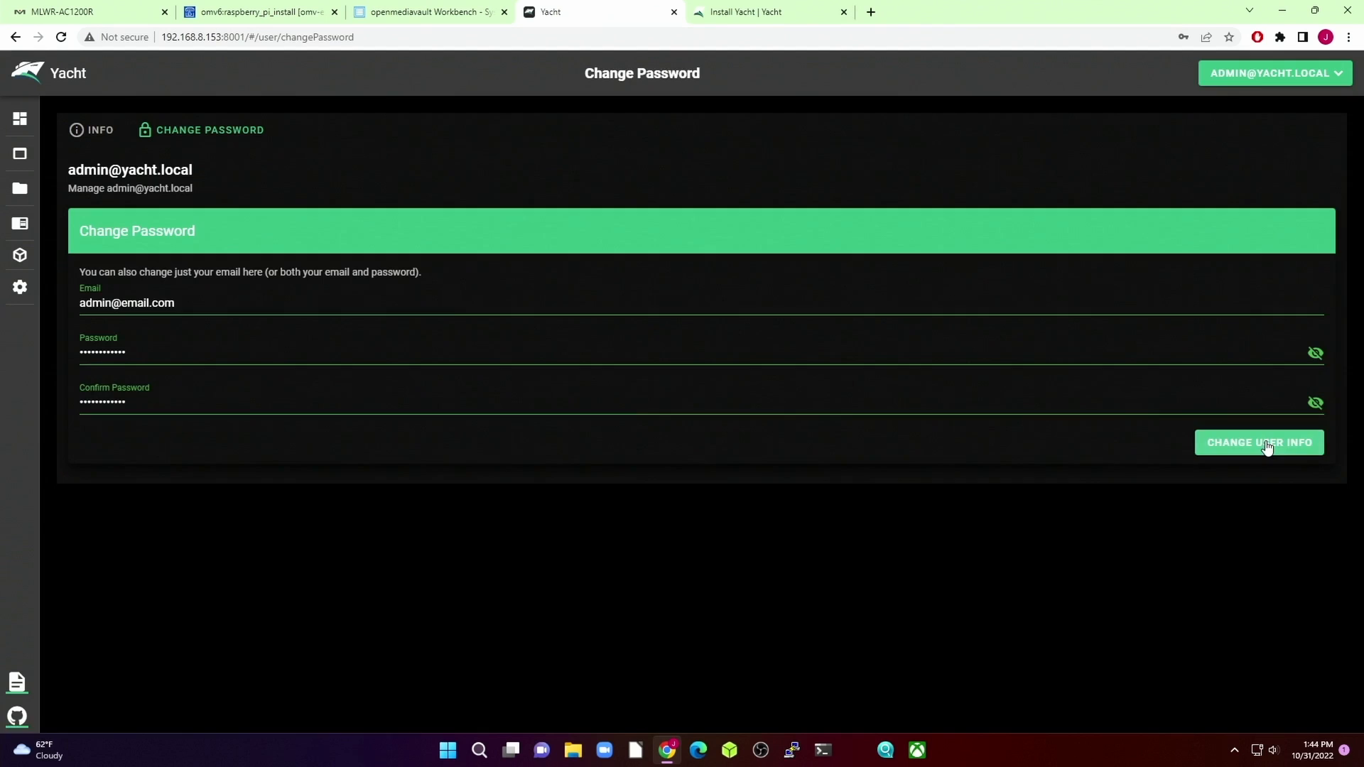
click(1258, 442)
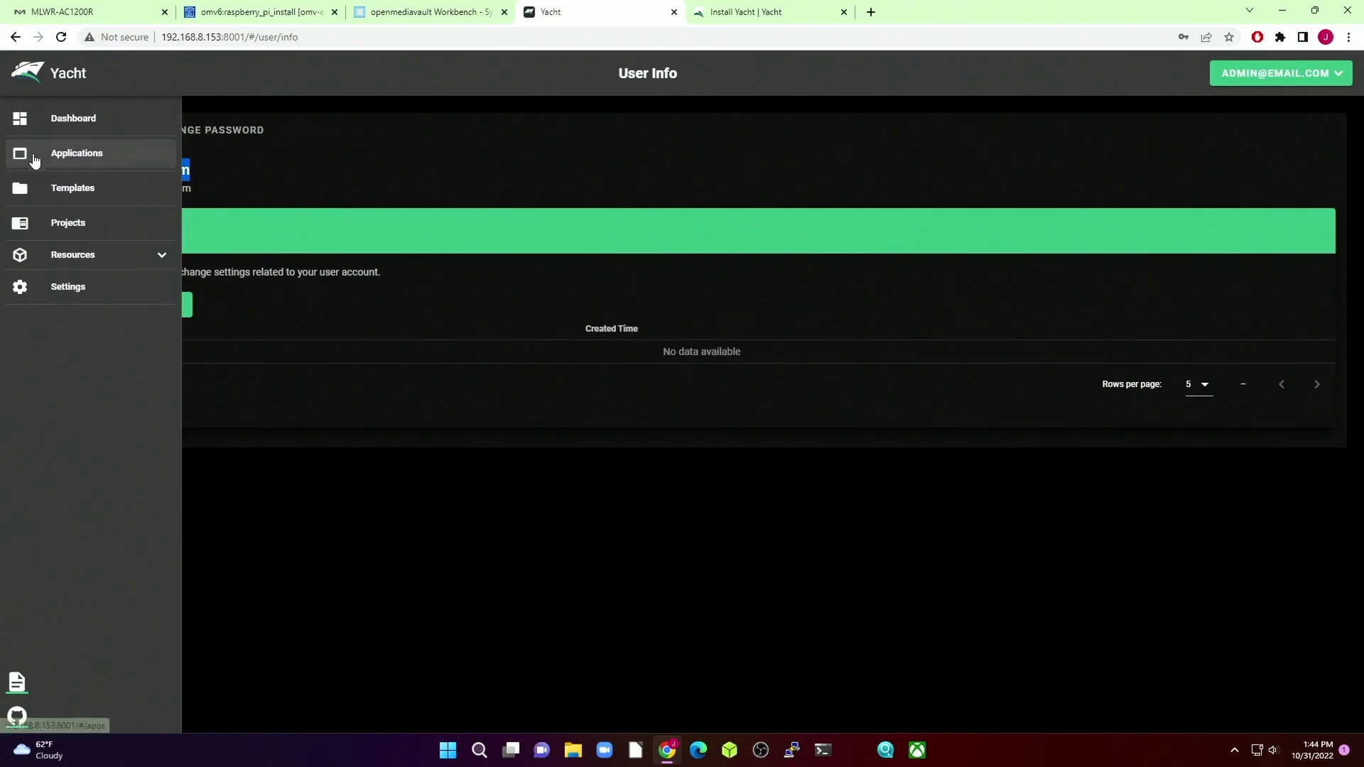
Add a new Yacht template with the SelfhostedPro template URL pasted in.
click(72, 188)
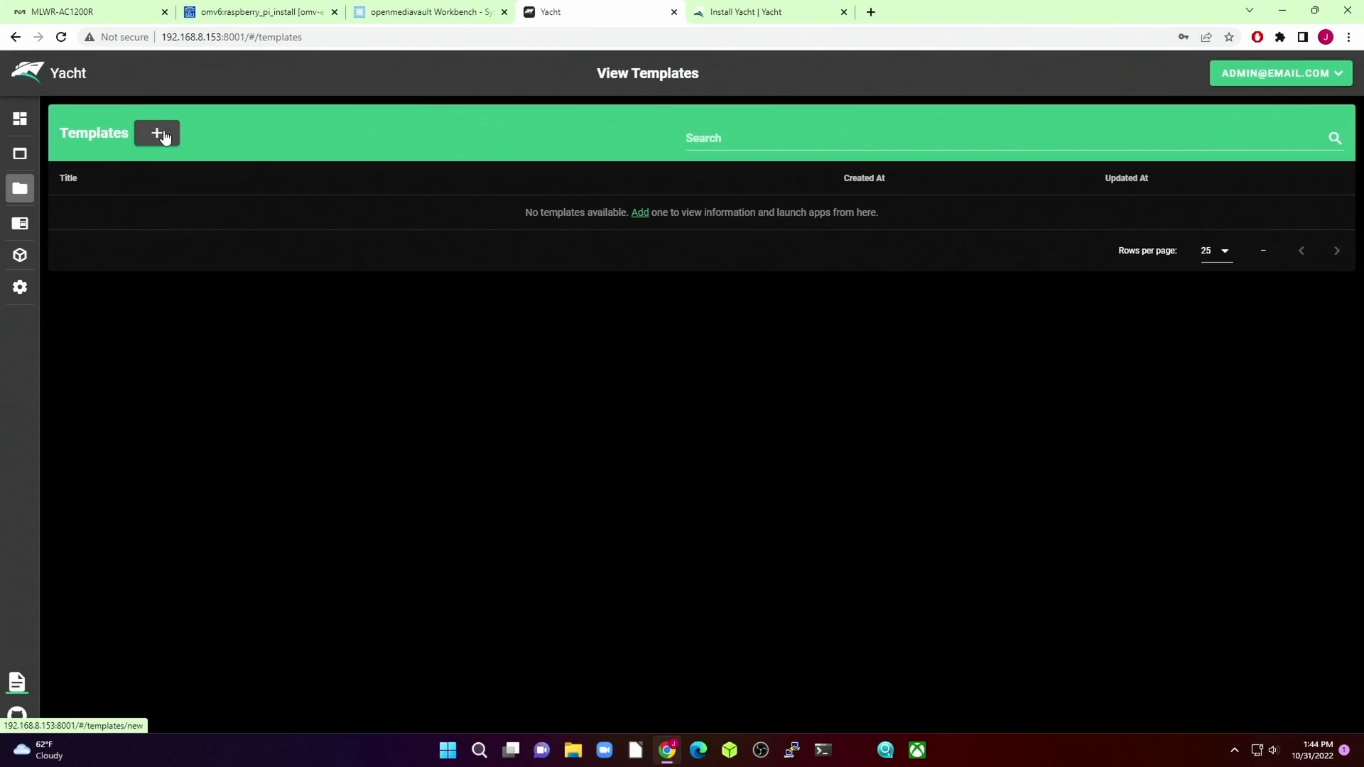
click(158, 132)
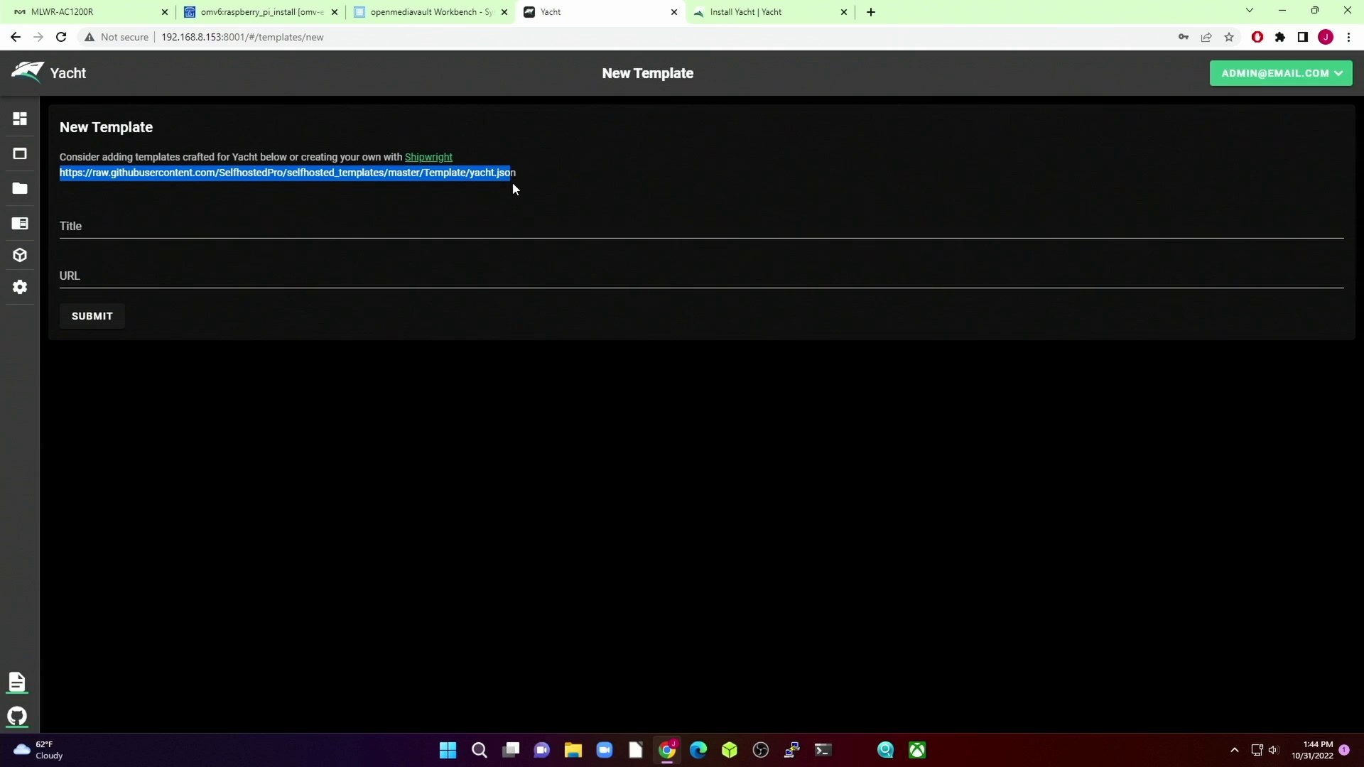
right_click(512, 172)
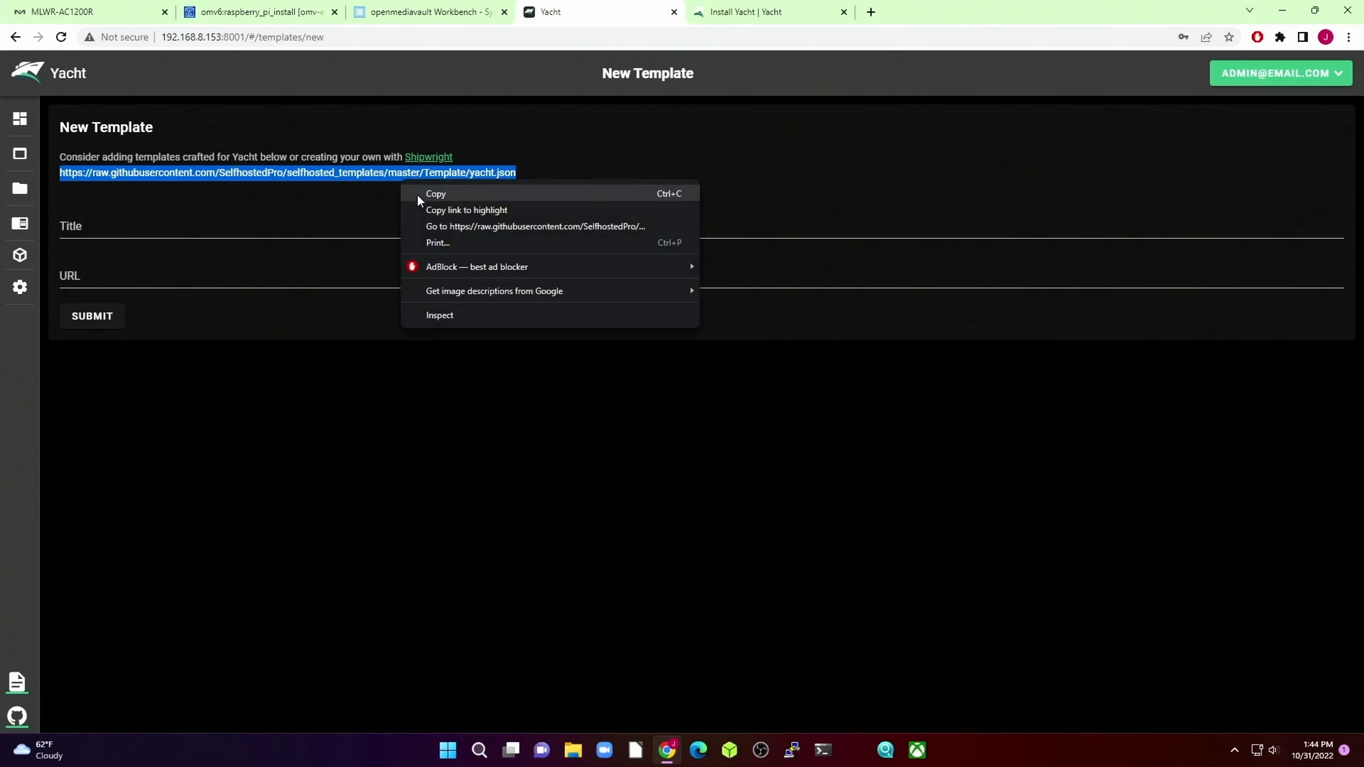
right_click(118, 281)
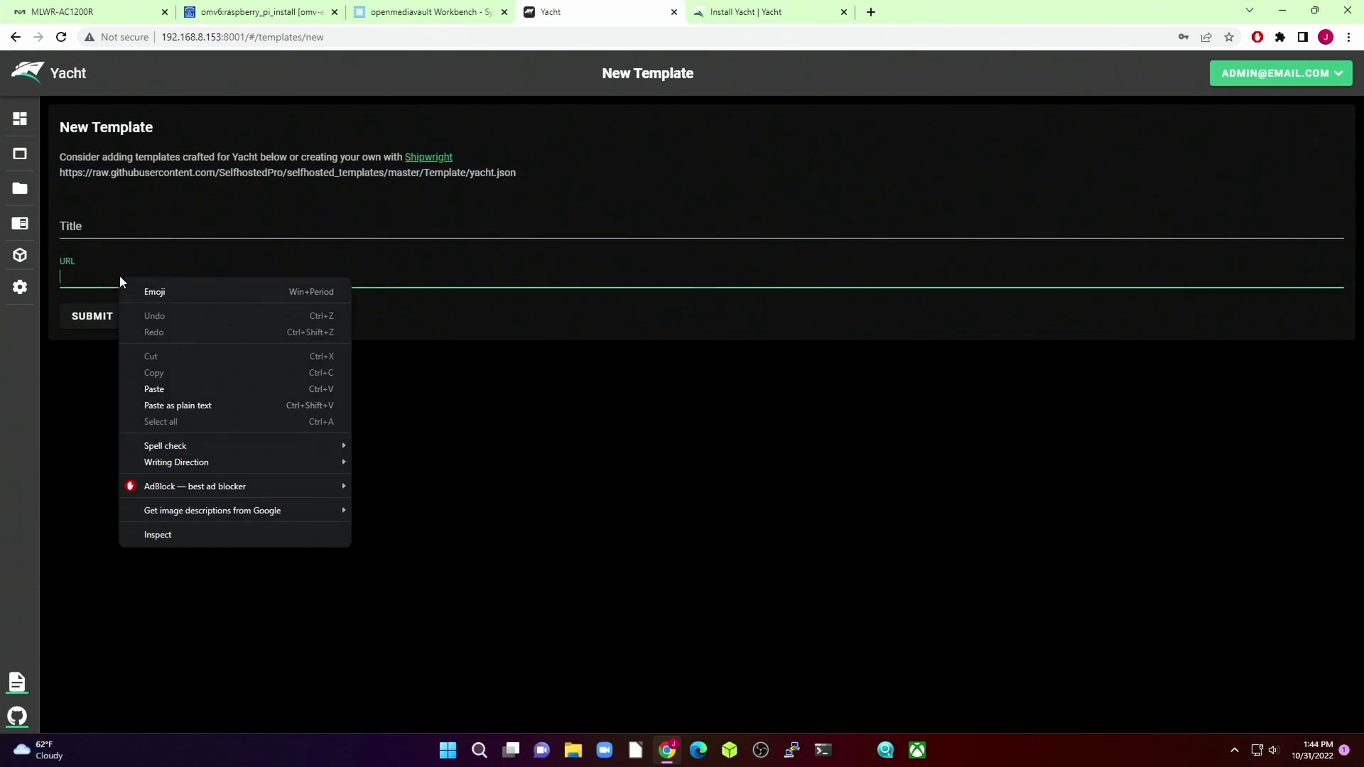
click(154, 389)
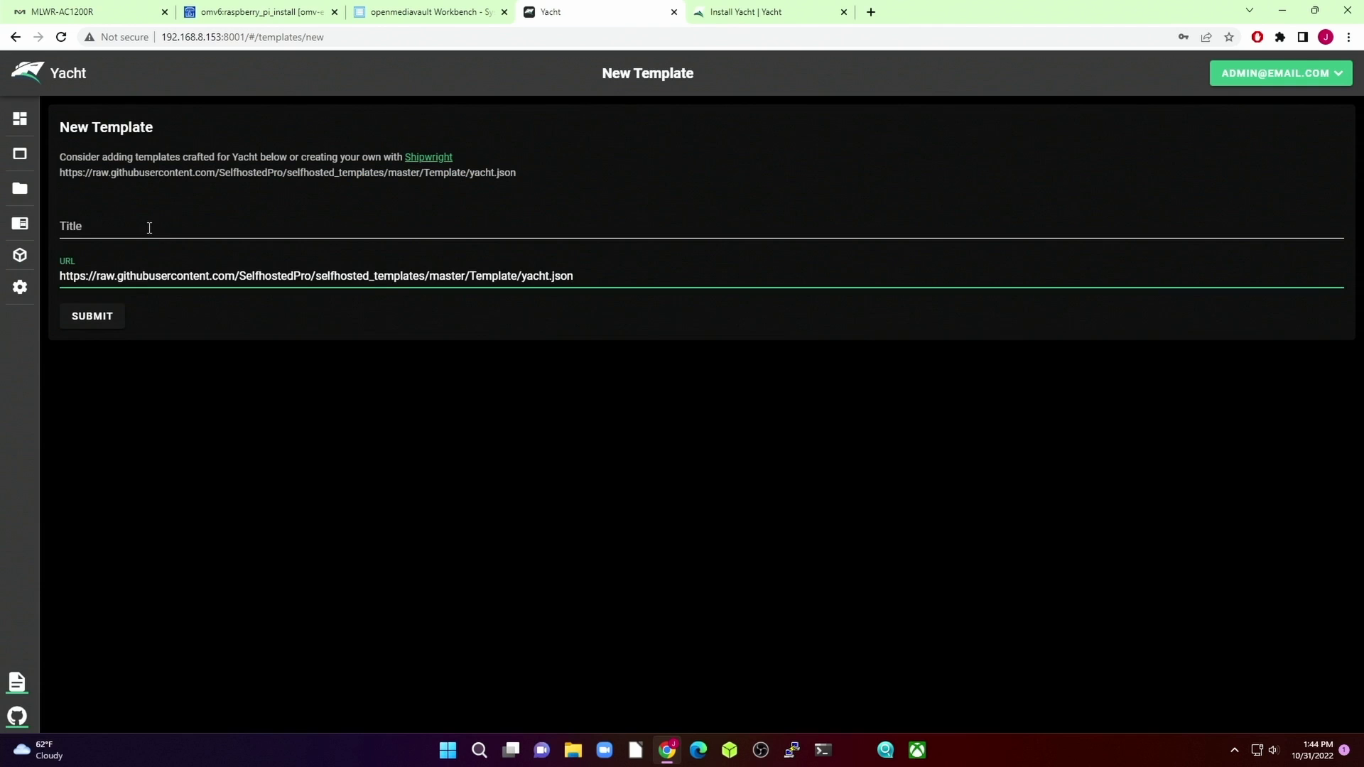
Title the template 'selfhosted', save it, and open its app list.
click(147, 228)
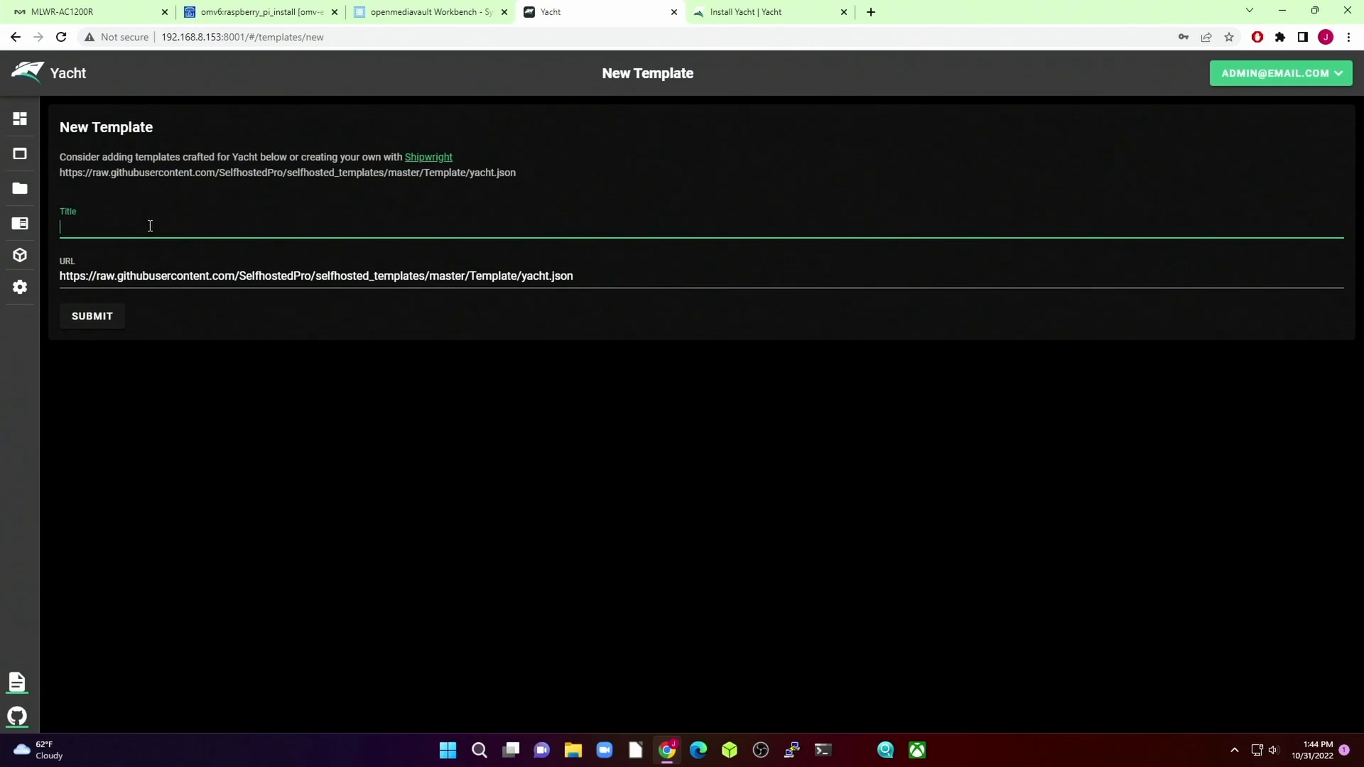
text(selfhosted)
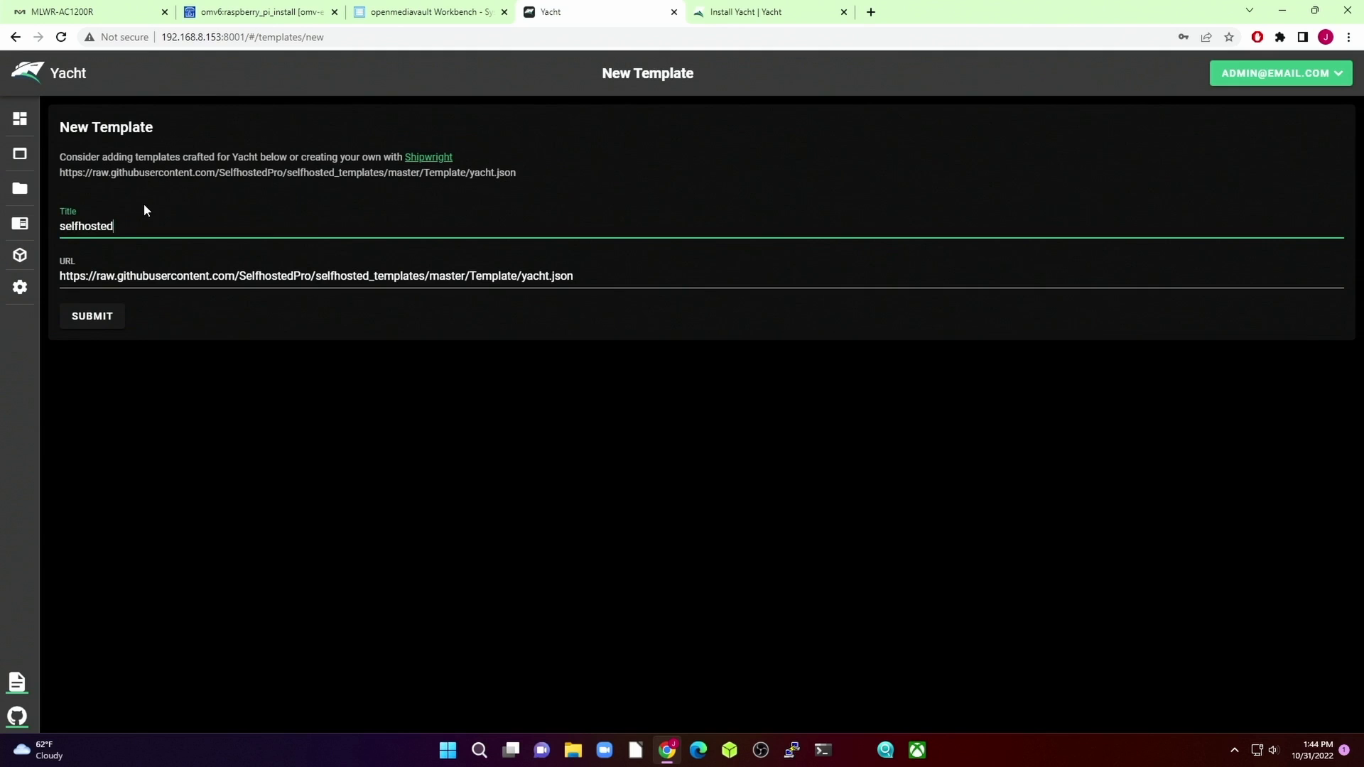
click(91, 315)
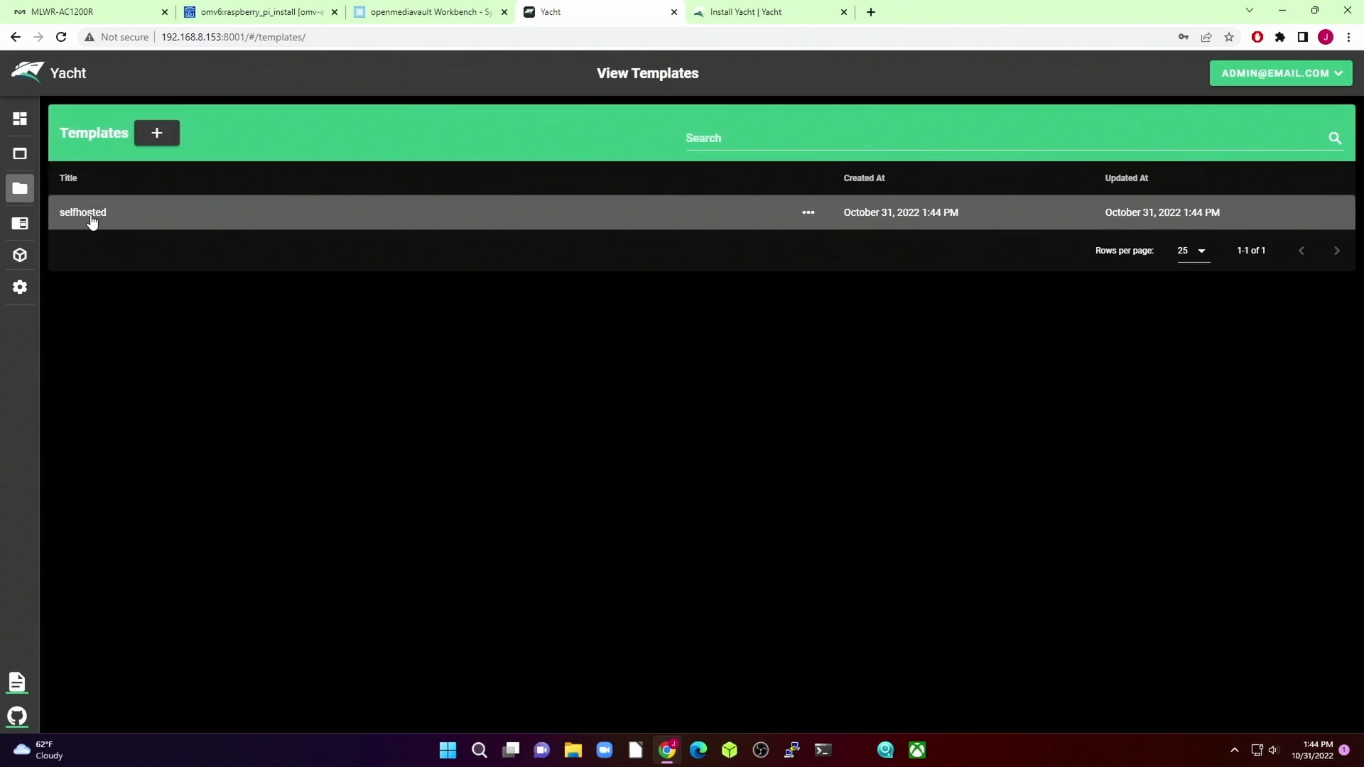
click(82, 212)
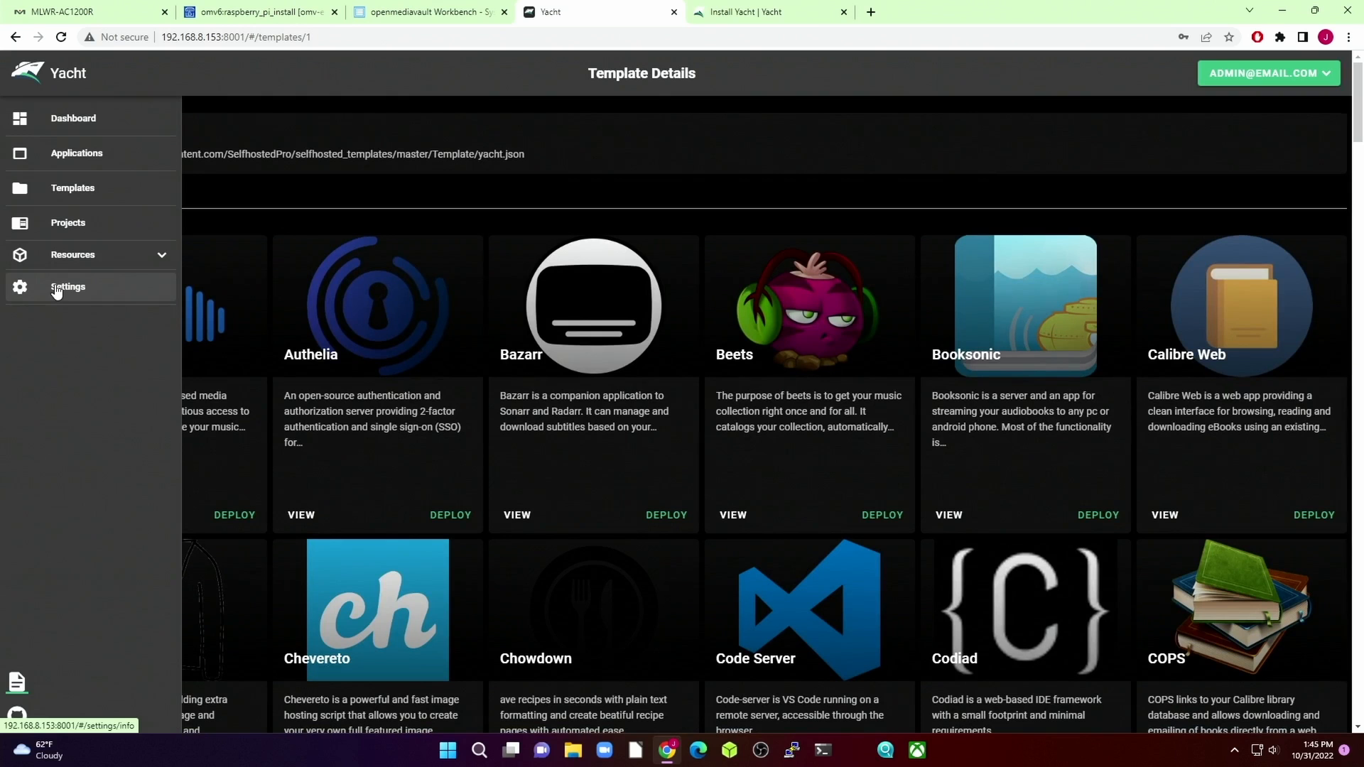
Review Yacht's template variables, all under /yacht, then switch to openmediavault.
click(68, 287)
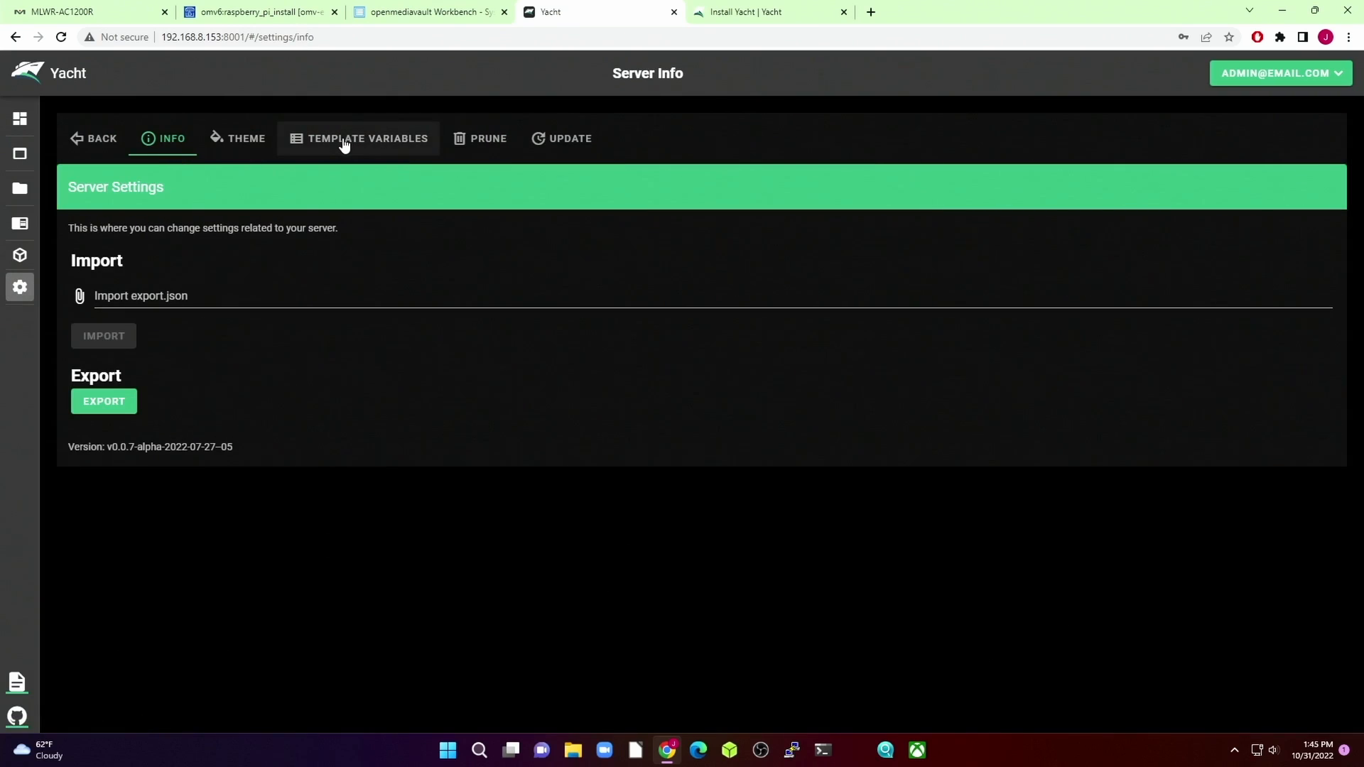
click(358, 139)
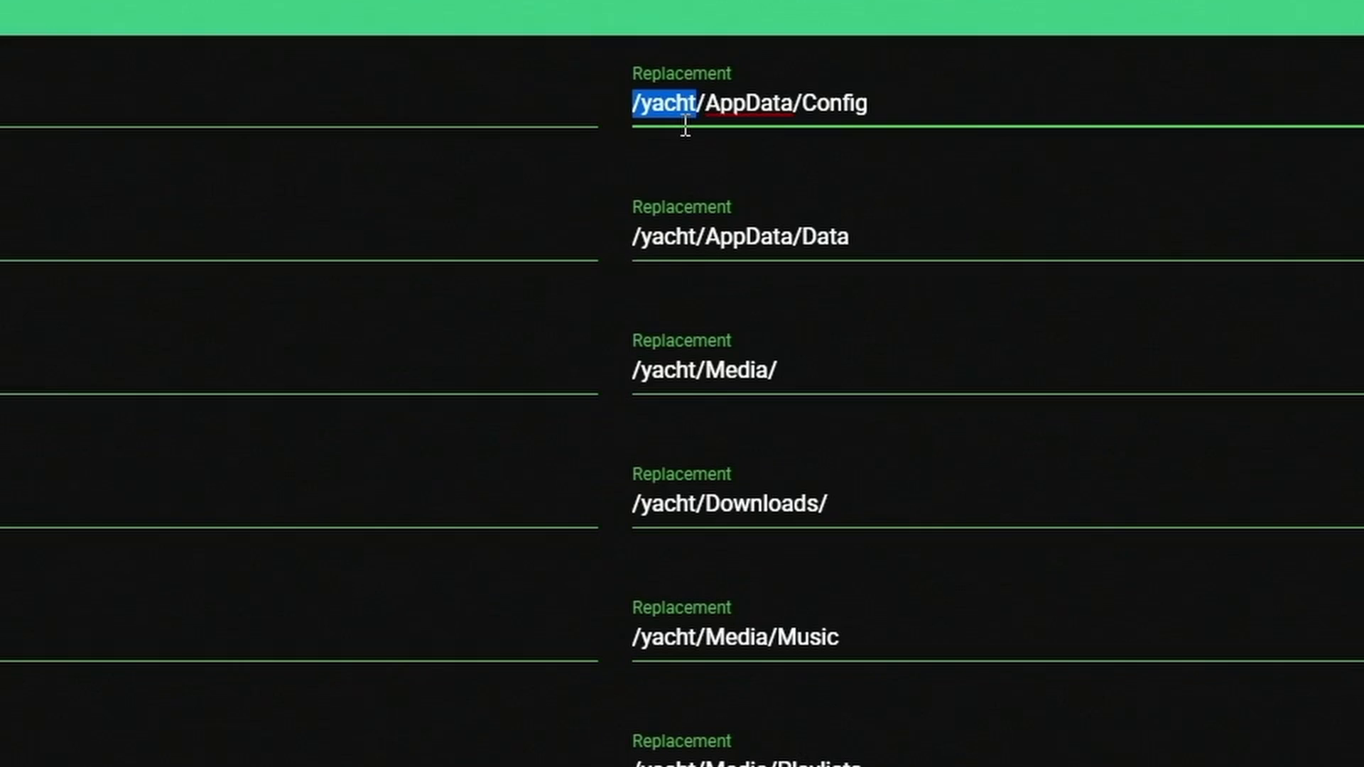
click(426, 11)
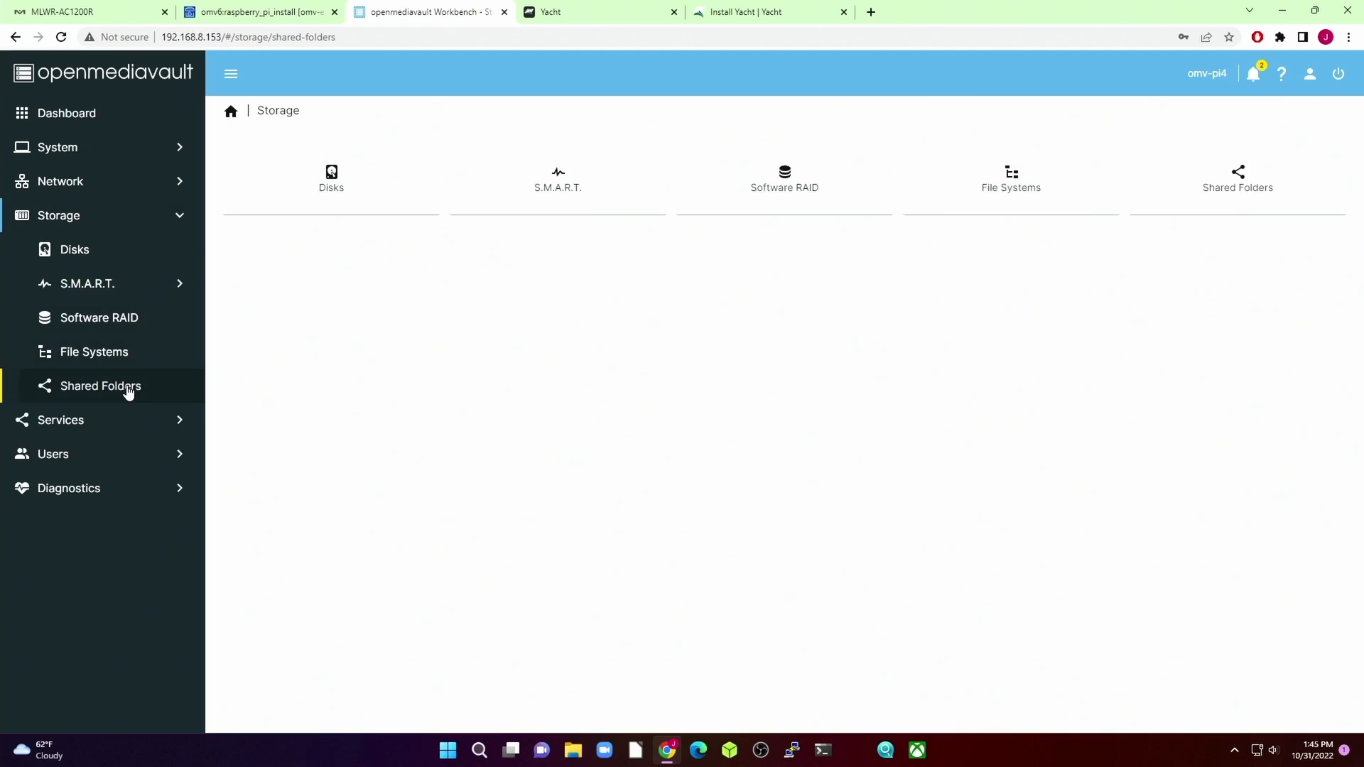
View Shared Folders and confirm the data folder lives at /data on rootfs.
click(100, 385)
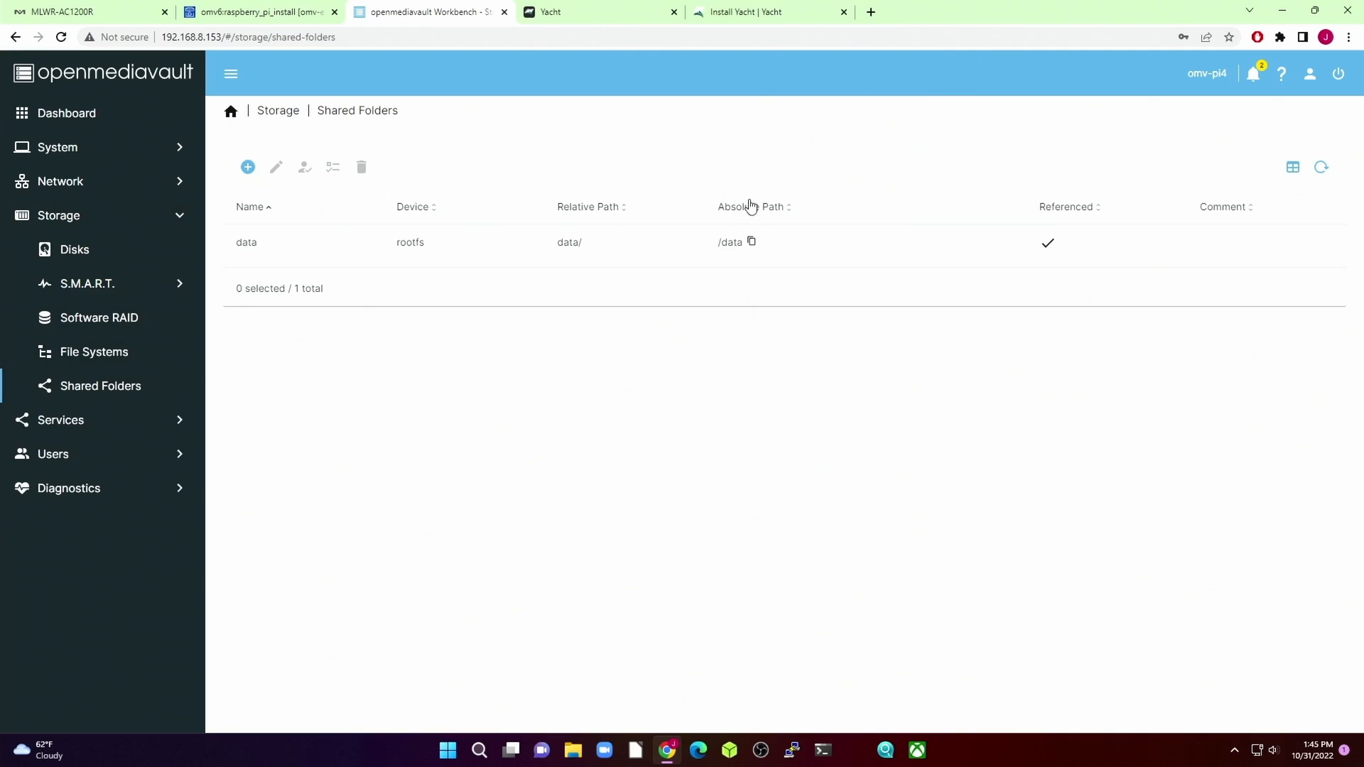
mouse_move(767, 222)
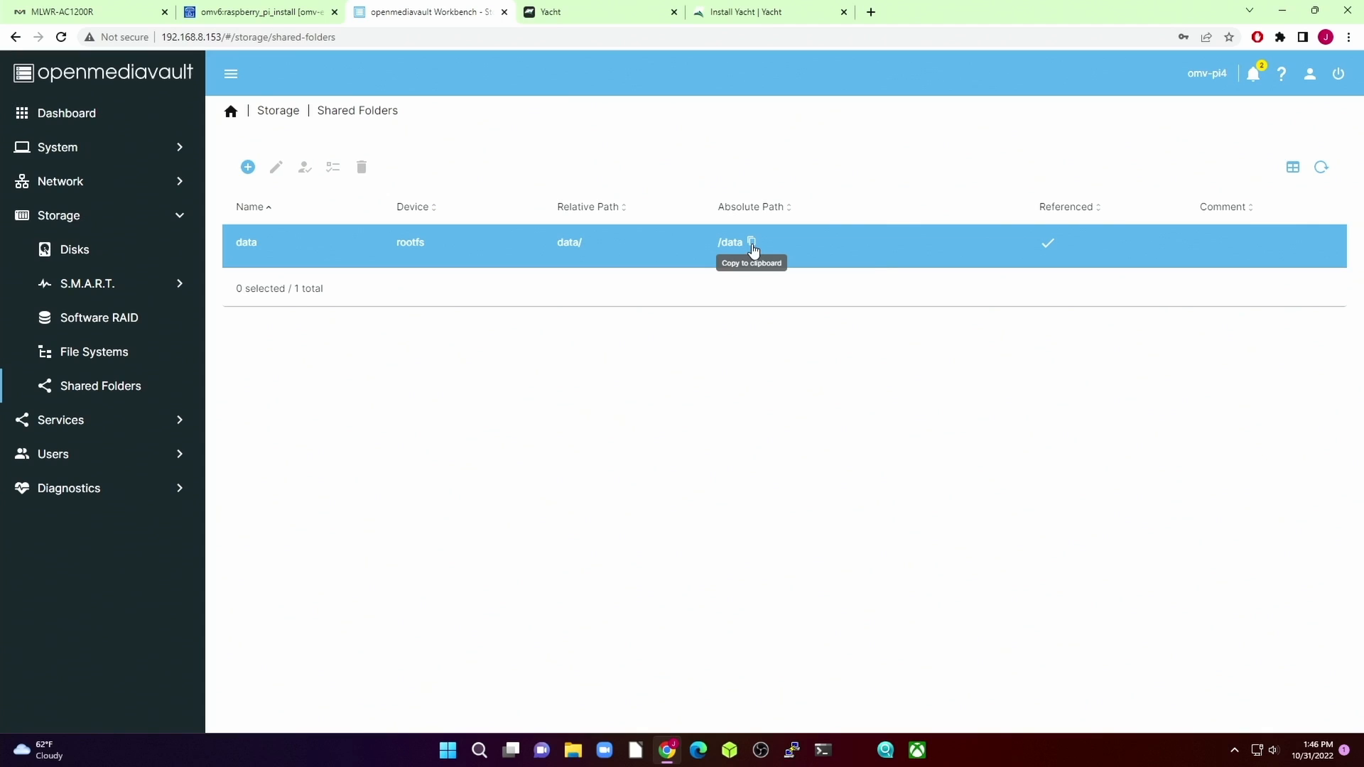
mouse_move(752, 249)
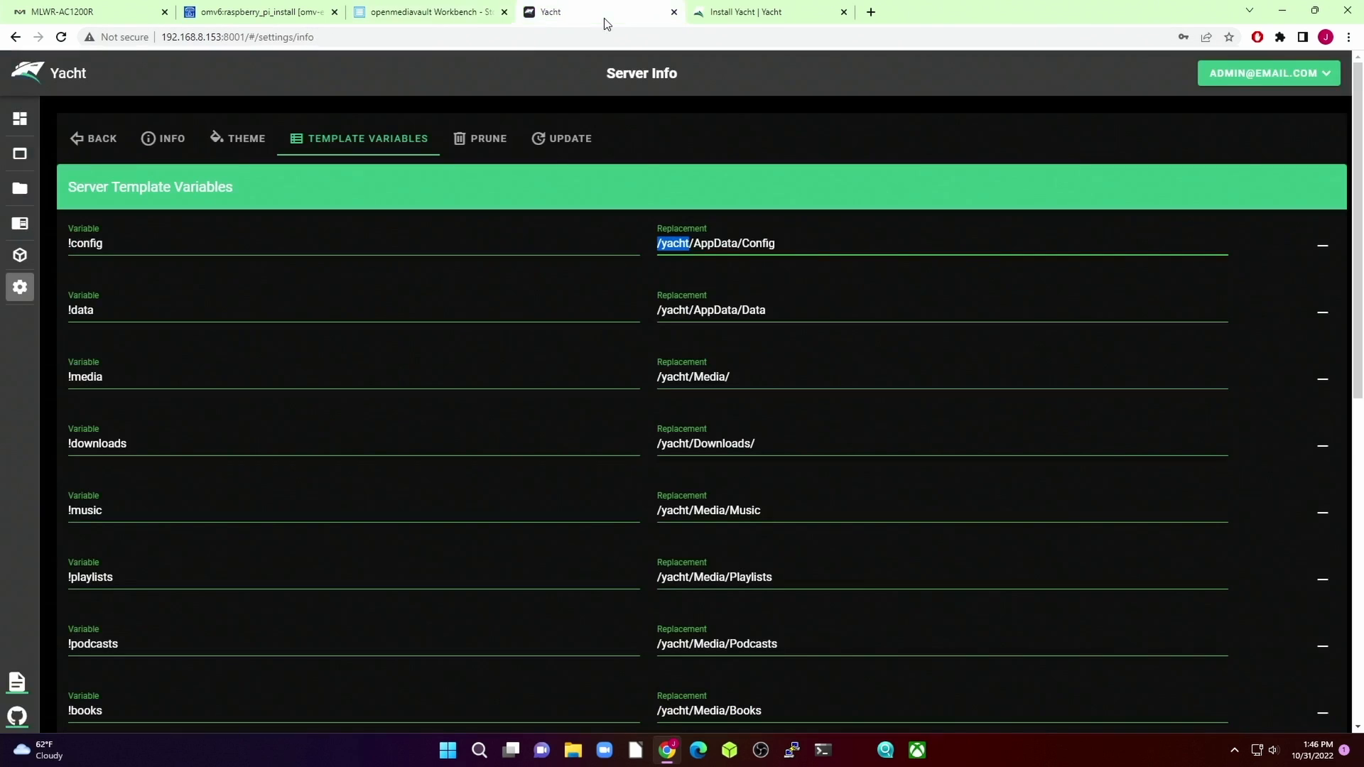
Rewrite each Replacement path from /yacht to /data, from config down through logs.
right_click(673, 244)
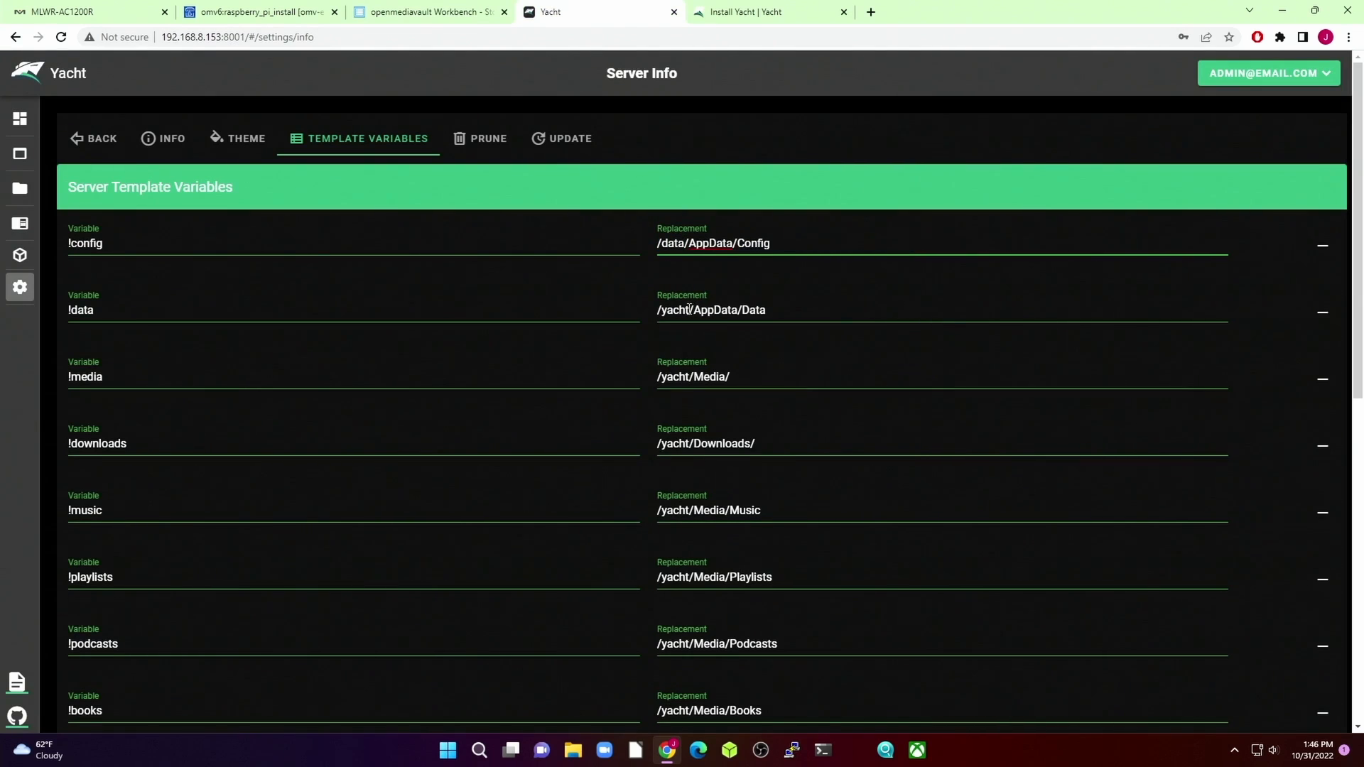
scroll(down, 3)
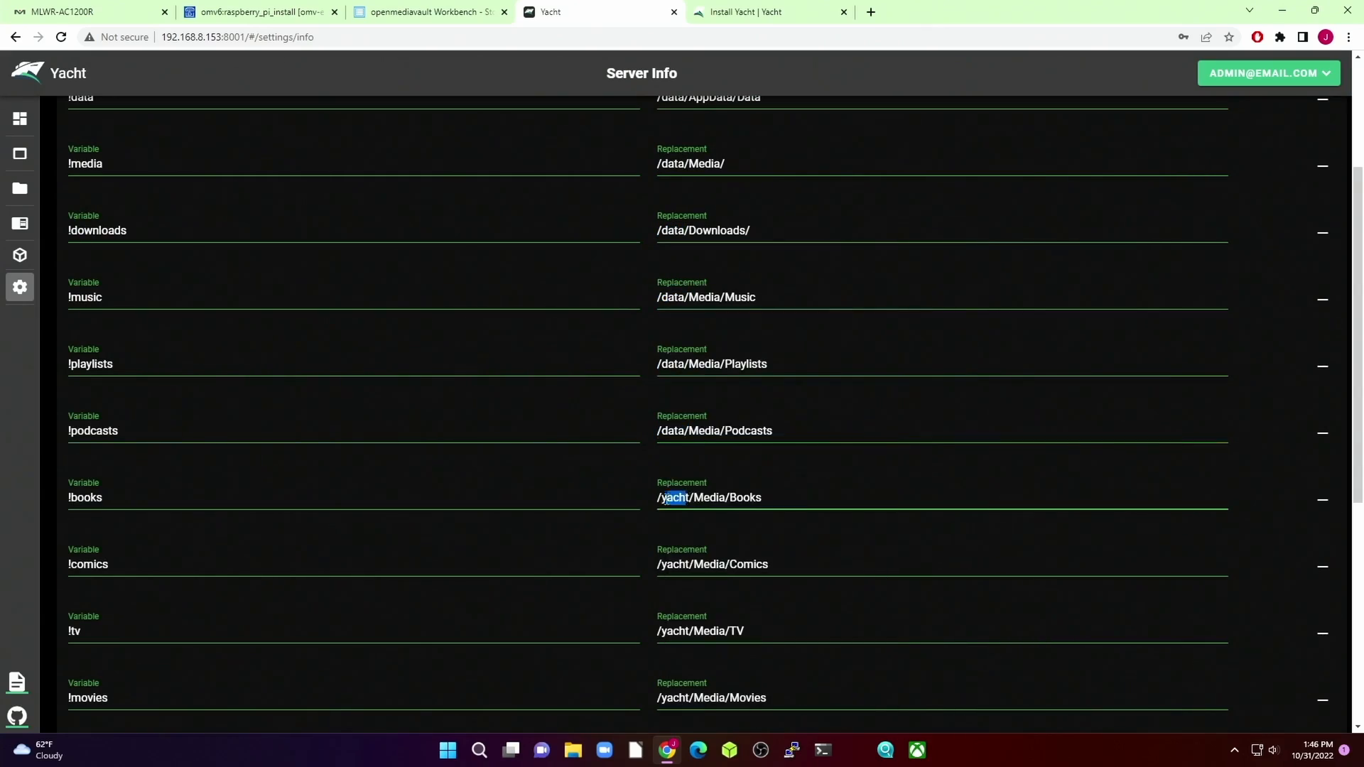
scroll(down, 3)
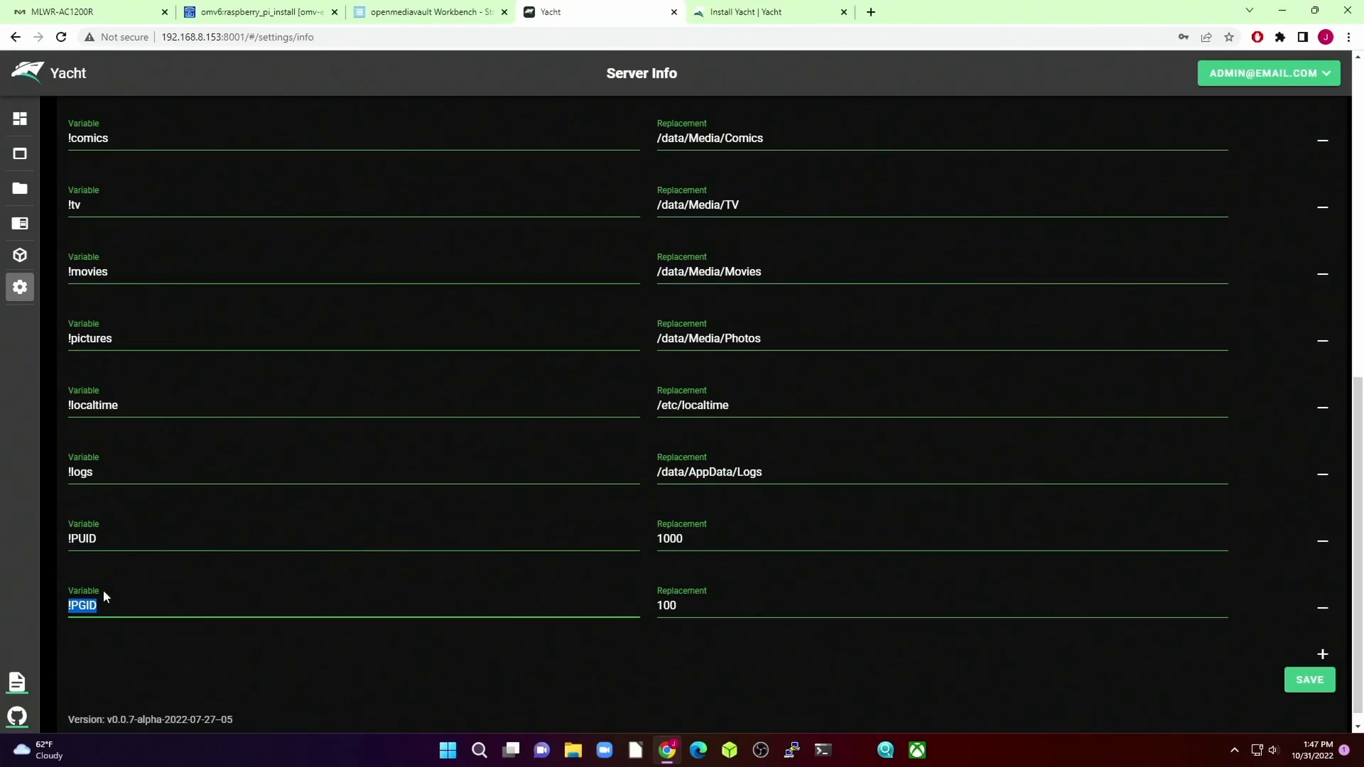
mouse_move(792, 750)
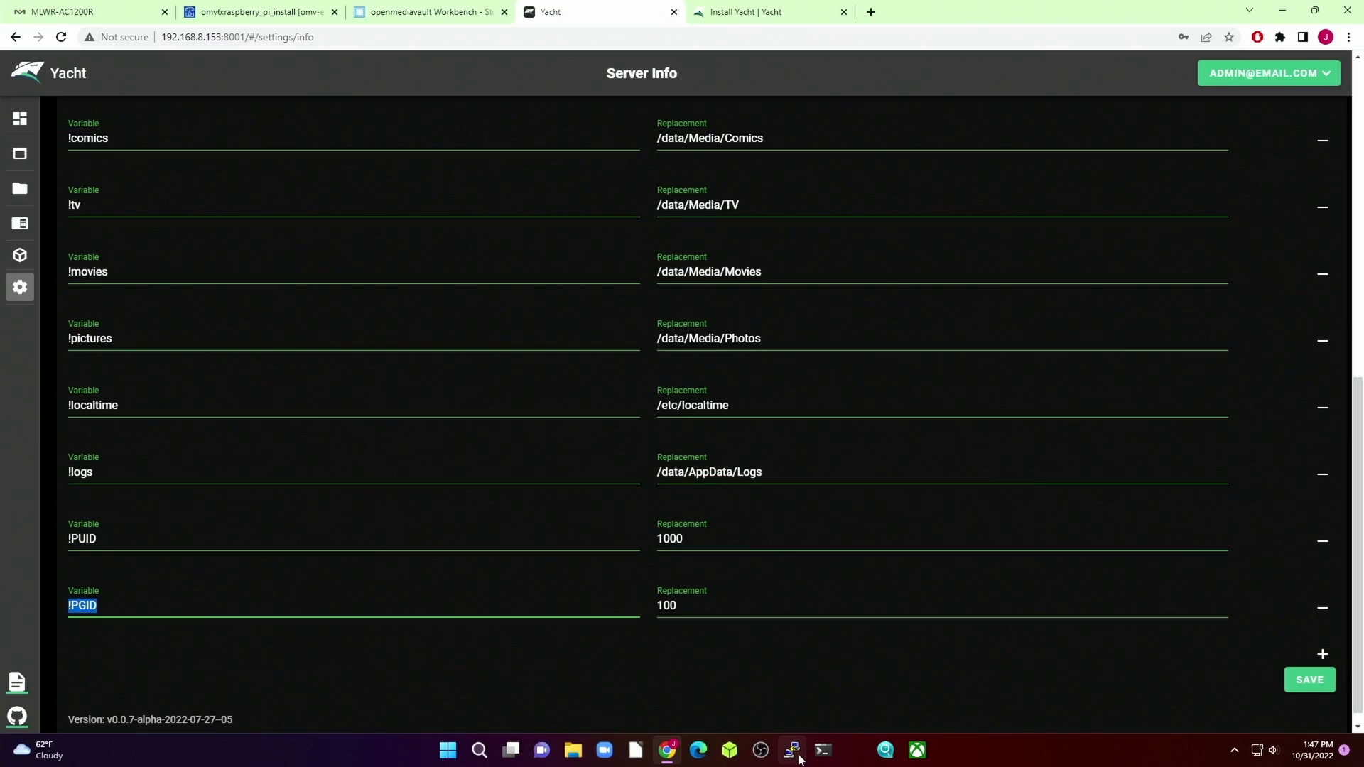
Open PuTTY's saved OMV session and log in as jeff.
click(793, 755)
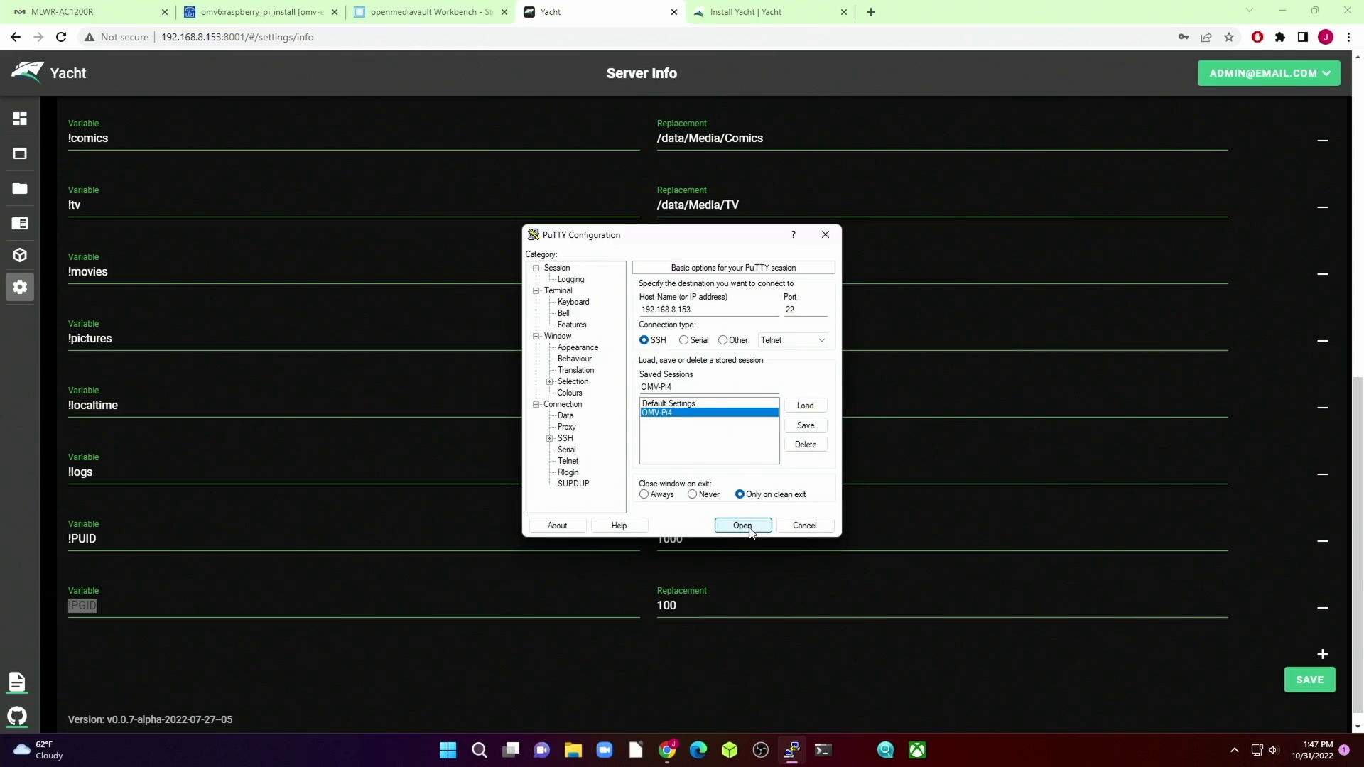
click(741, 526)
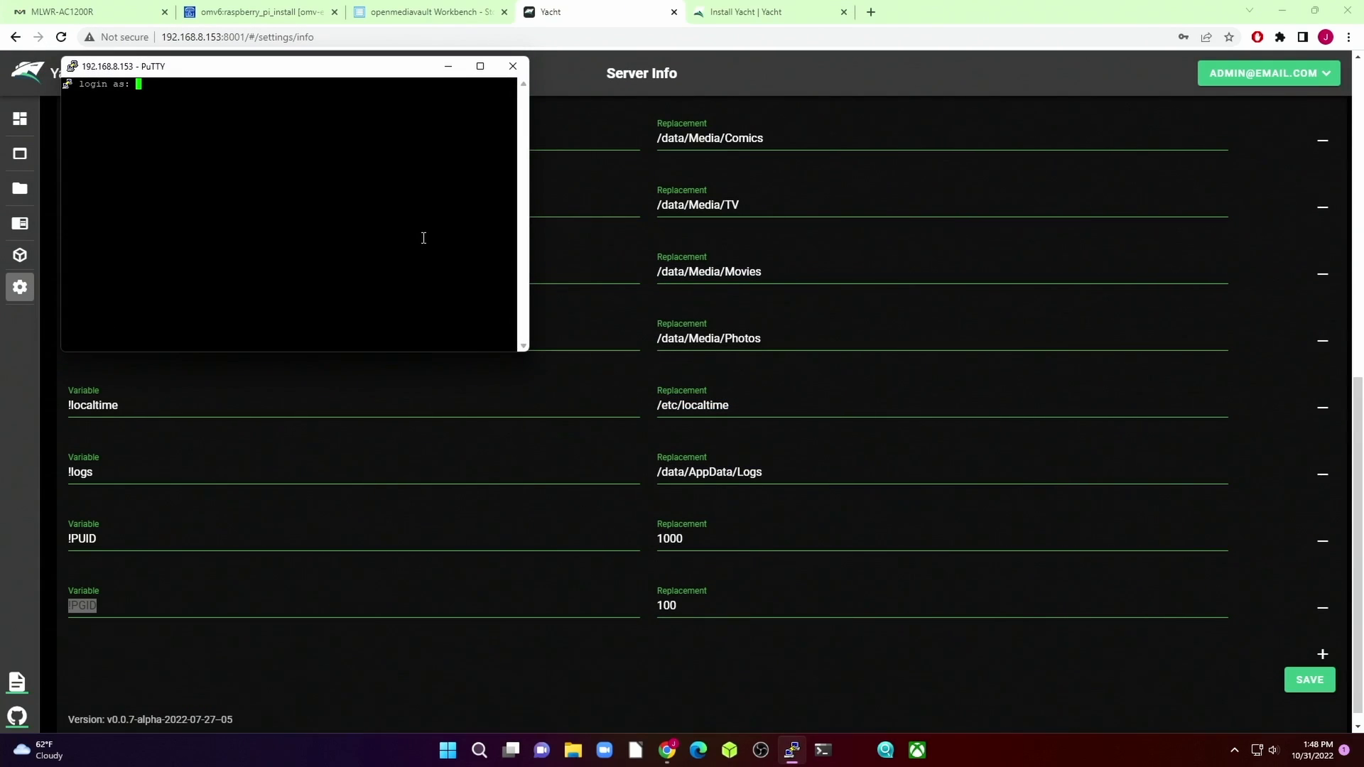
text(jeff)
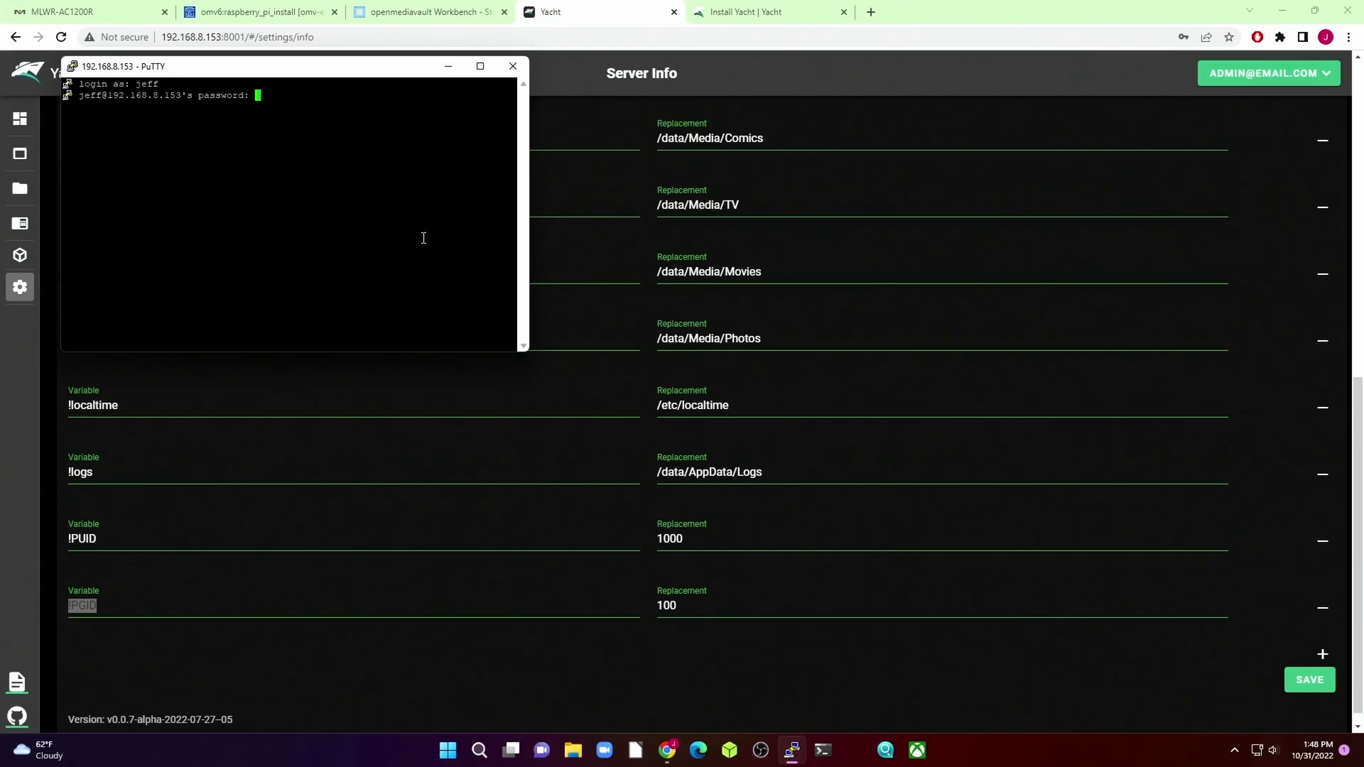
key(enter)
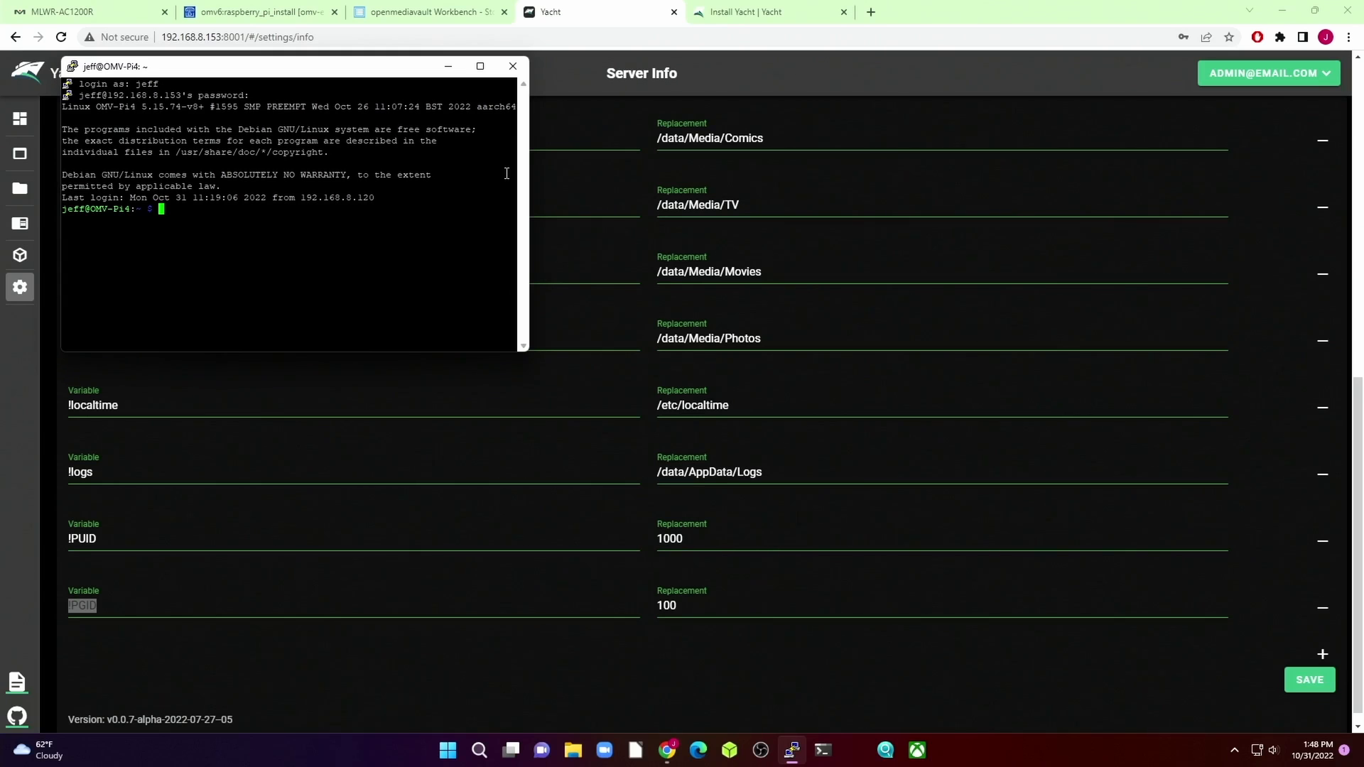
Run 'id jeff' to confirm uid and gid 1000, then close PuTTY.
text(id)
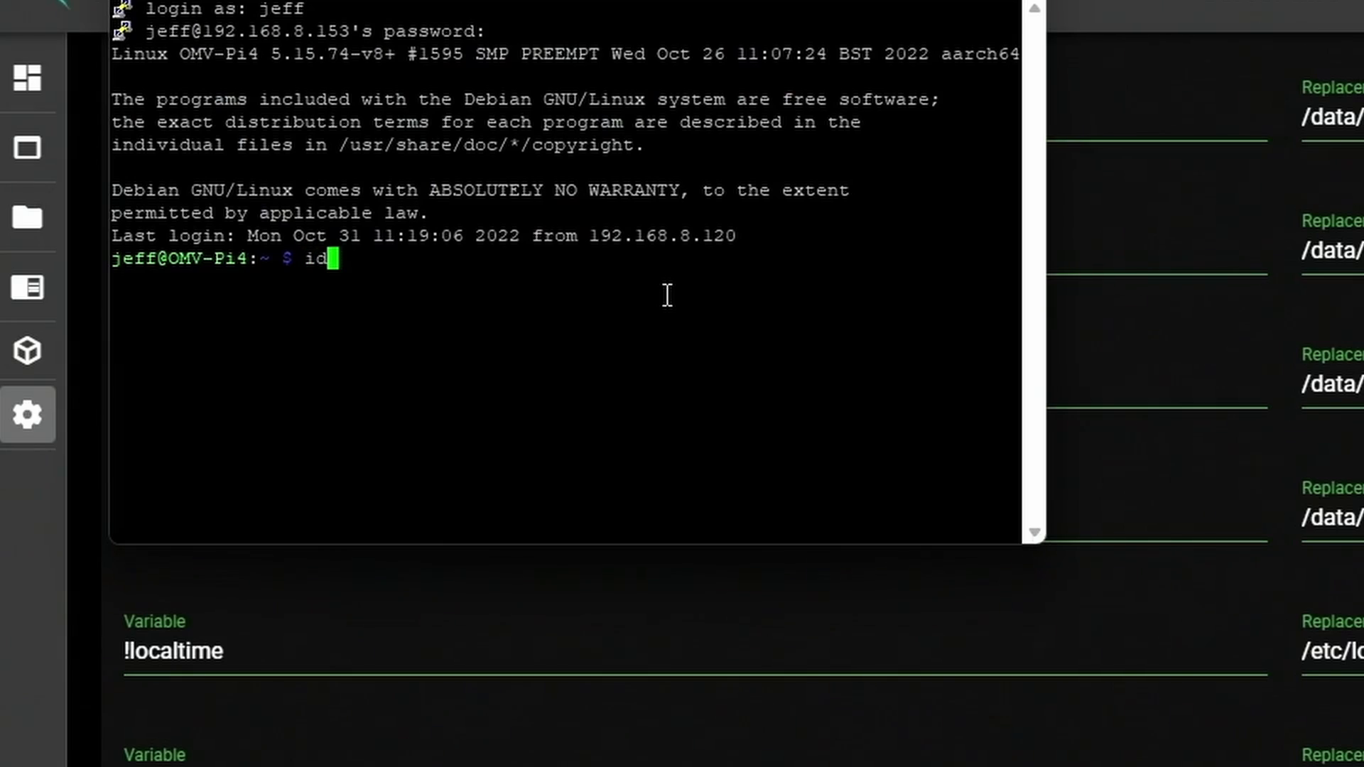
text(jeff)
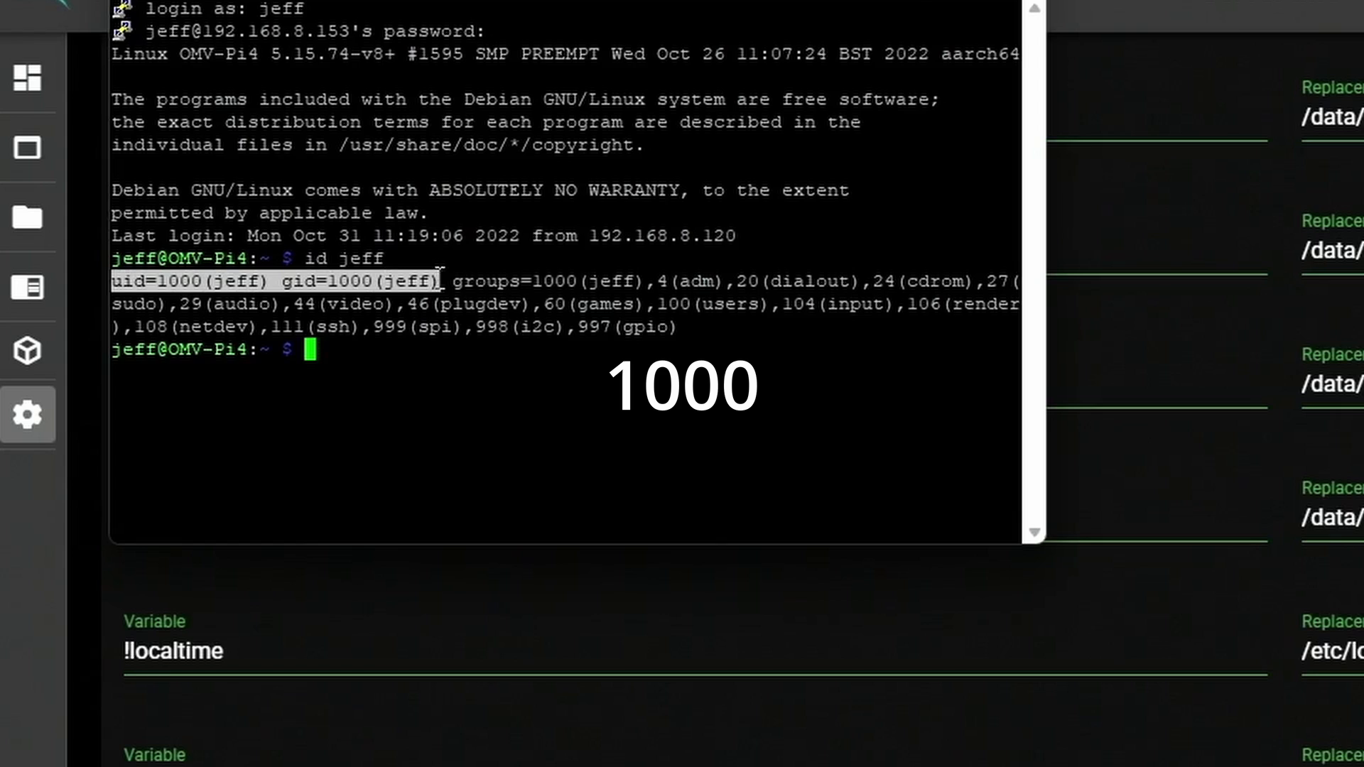
click(512, 66)
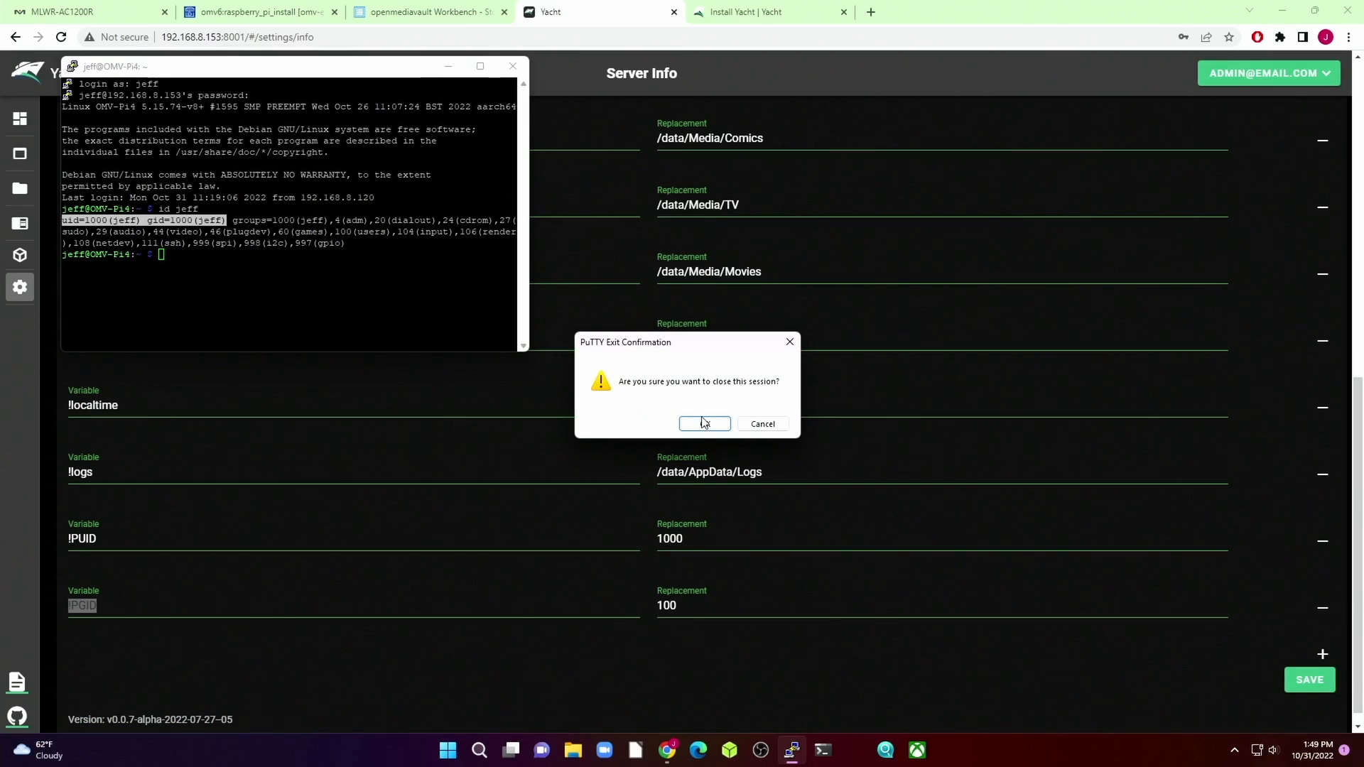
Close the PuTTY session and keep PGID at 1000, removing the extra empty variable row.
click(704, 423)
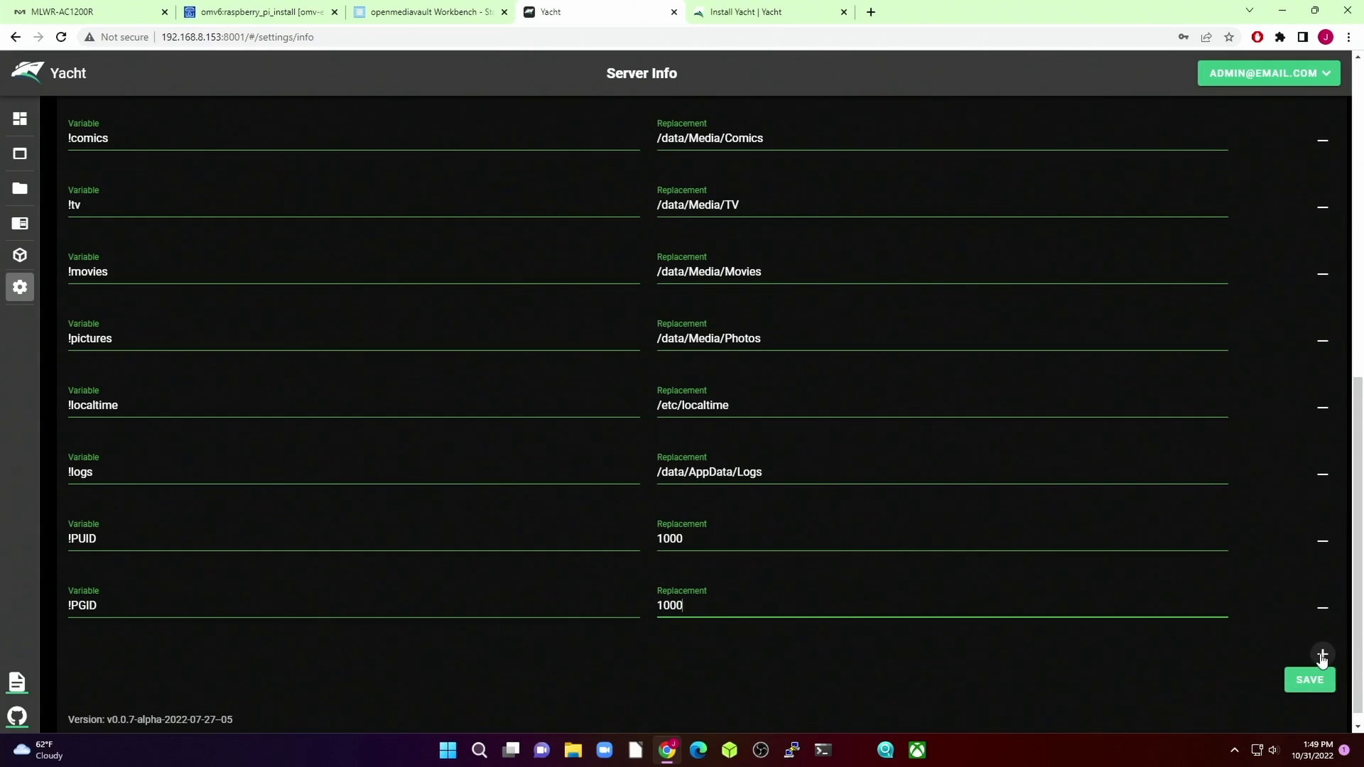
click(1322, 656)
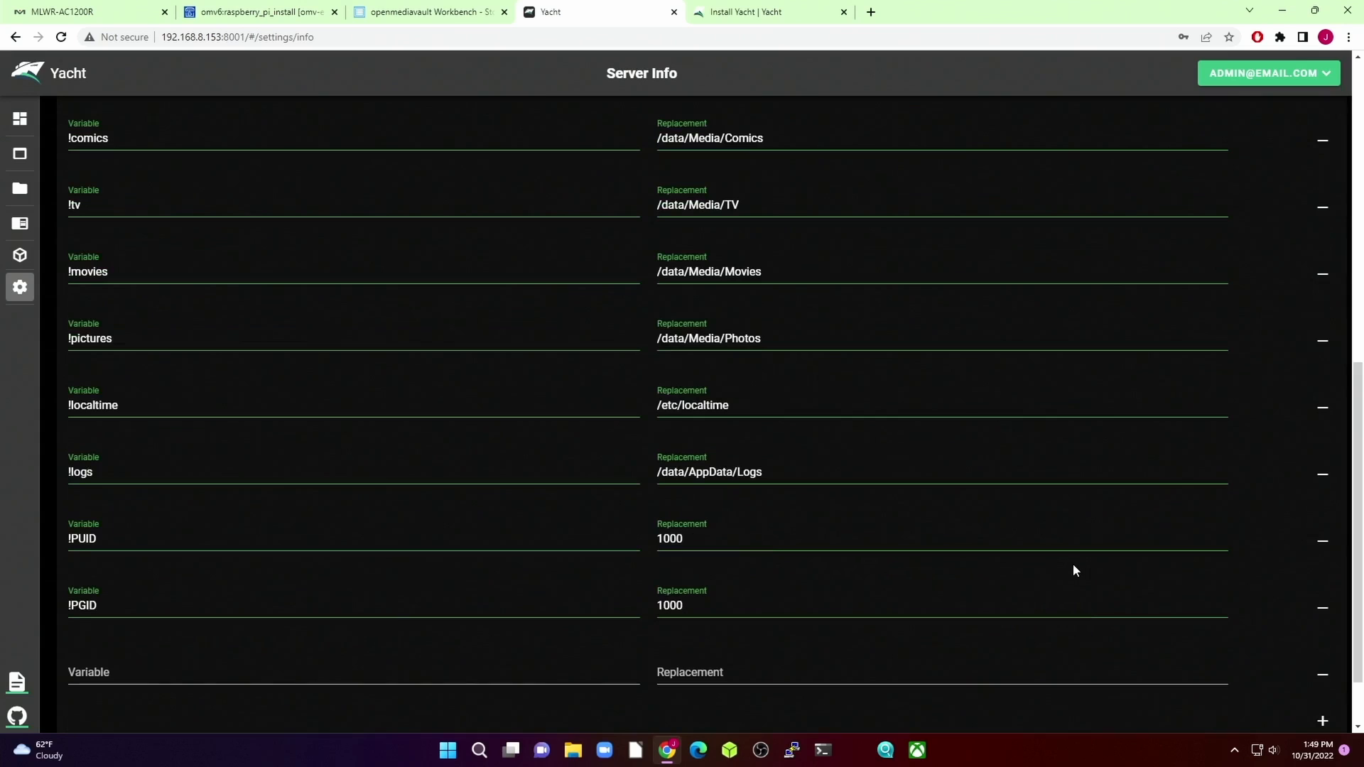
scroll(down, 3)
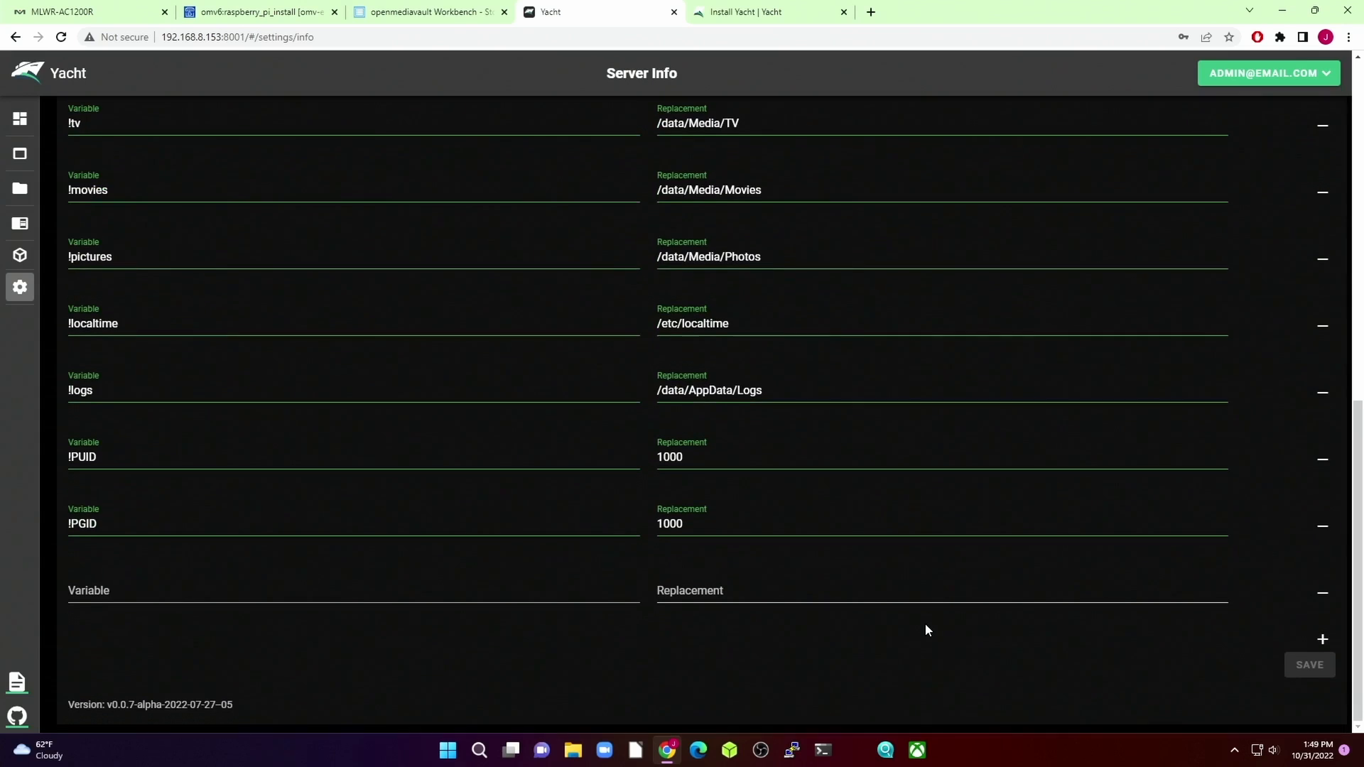
click(1309, 664)
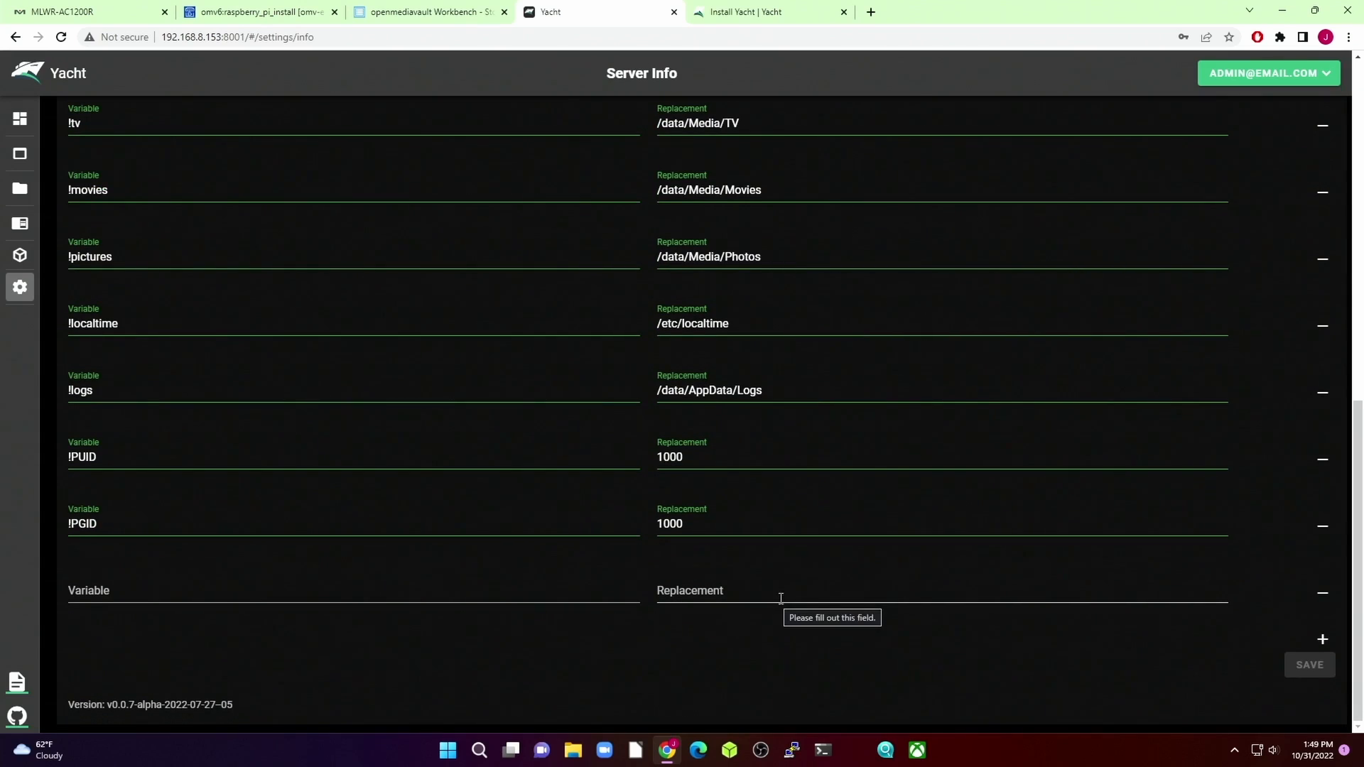
click(1309, 664)
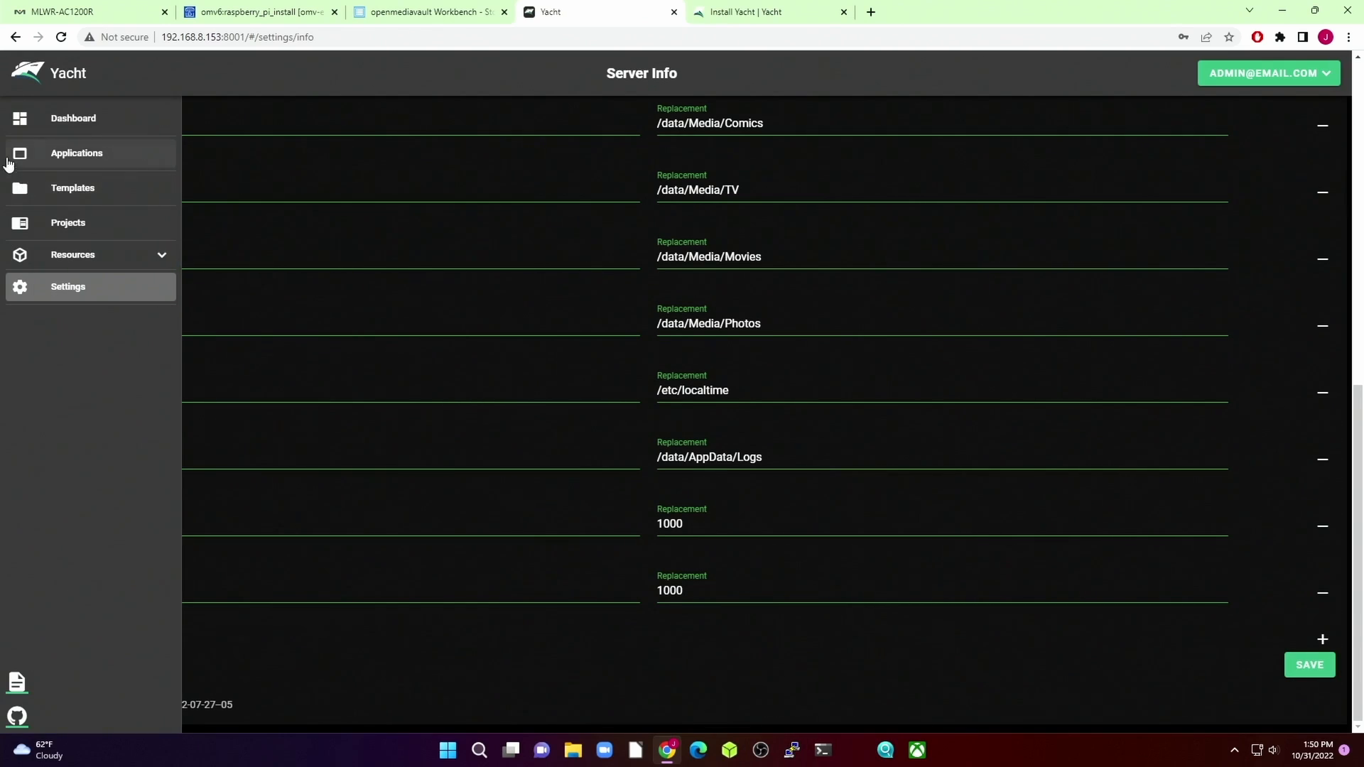
mouse_move(72, 188)
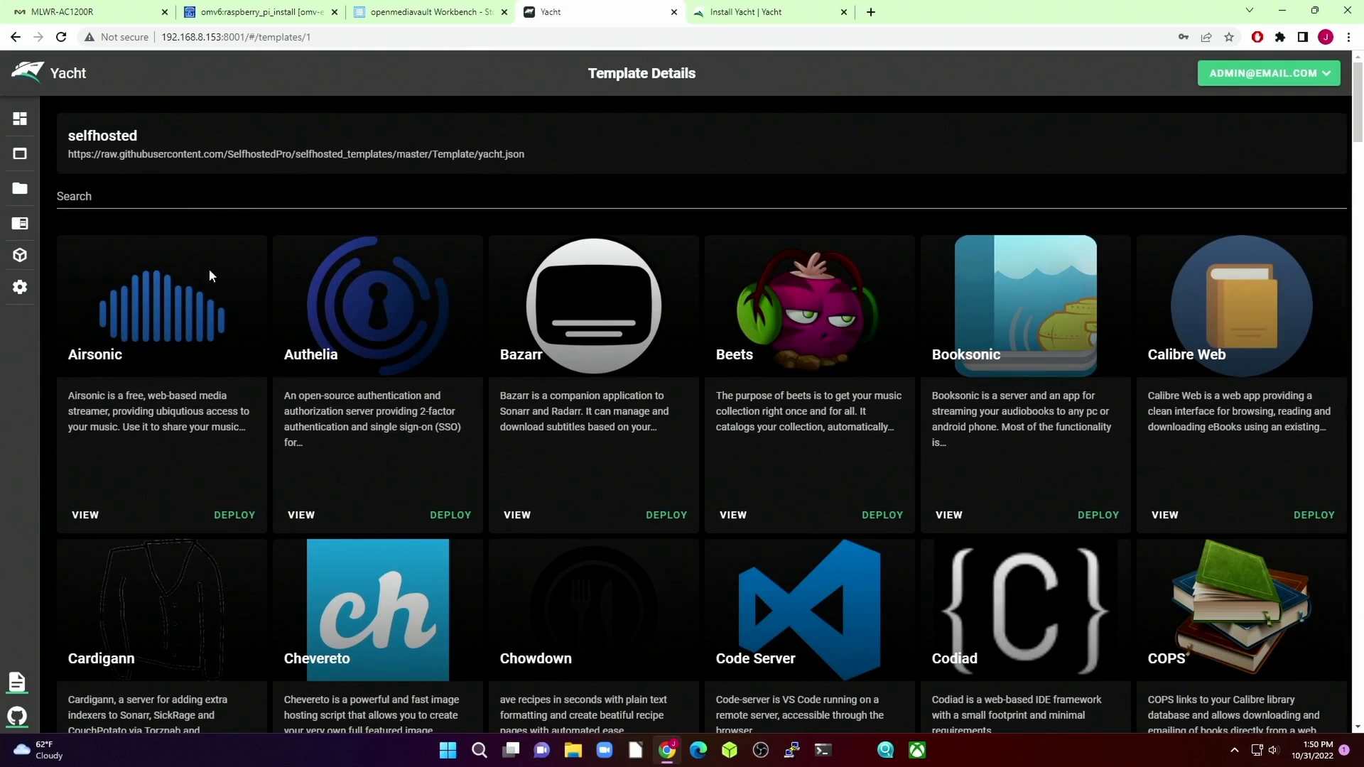
mouse_move(194, 326)
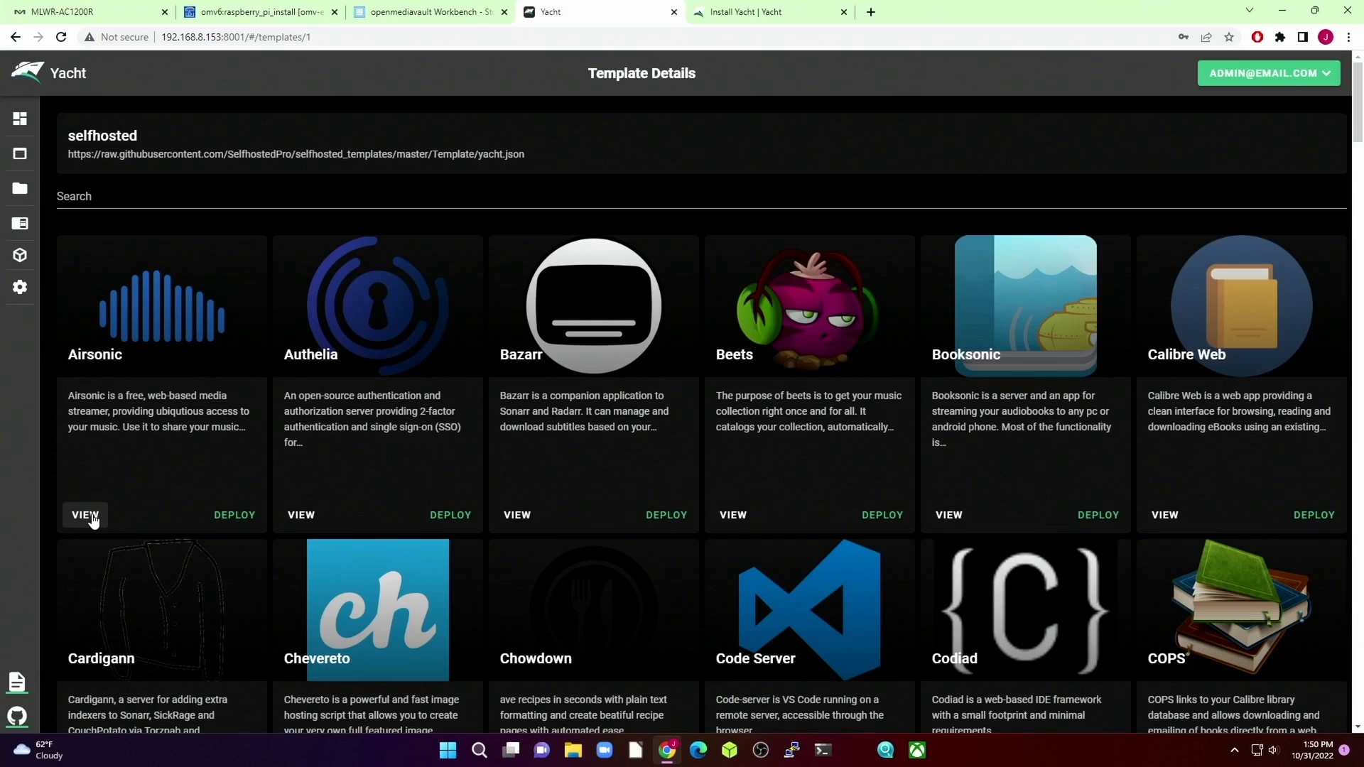
View the Airsonic card in the selfhosted template catalogue.
click(85, 515)
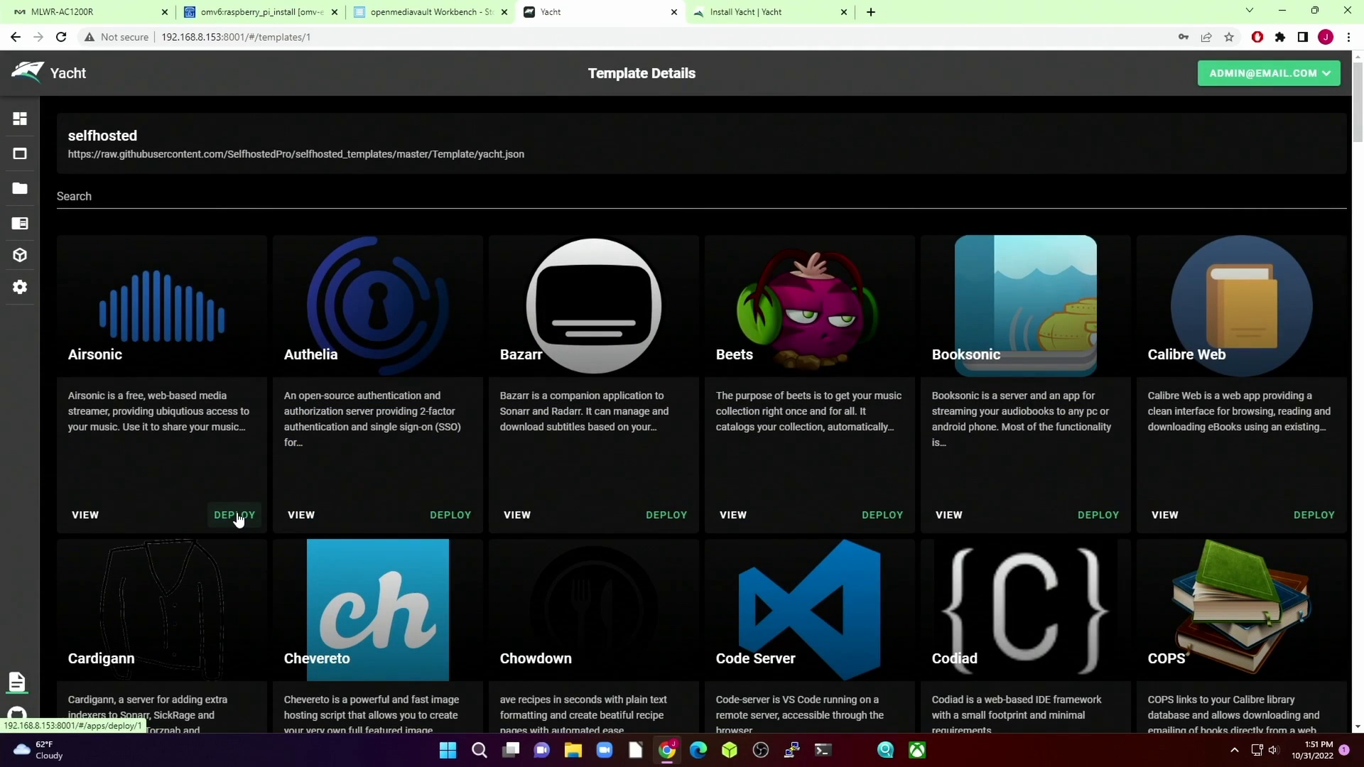
Deploy Airsonic on the bridge network, keeping default volumes and environment.
click(234, 515)
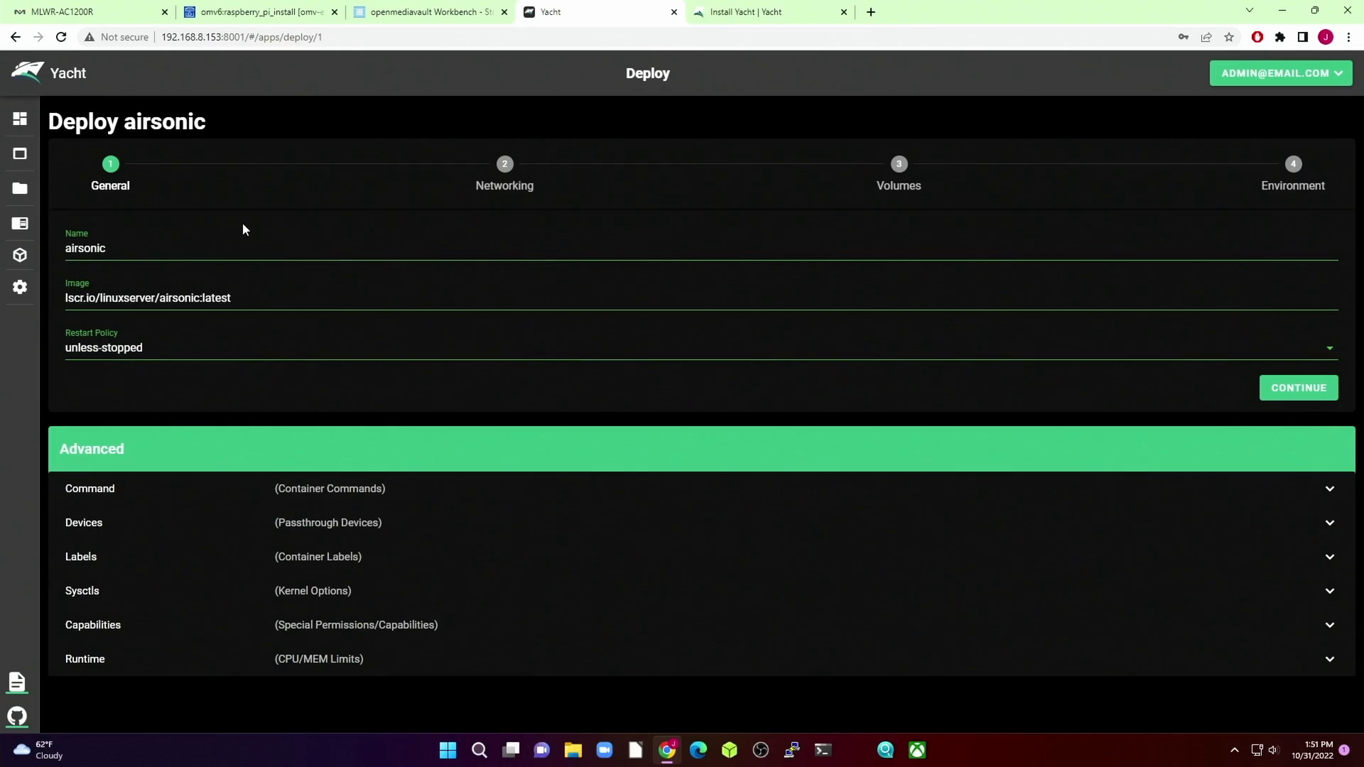
mouse_move(87, 323)
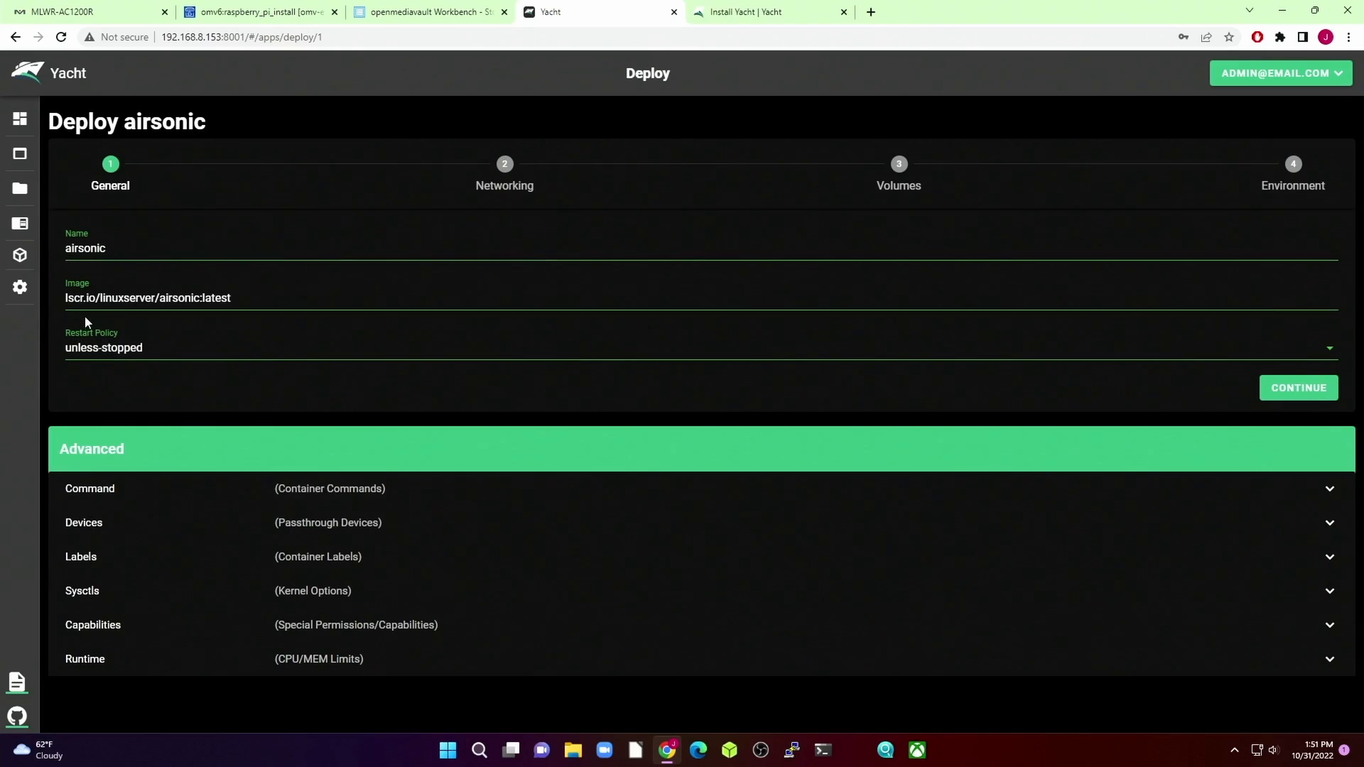
mouse_move(148, 363)
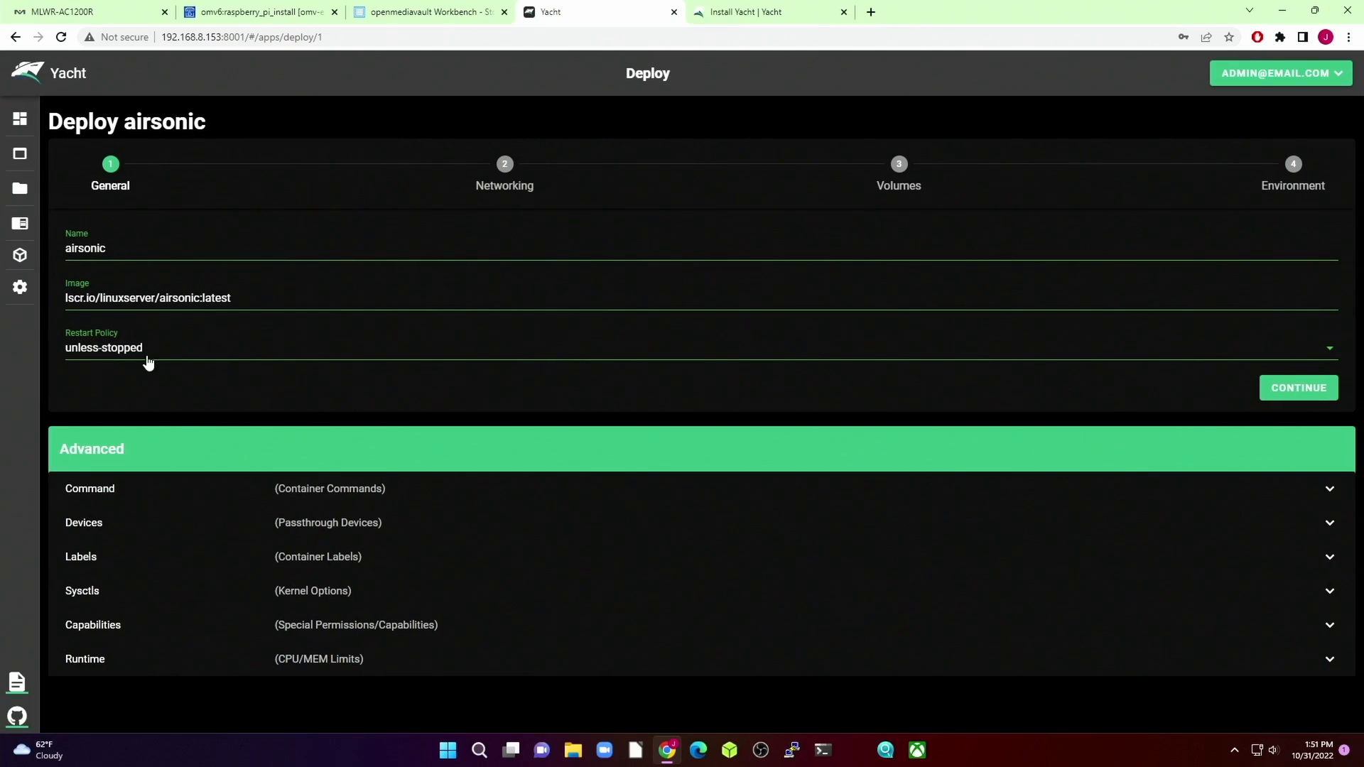
mouse_move(704, 365)
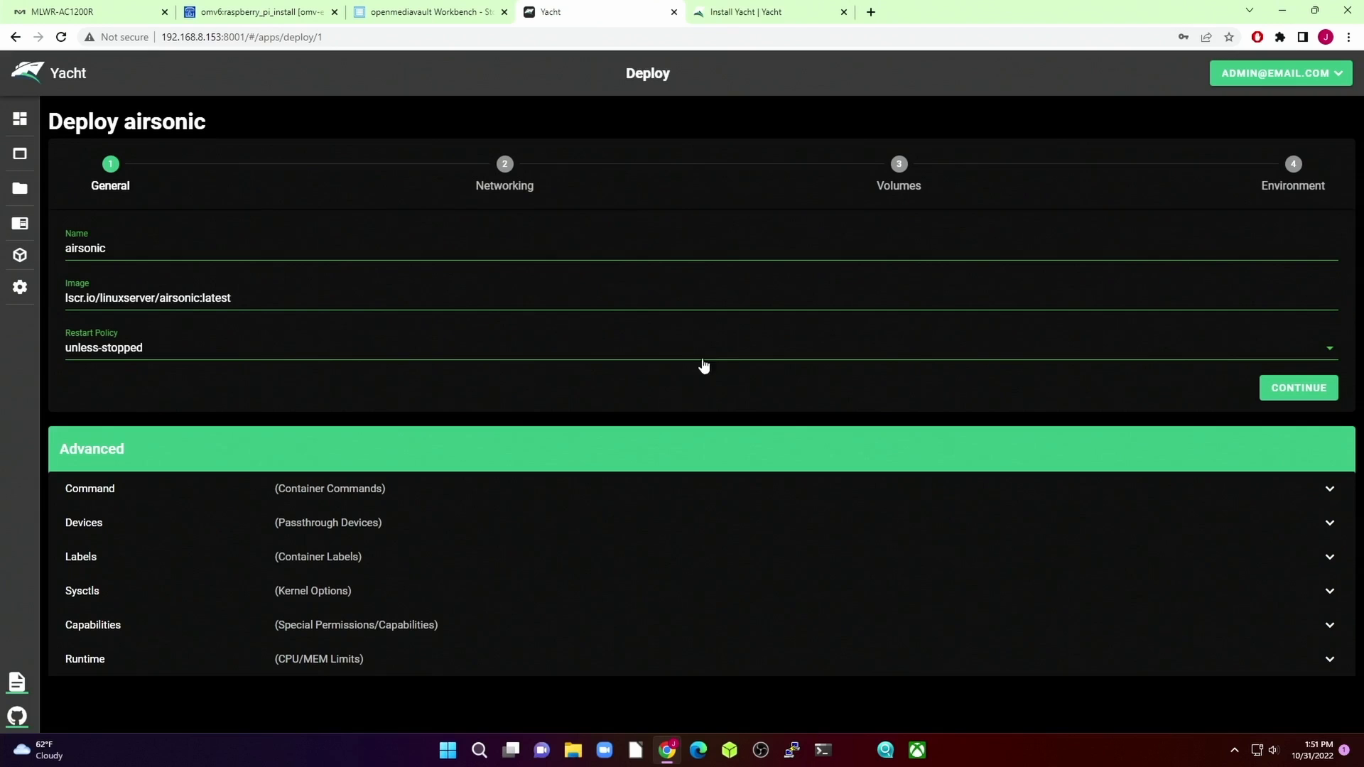
mouse_move(1014, 488)
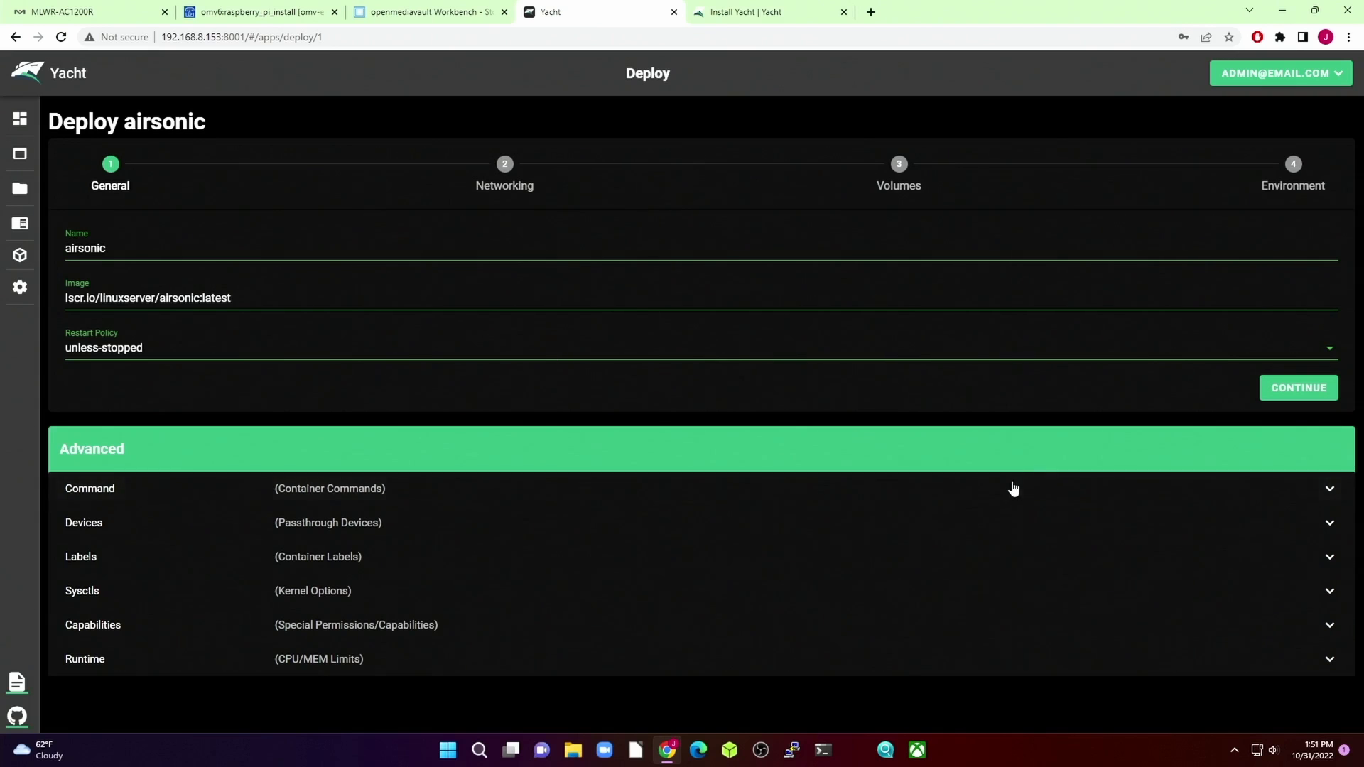
mouse_move(1024, 659)
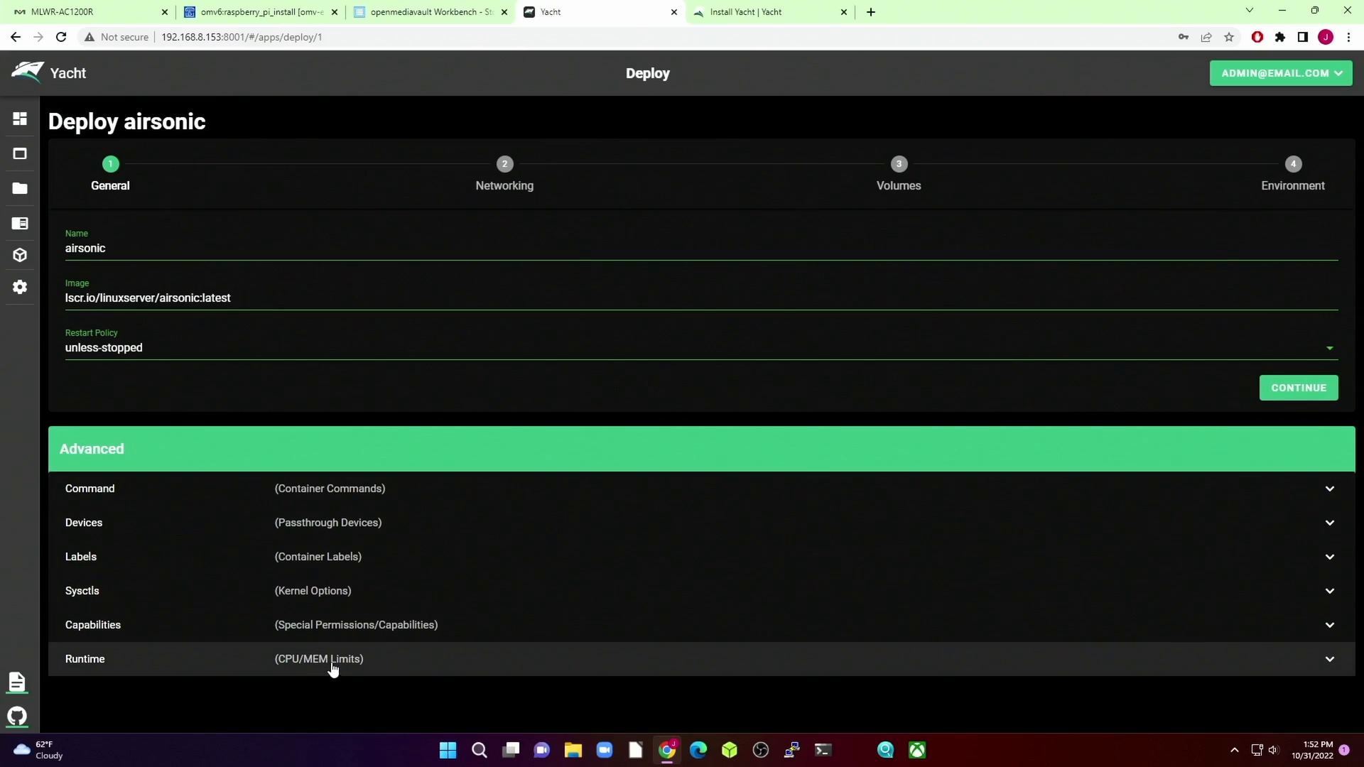
mouse_move(326, 601)
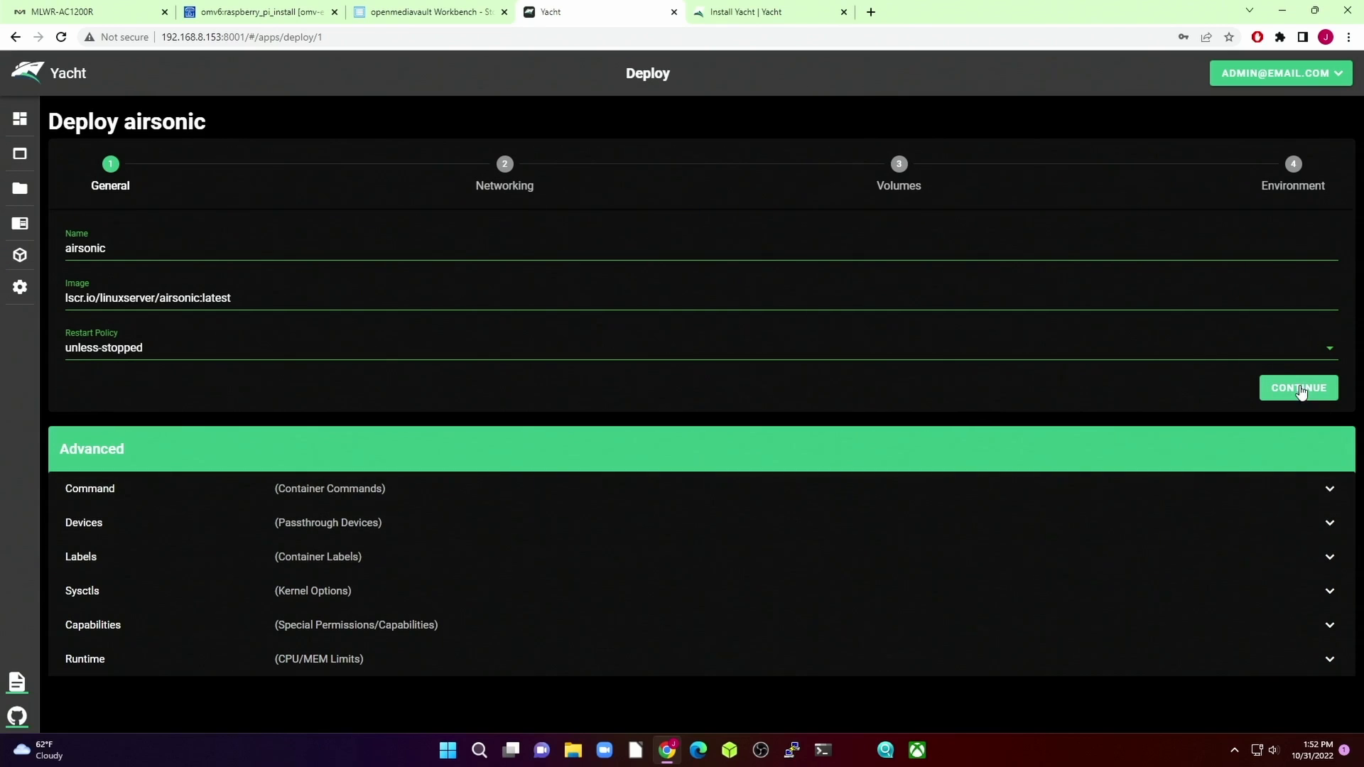
click(1298, 388)
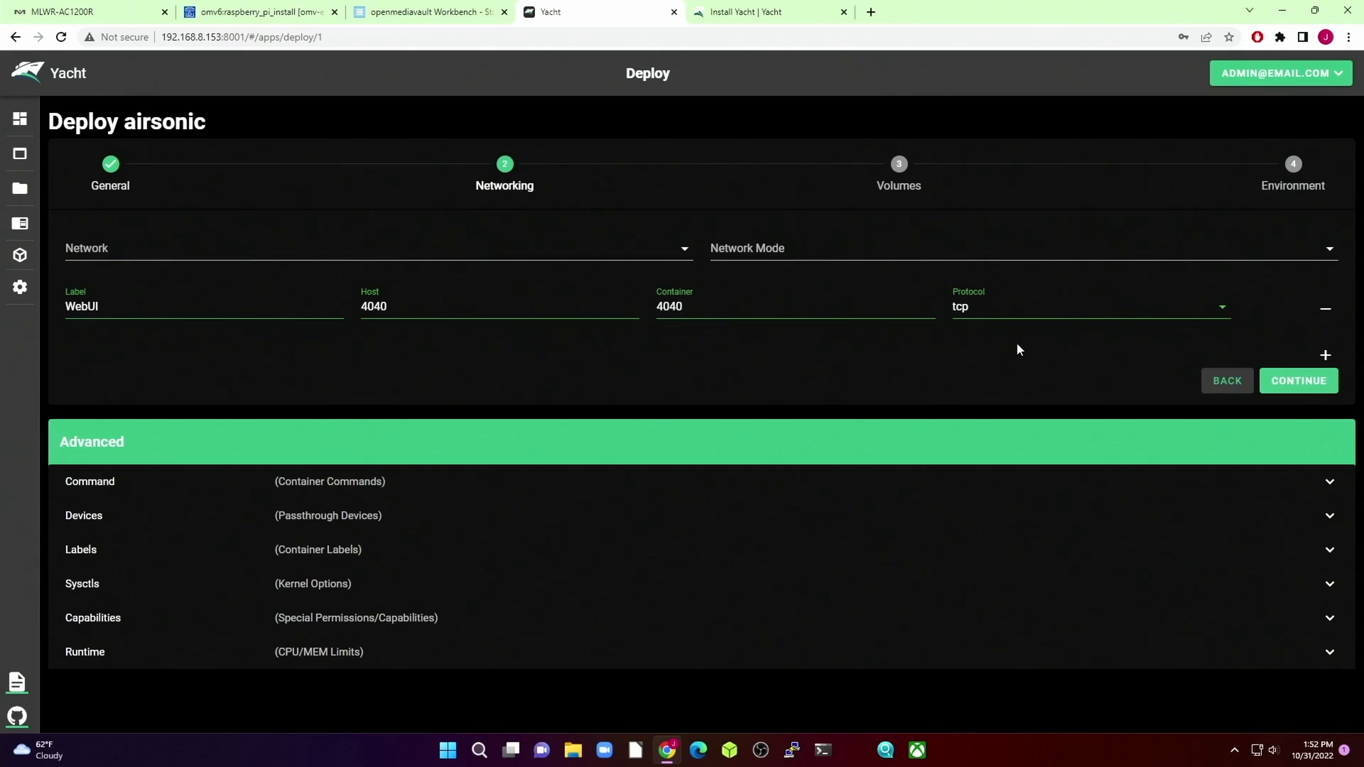
click(379, 248)
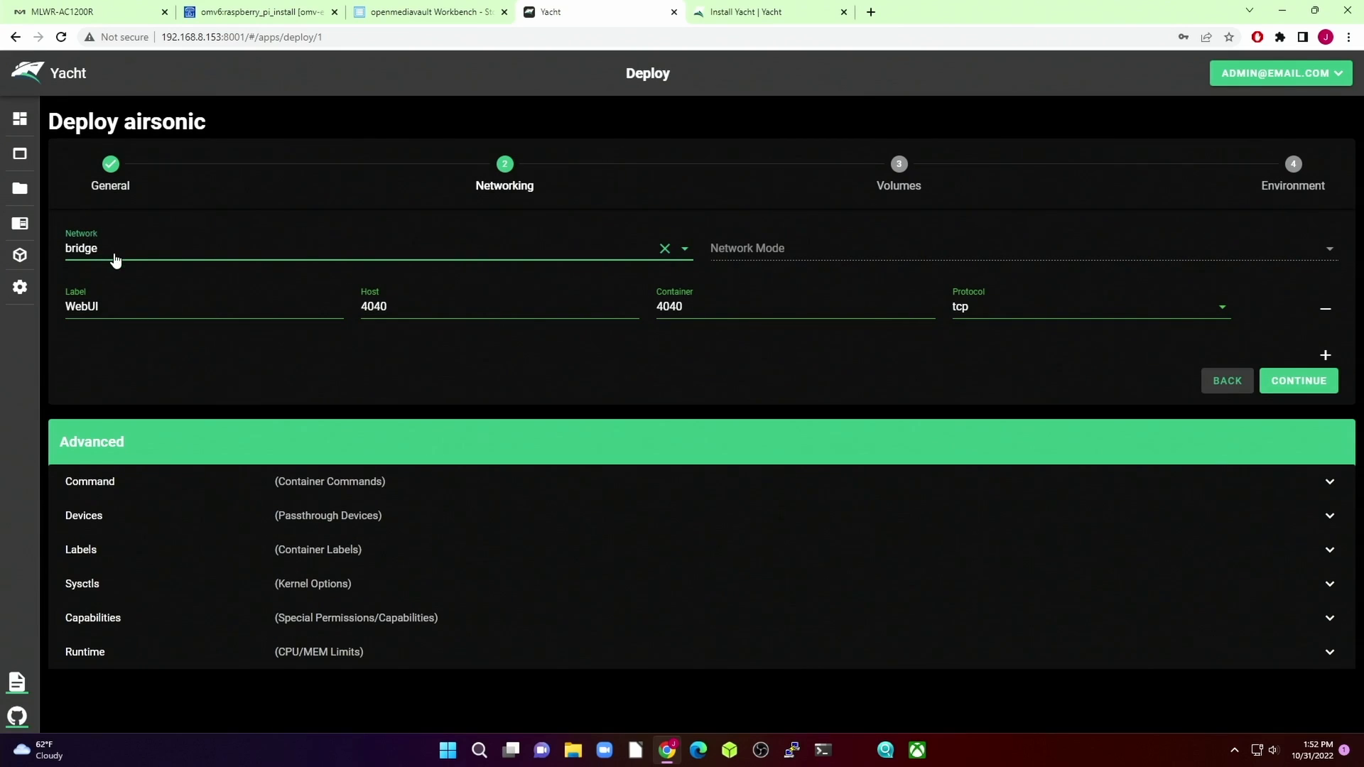
mouse_move(665, 248)
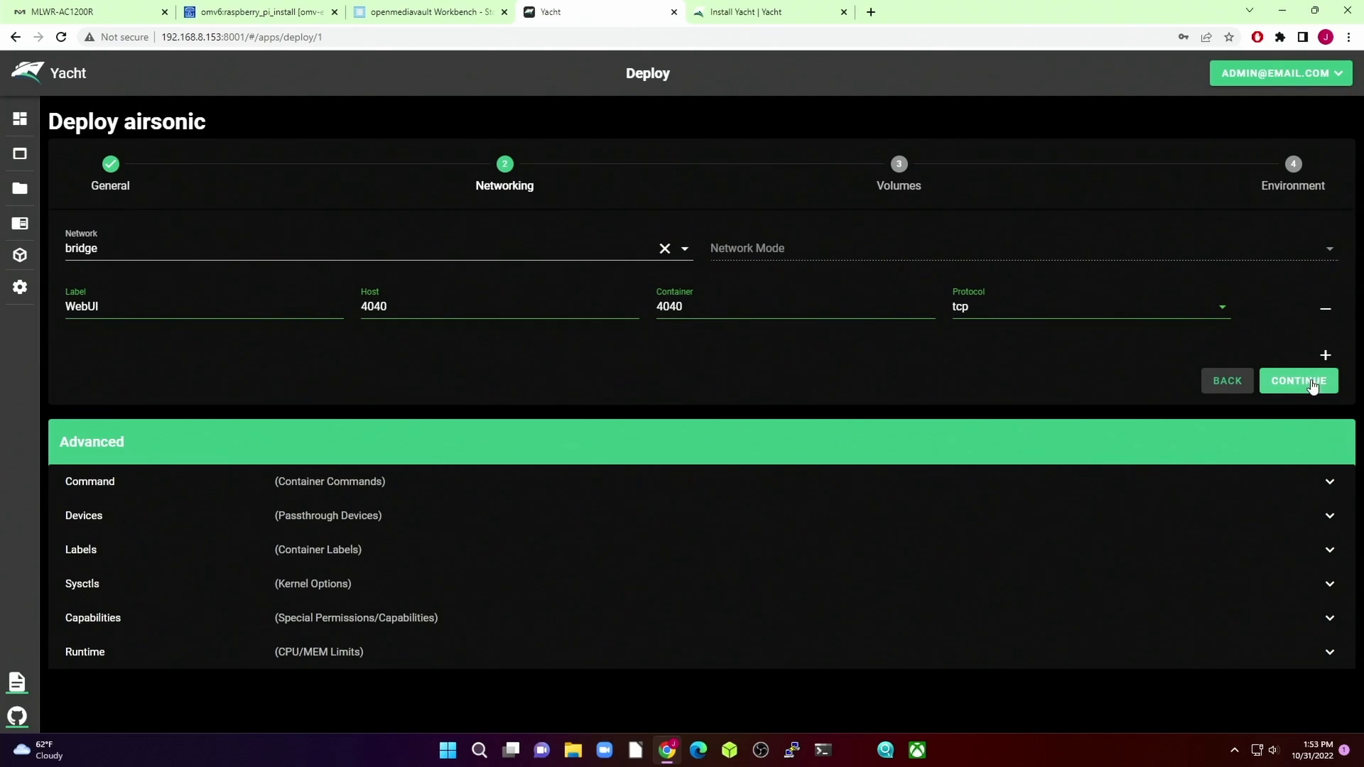
click(1297, 380)
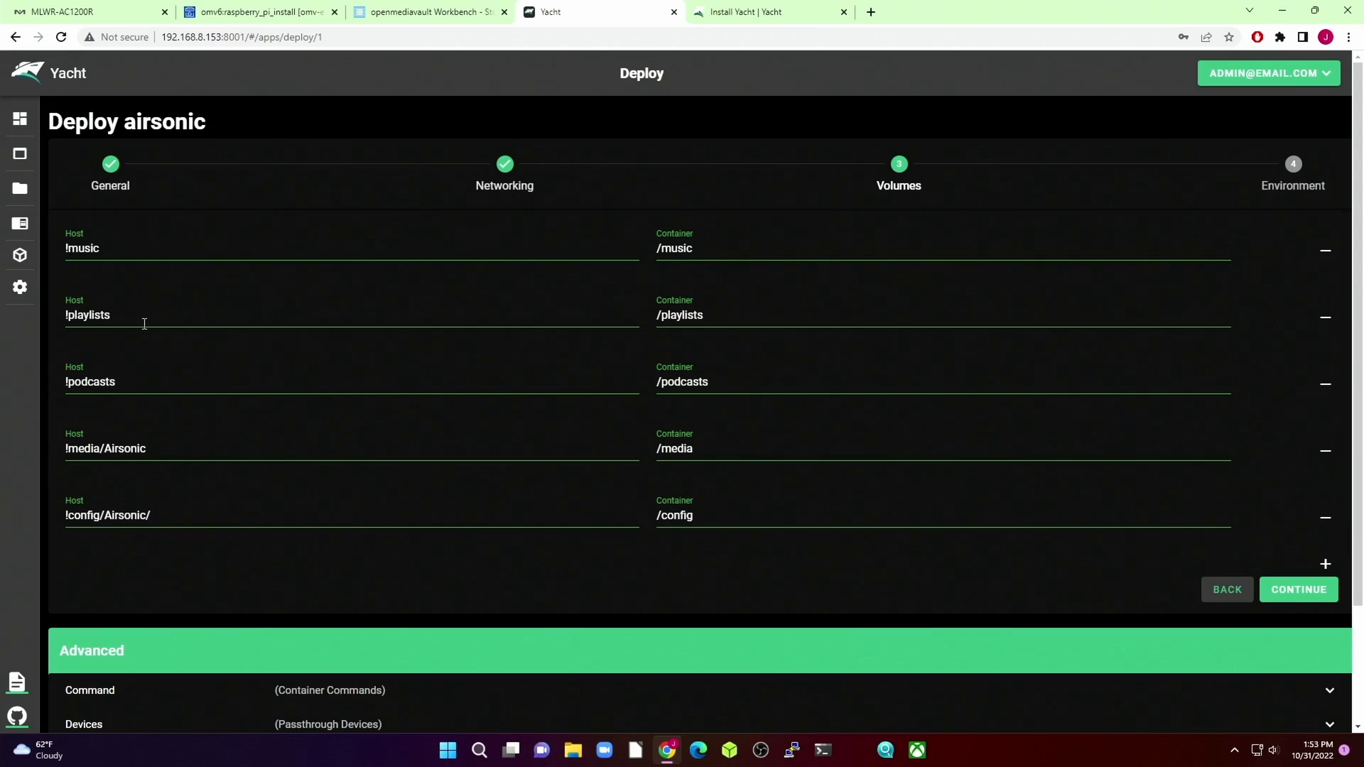
mouse_move(1279, 577)
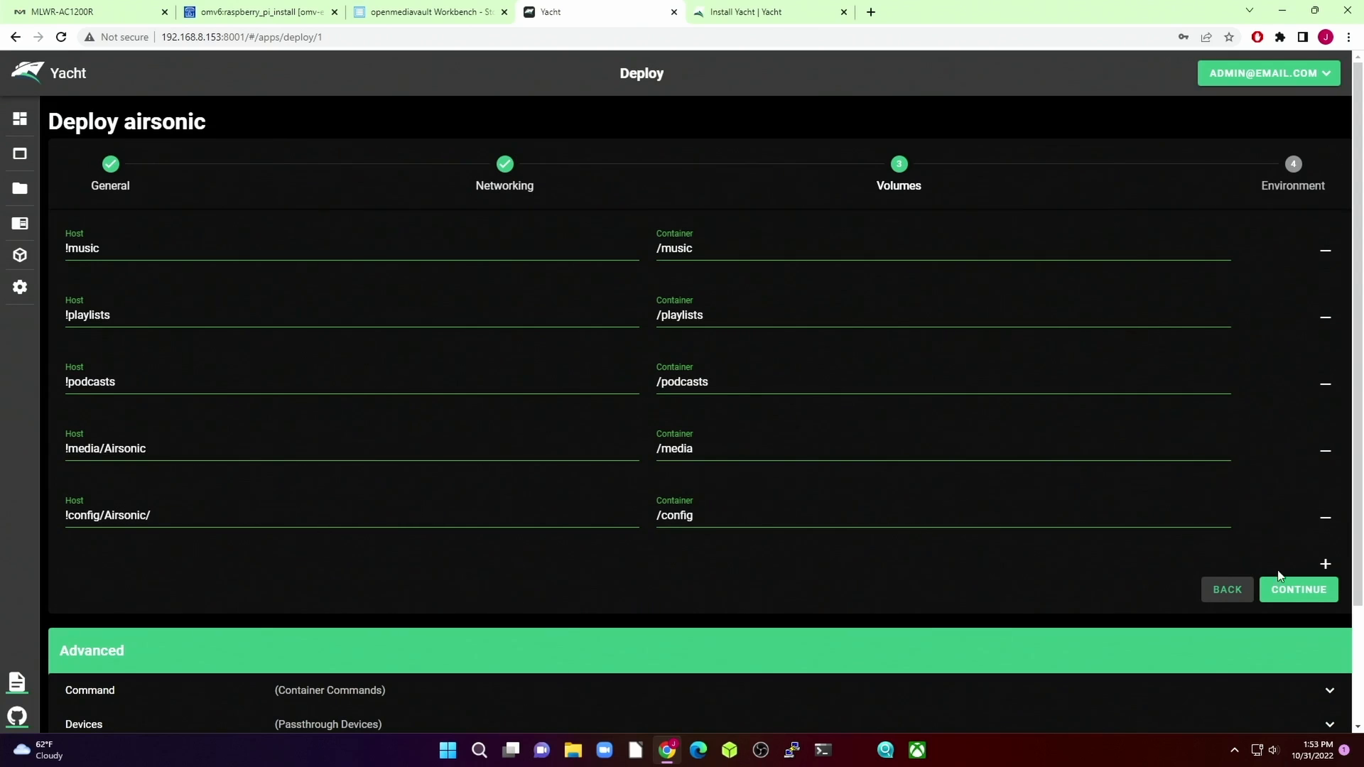
click(1298, 589)
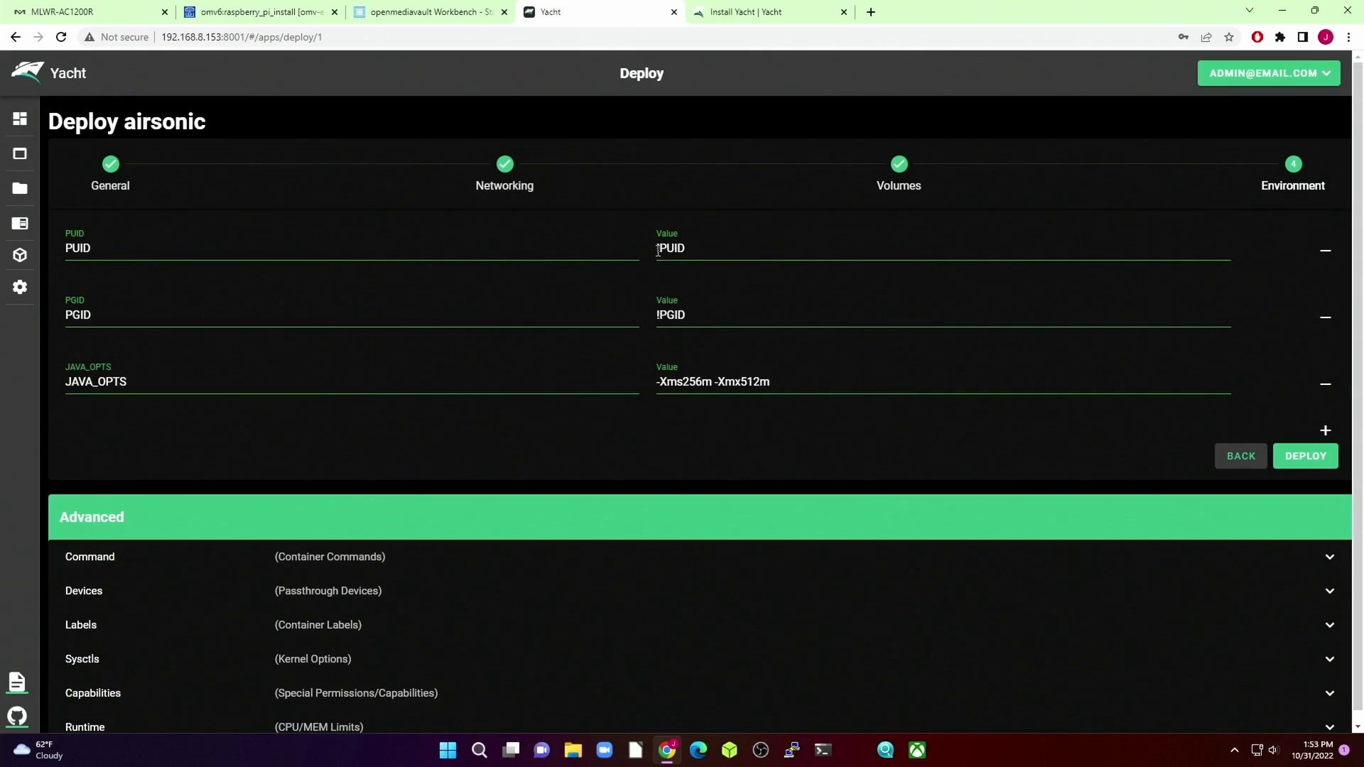
mouse_move(1012, 365)
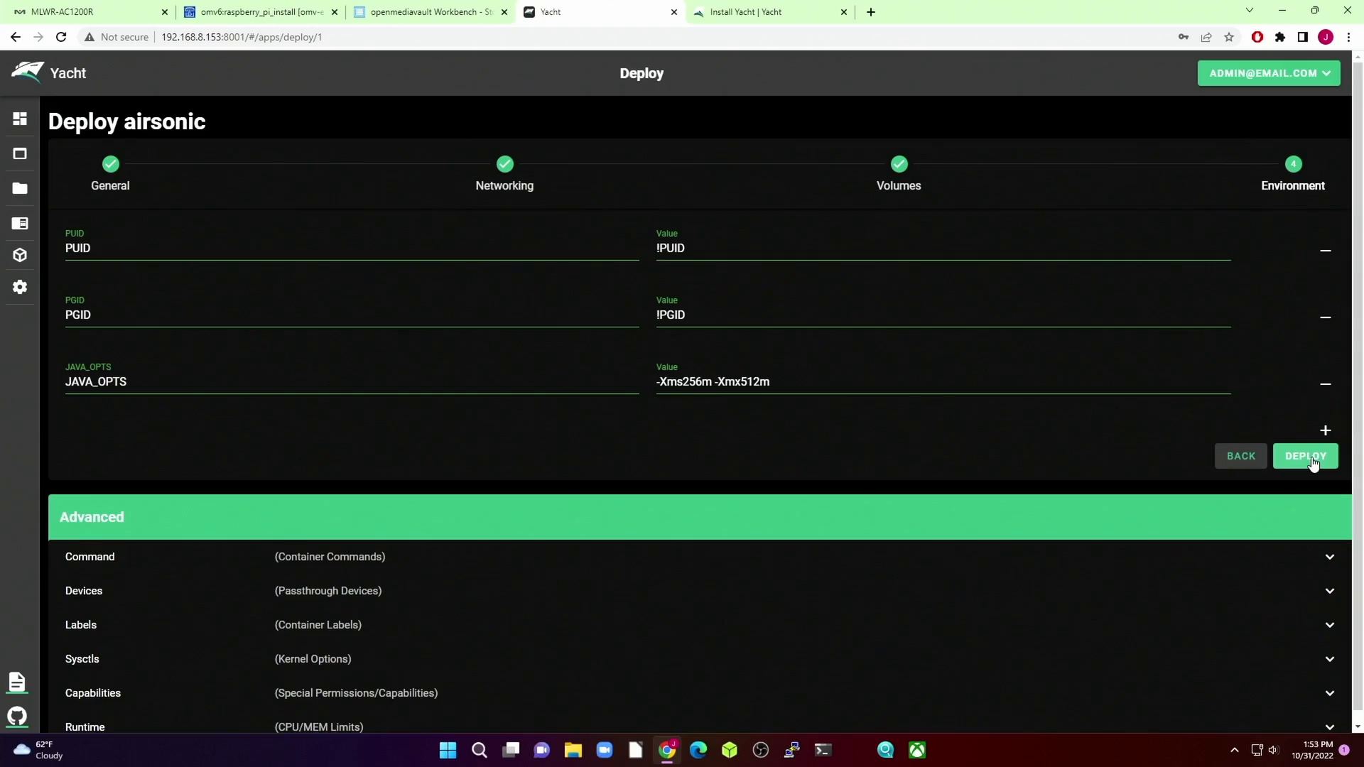
click(1305, 457)
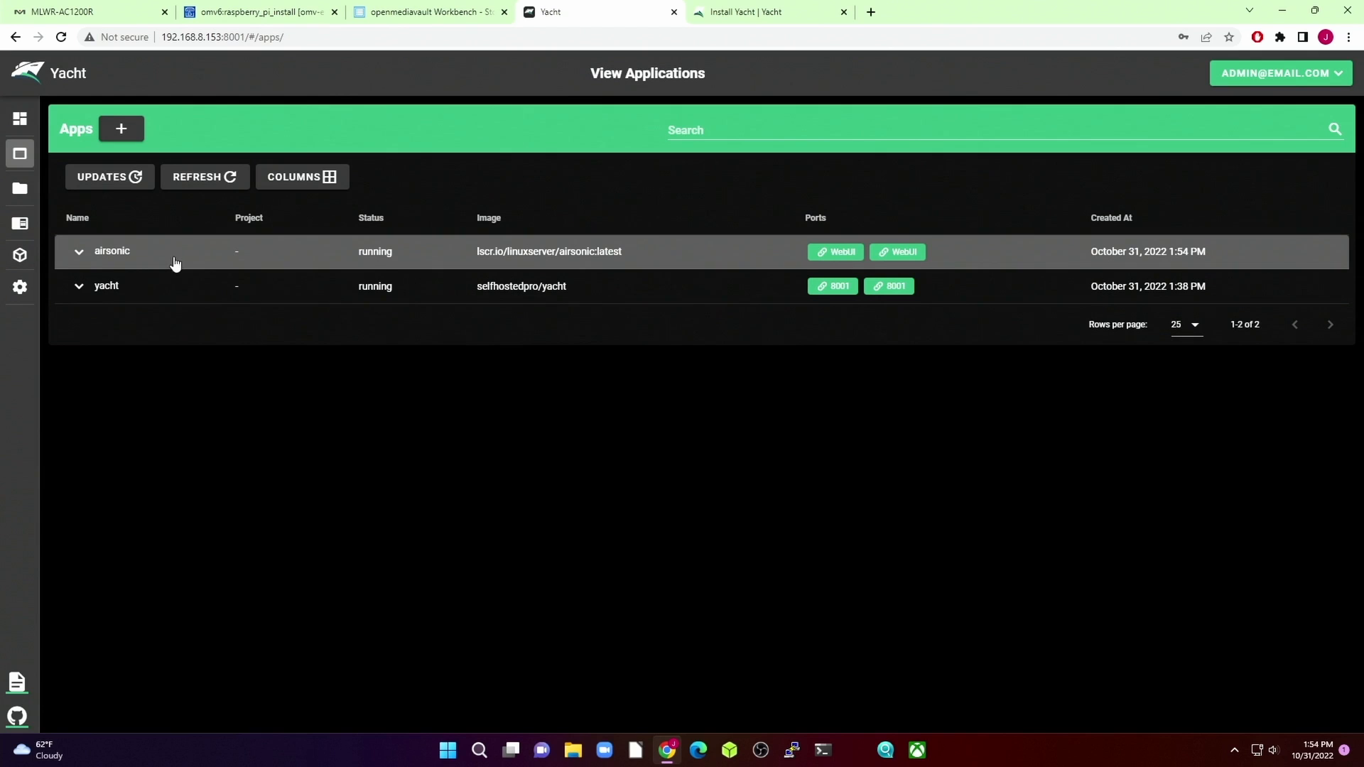
mouse_move(225, 257)
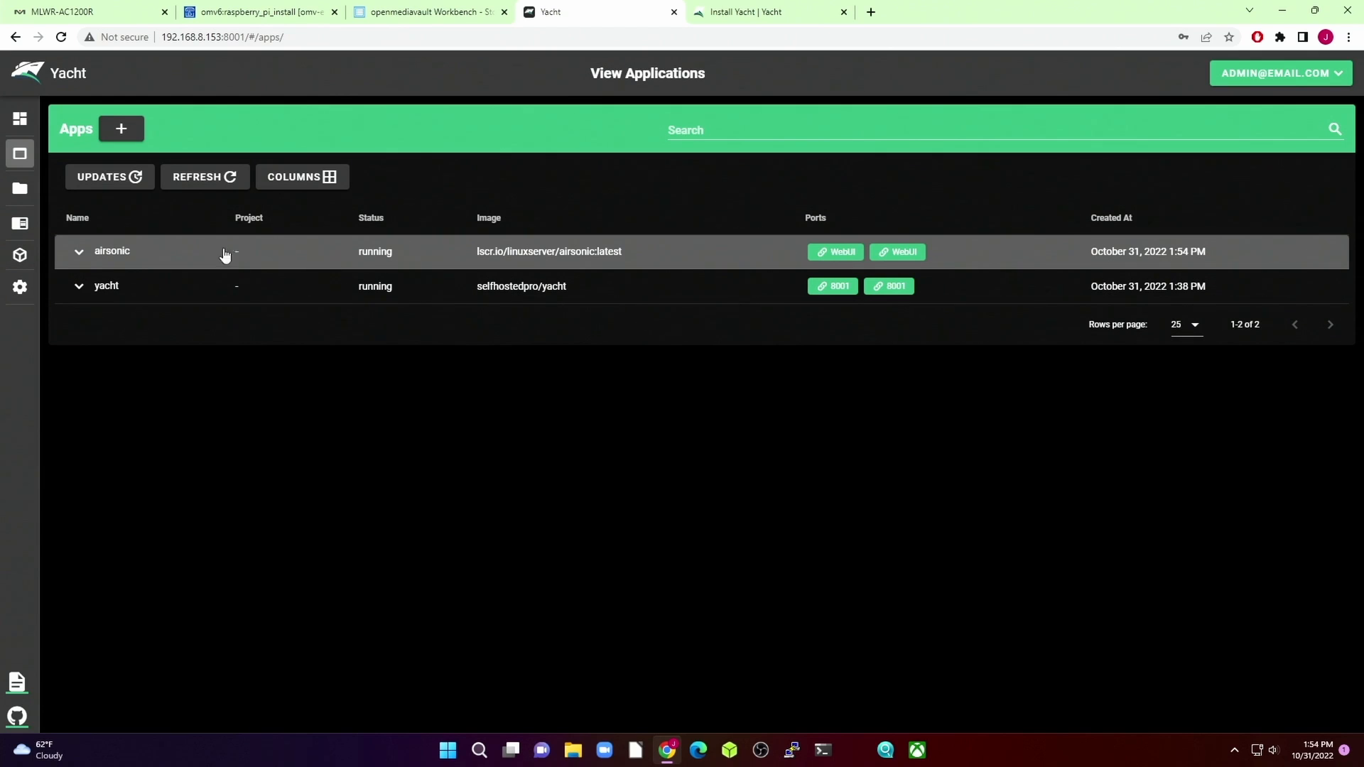
click(112, 252)
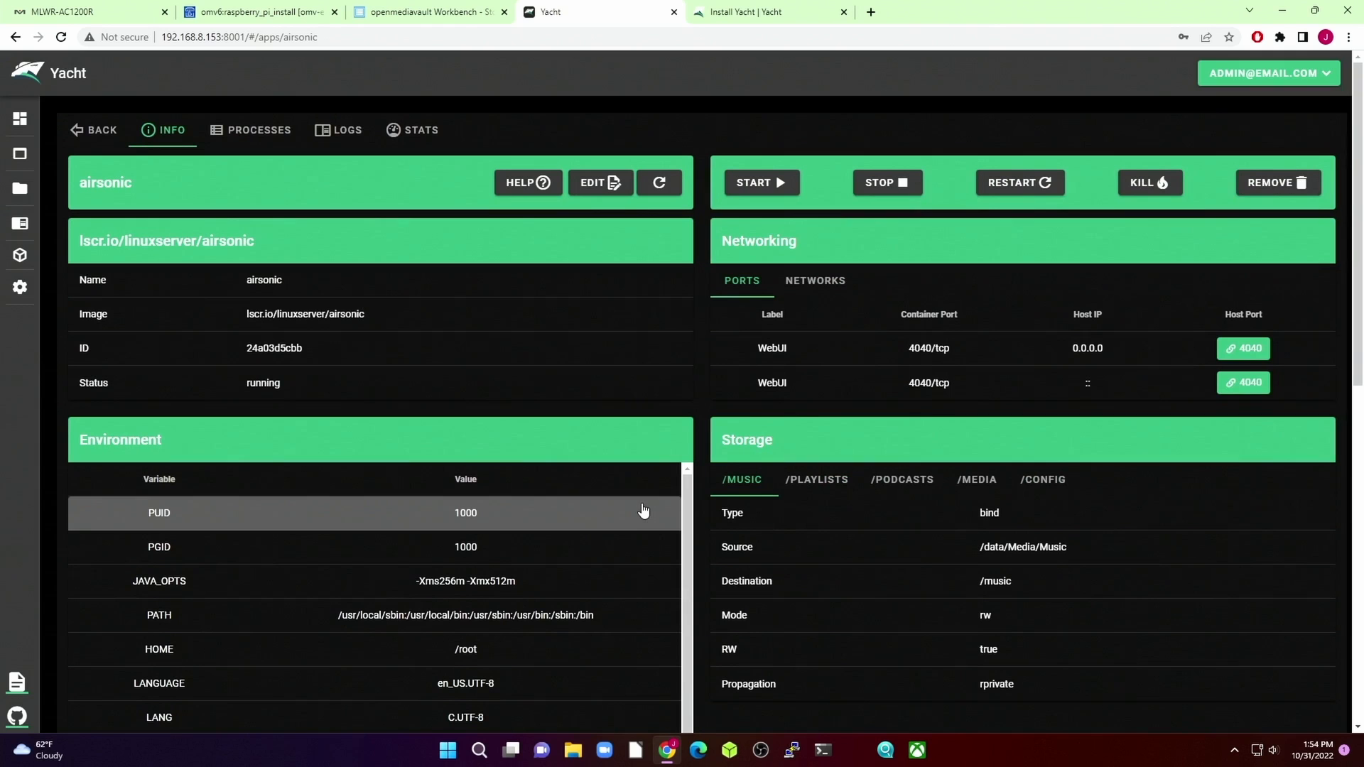
mouse_move(887, 183)
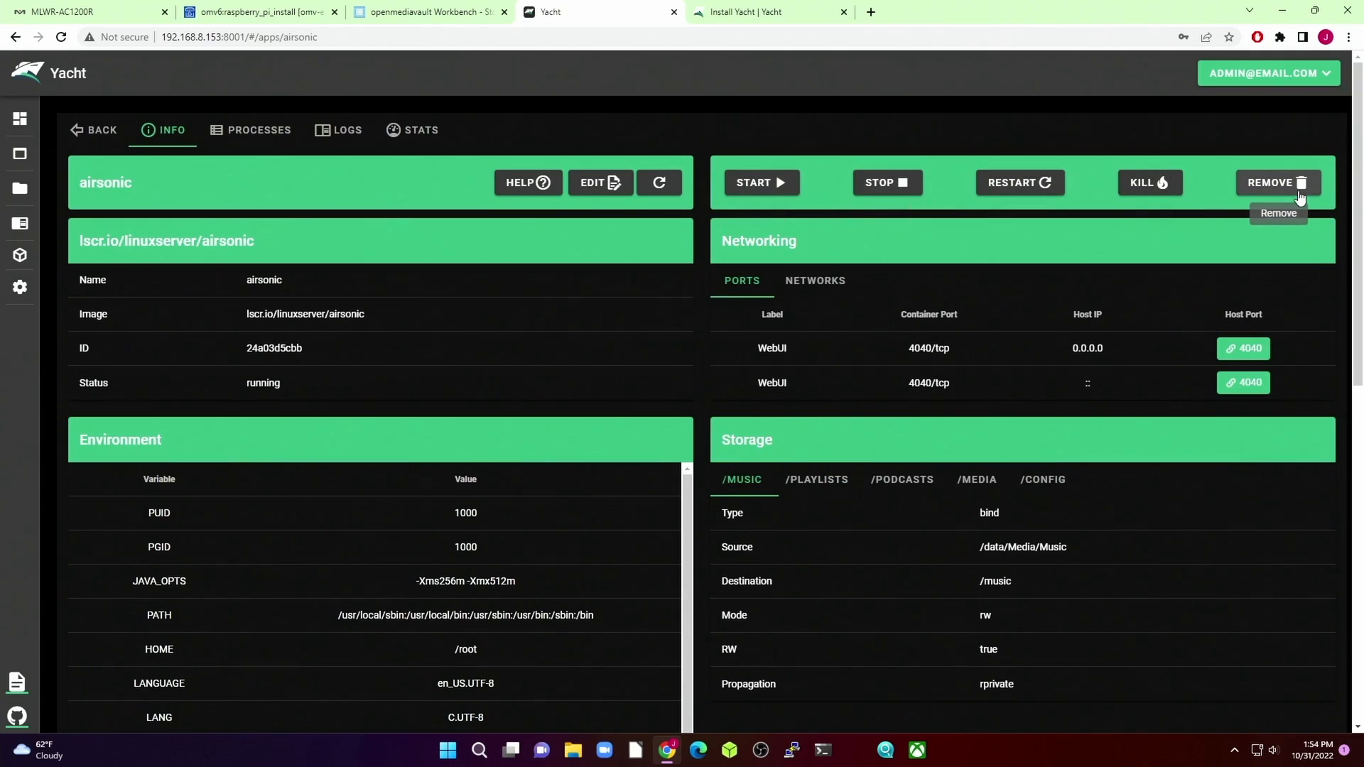
click(257, 129)
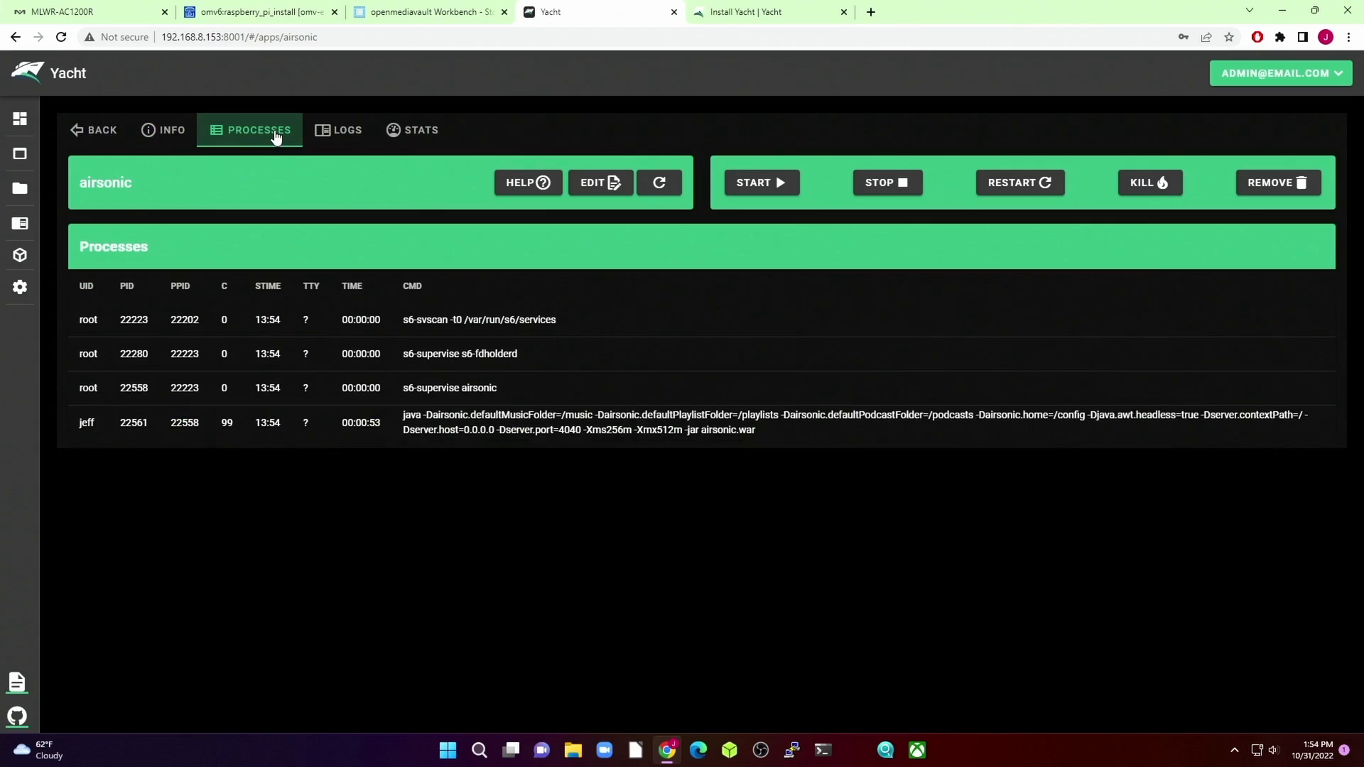
click(338, 130)
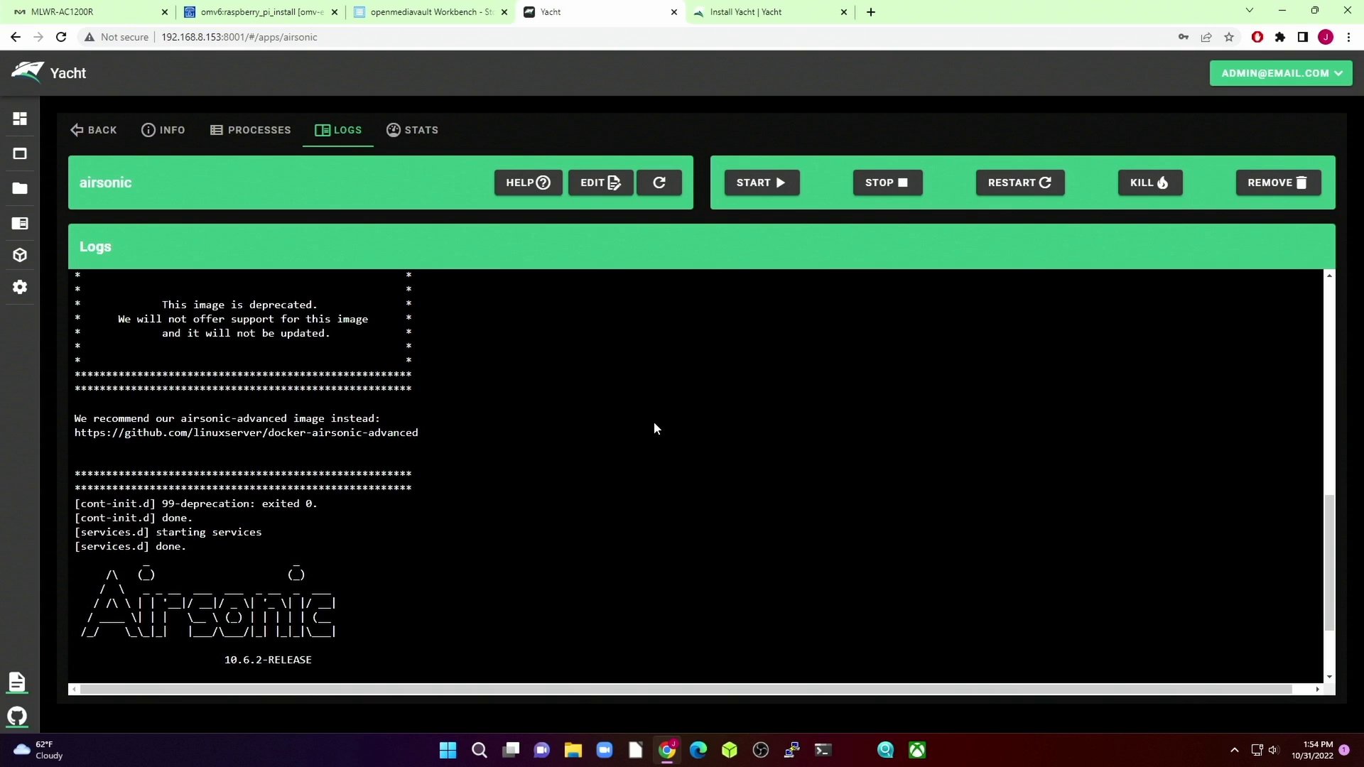
click(418, 130)
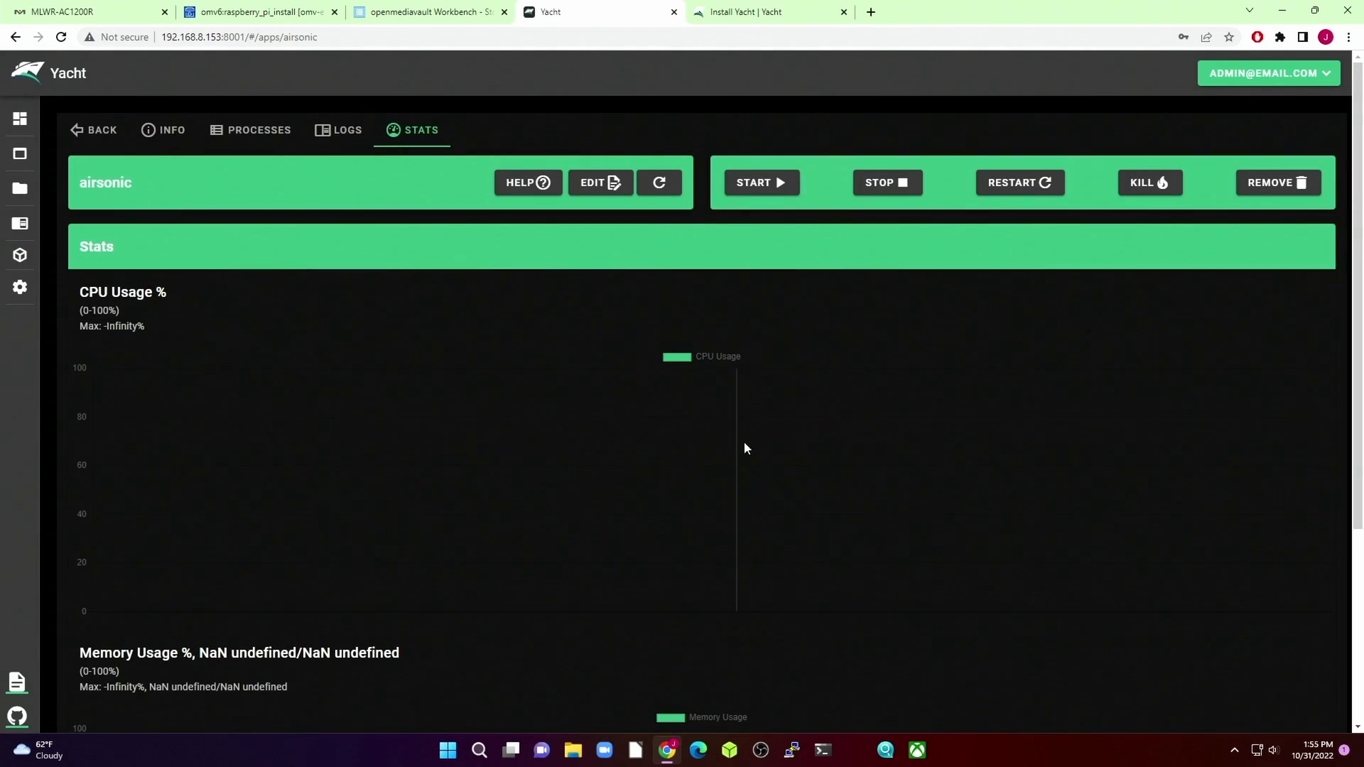
scroll(down, 3)
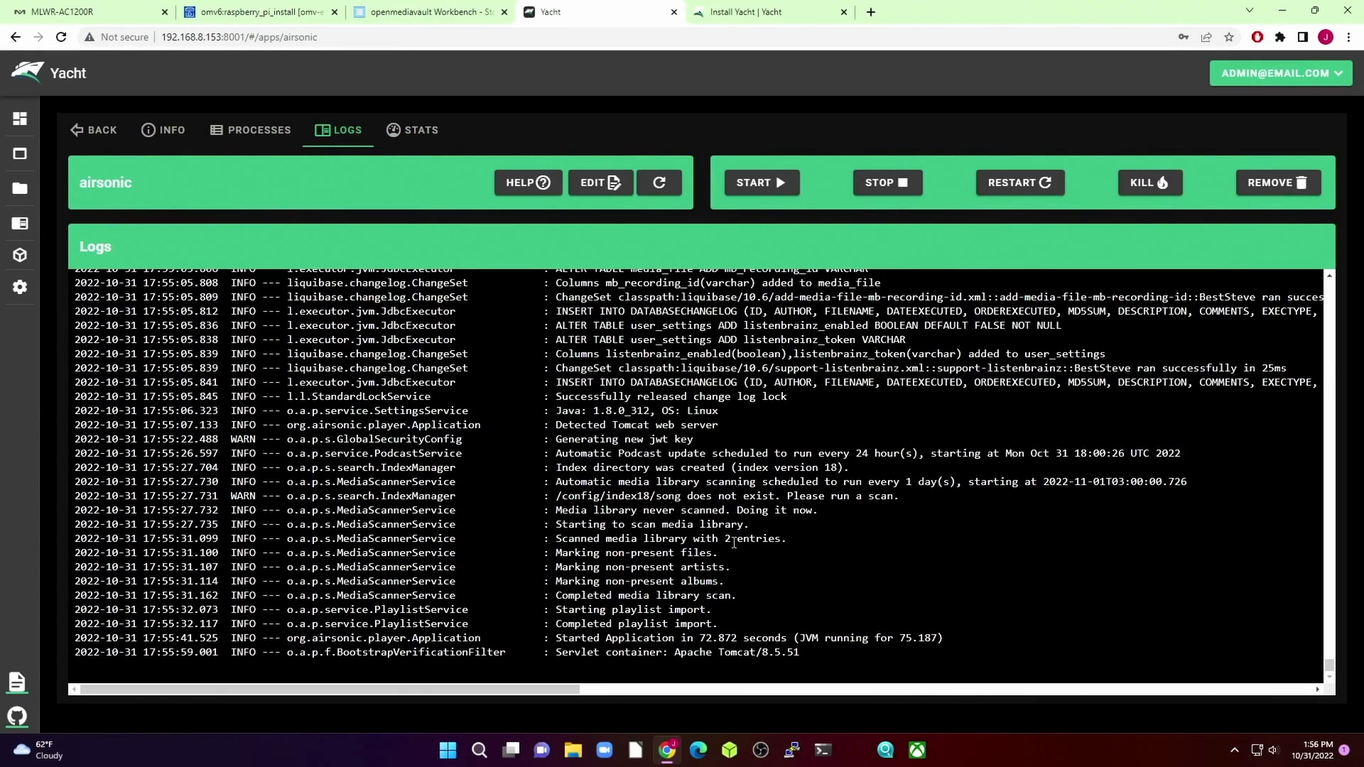
click(93, 129)
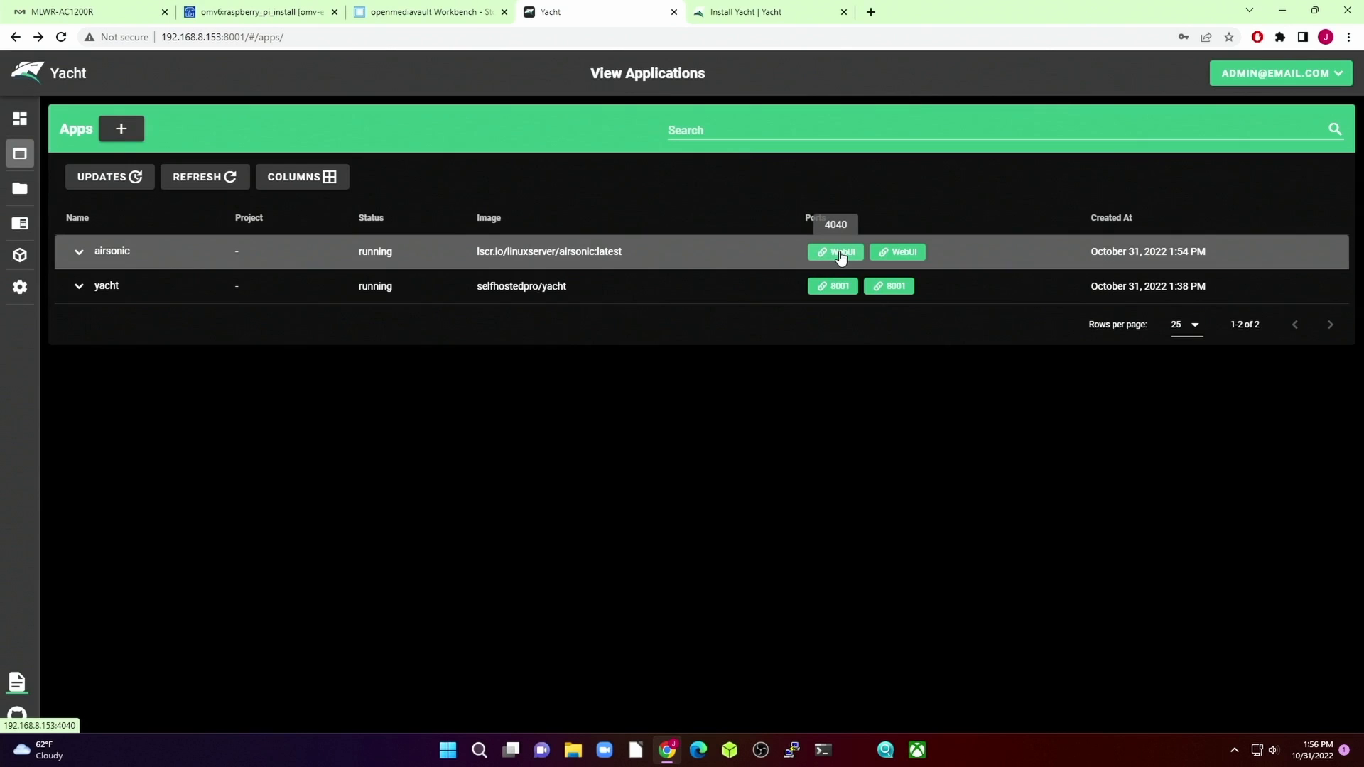
Open Airsonic's web login page on port 4040 from its WebUI link.
click(836, 252)
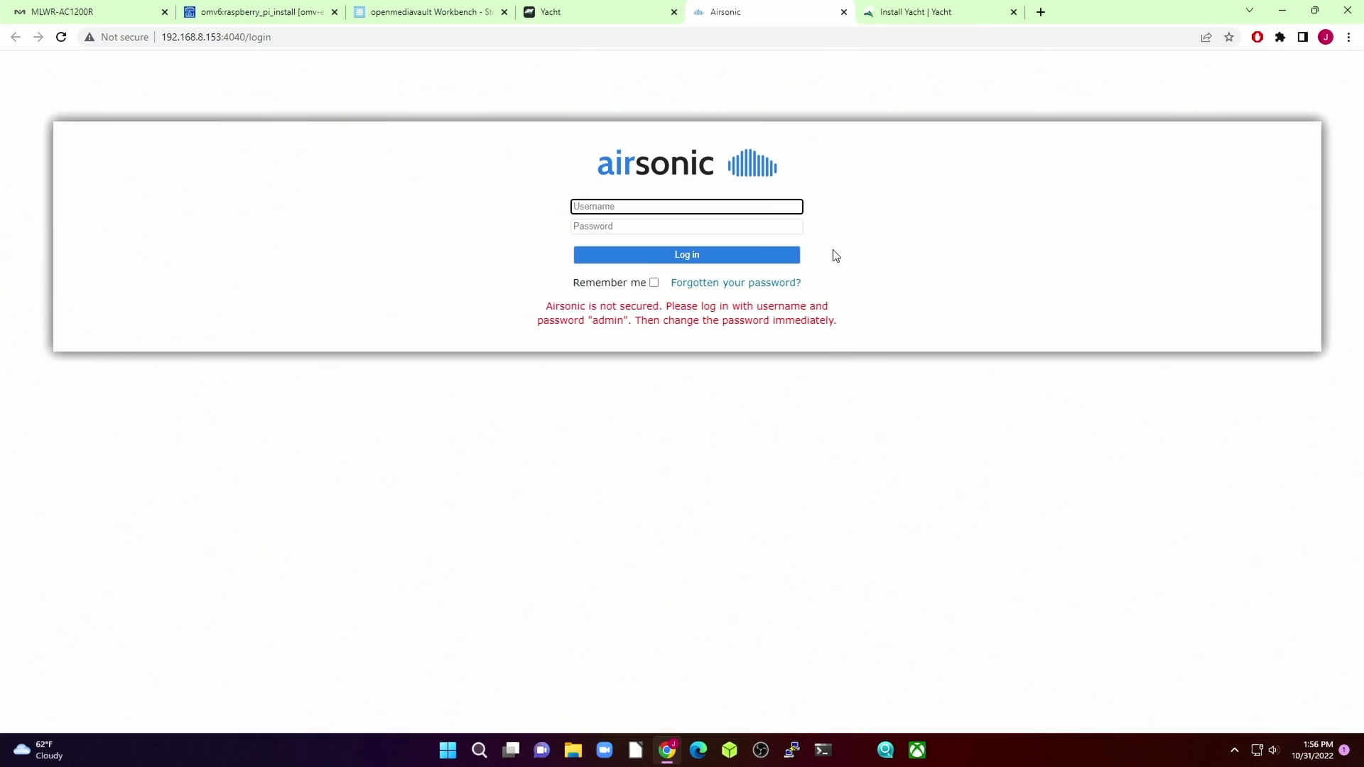
click(687, 255)
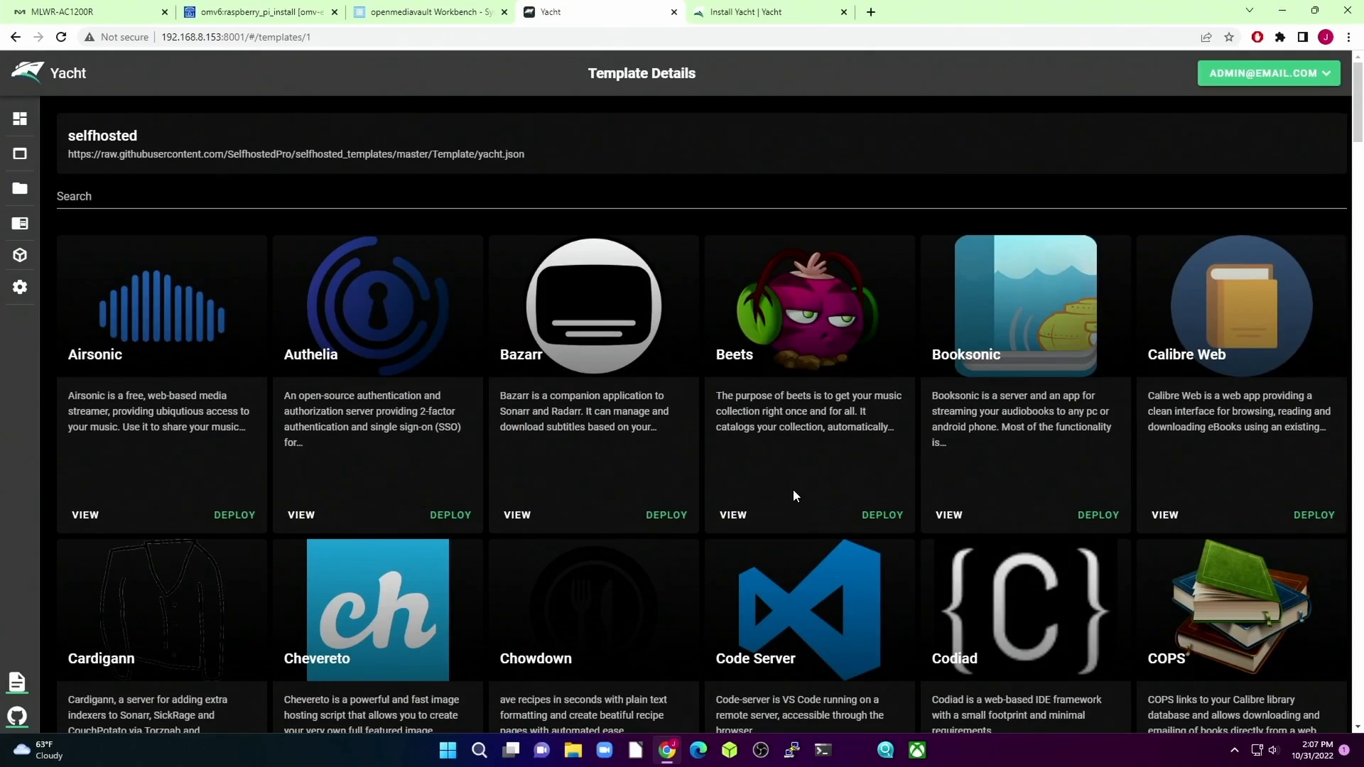
Start deploying Code Server on the bridge network with its /config volume.
scroll(down, 3)
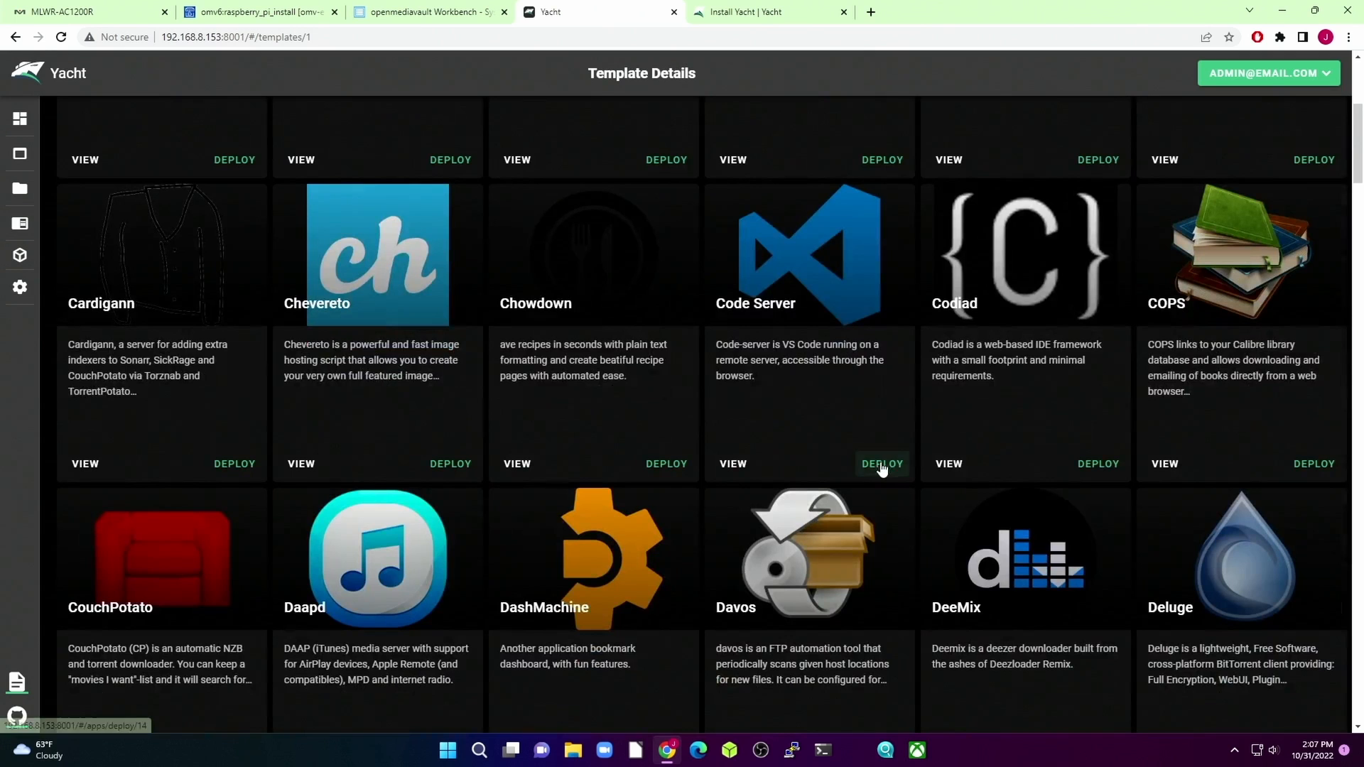
click(881, 464)
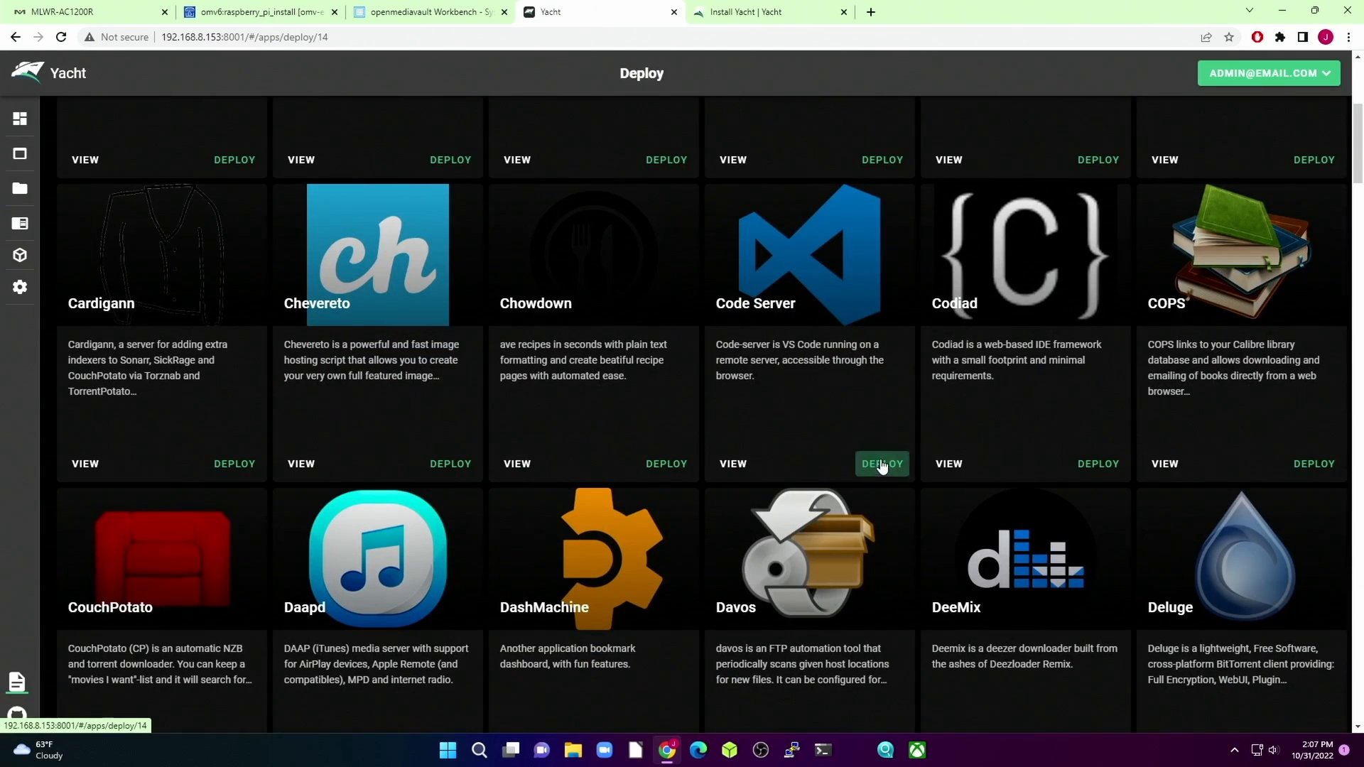
click(881, 464)
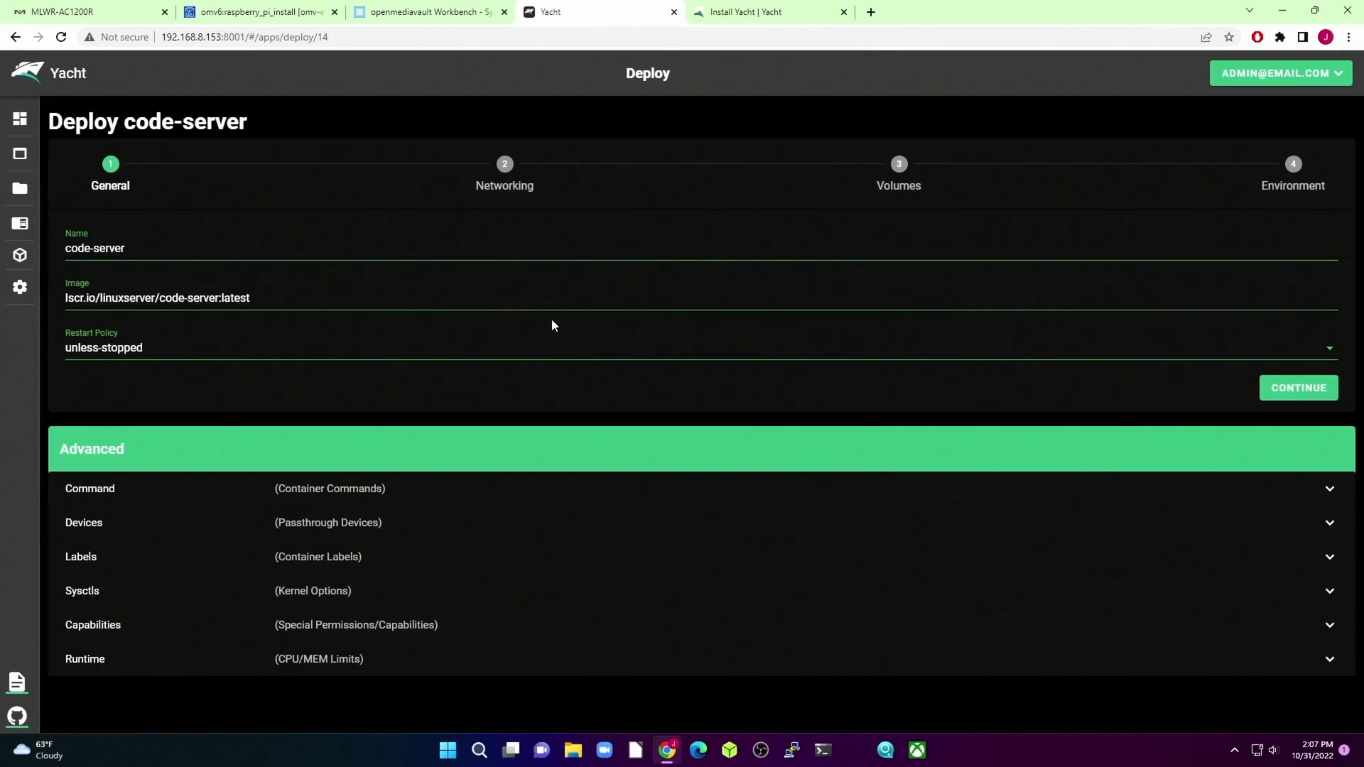
click(1298, 387)
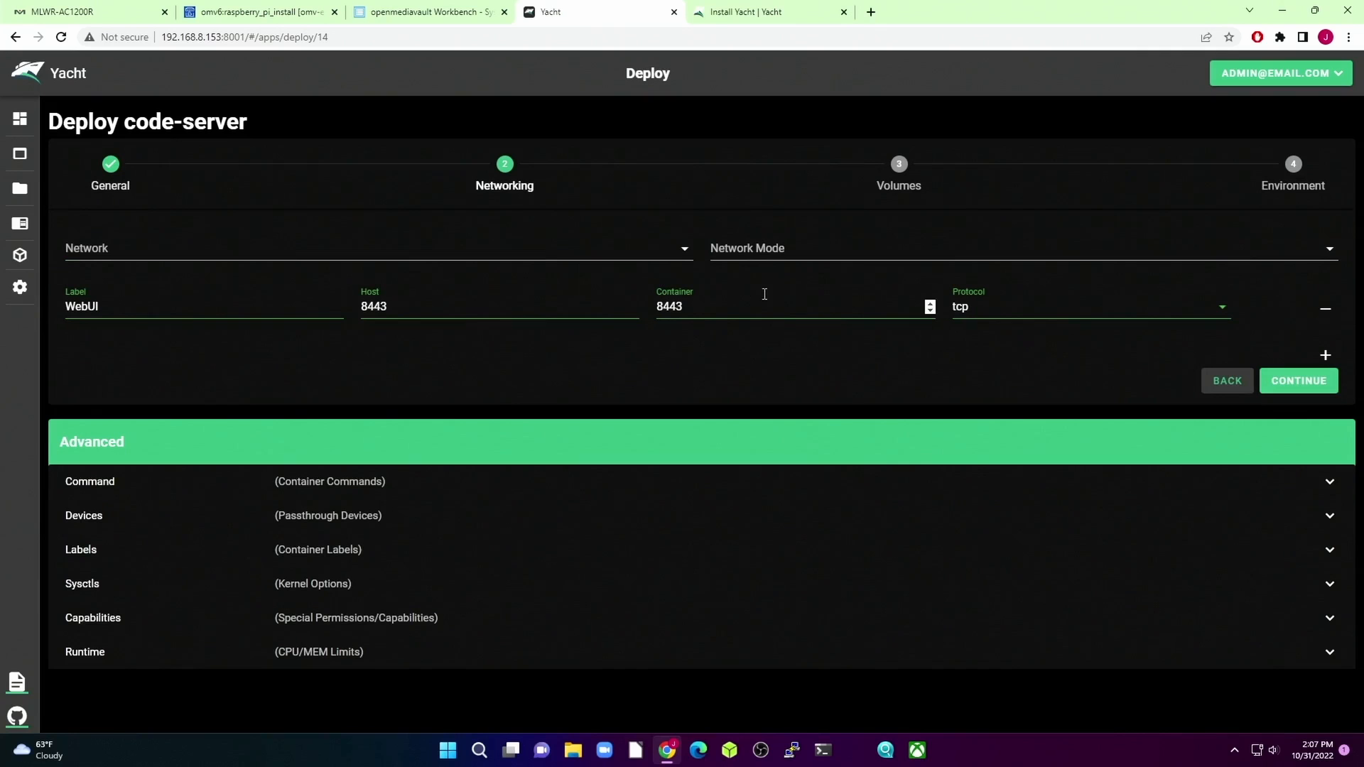
click(377, 248)
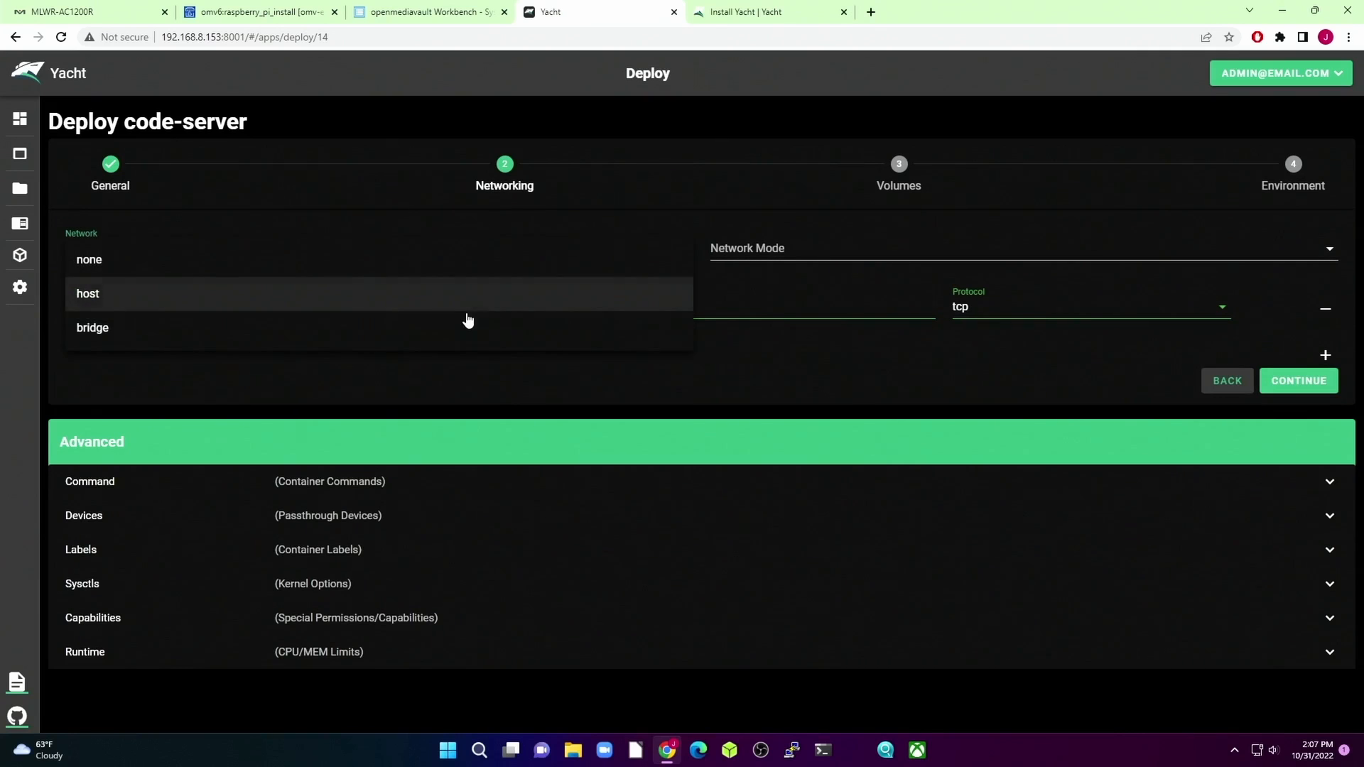
click(92, 327)
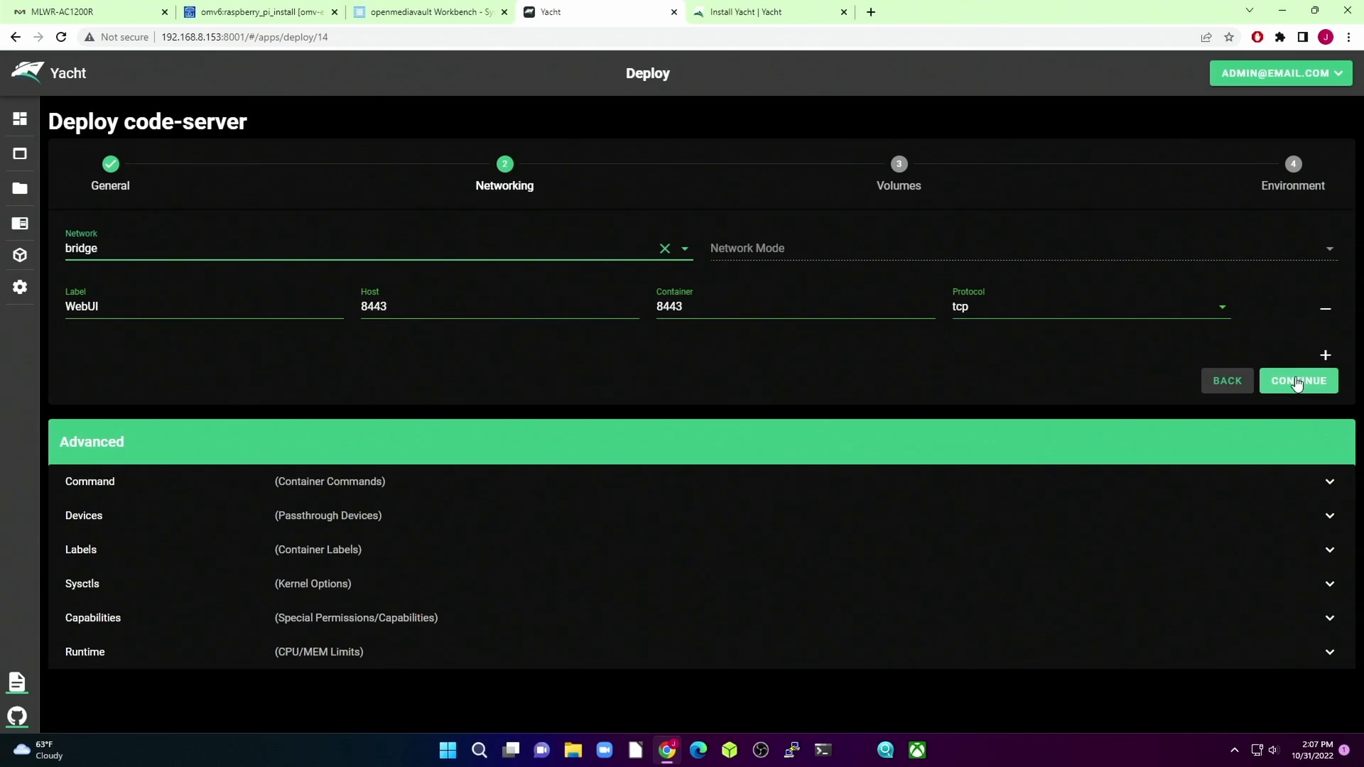
click(1297, 380)
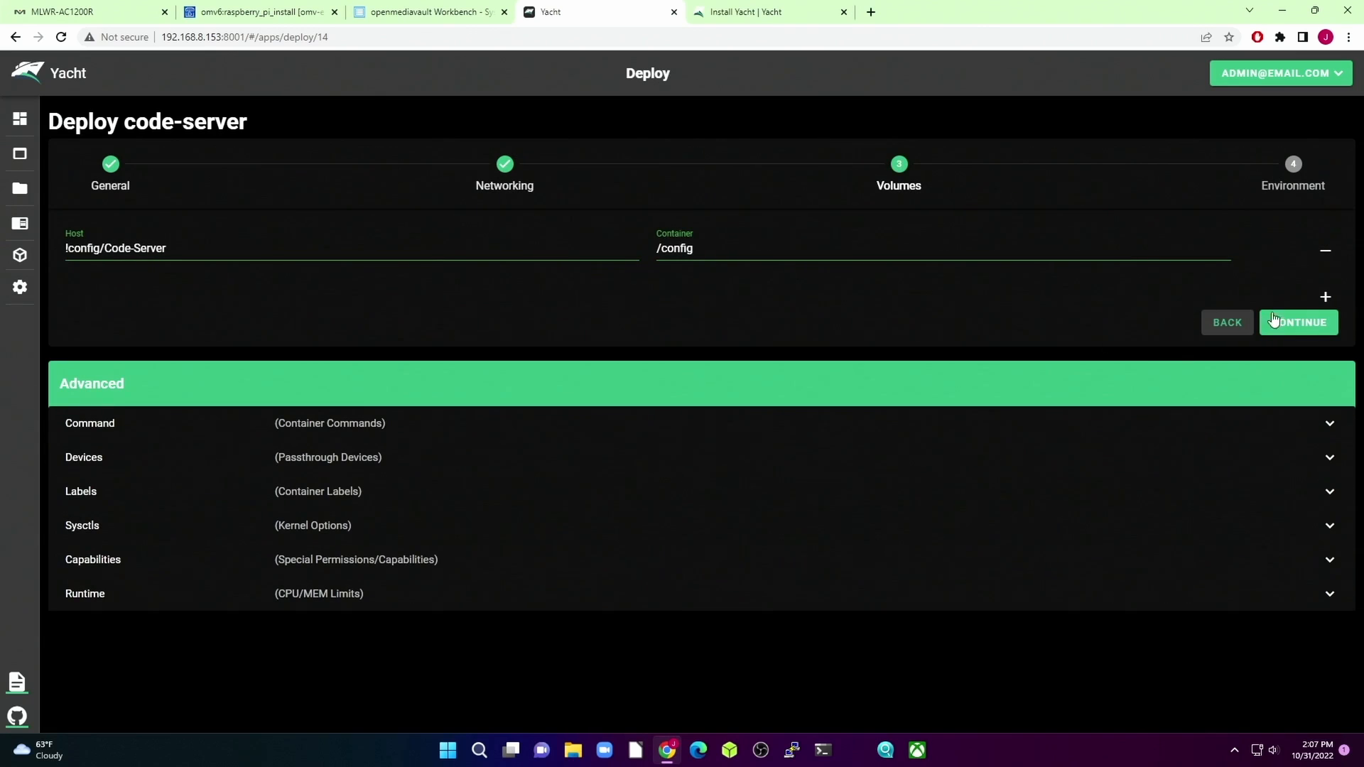
click(1297, 322)
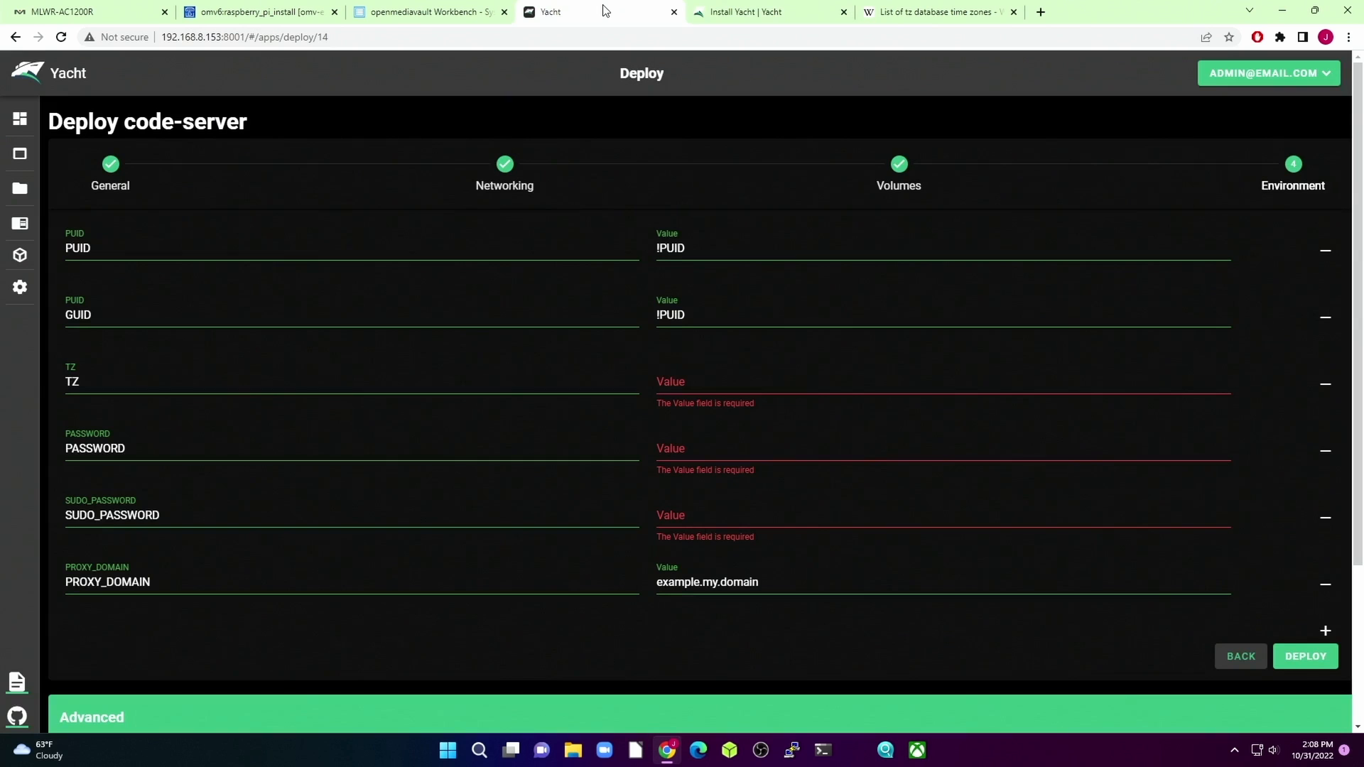
click(938, 11)
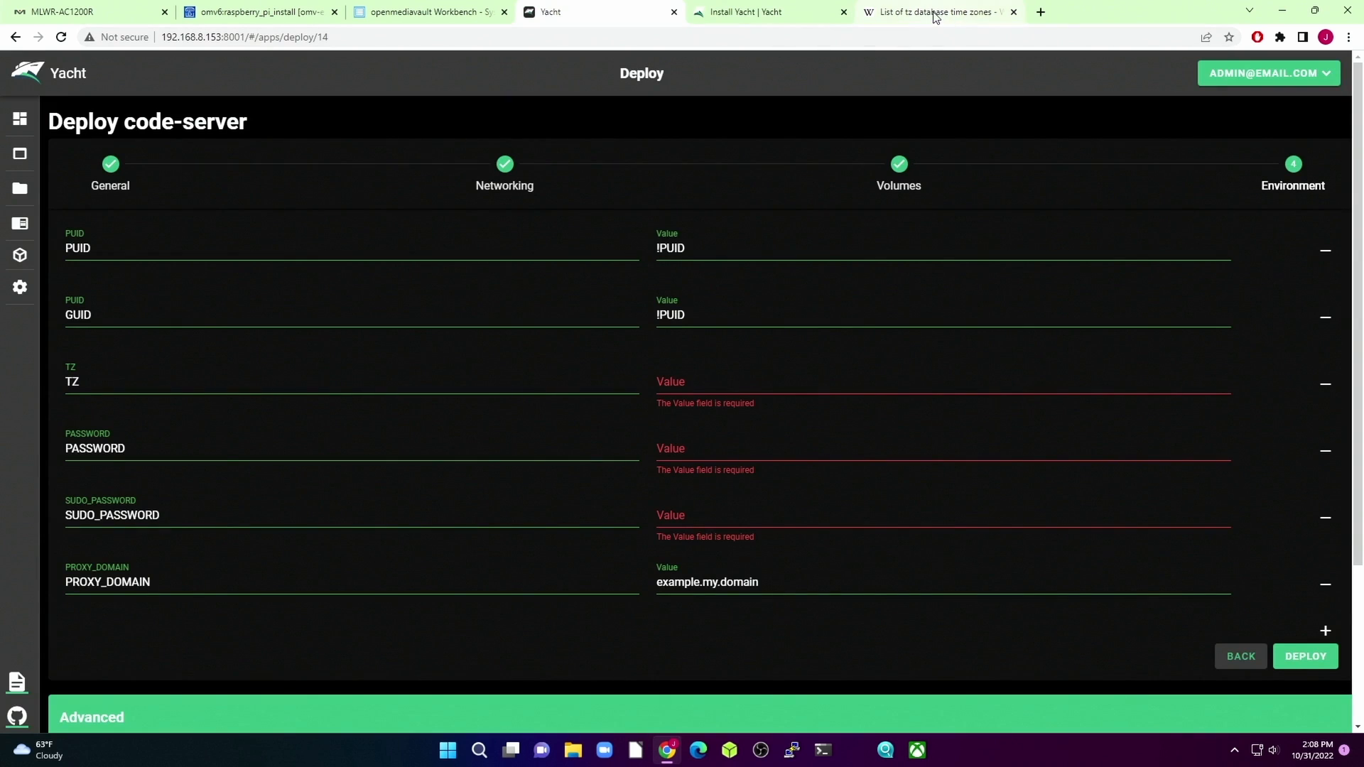
click(940, 11)
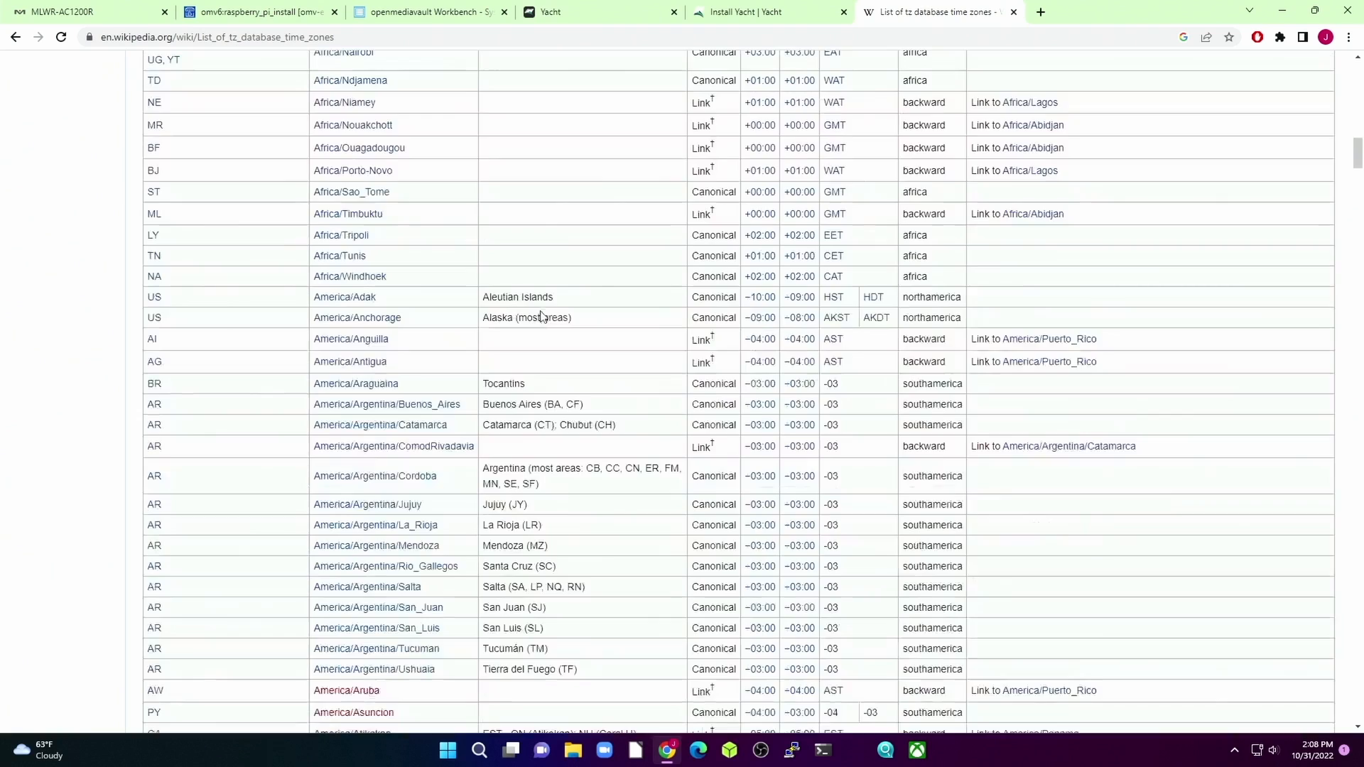
click(598, 12)
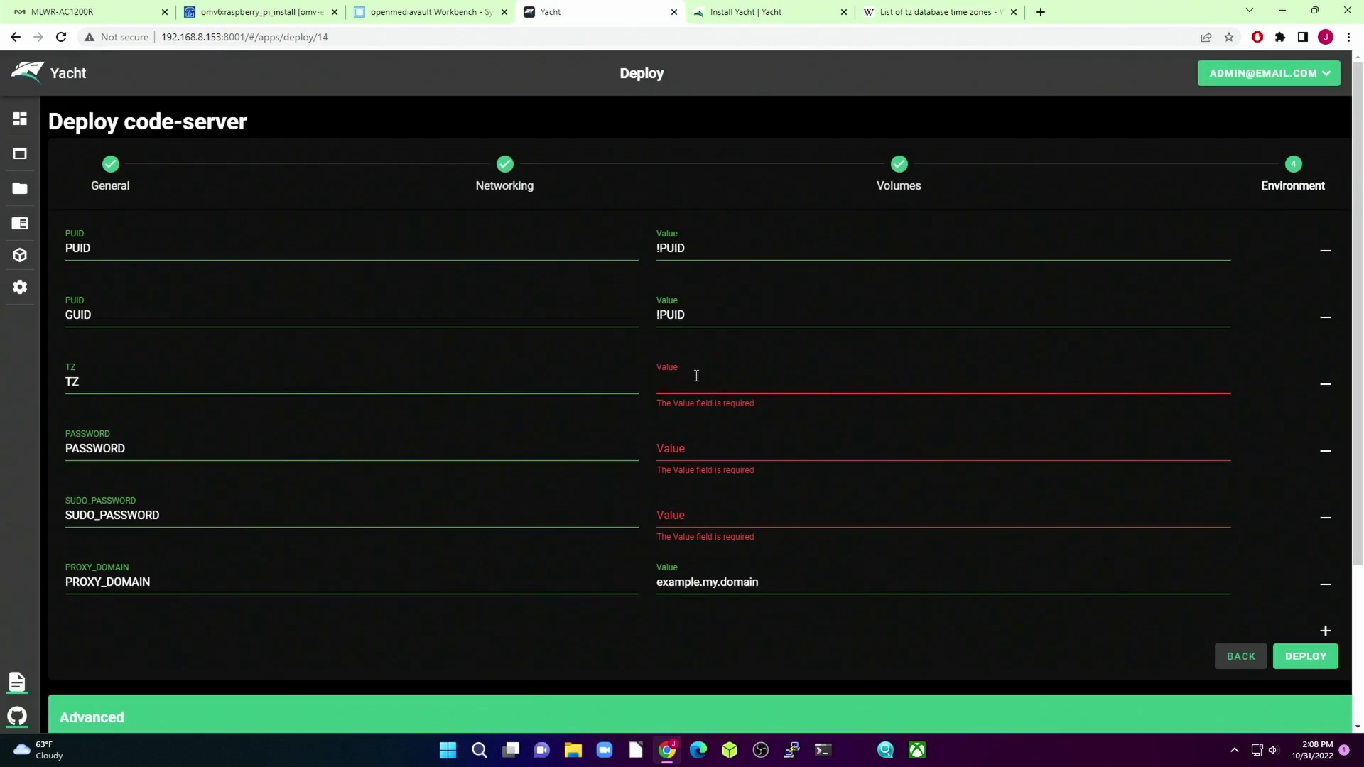
text(America/New_York)
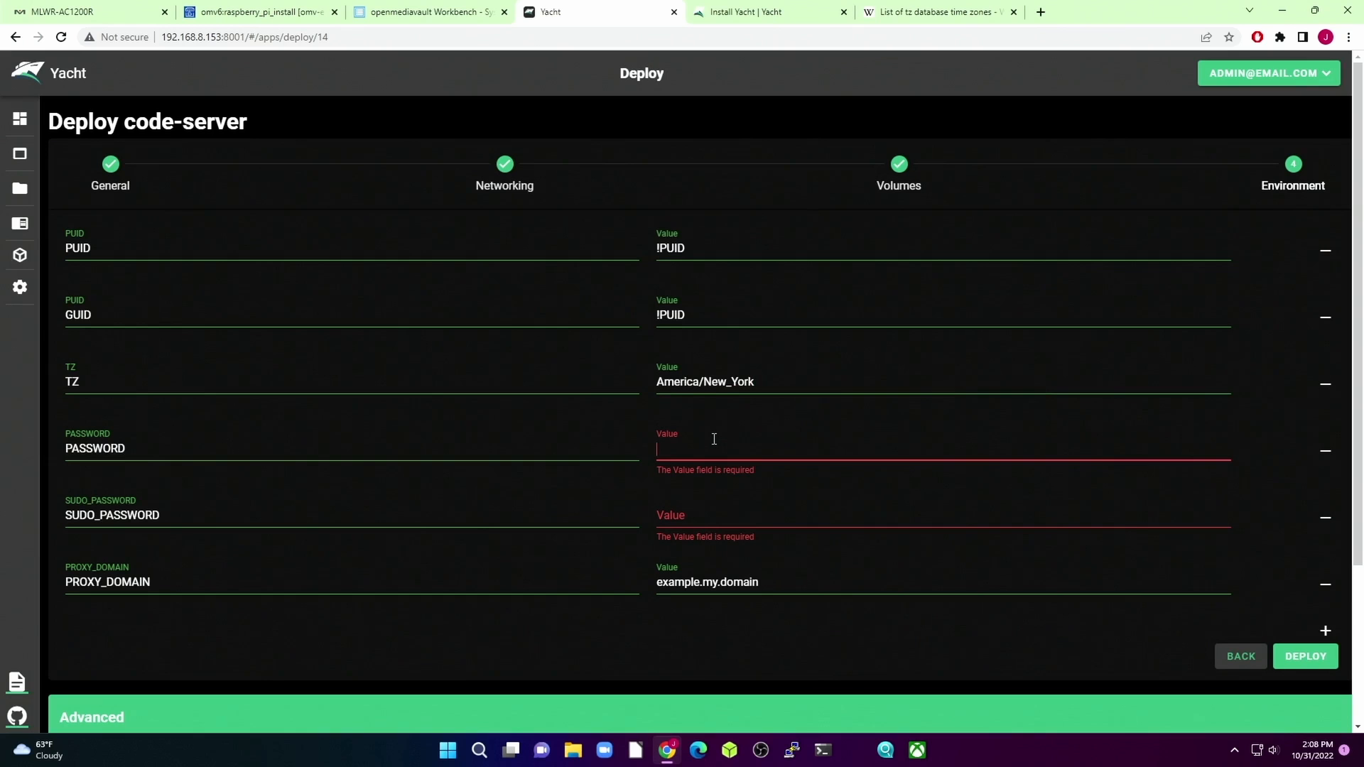
text(password)
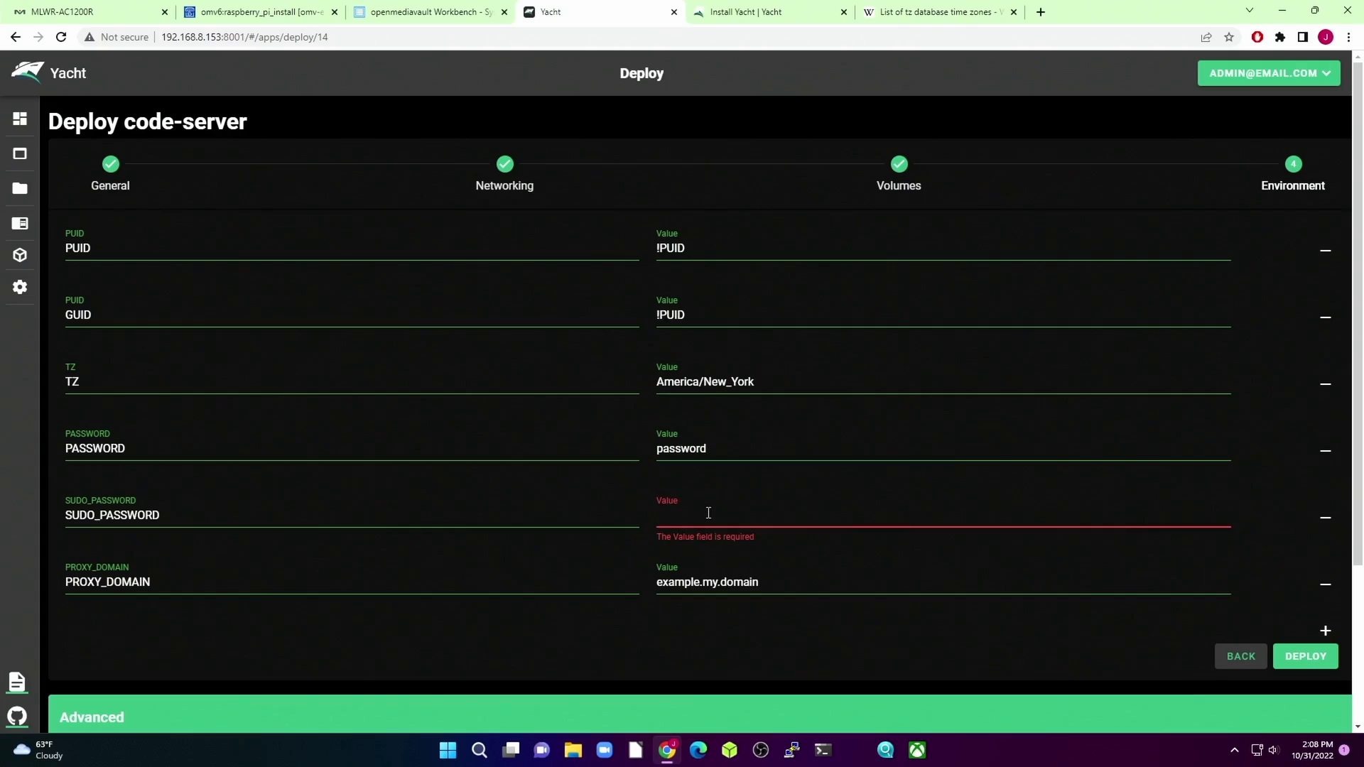
text(password)
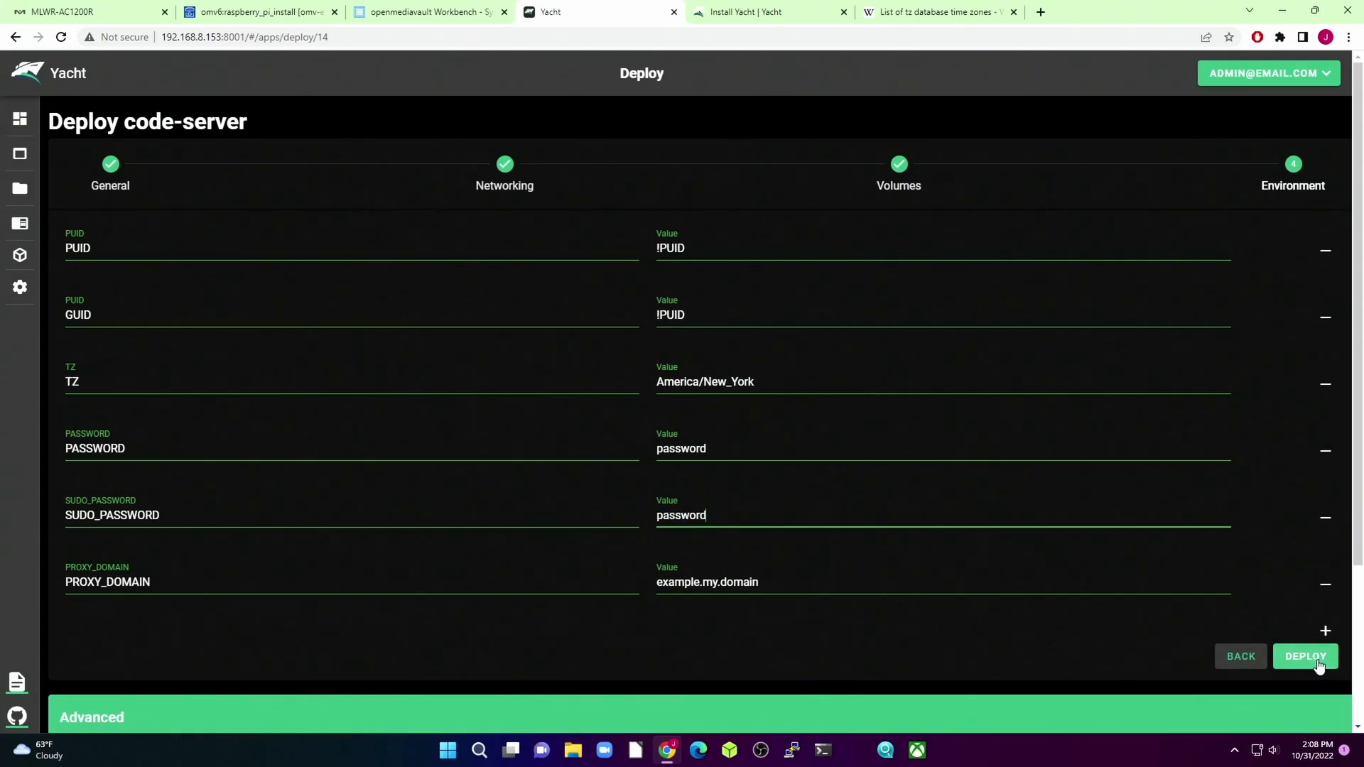
click(1305, 657)
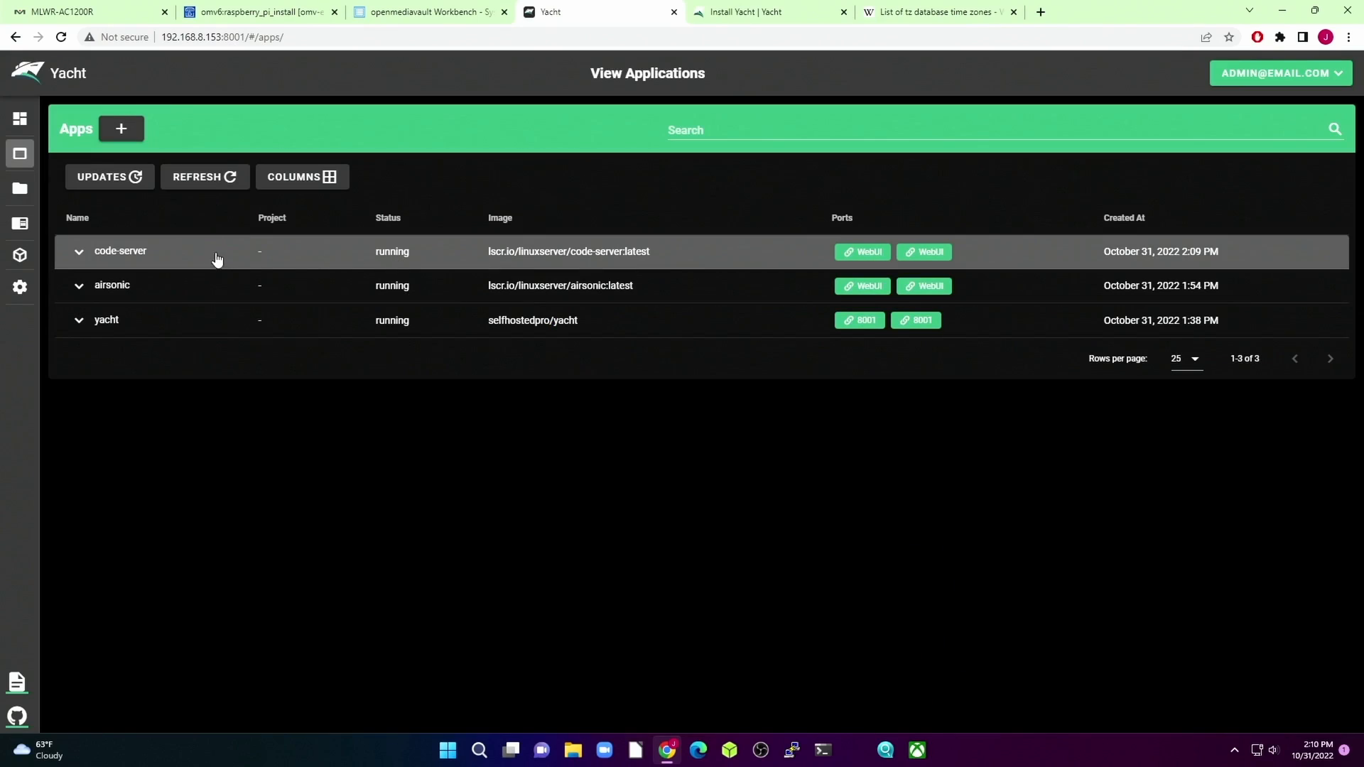
mouse_move(864, 252)
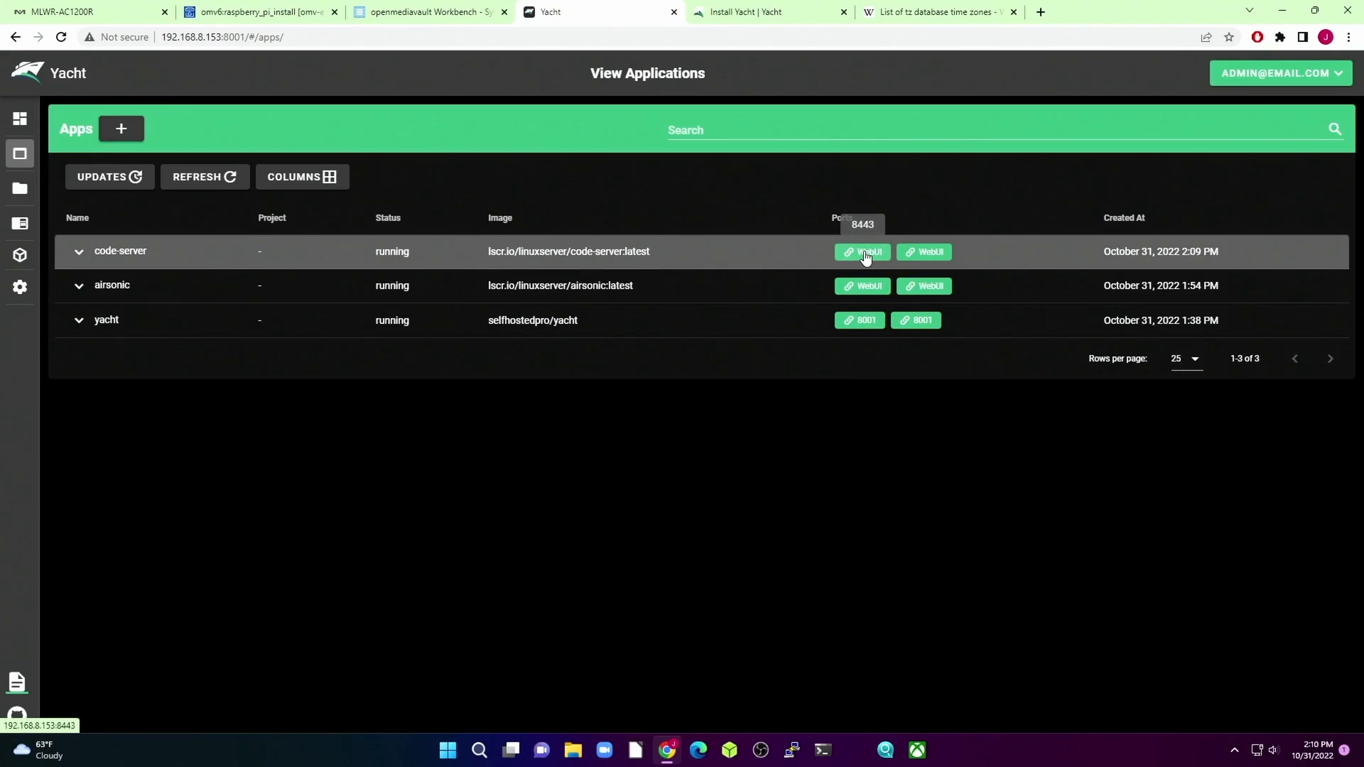
Log in to code-server on port 8443 and trust the parent config folder's authors.
click(862, 252)
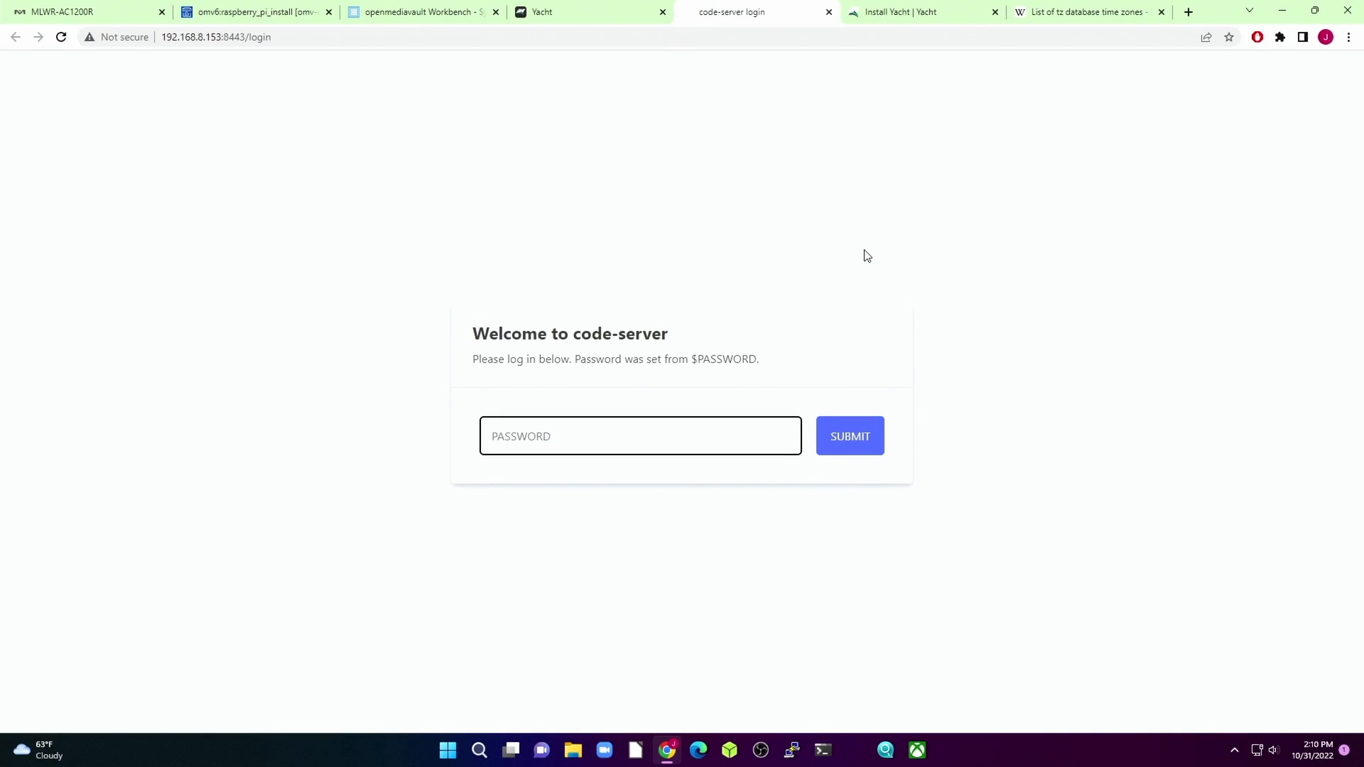
click(849, 435)
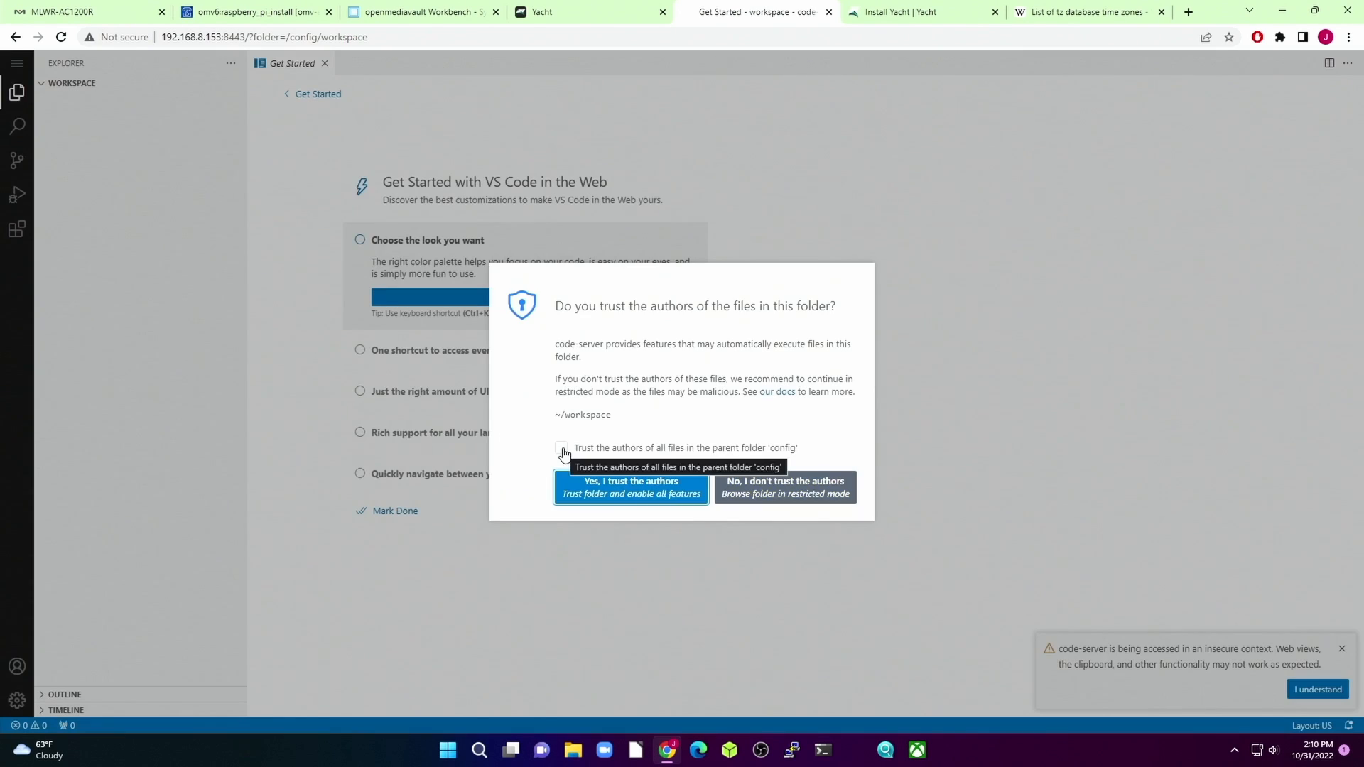
click(561, 447)
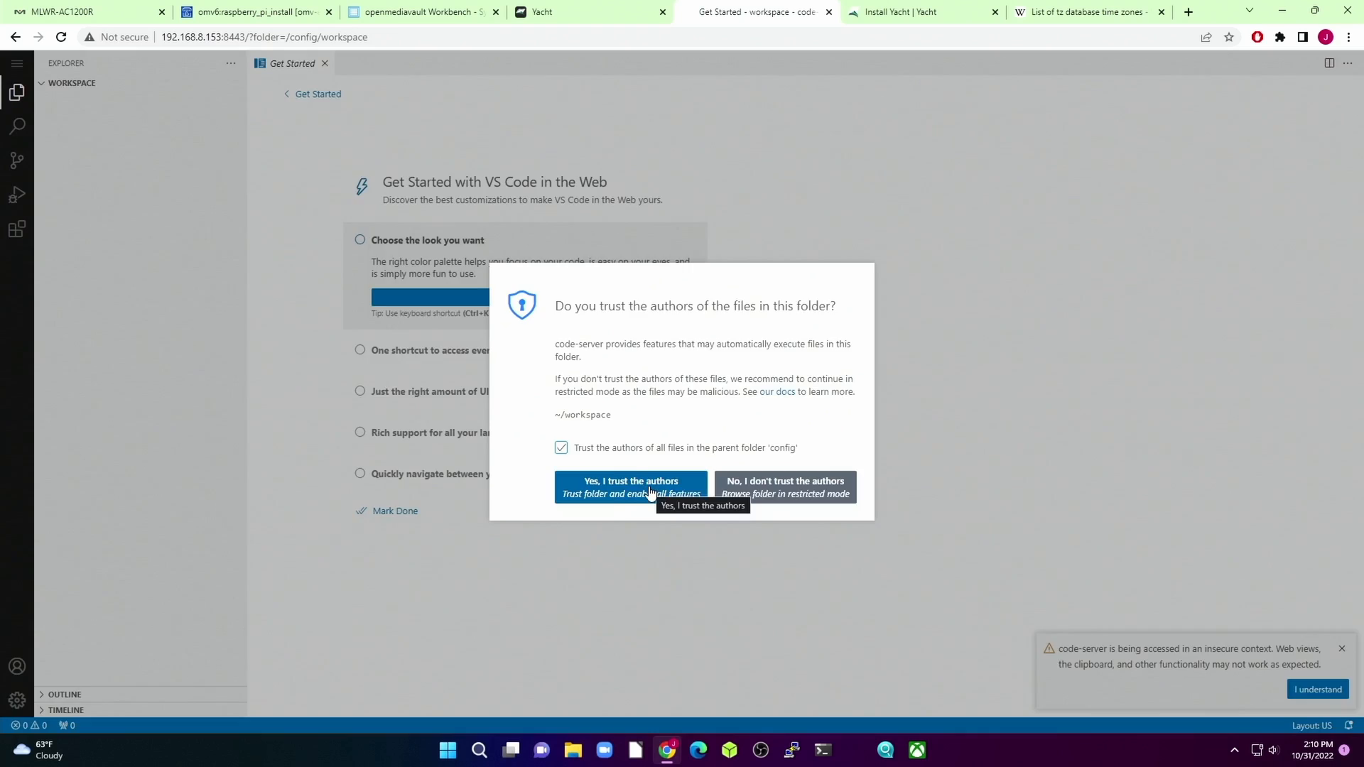
click(631, 485)
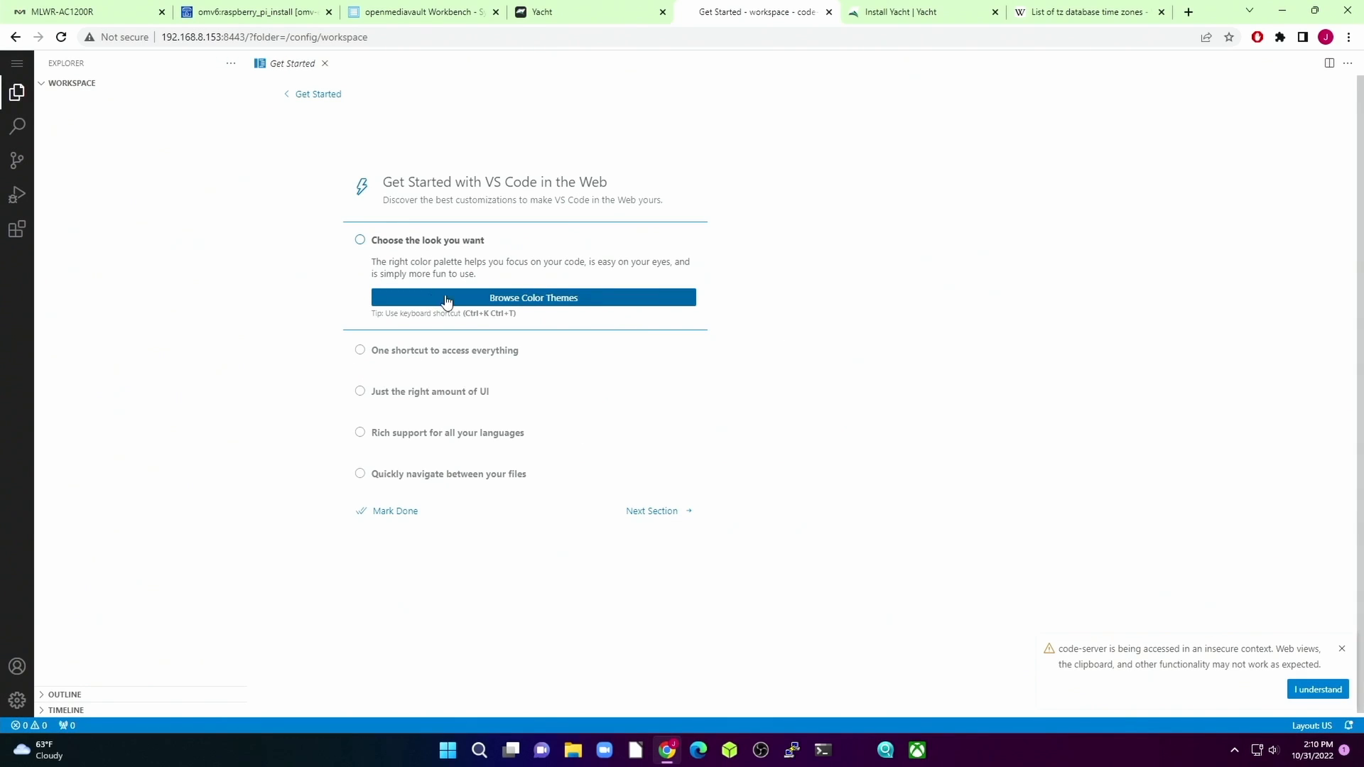
click(592, 11)
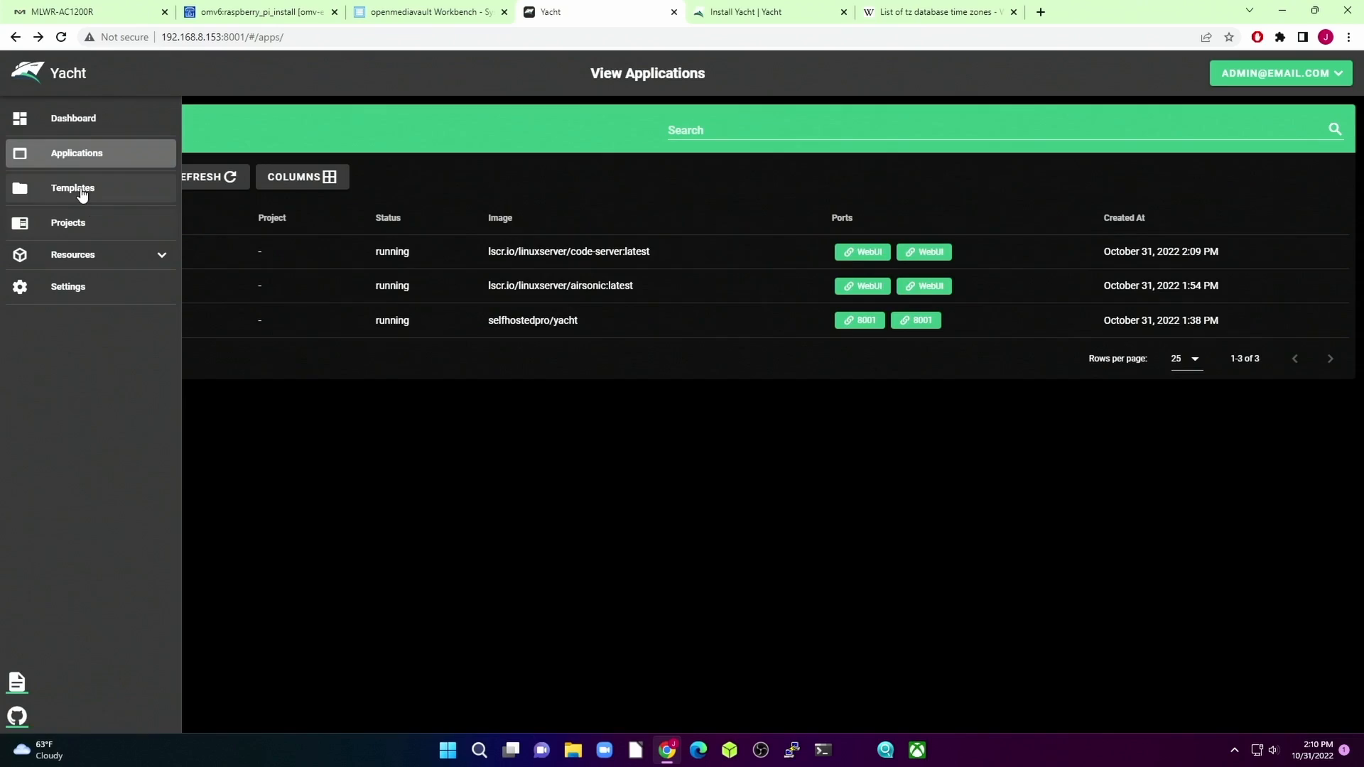
Open the selfhosted templates and start deploying Plex (plexinc/pms-docker).
click(74, 187)
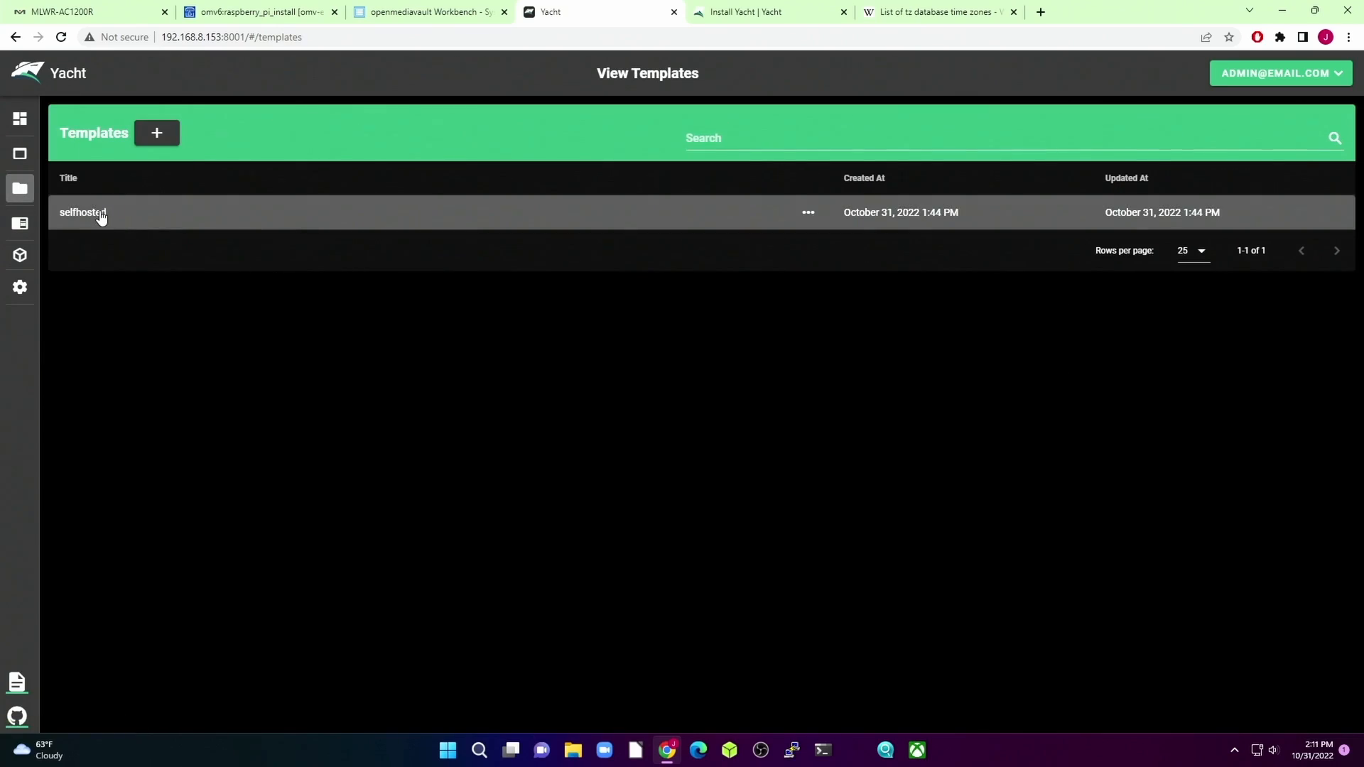
click(81, 212)
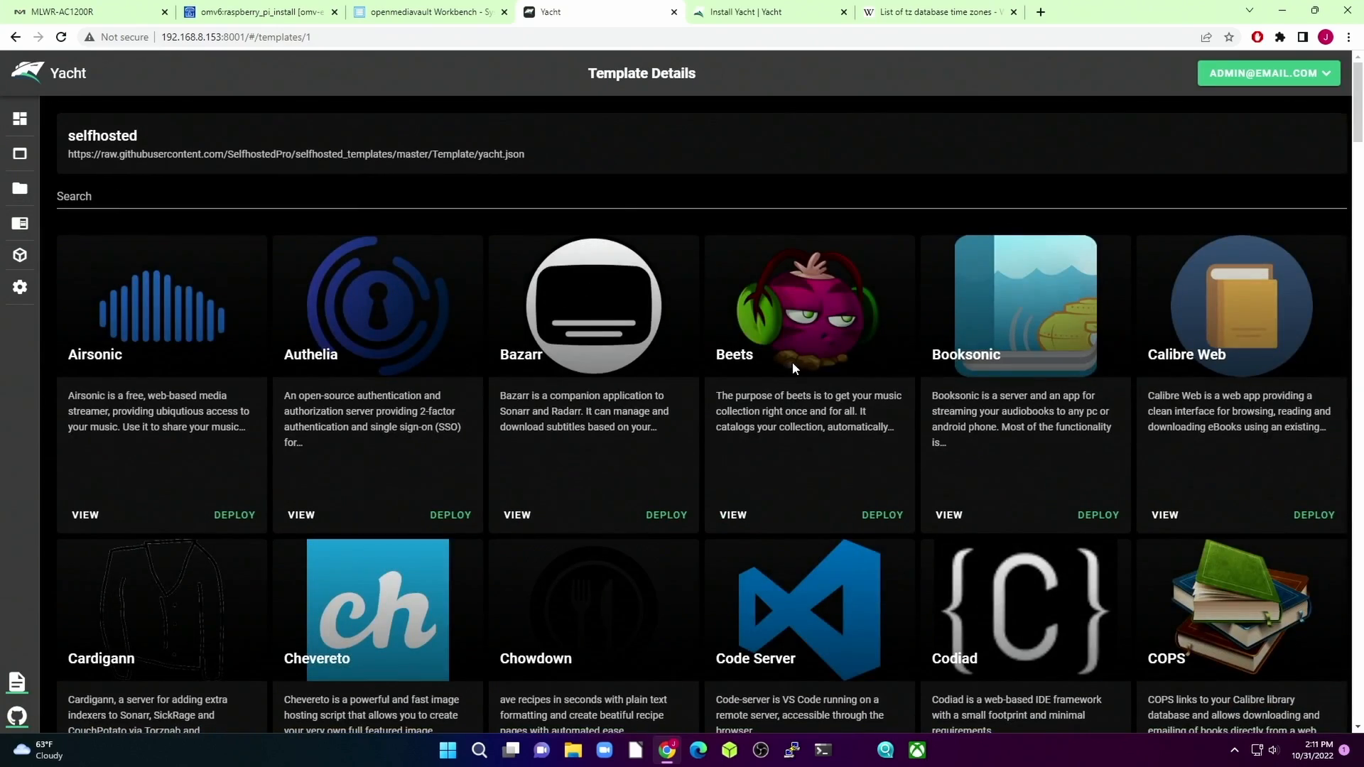
scroll(down, 3)
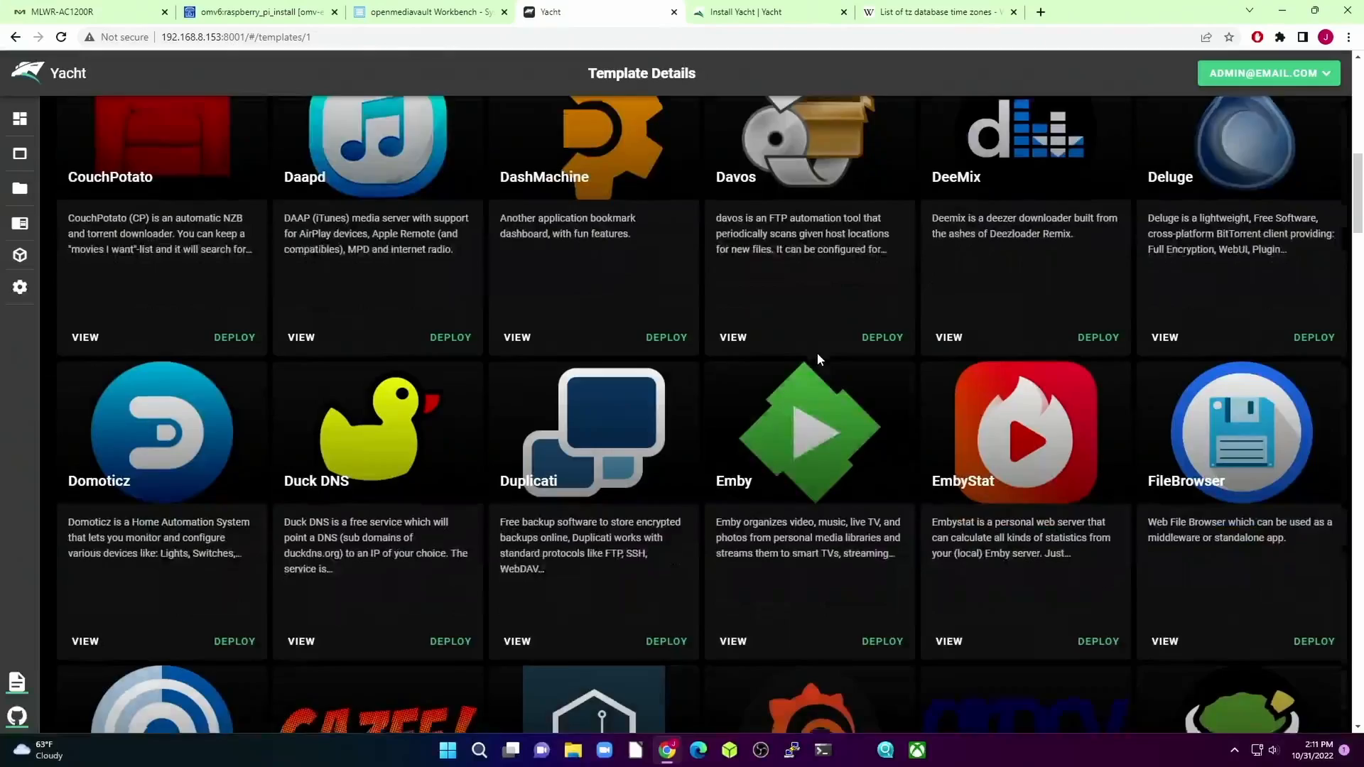
scroll(down, 3)
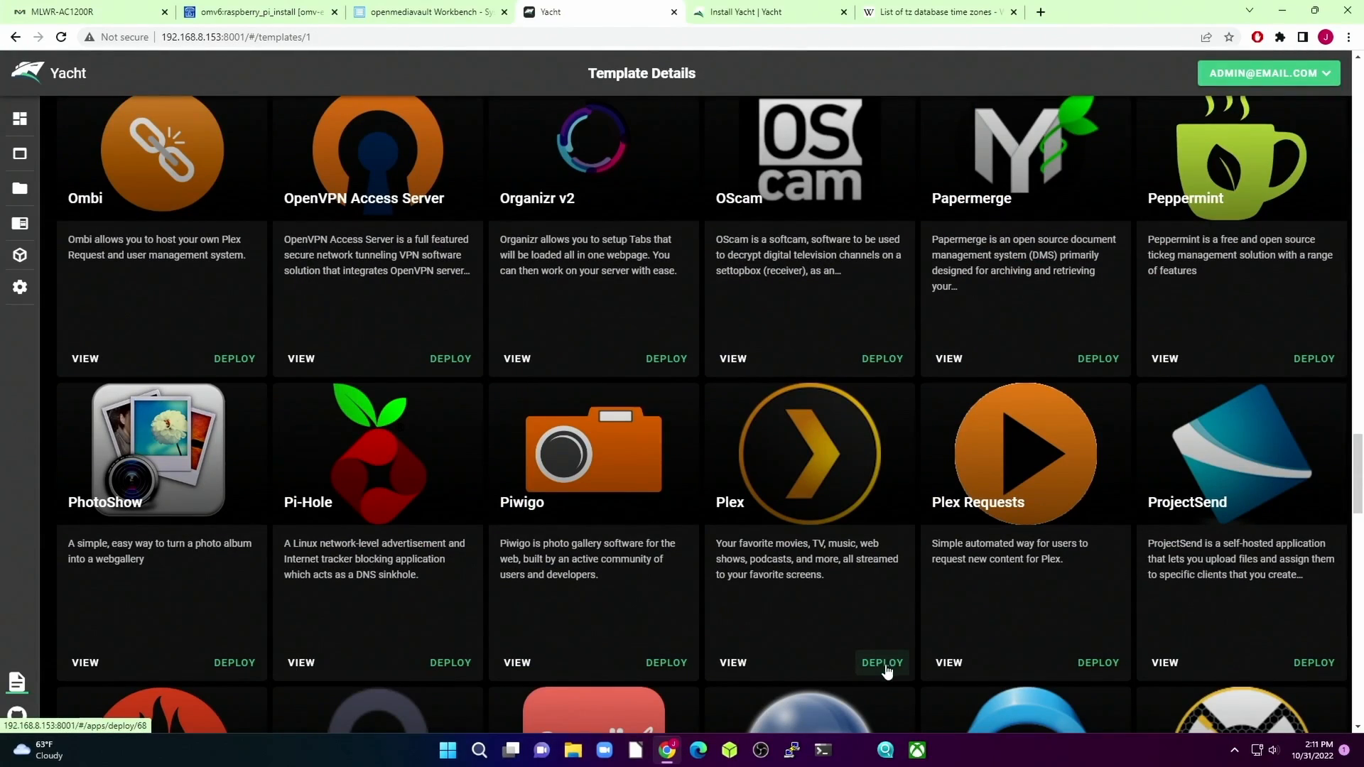
click(881, 662)
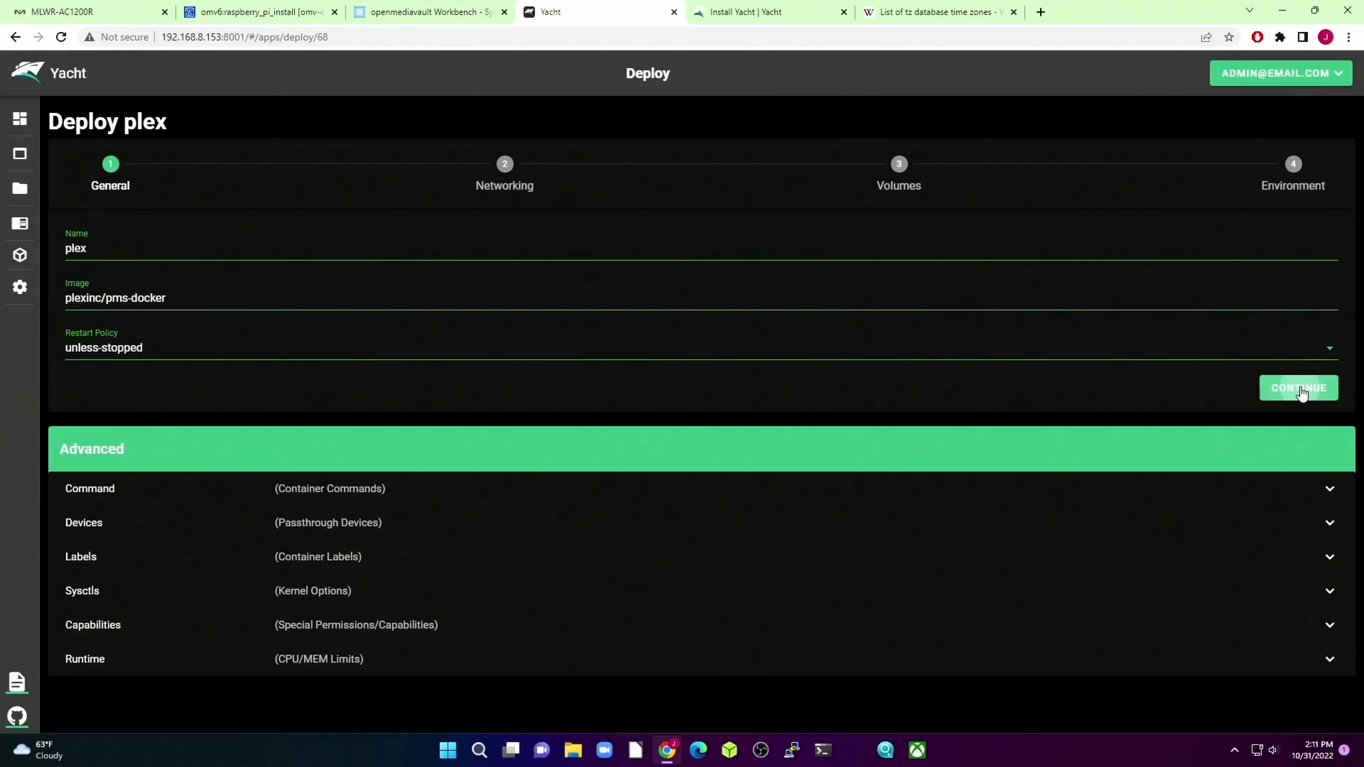
Deploy Plex on the bridge network, which fails because port 5353 is taken.
click(1298, 387)
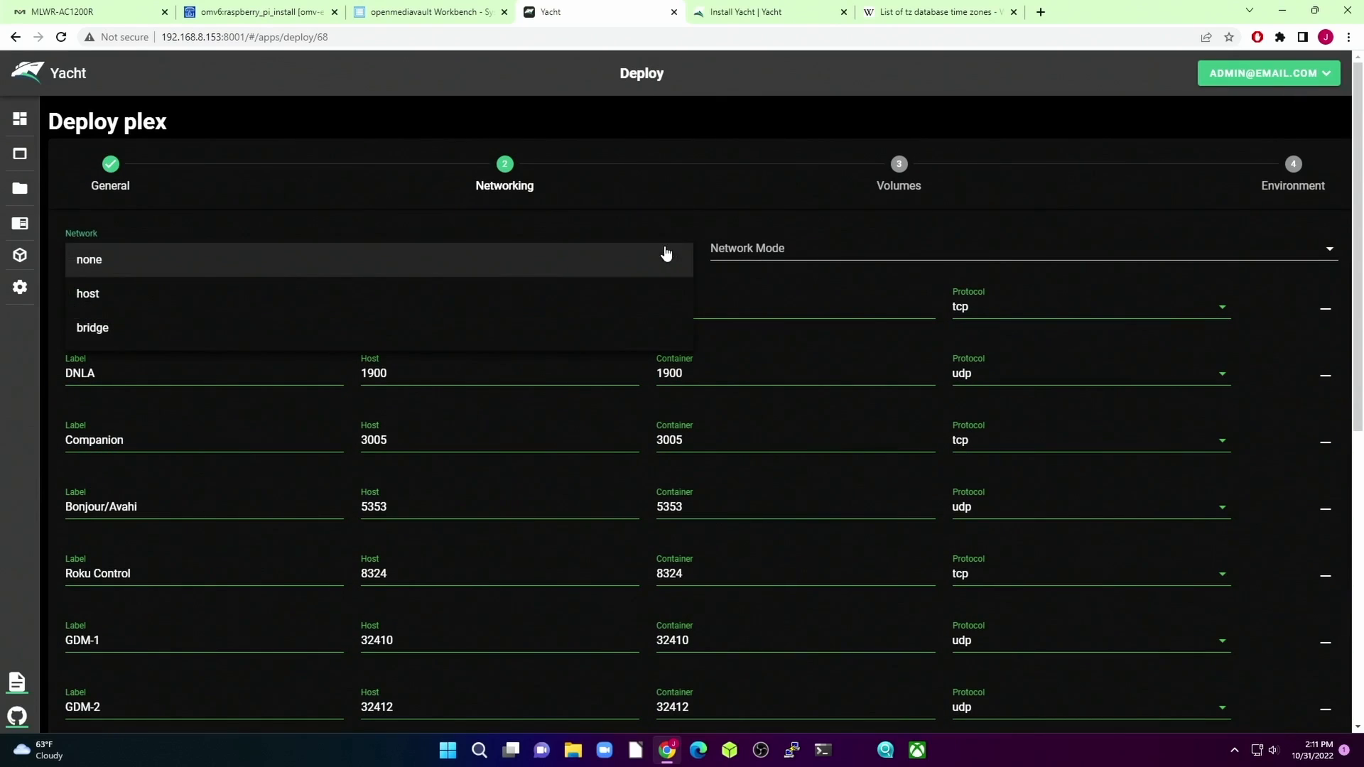
click(92, 327)
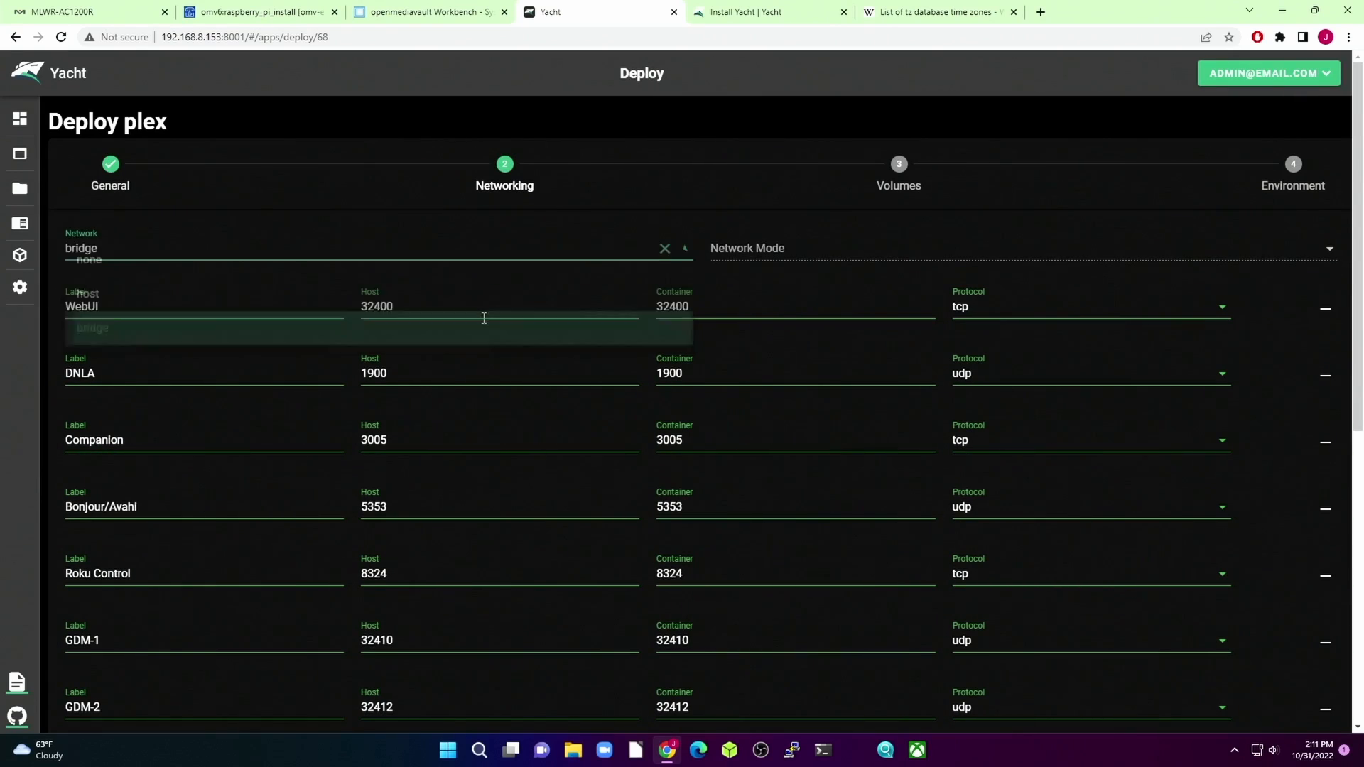
scroll(down, 3)
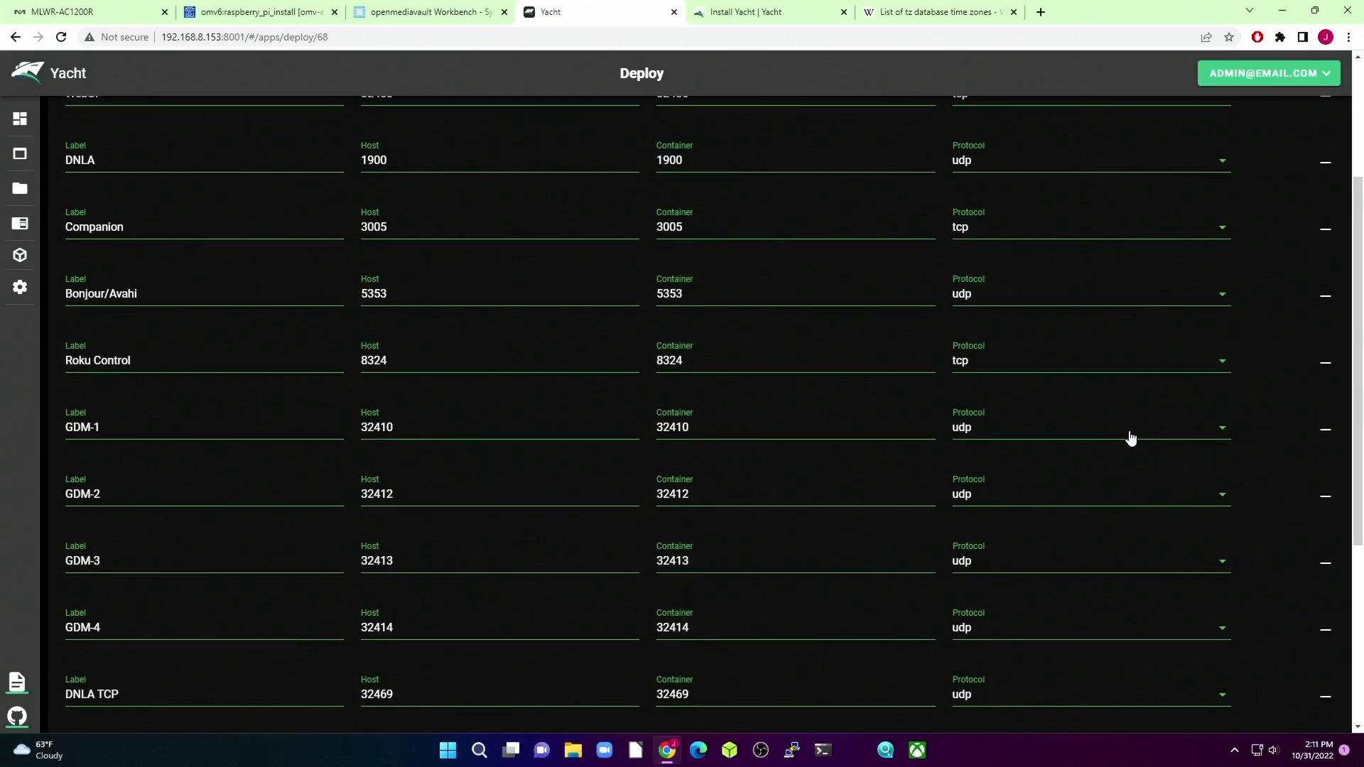
scroll(down, 3)
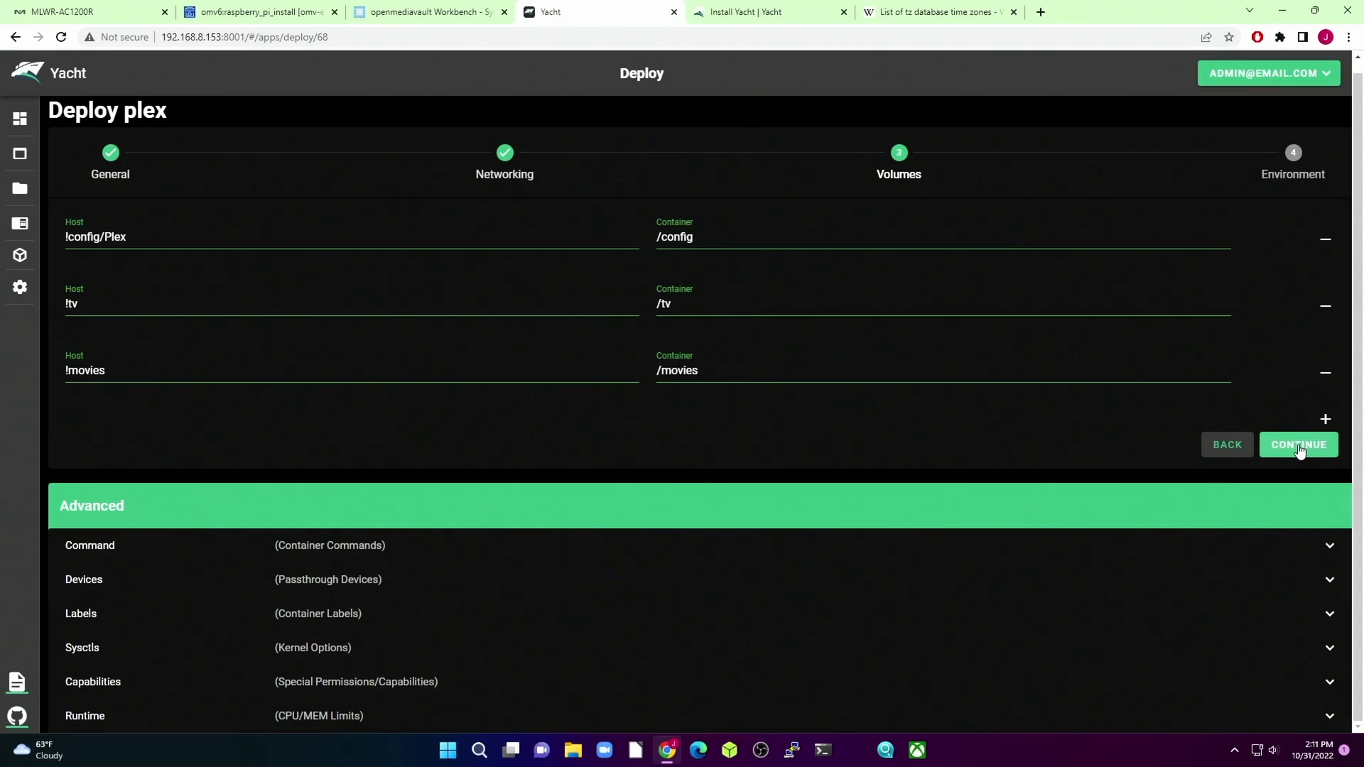
click(1297, 444)
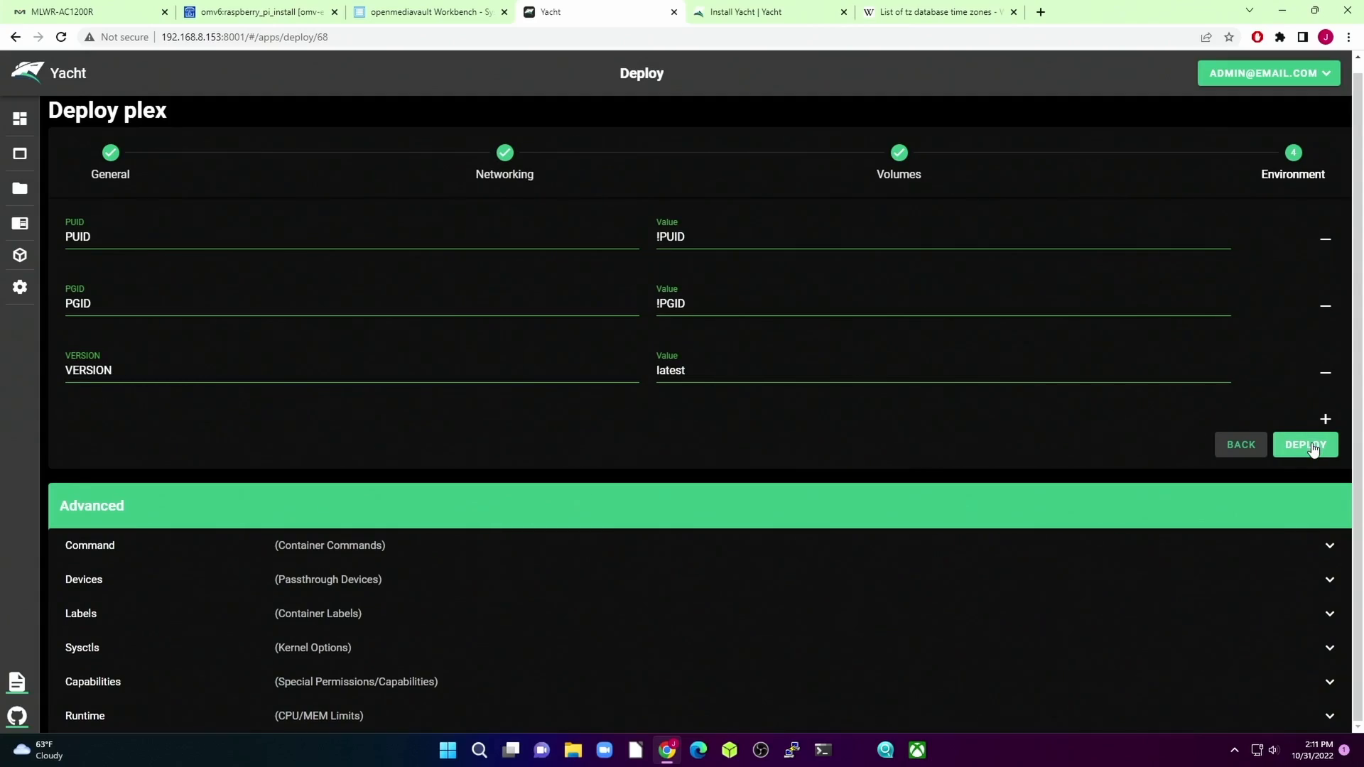
click(1305, 445)
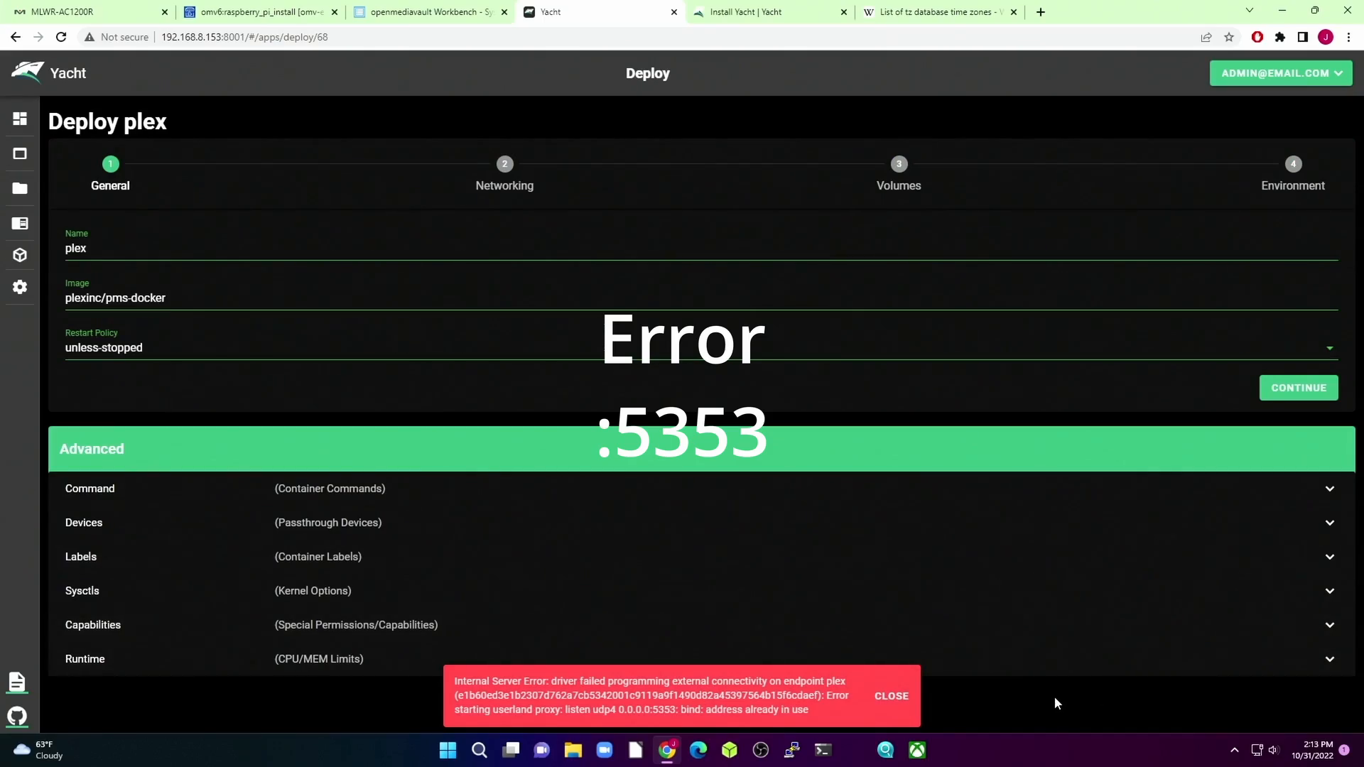
Dismiss the Internal Server Error about port 5353 being in use.
click(890, 697)
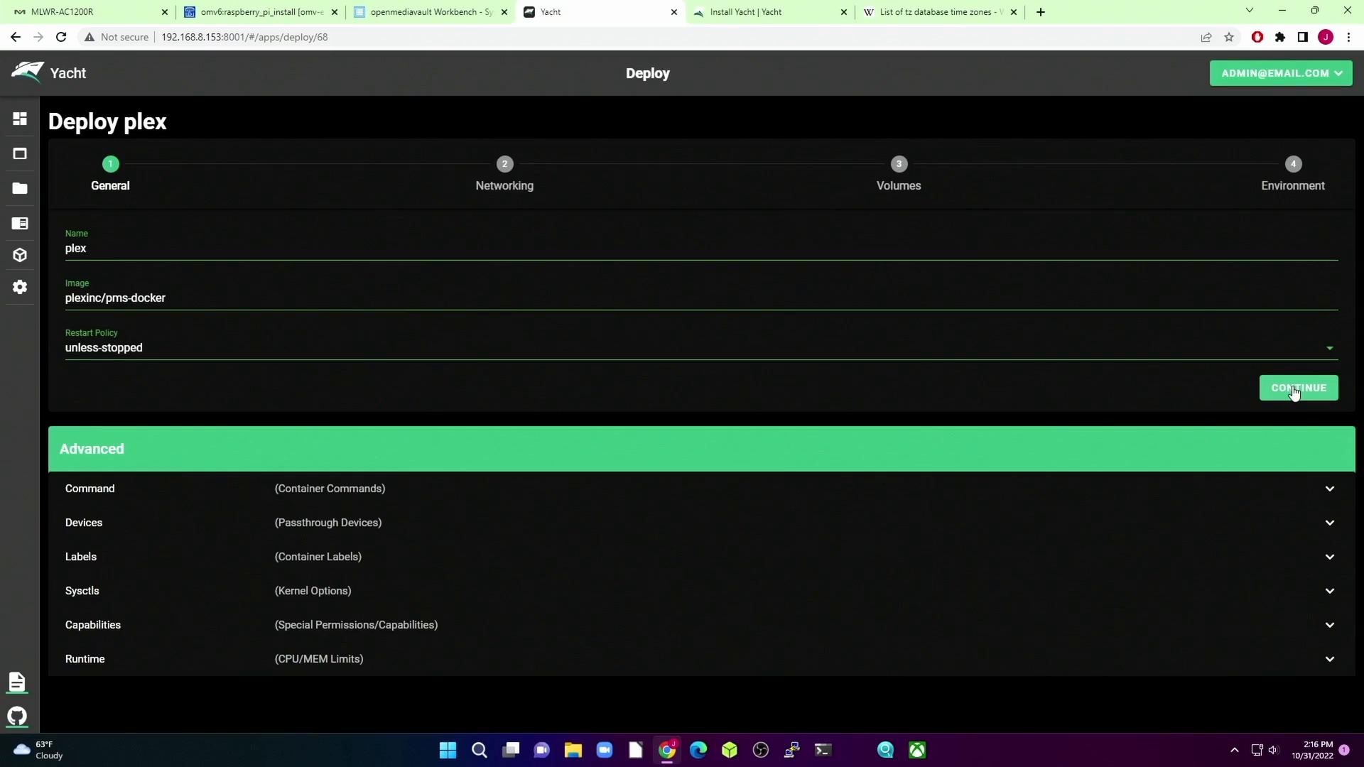
Change the plex Bonjour/Avahi host port to 5354 and deploy the container.
click(1297, 388)
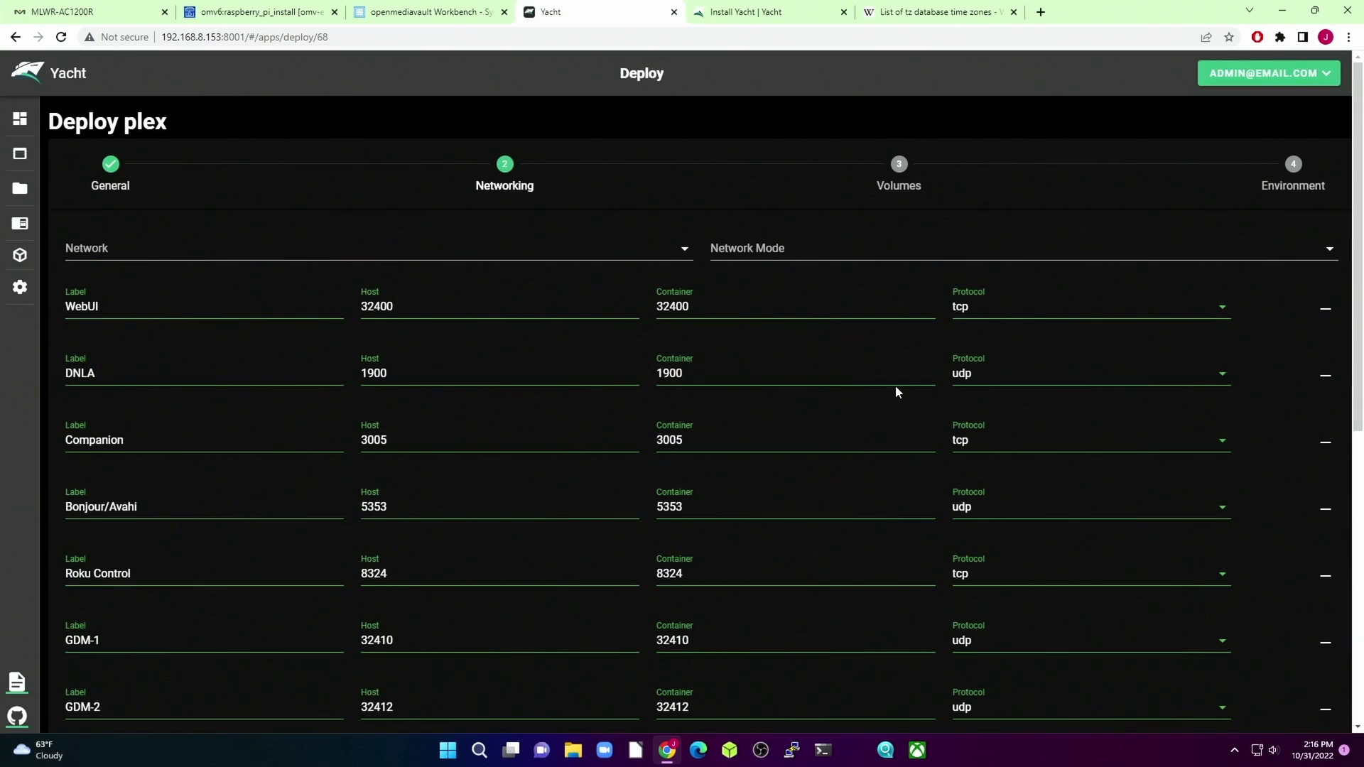
mouse_move(648, 448)
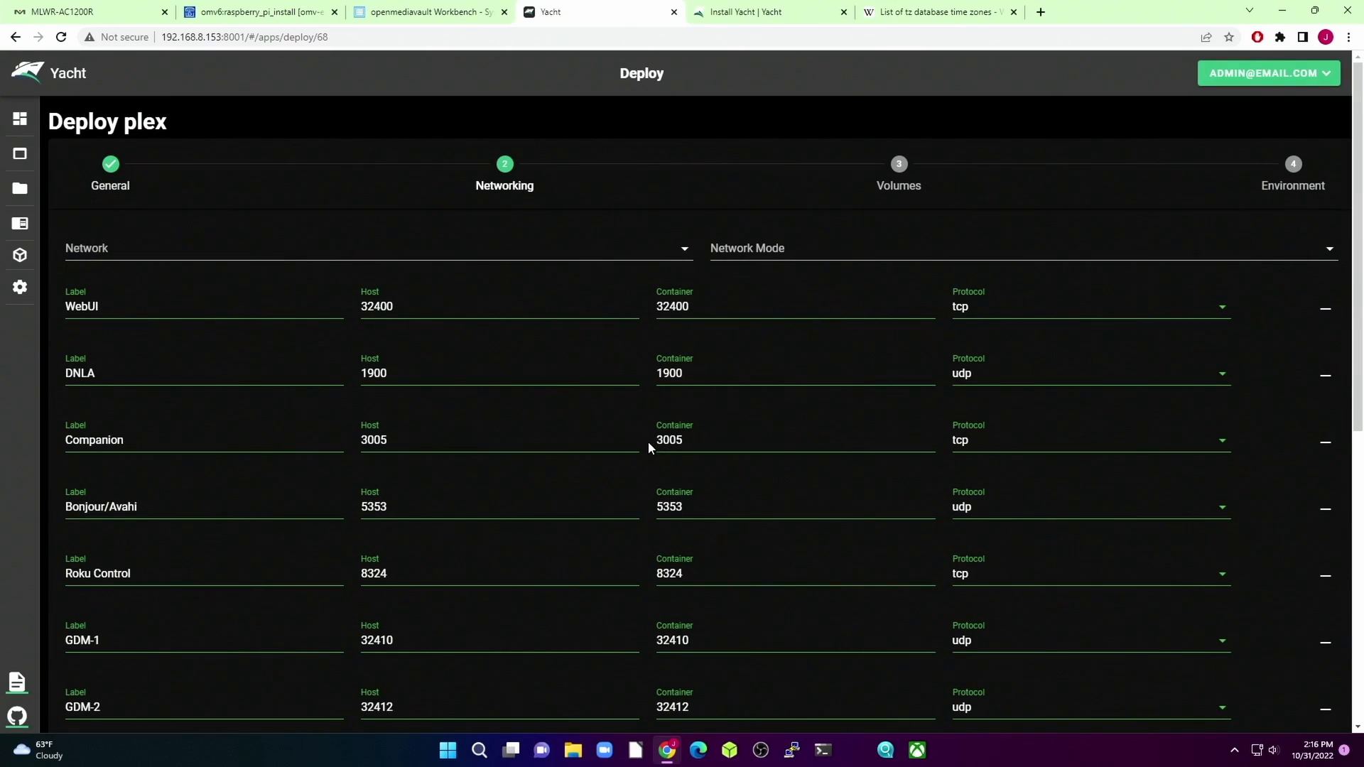
text(5354)
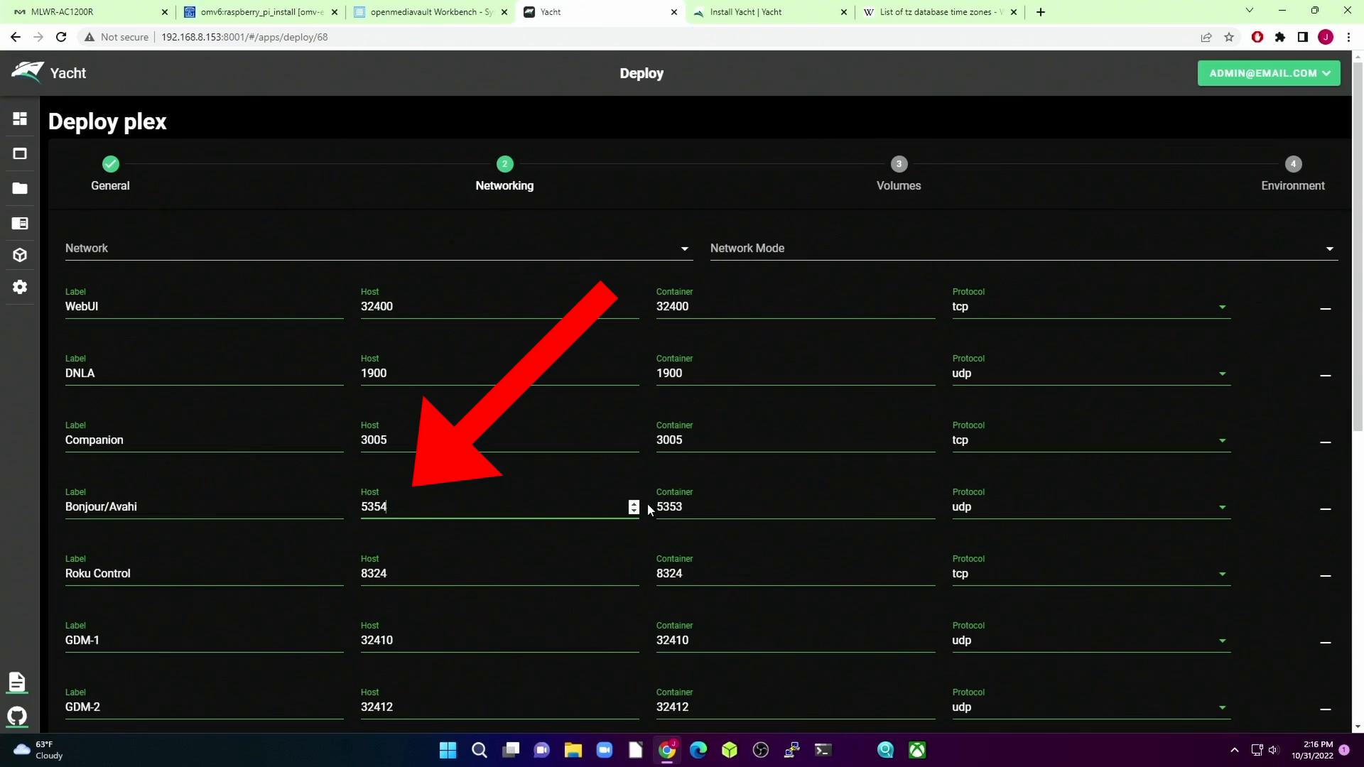
scroll(down, 3)
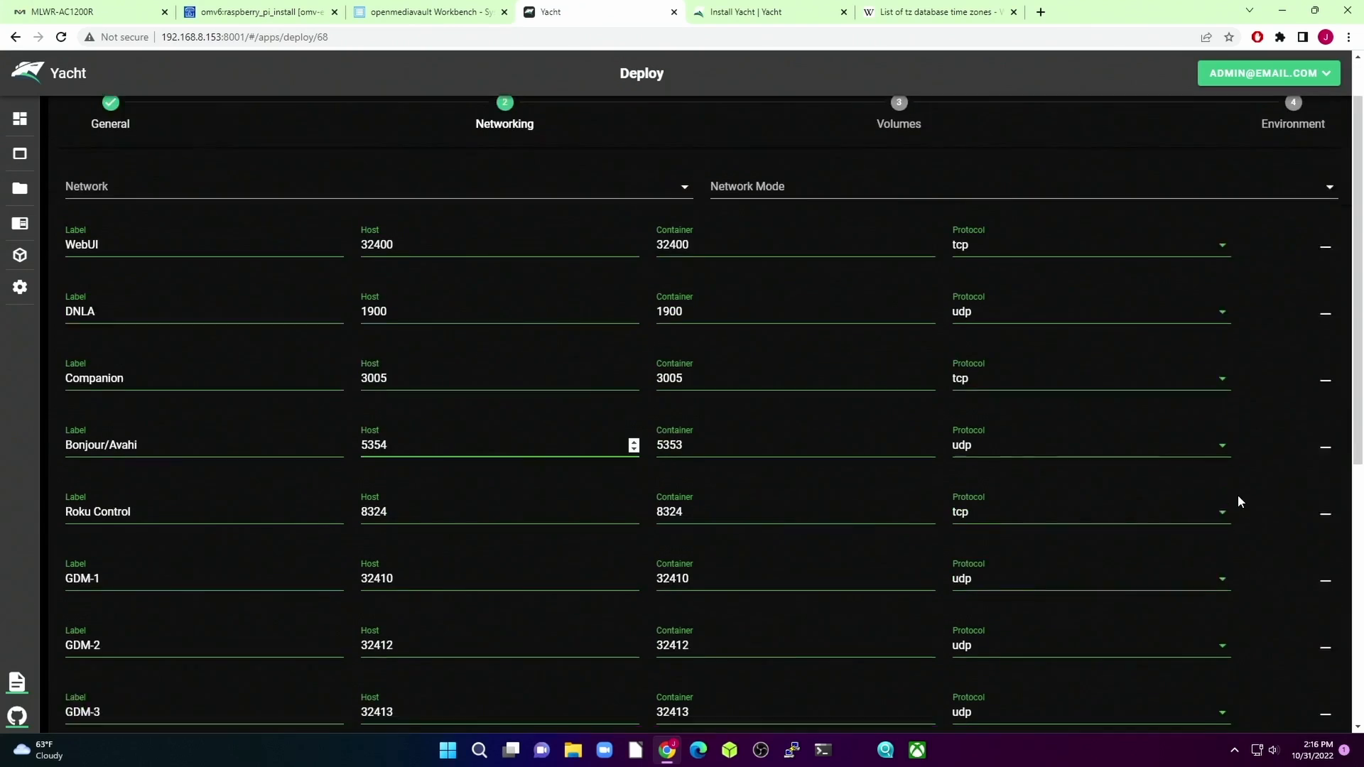
click(899, 152)
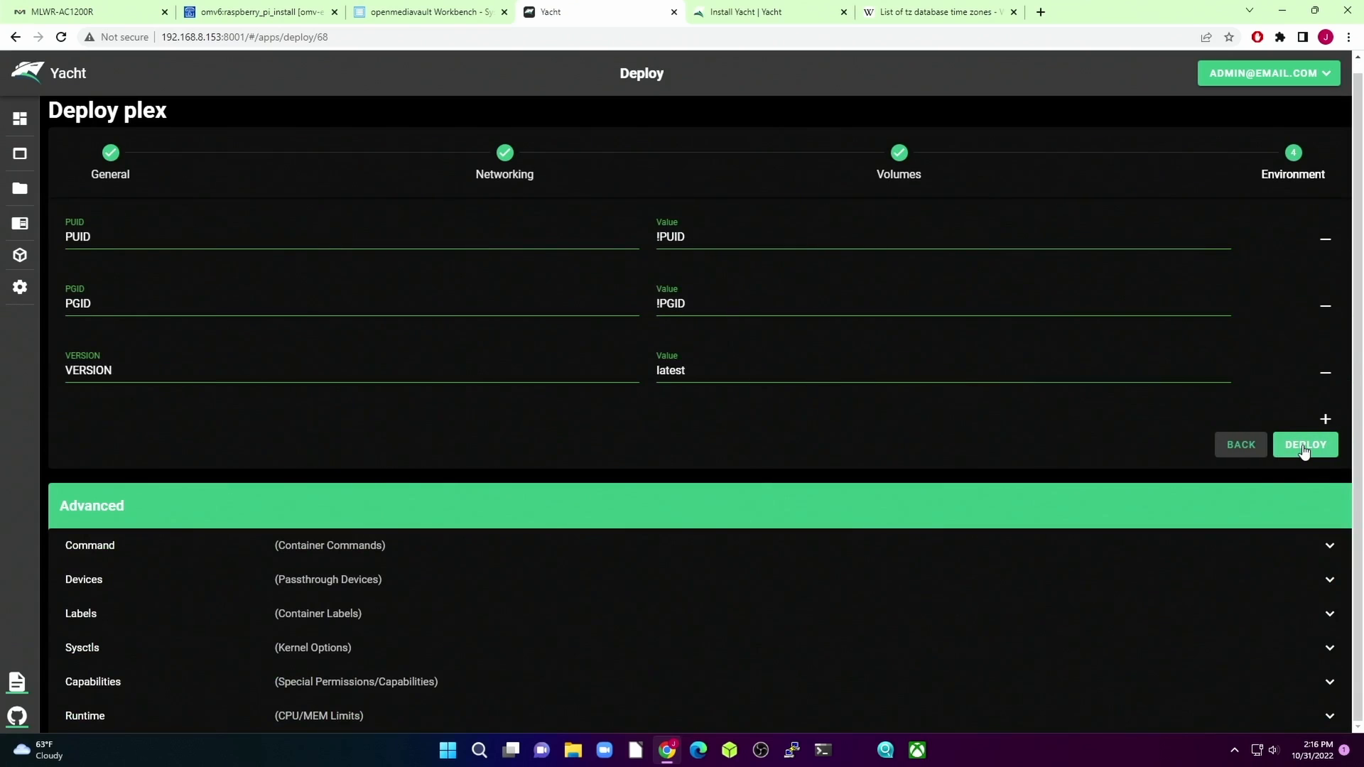
click(1306, 444)
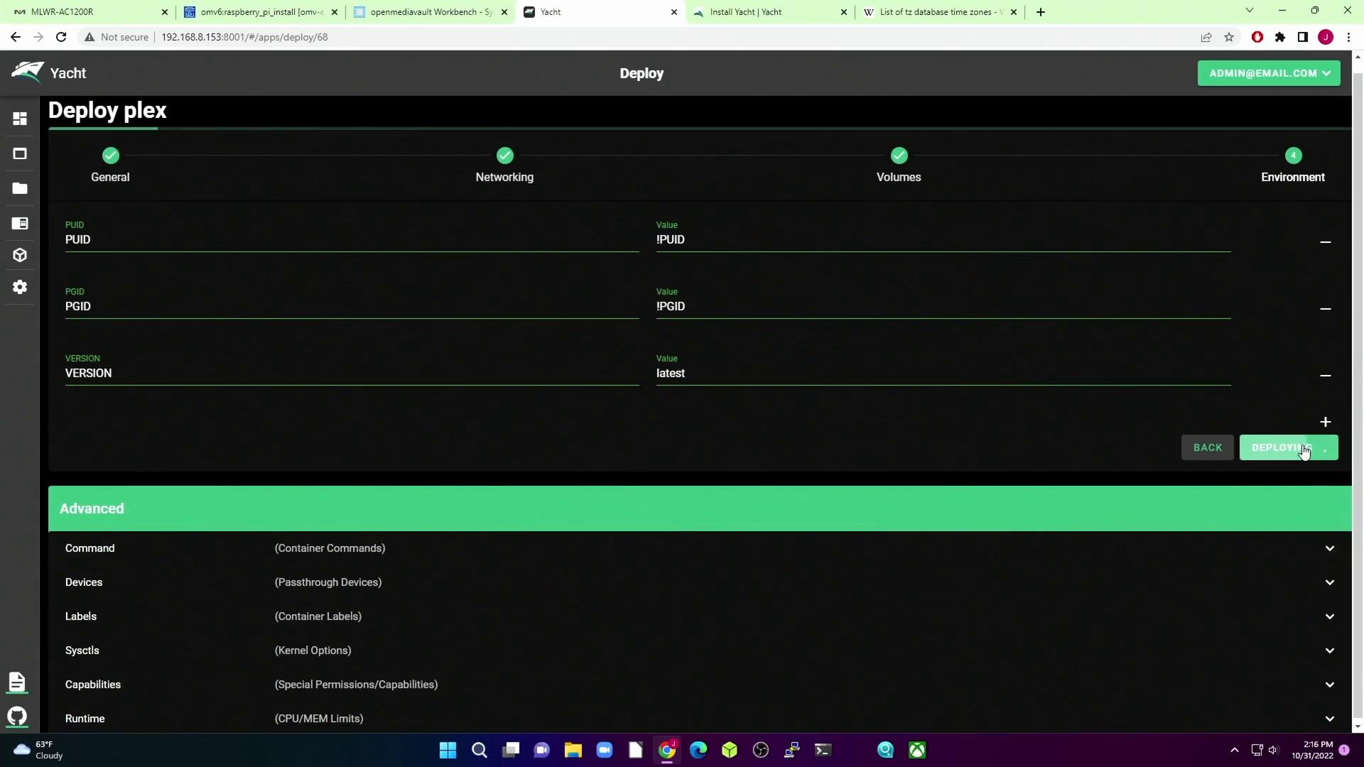
click(1286, 447)
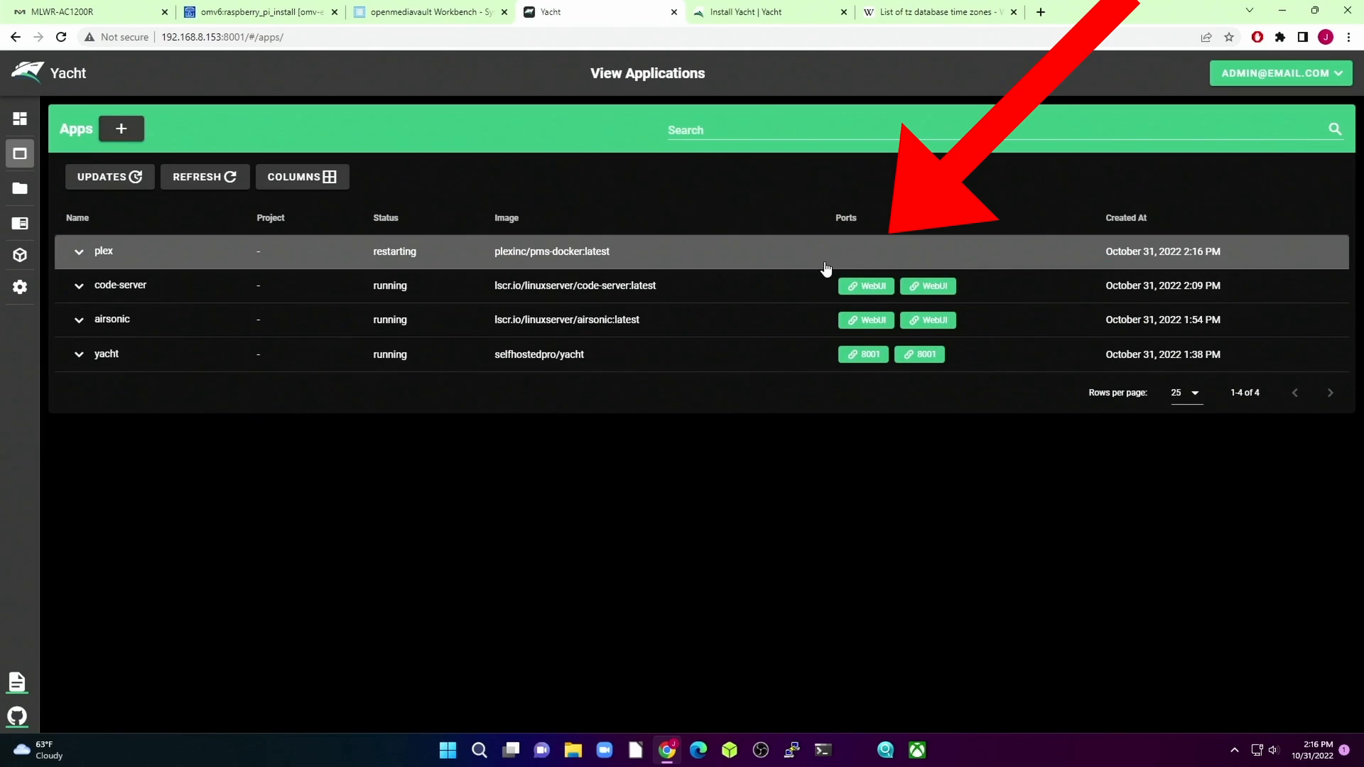
mouse_move(877, 256)
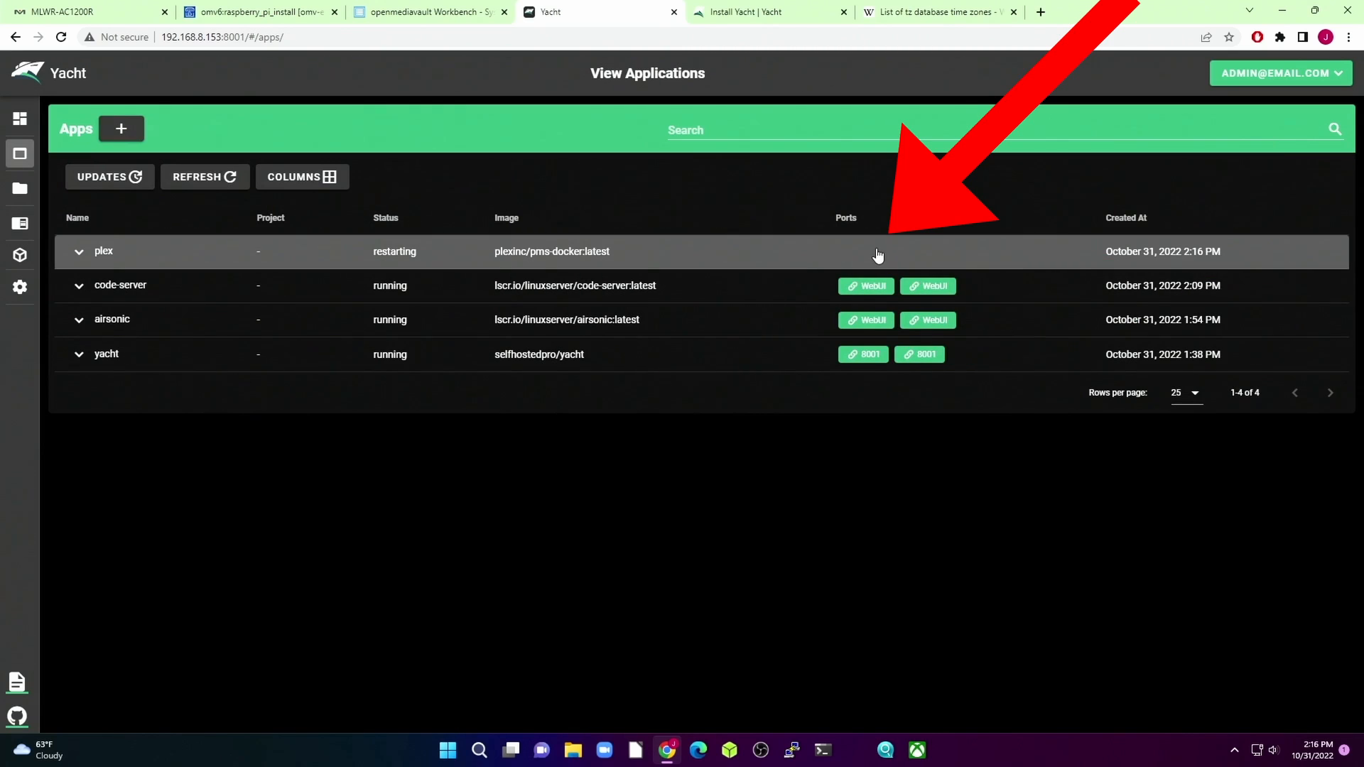
Reopen the Plex template's deploy wizard at the General step.
click(104, 252)
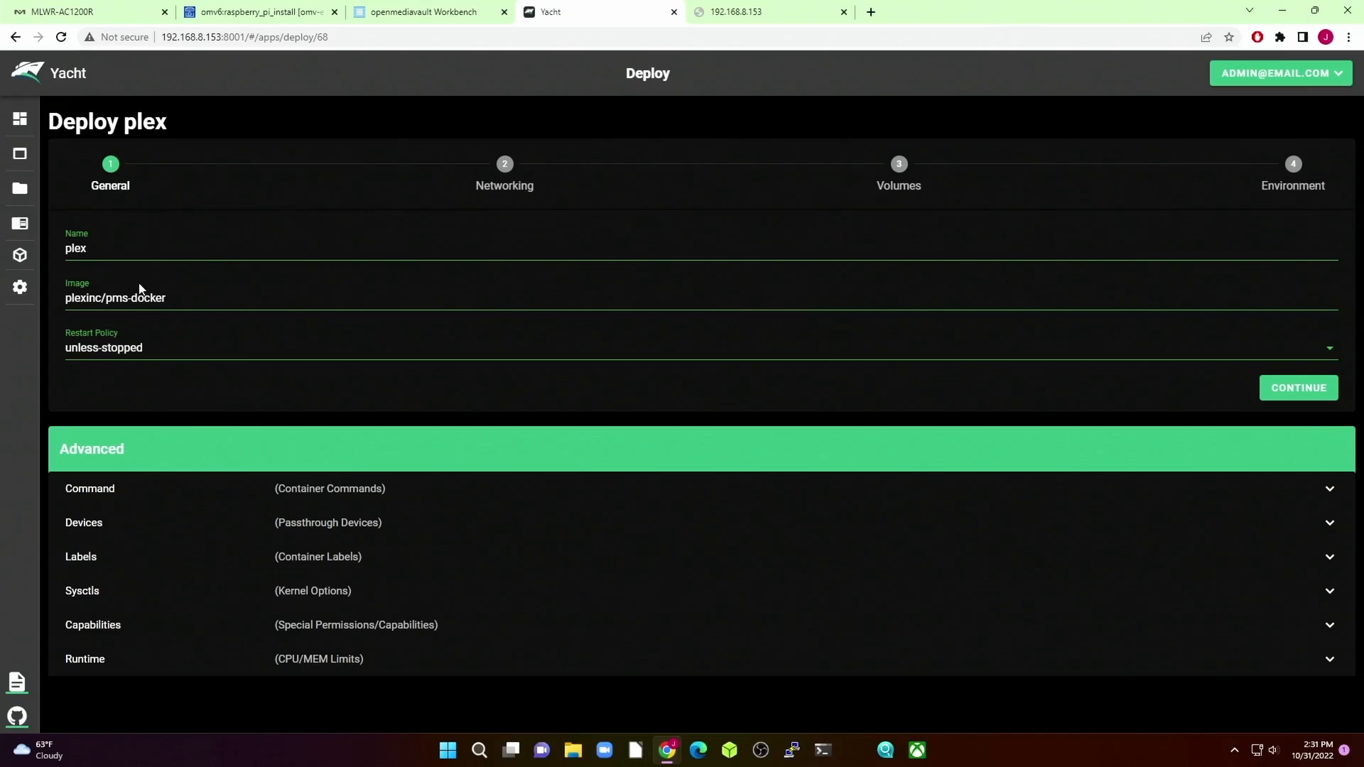
mouse_move(256, 332)
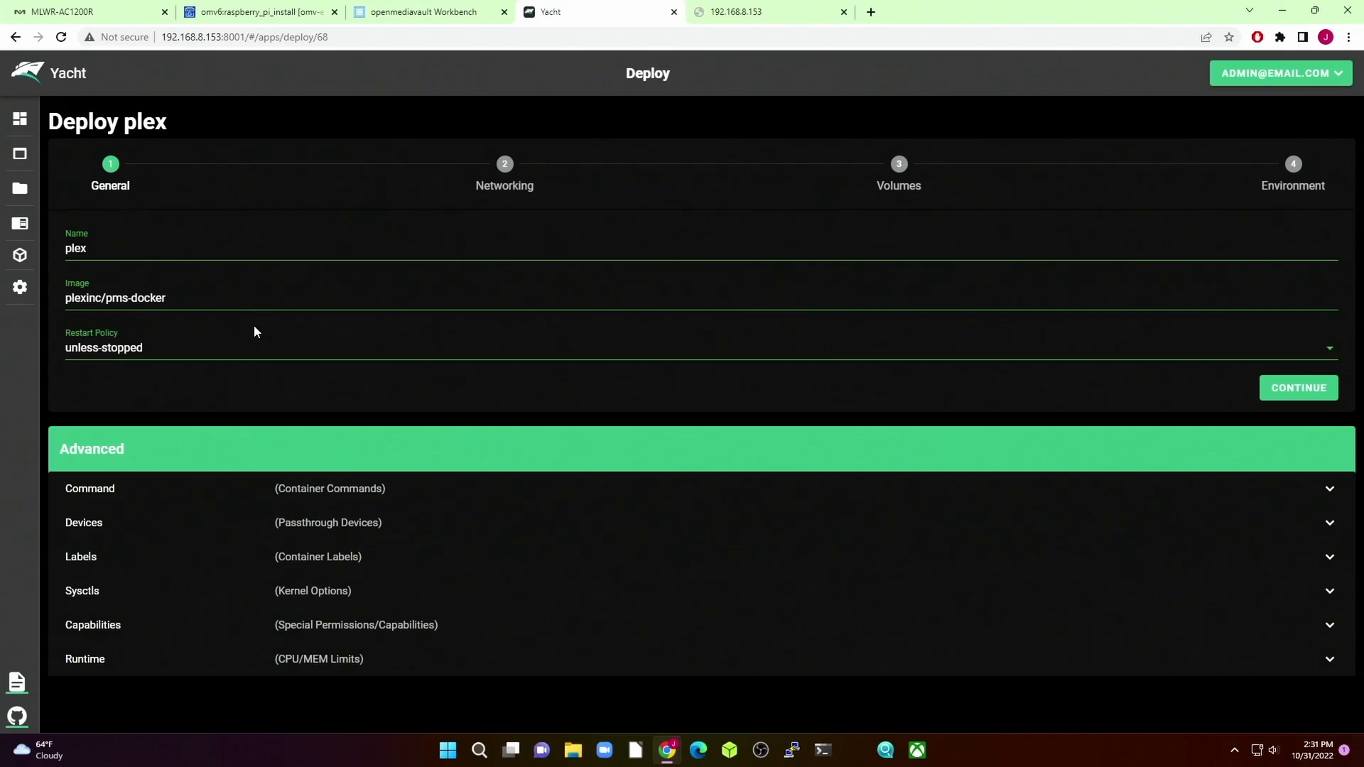
Hard-reload, trim the Bonjour/Avahi host port, and redeploy plex, hitting a name conflict.
key(ctrl+shift+r)
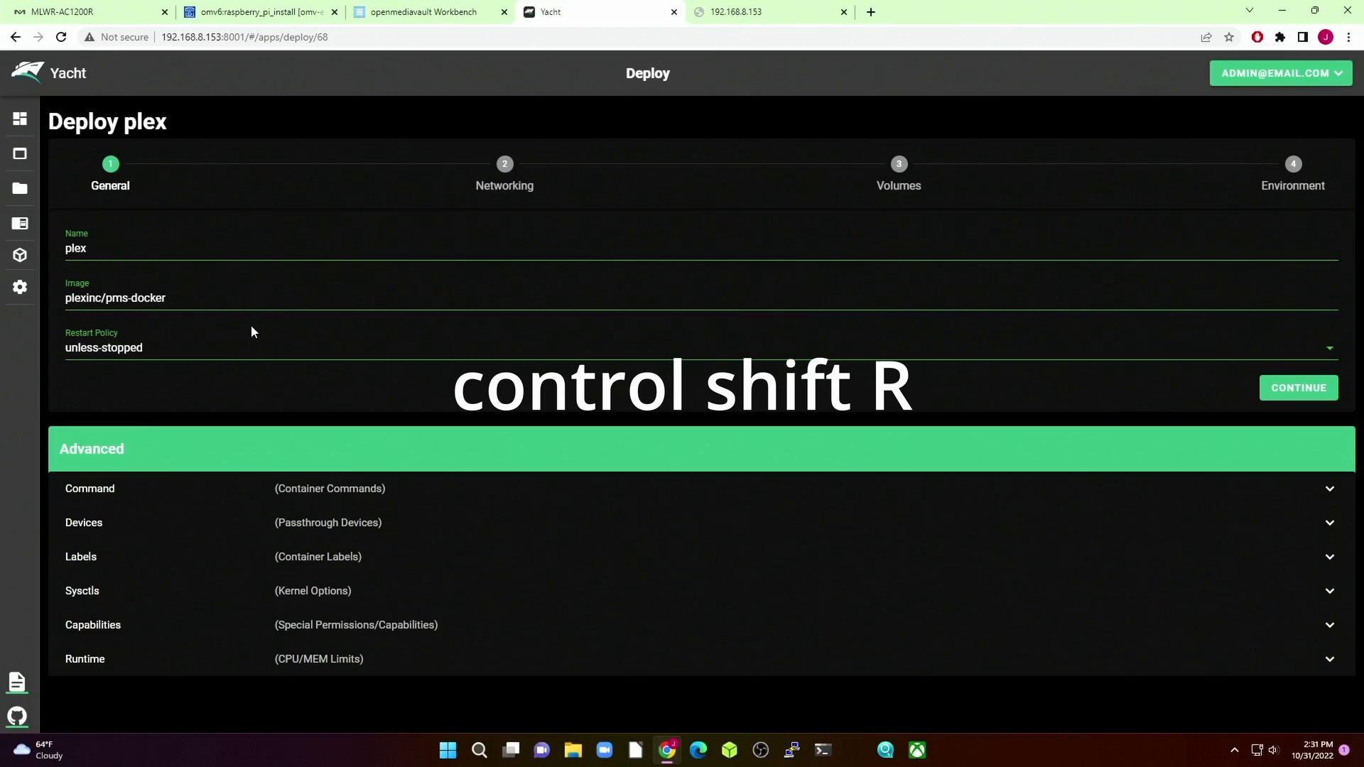
key(ctrl+shift+r)
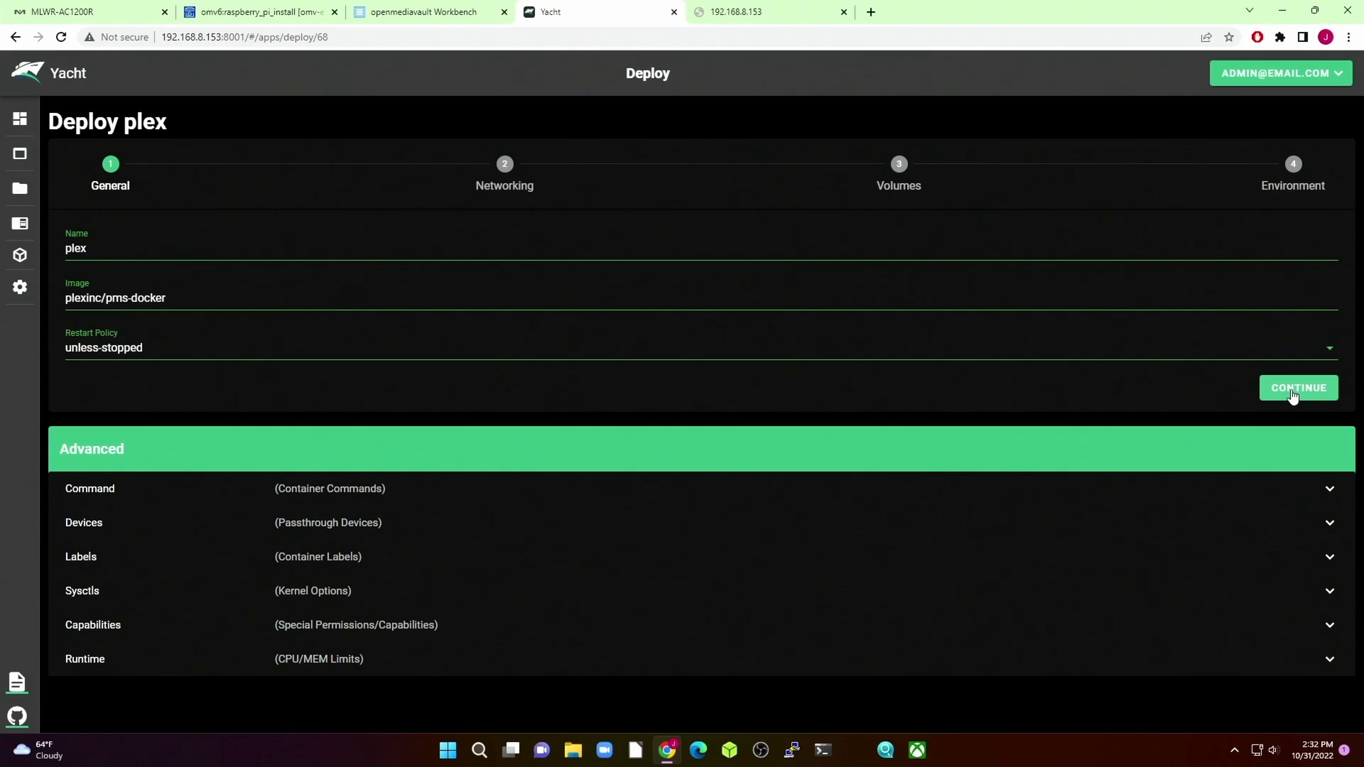
click(1297, 387)
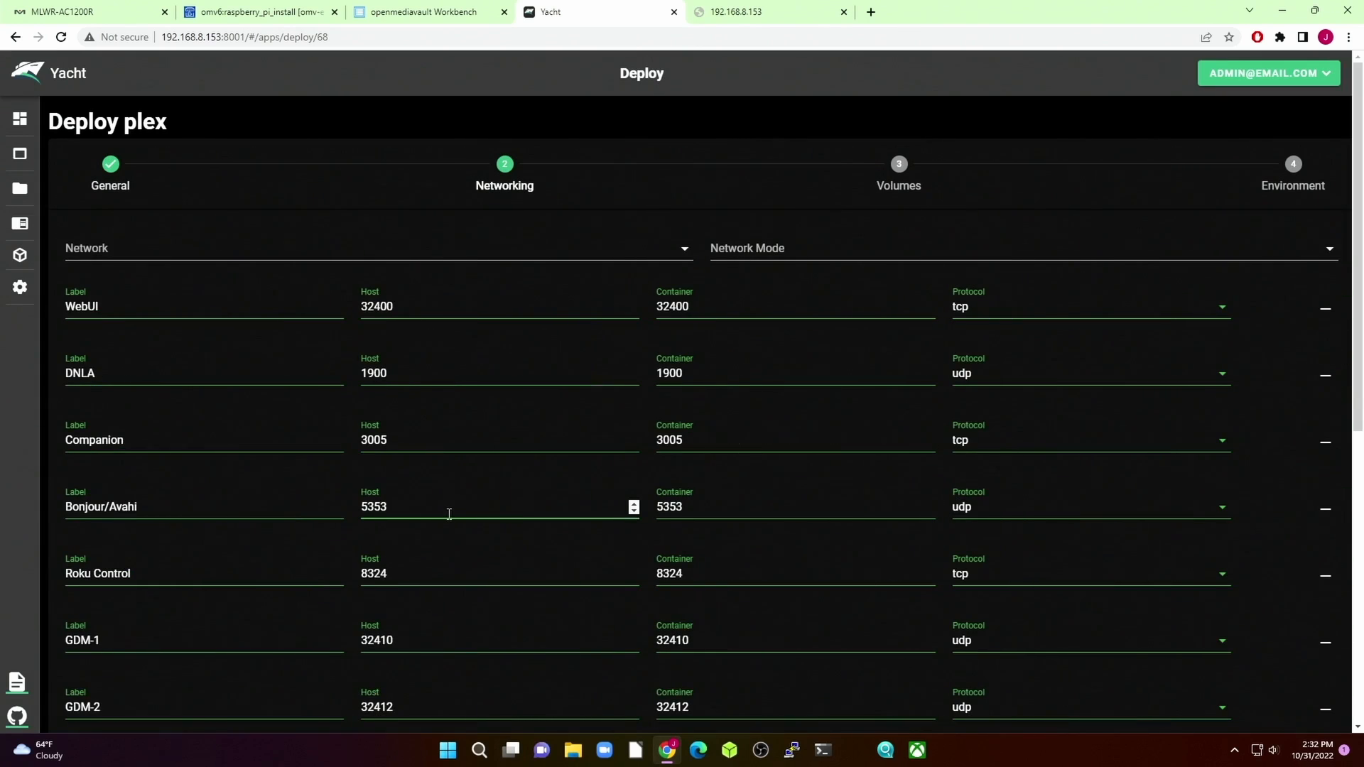
double_click(372, 506)
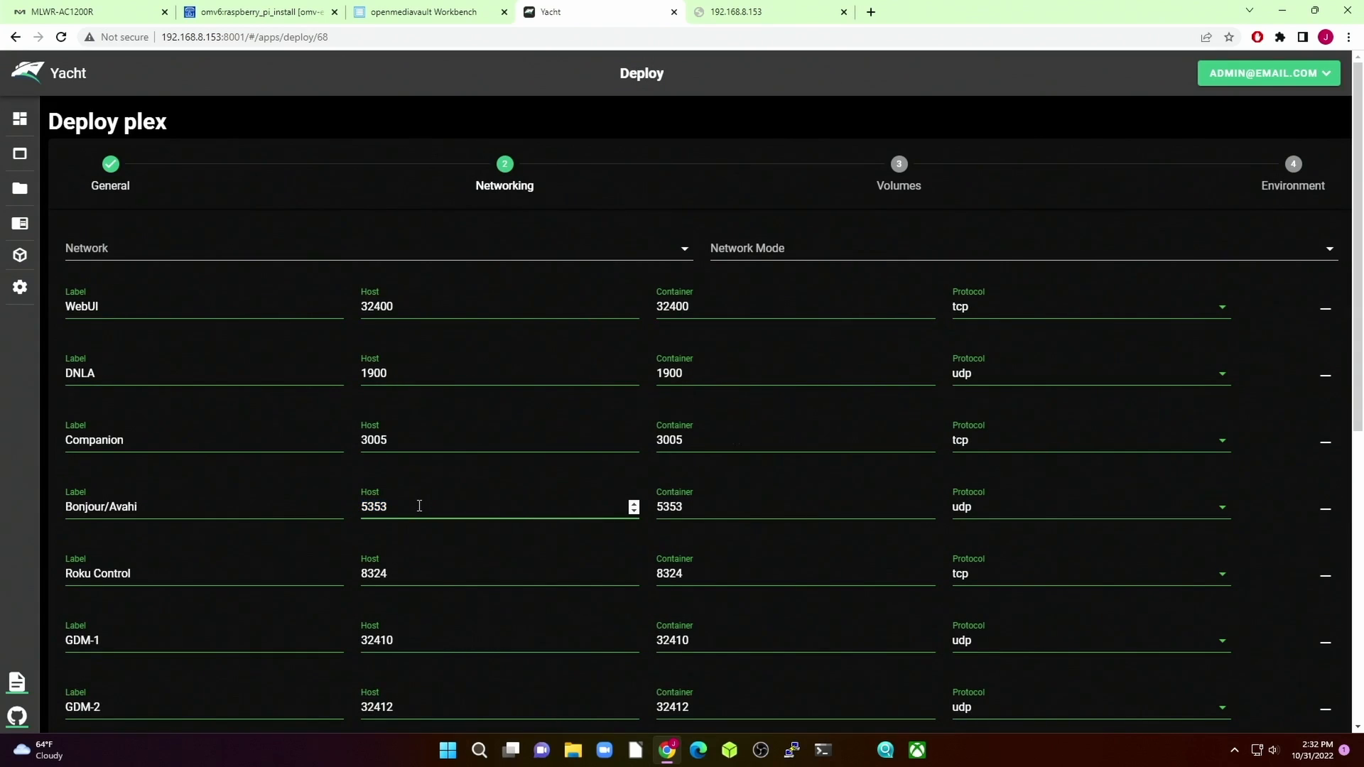
key(Backspace)
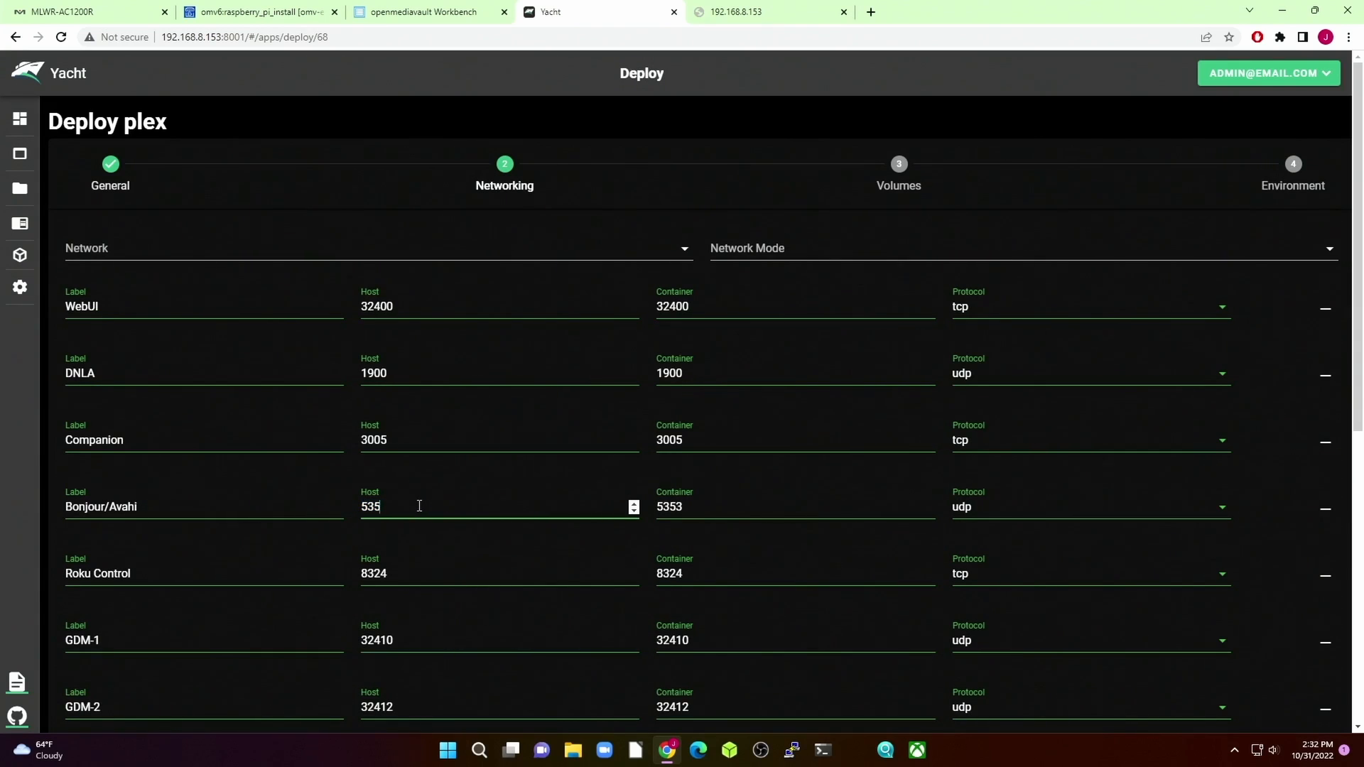
scroll(down, 3)
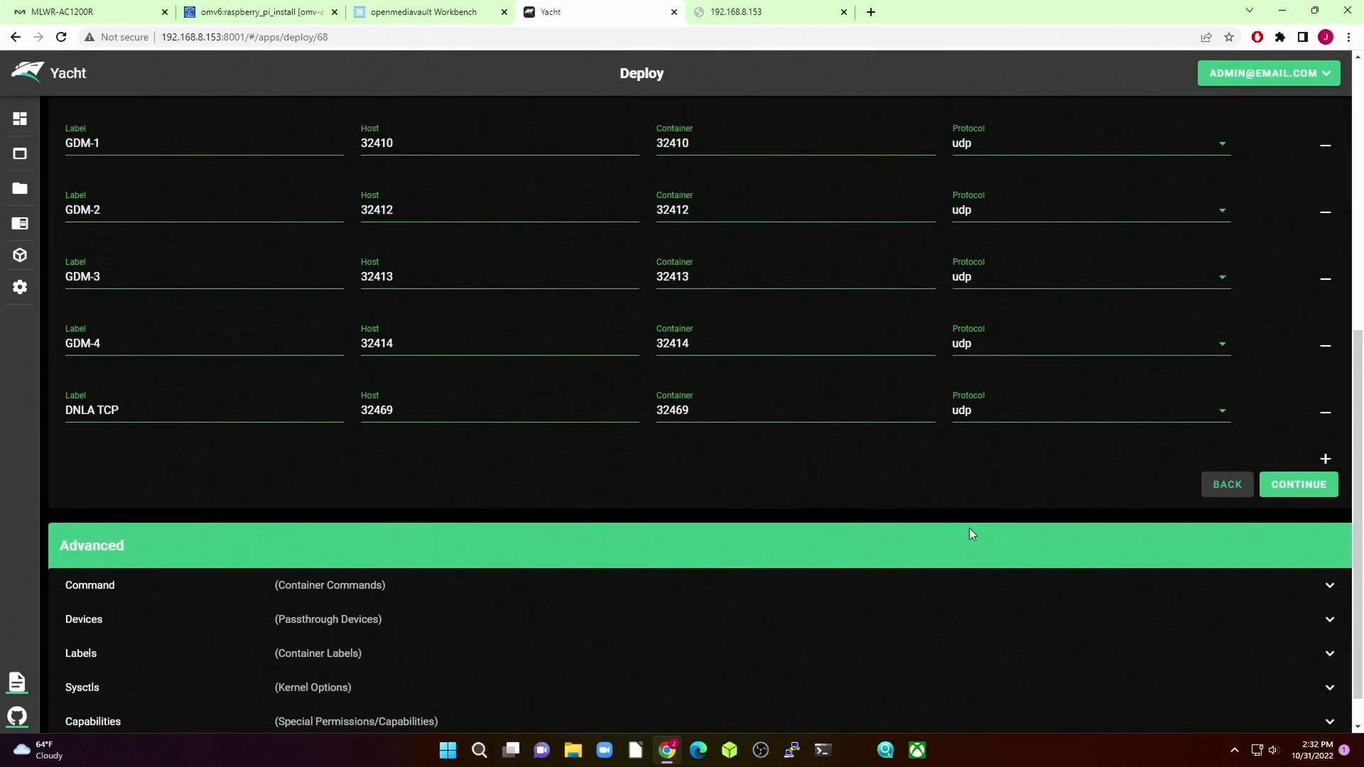
click(1298, 485)
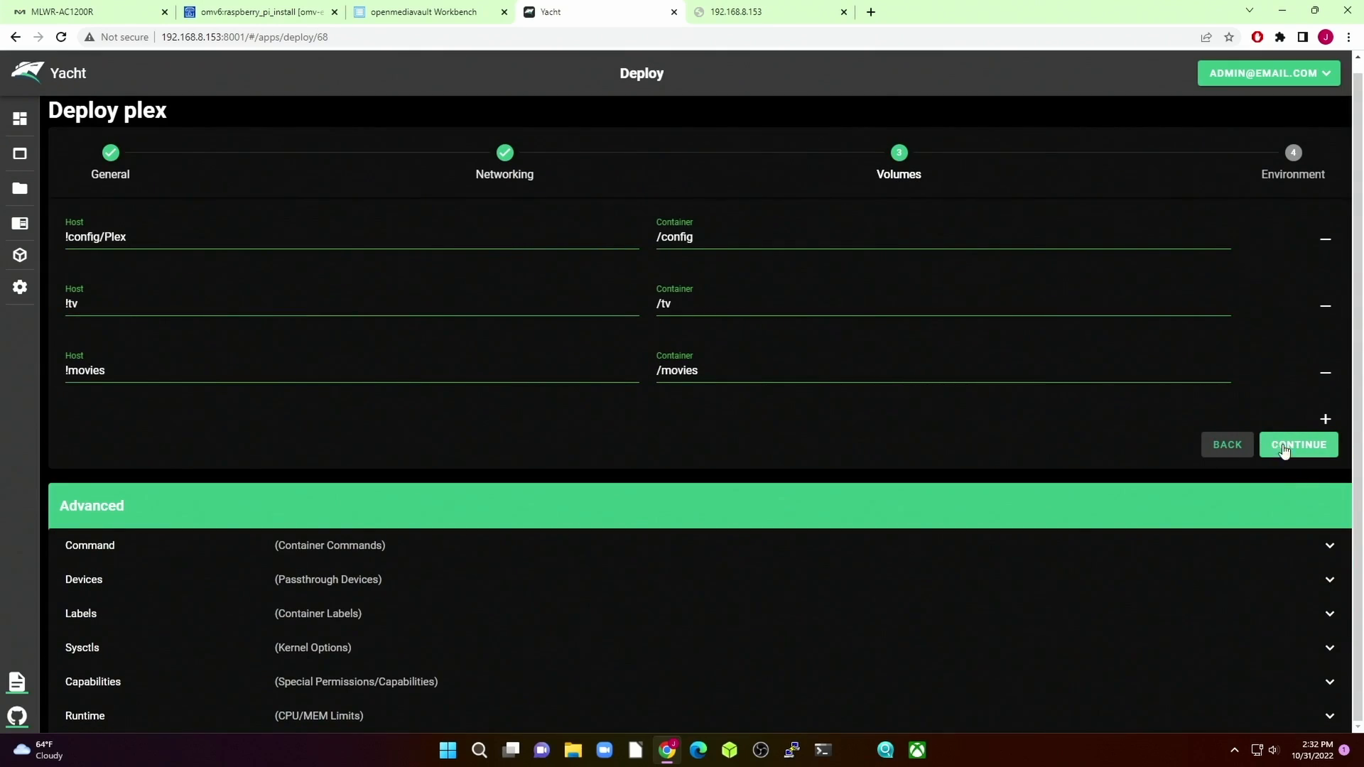
click(1297, 445)
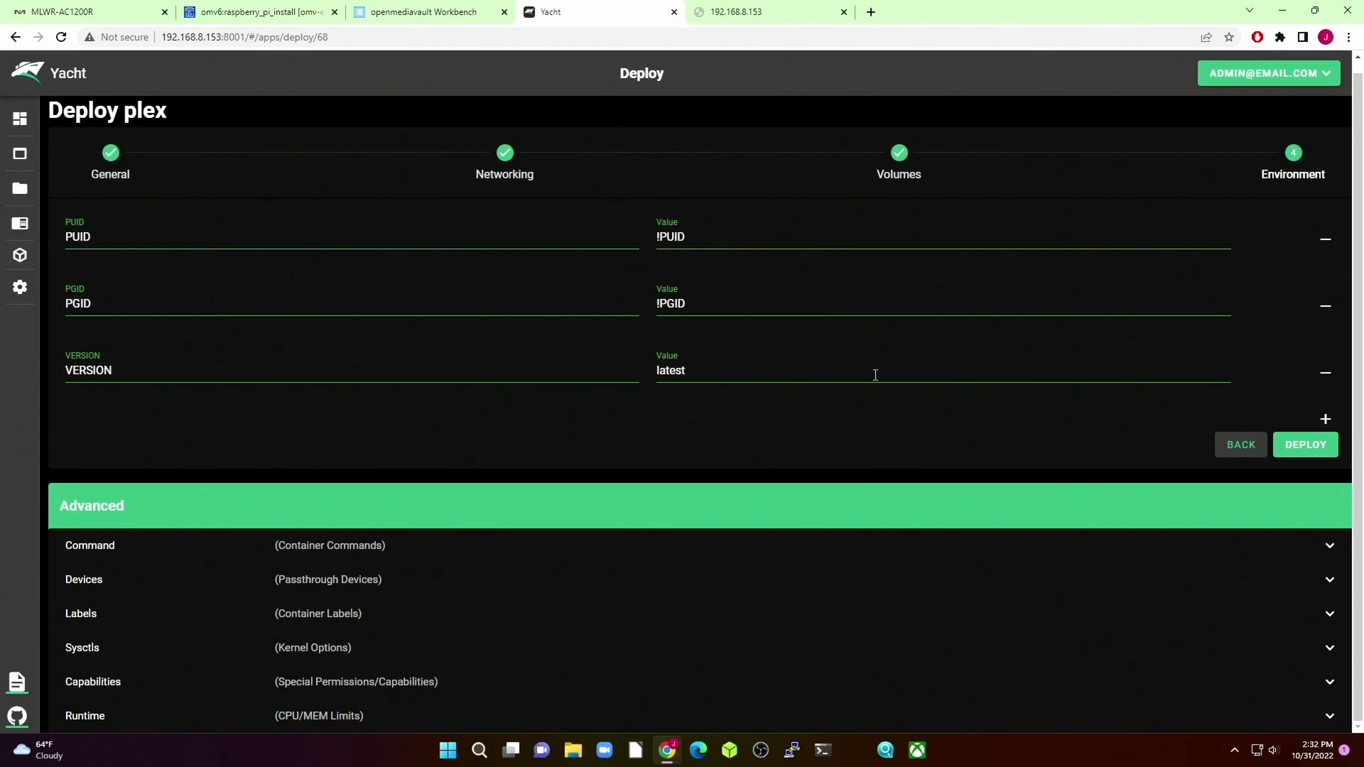
click(1304, 445)
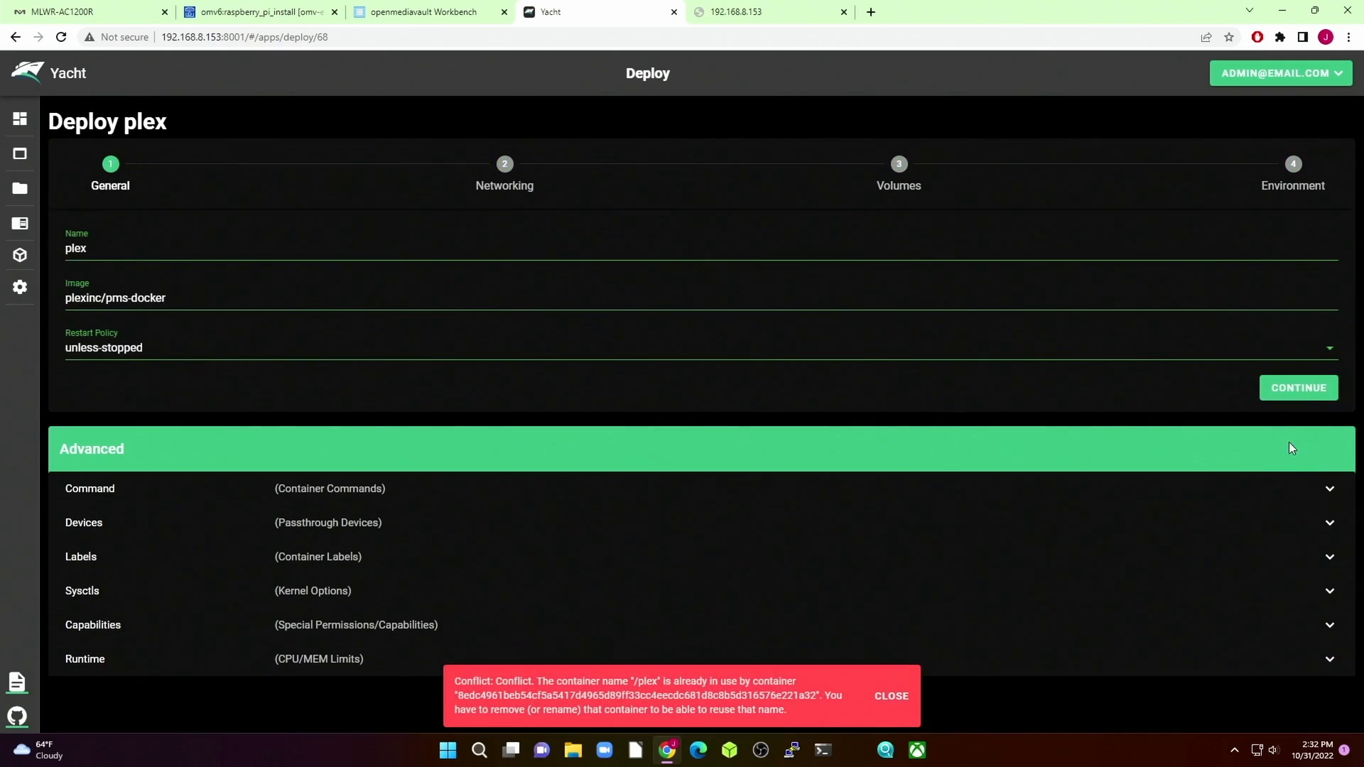
Dismiss the name-conflict error and remove the existing plex container from Applications.
click(891, 696)
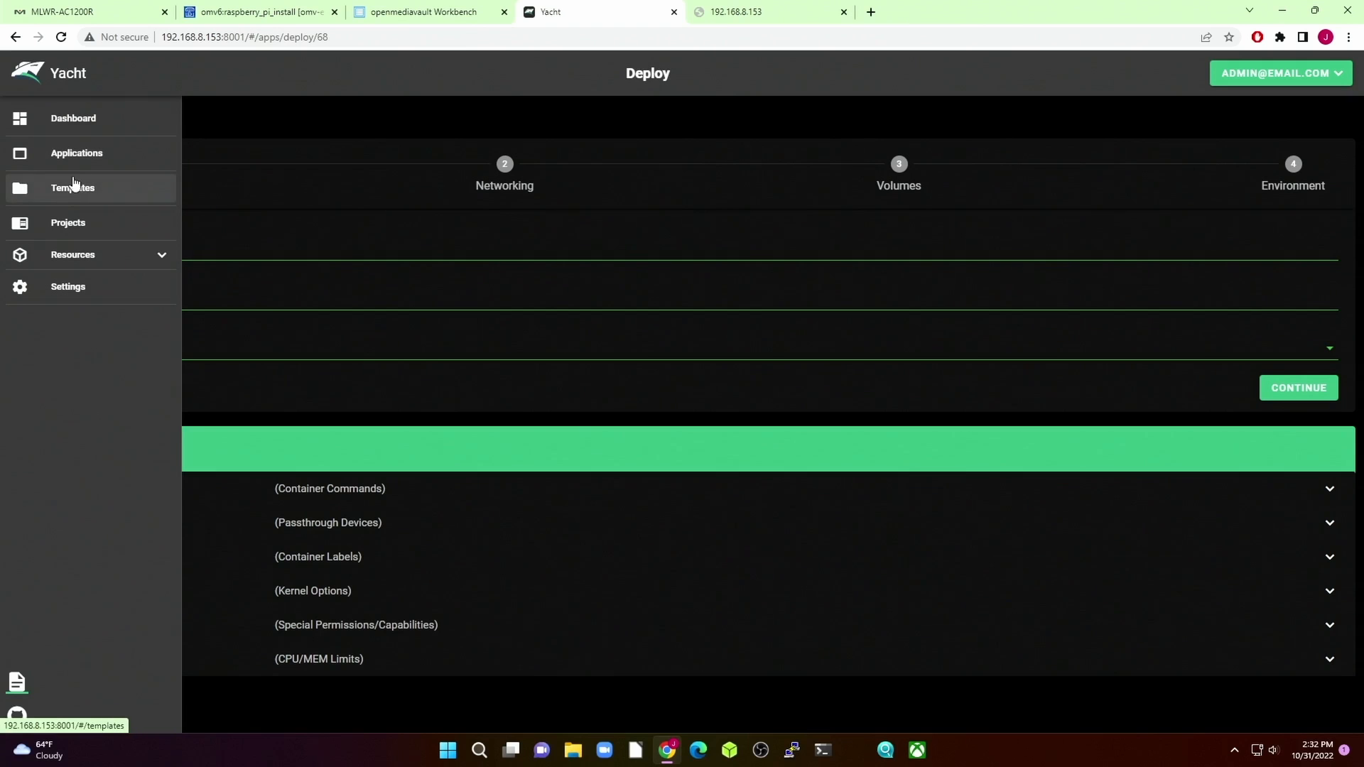
click(76, 154)
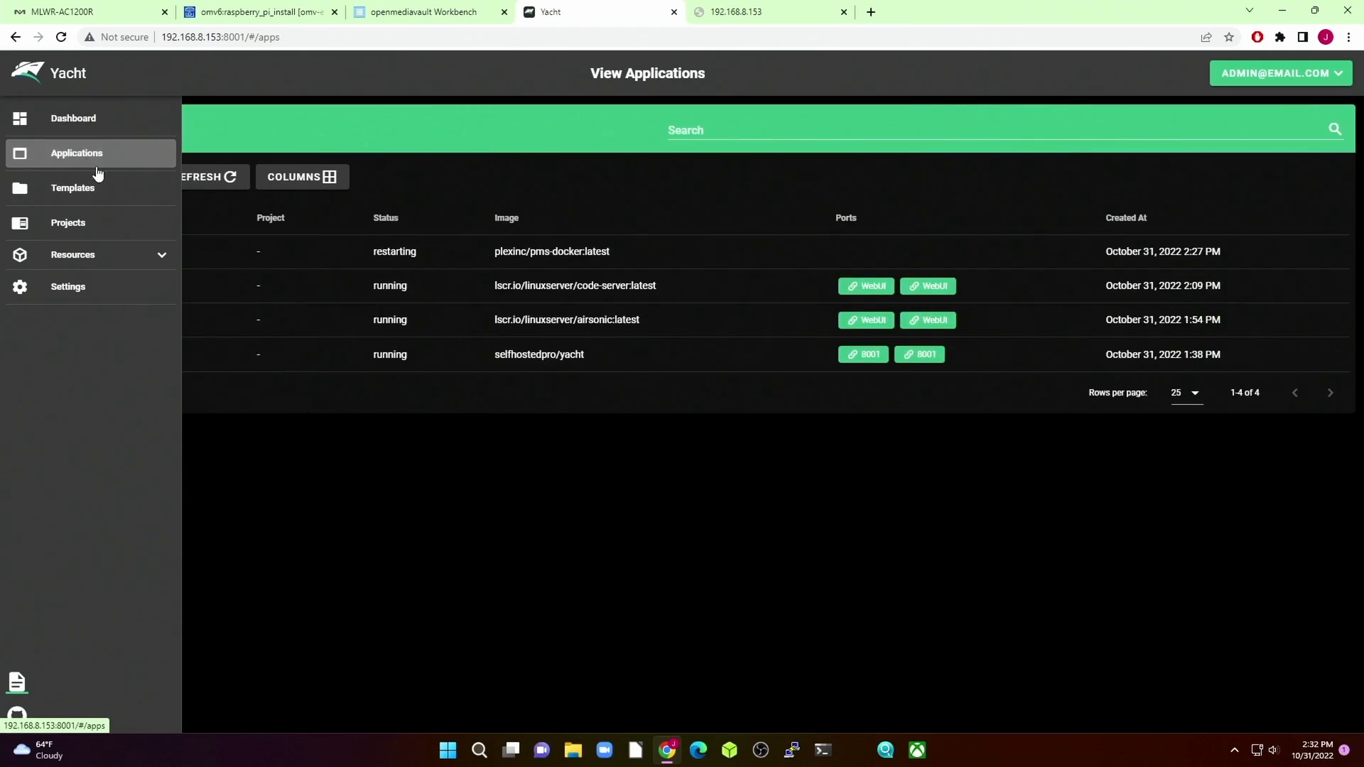
click(552, 251)
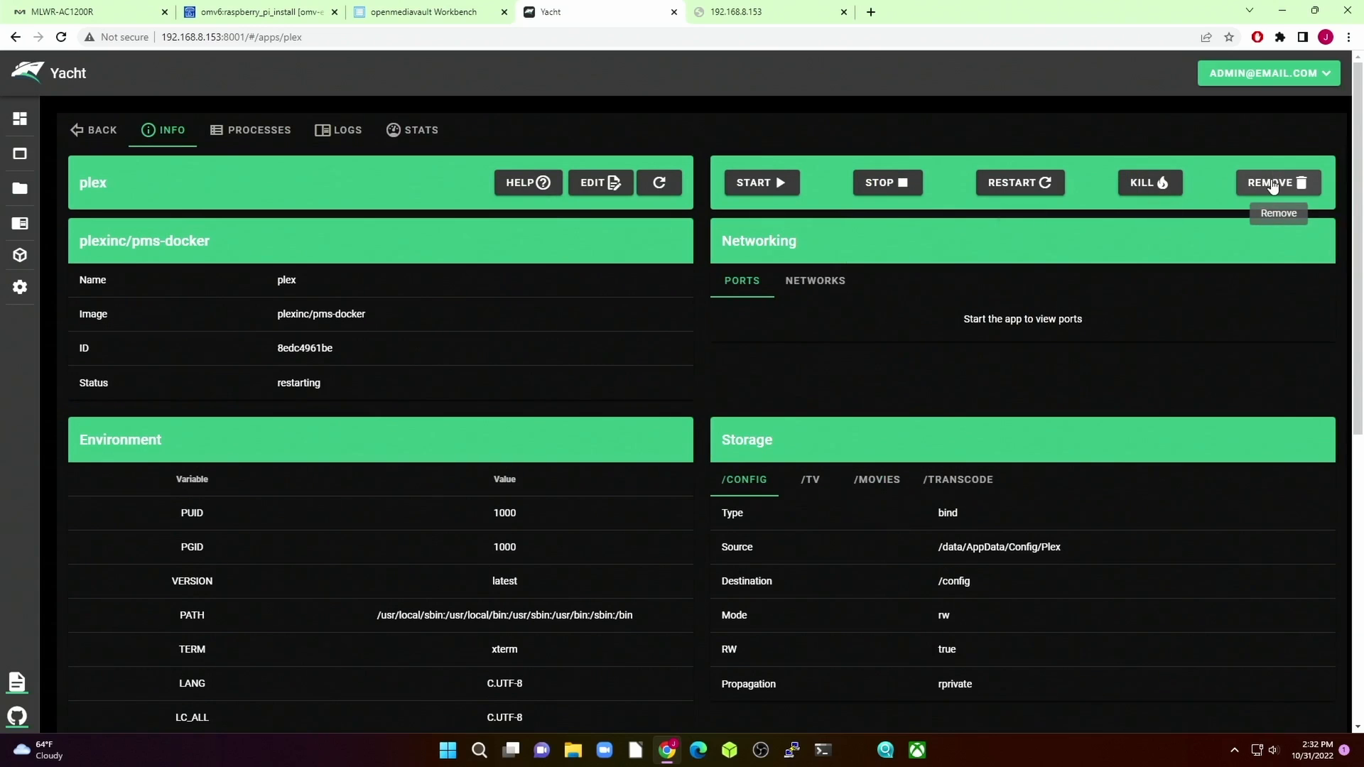
click(1277, 183)
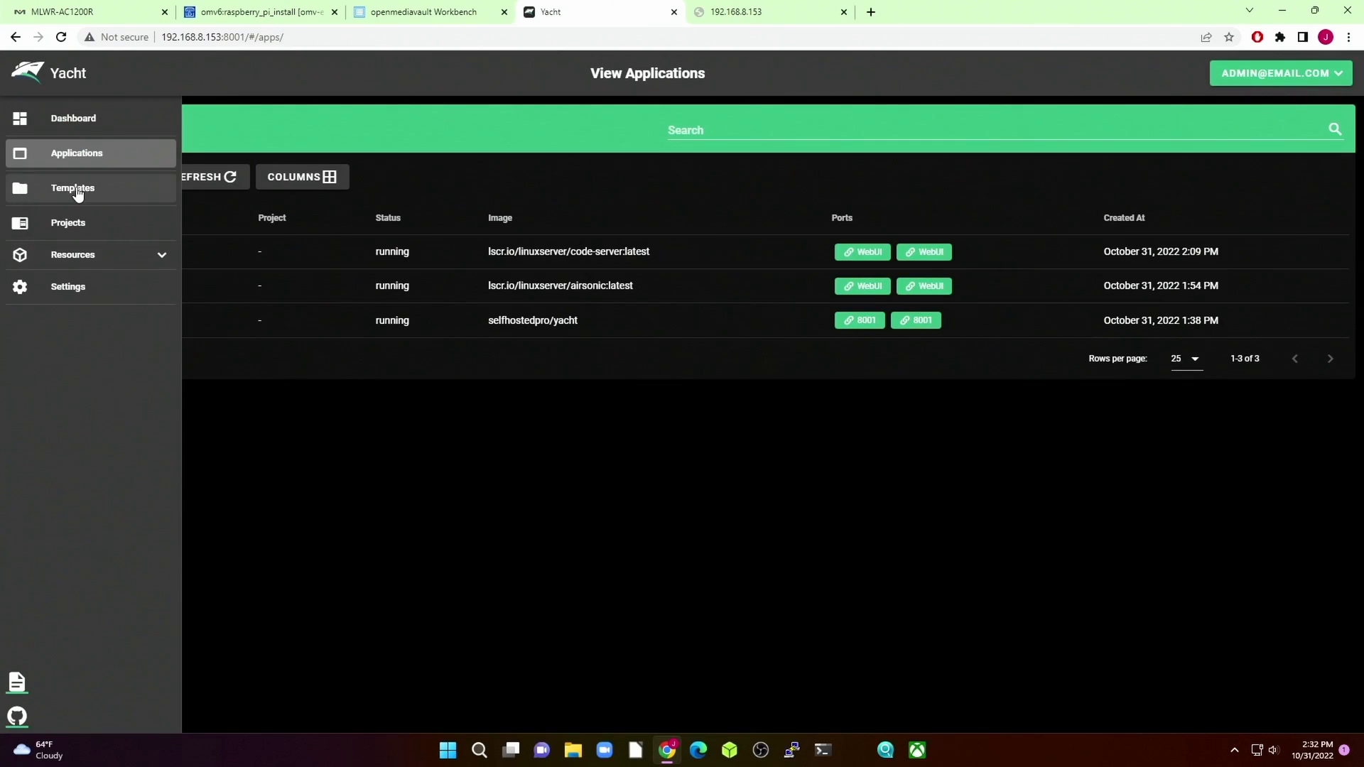
click(74, 188)
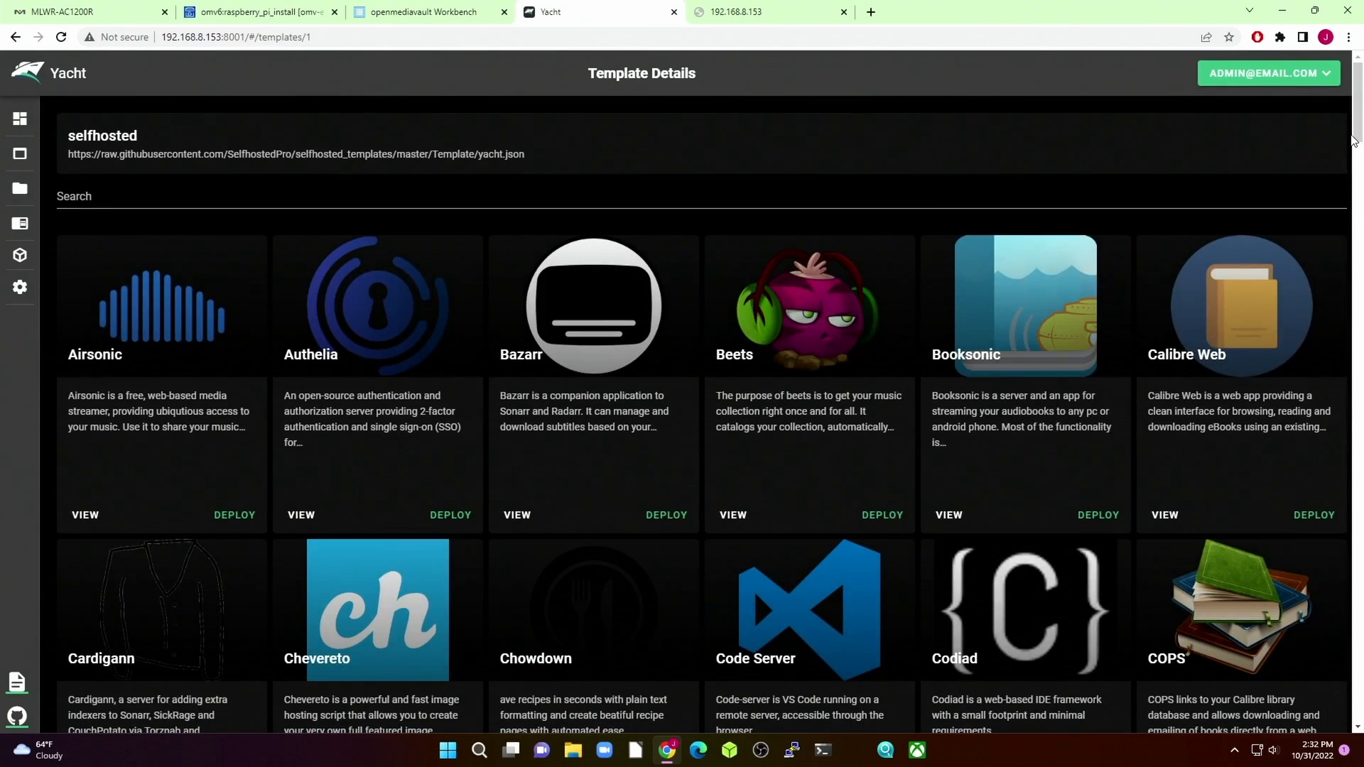
Start deploying the Plex template and select the bridge network.
scroll(down, 3)
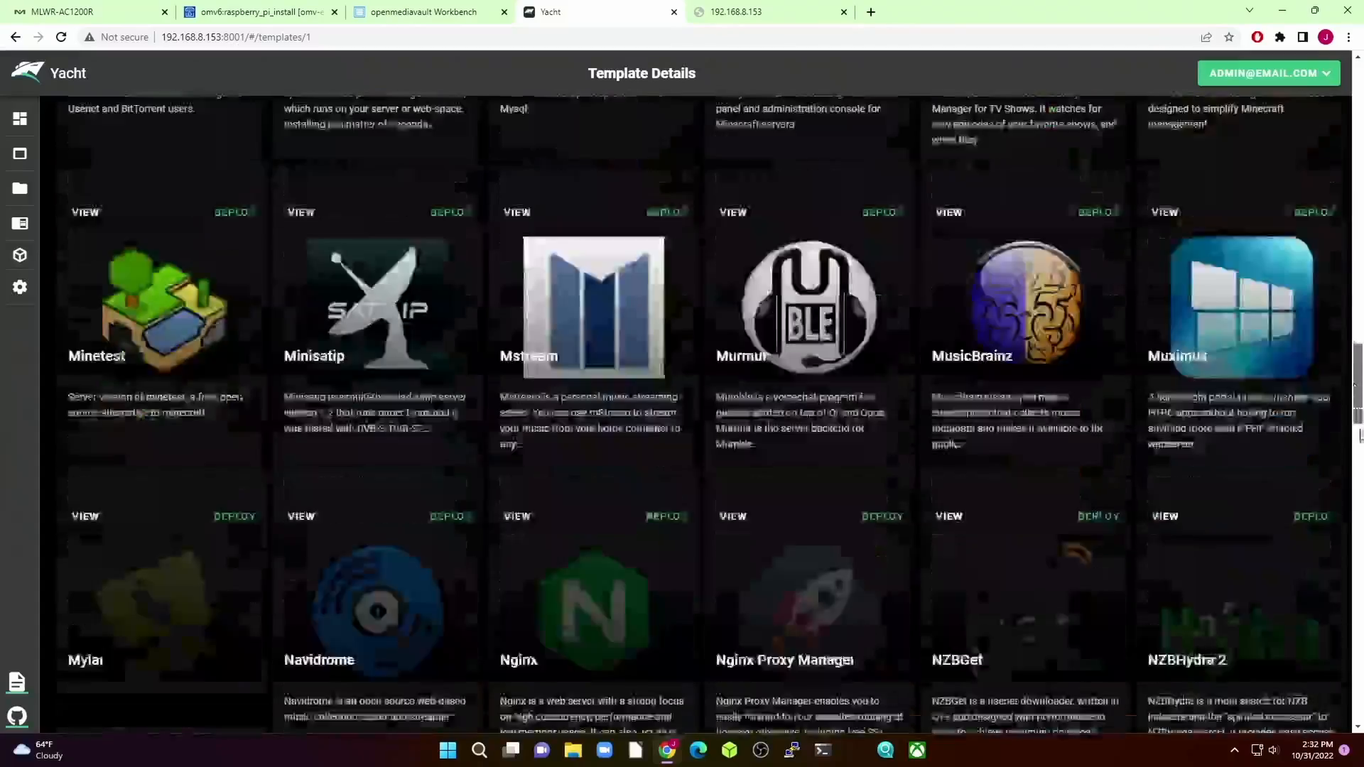
scroll(down, 3)
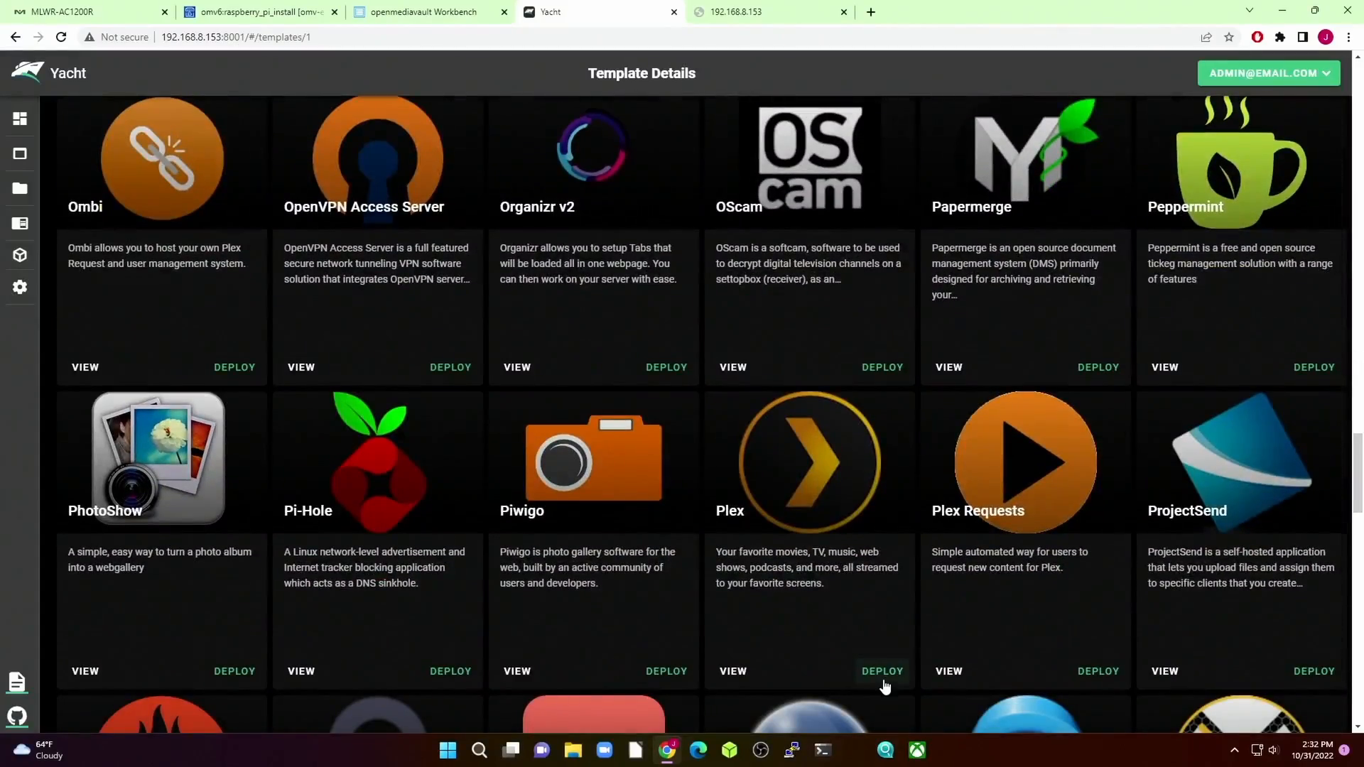
click(881, 671)
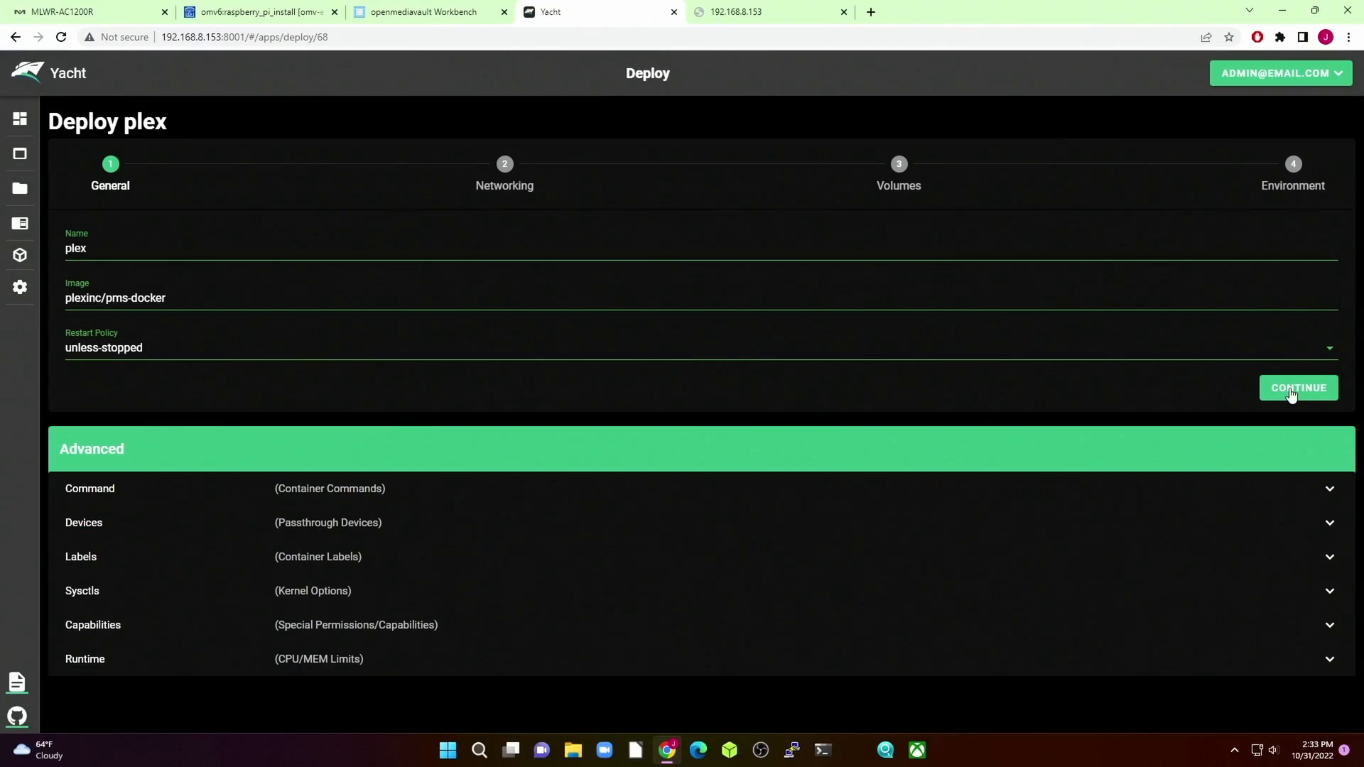
click(1298, 388)
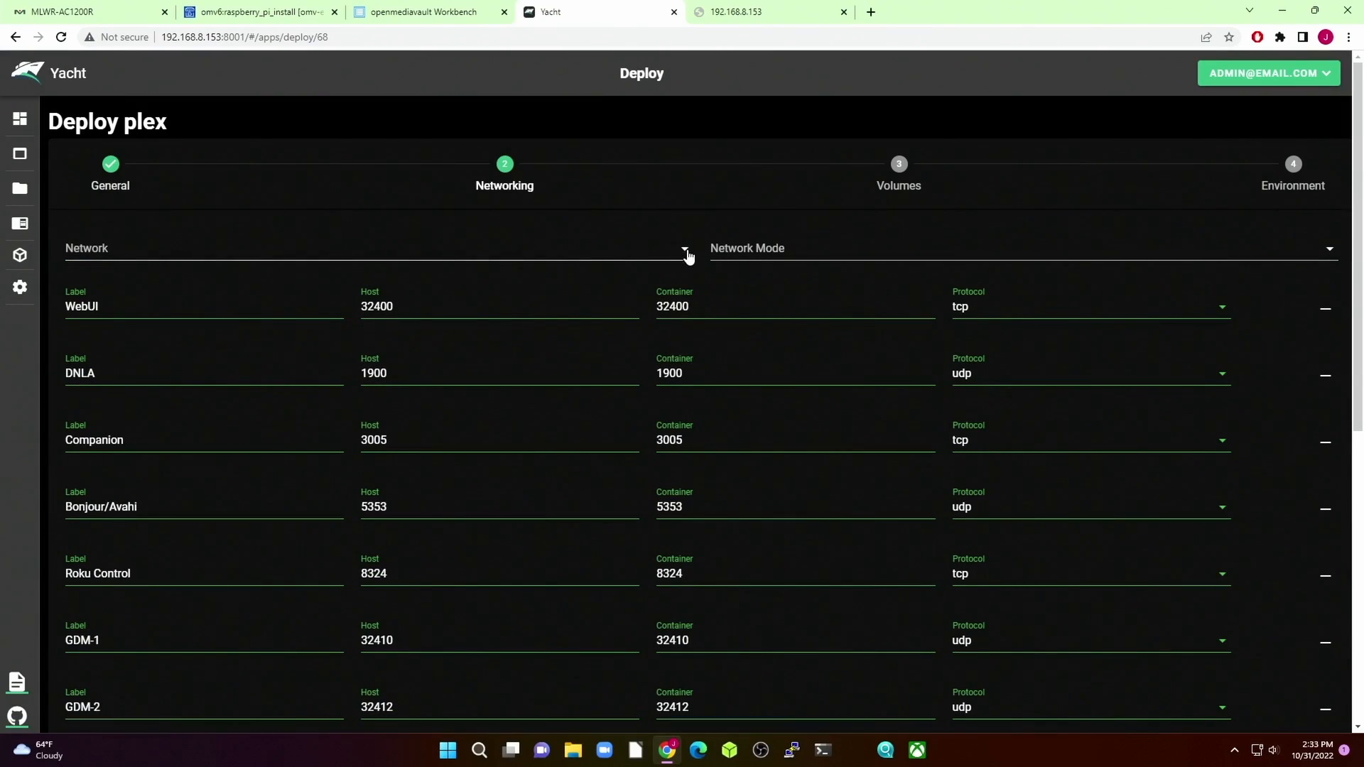
click(683, 248)
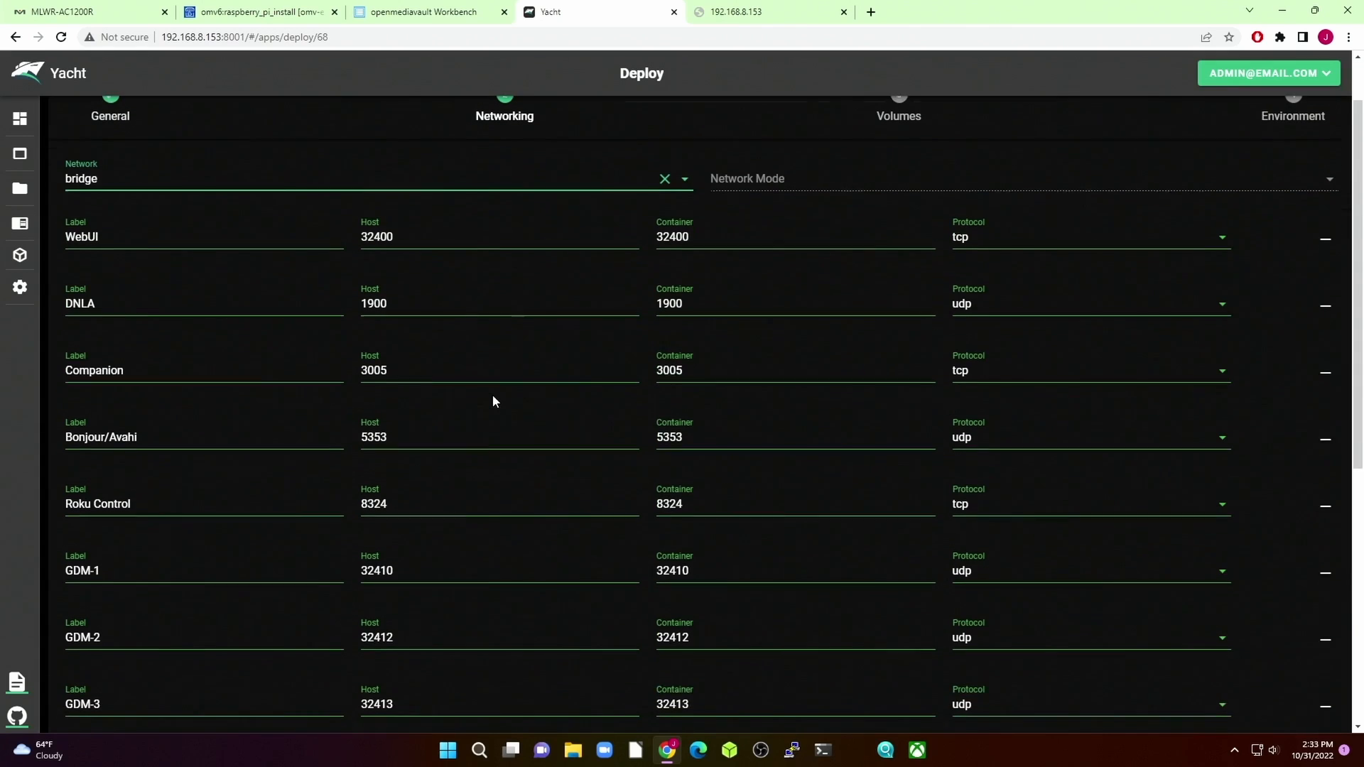
click(496, 435)
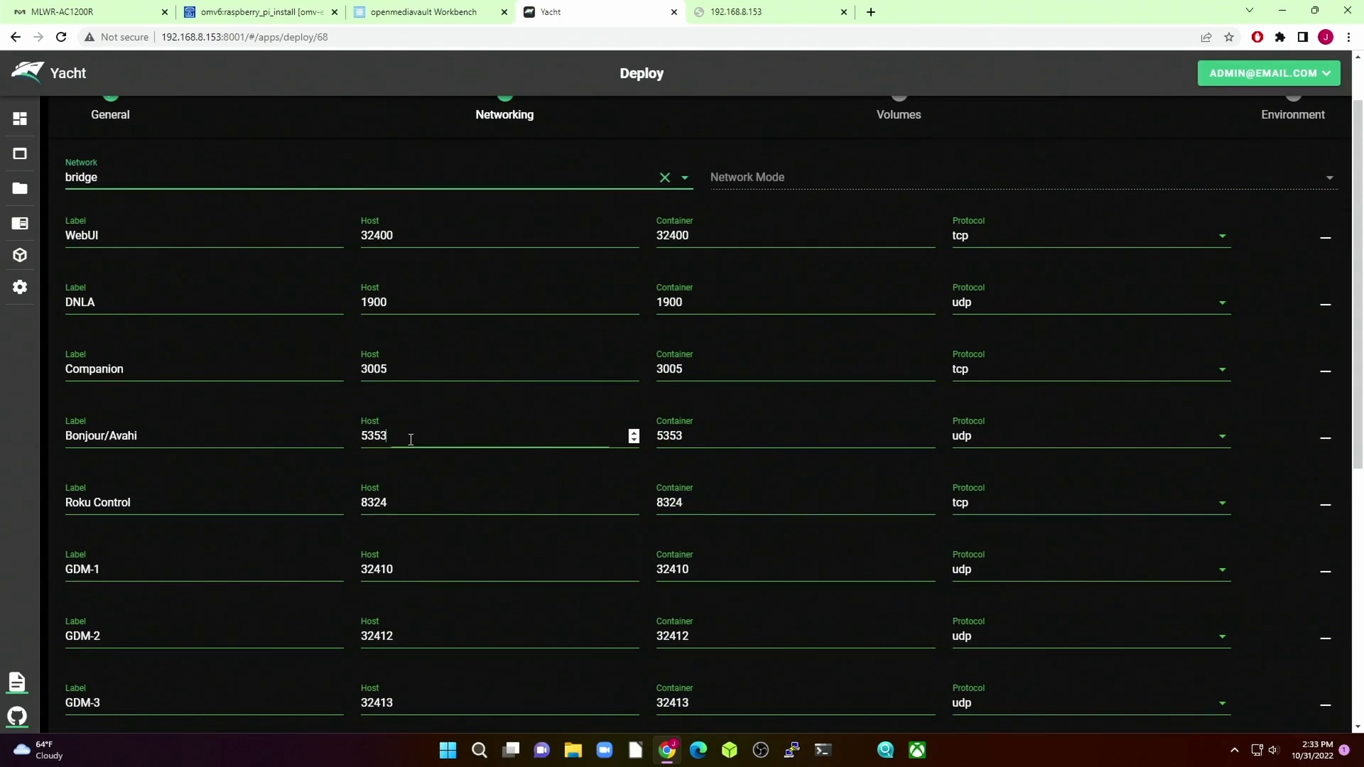
Keep Bonjour/Avahi host port 5354 and deploy Plex with its volumes and environment.
double_click(374, 436)
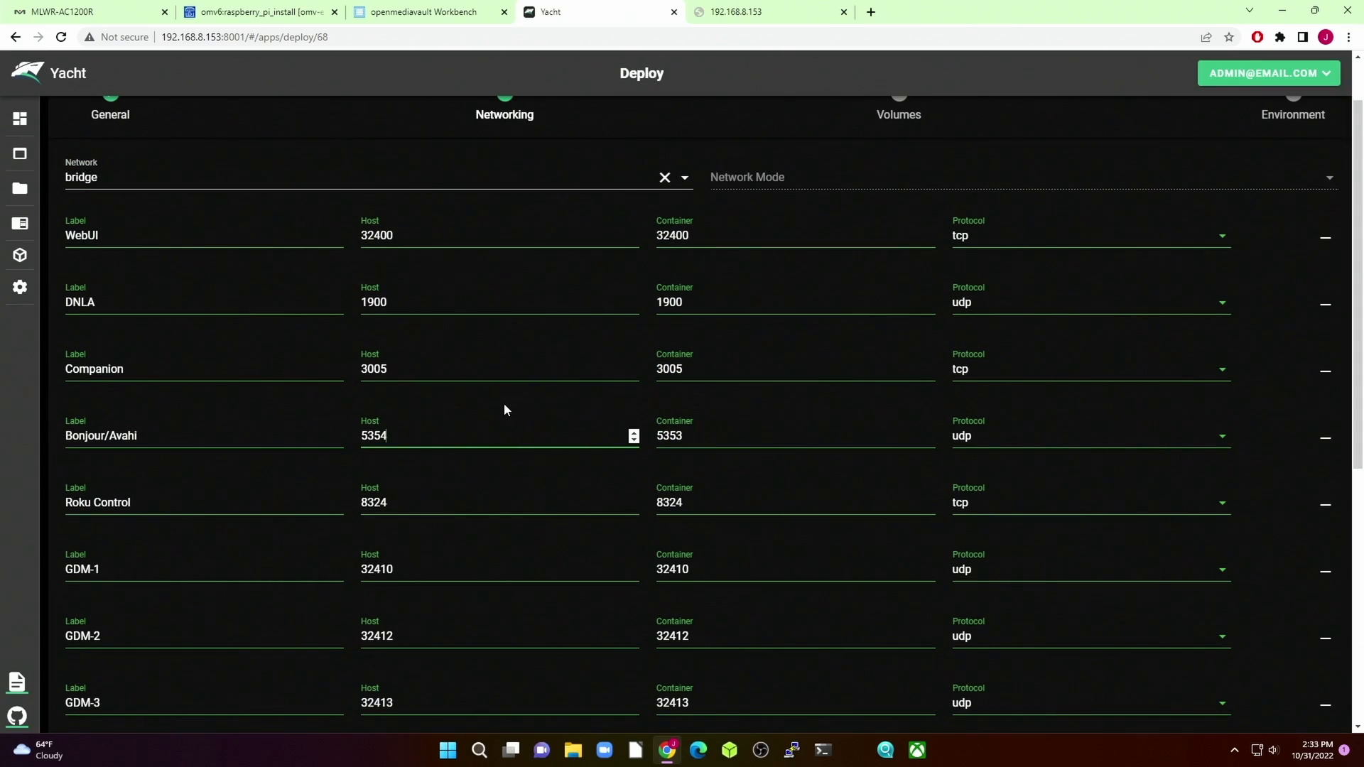
scroll(down, 3)
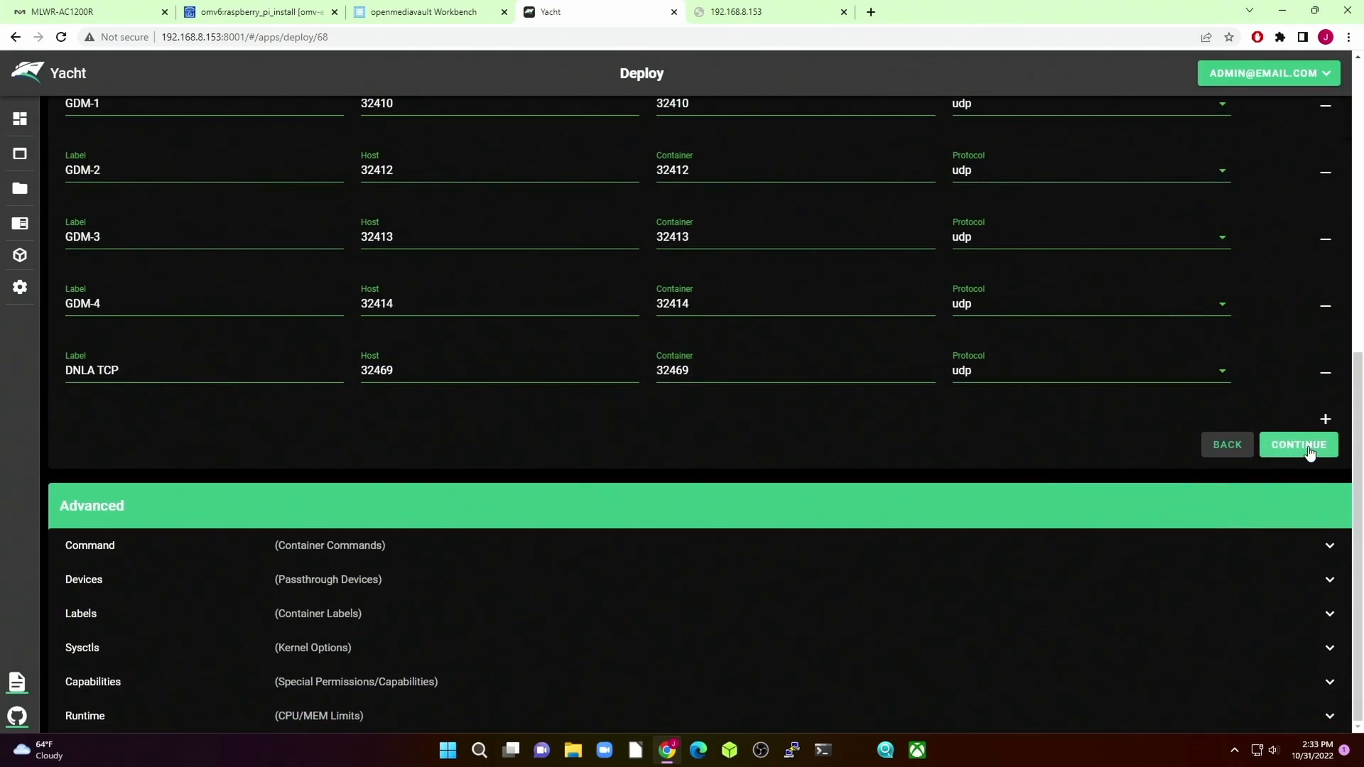
click(1297, 445)
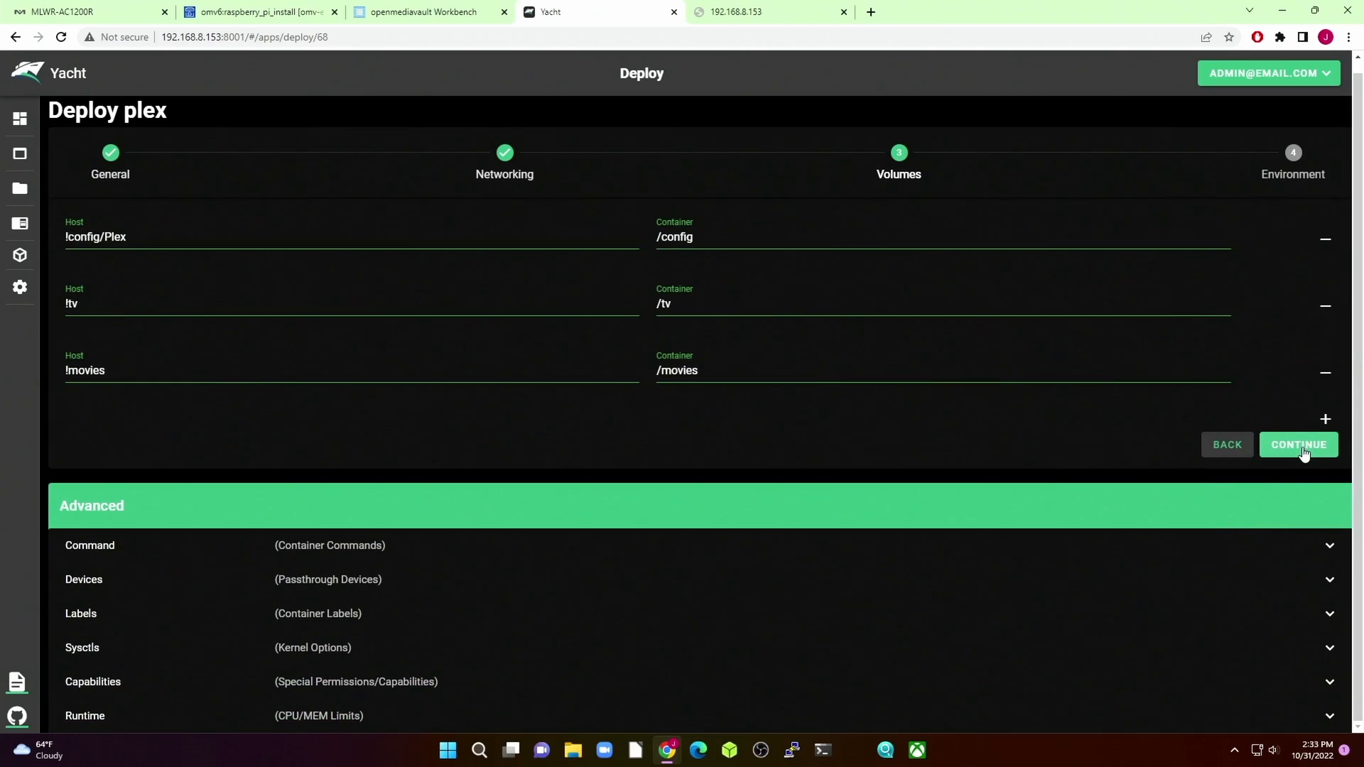
click(1296, 445)
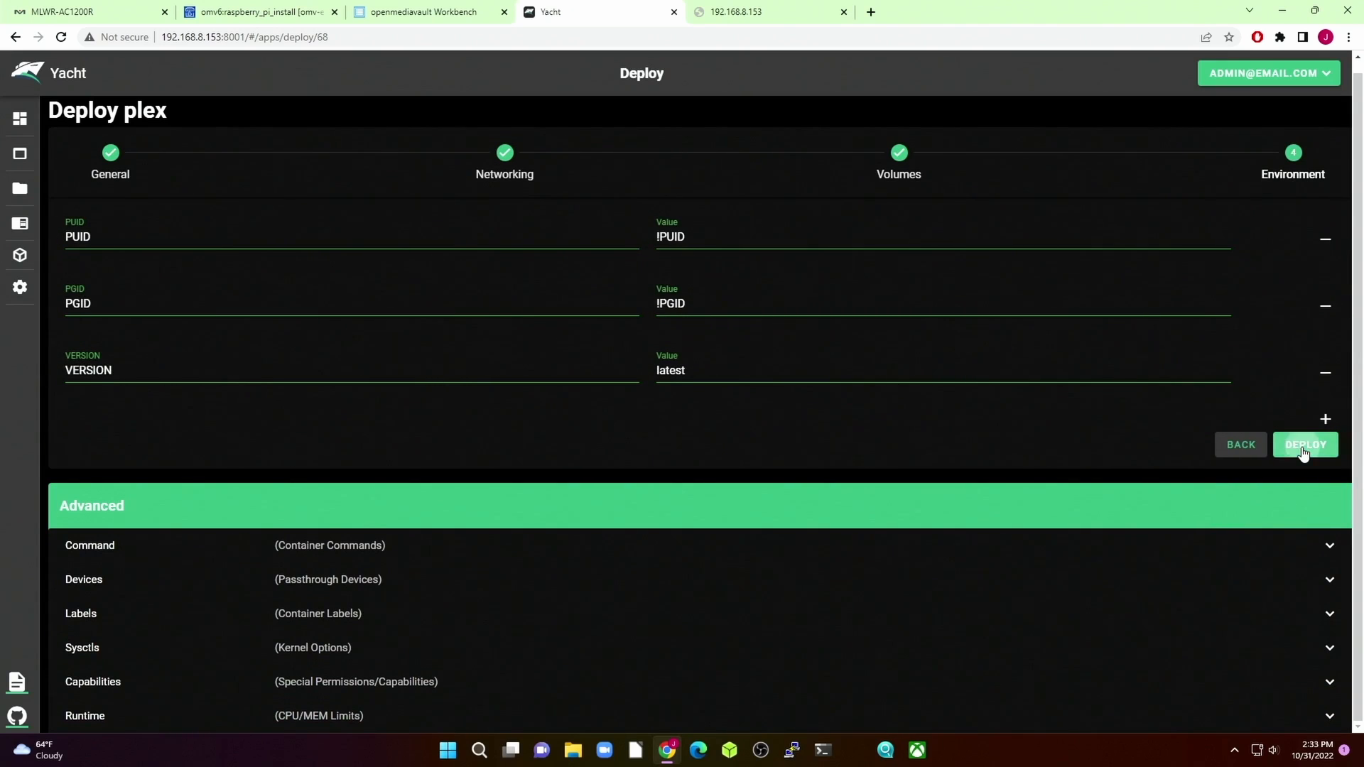
click(1305, 445)
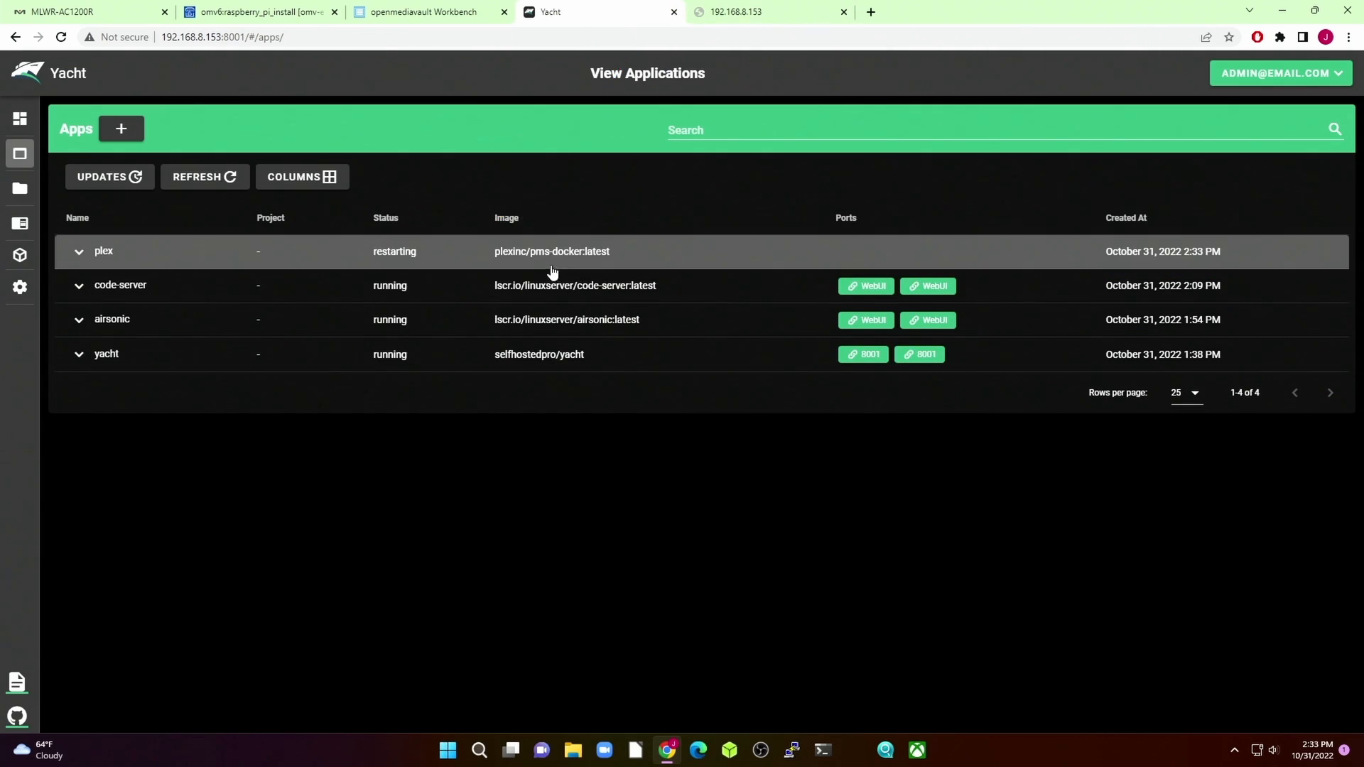
Switch to the openmediavault Workbench browser tab.
click(428, 12)
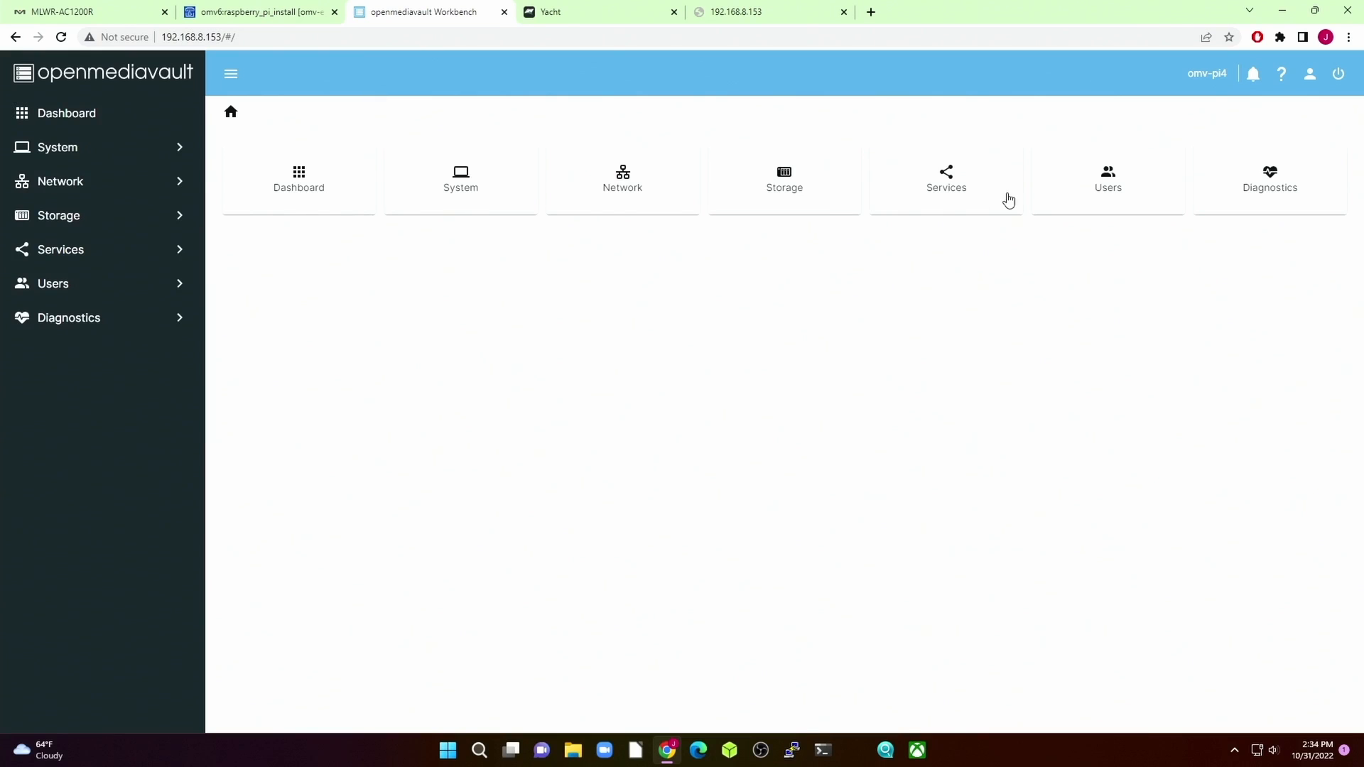
Install Portainer from omv-extras and confirm it runs on web port 9000.
click(57, 147)
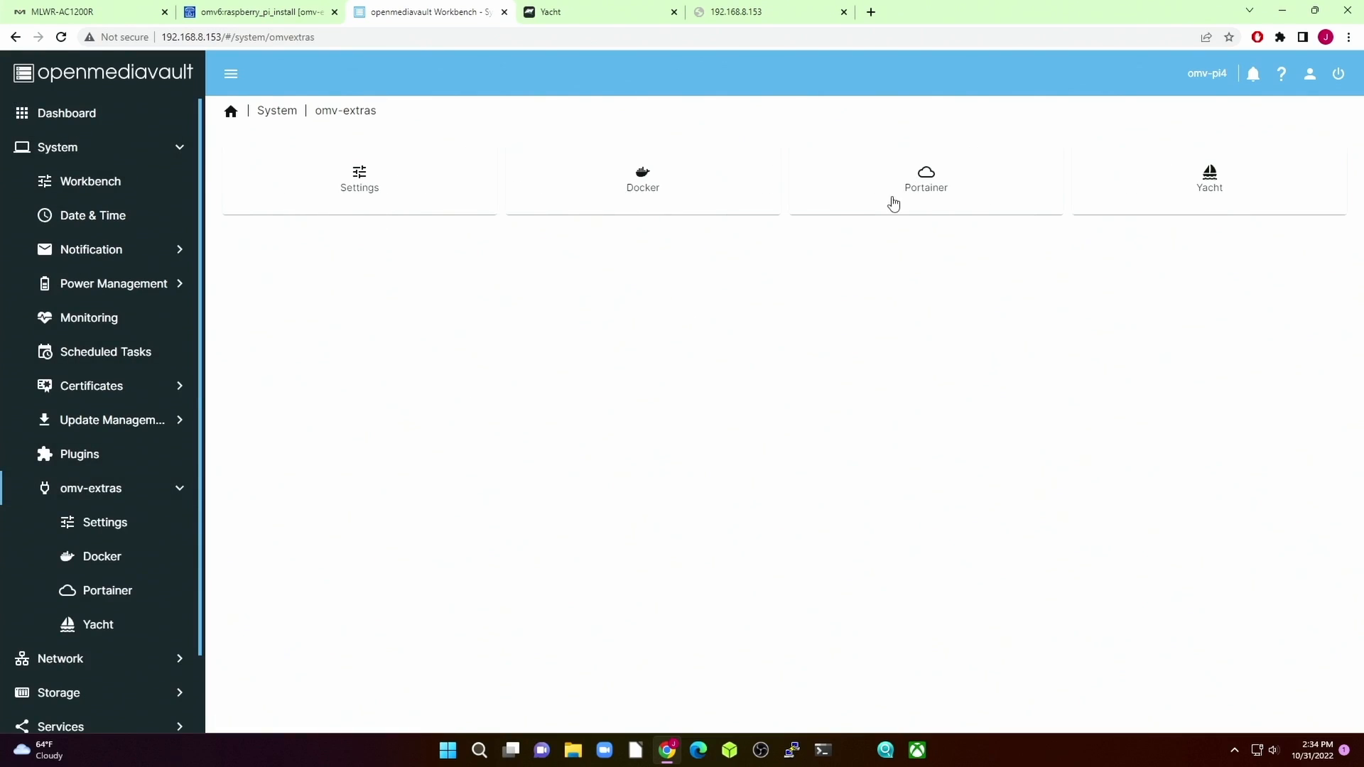
click(925, 178)
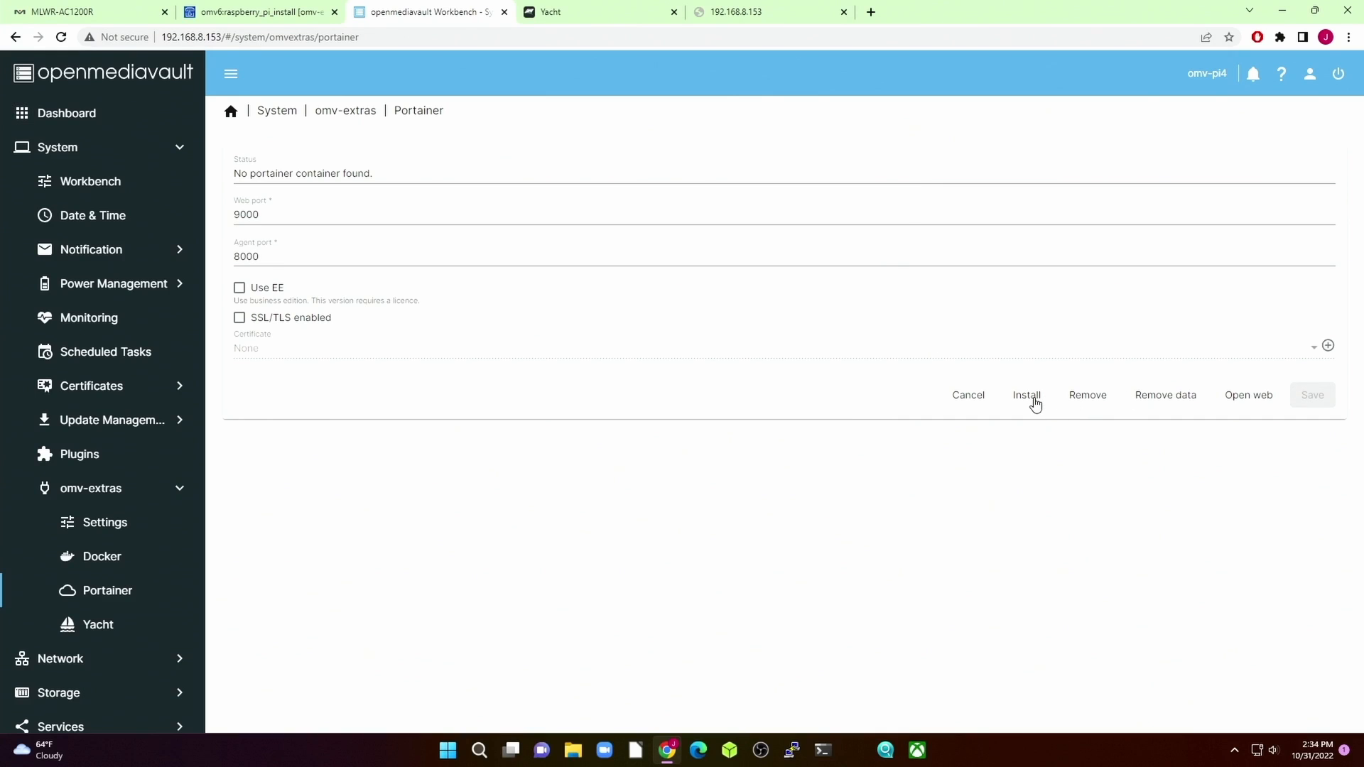
click(1027, 394)
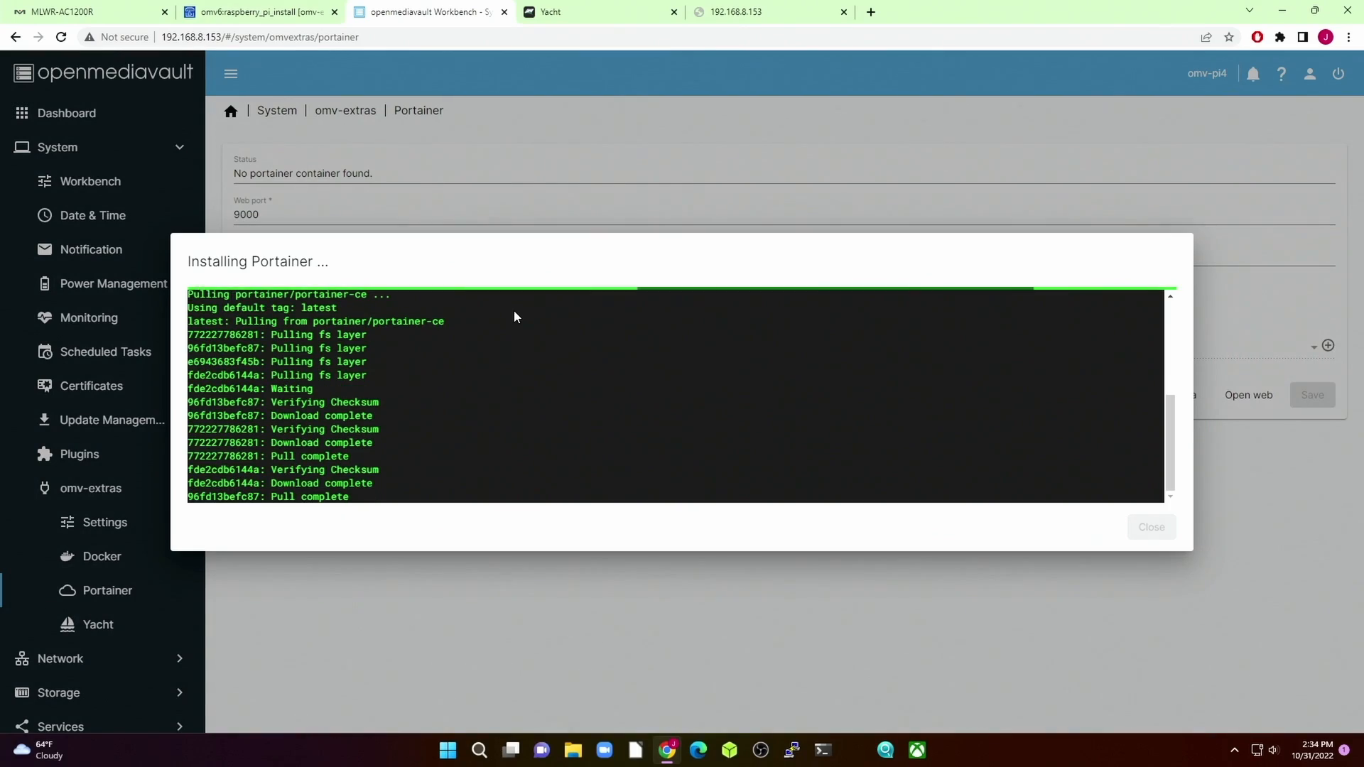
click(1150, 526)
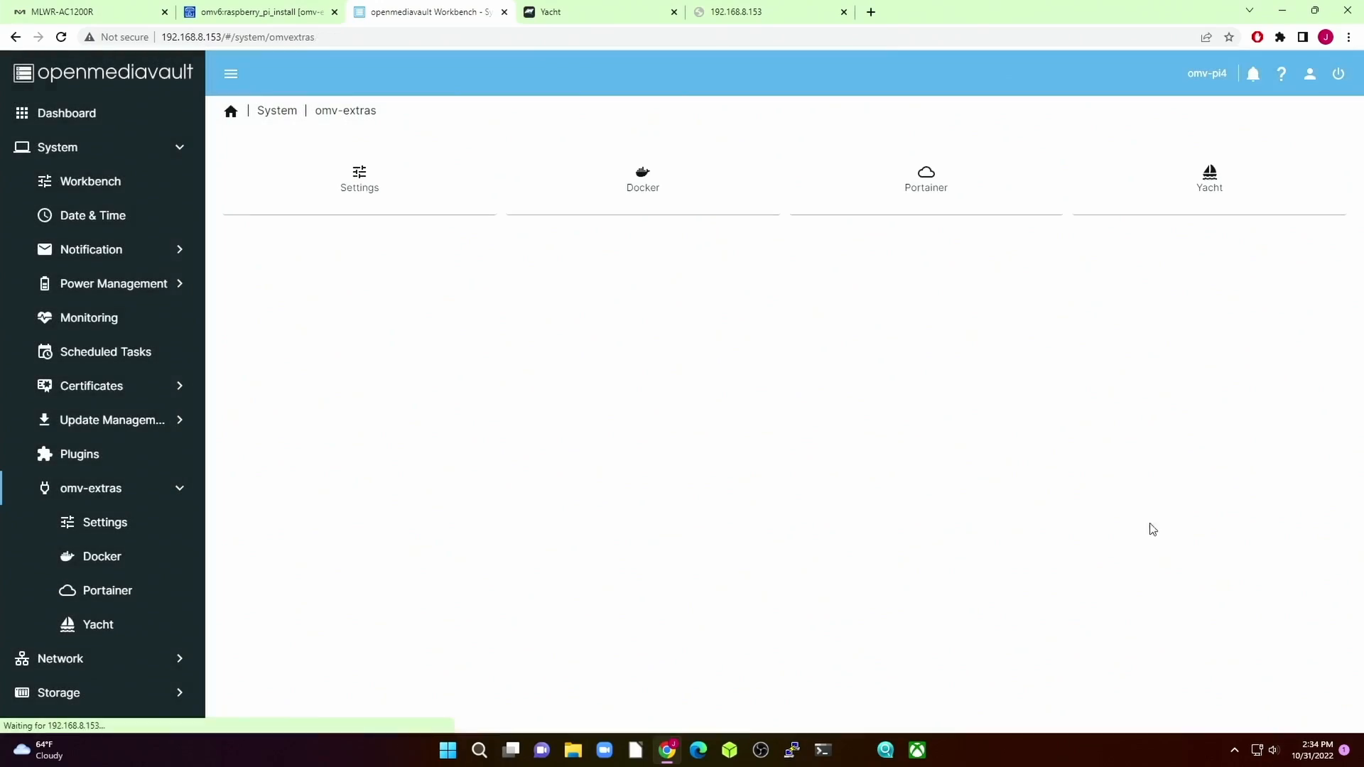
click(925, 178)
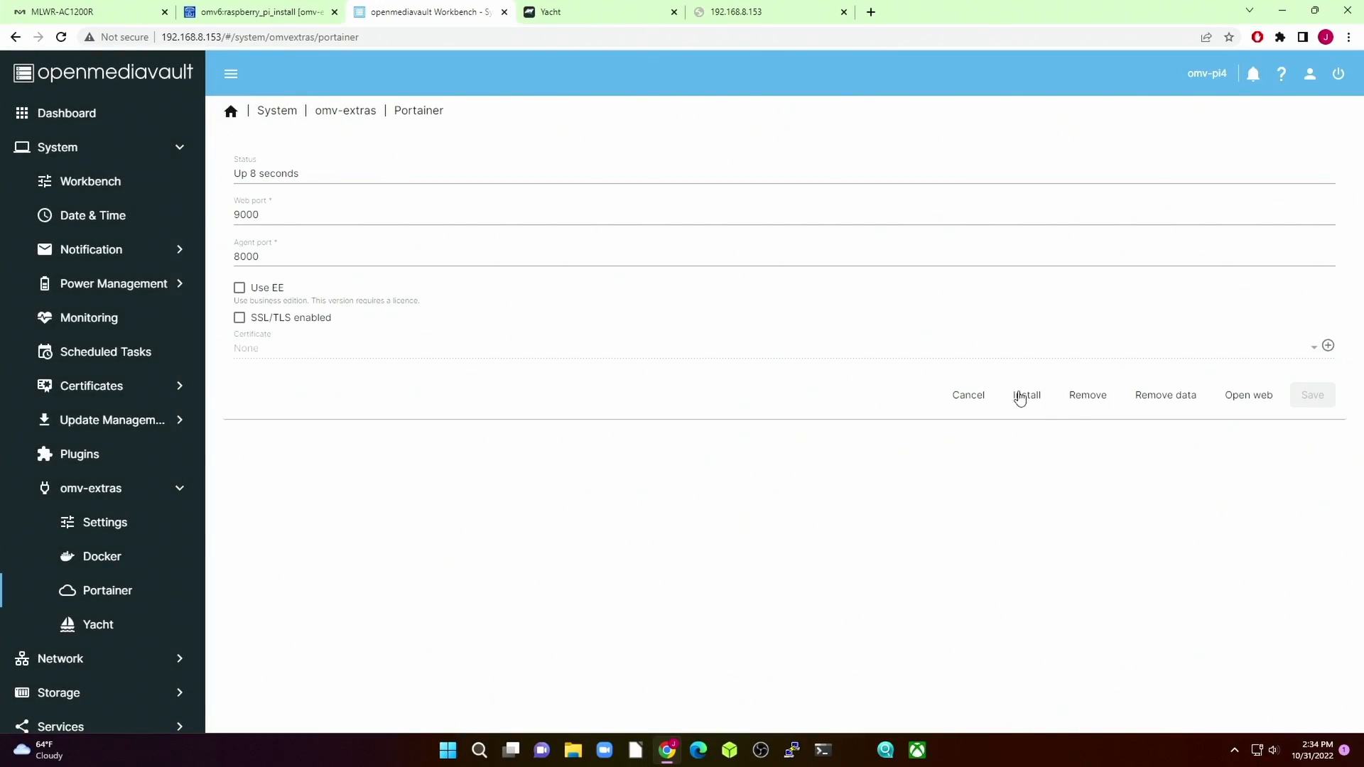
mouse_move(1242, 400)
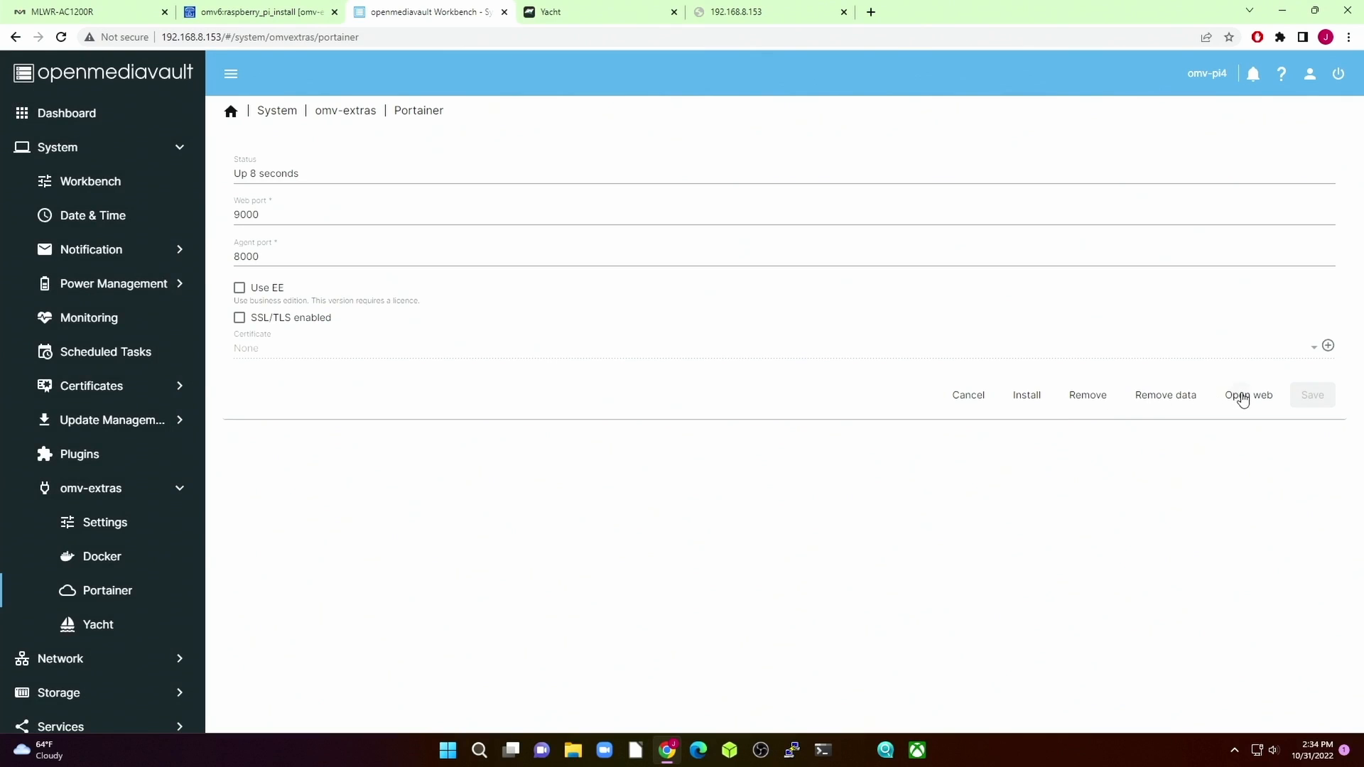
Create Portainer's initial admin account through its web UI, then return to Yacht.
click(1247, 394)
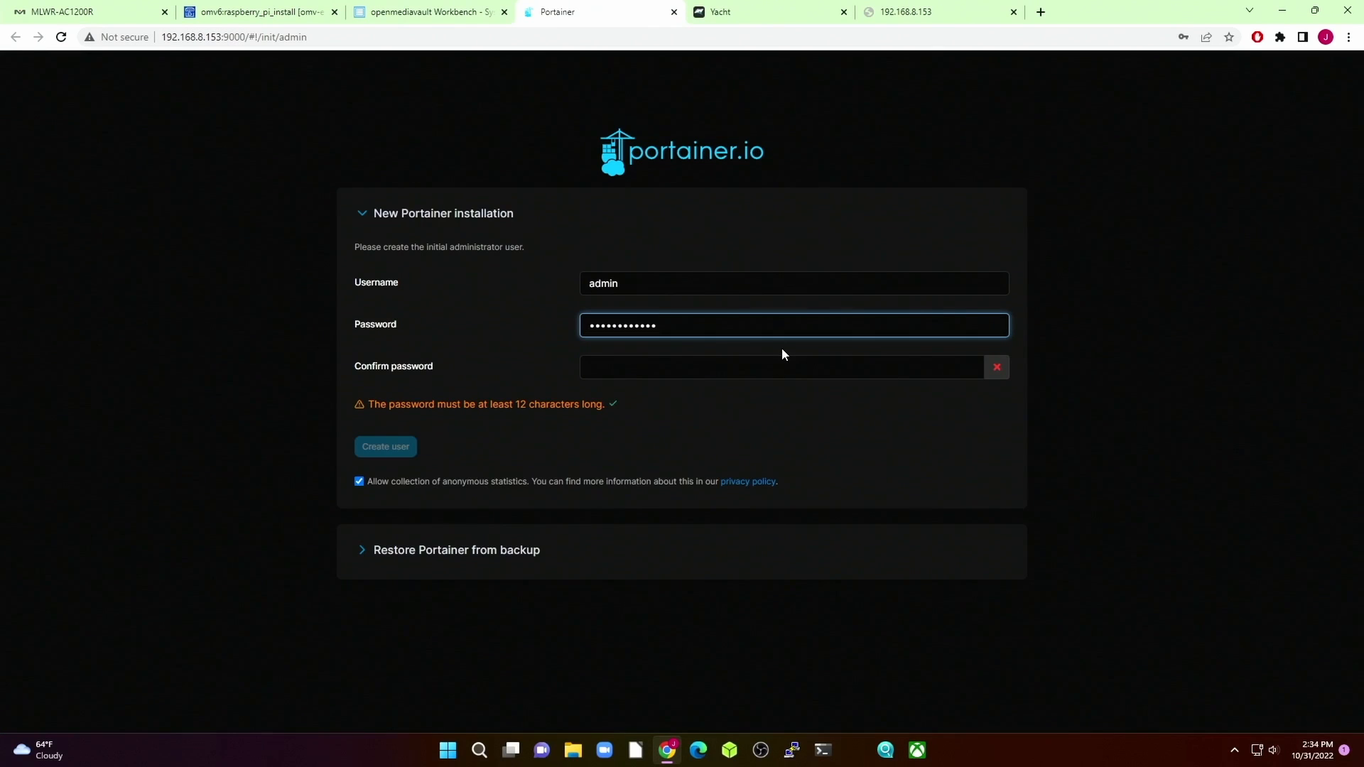
text(•••••)
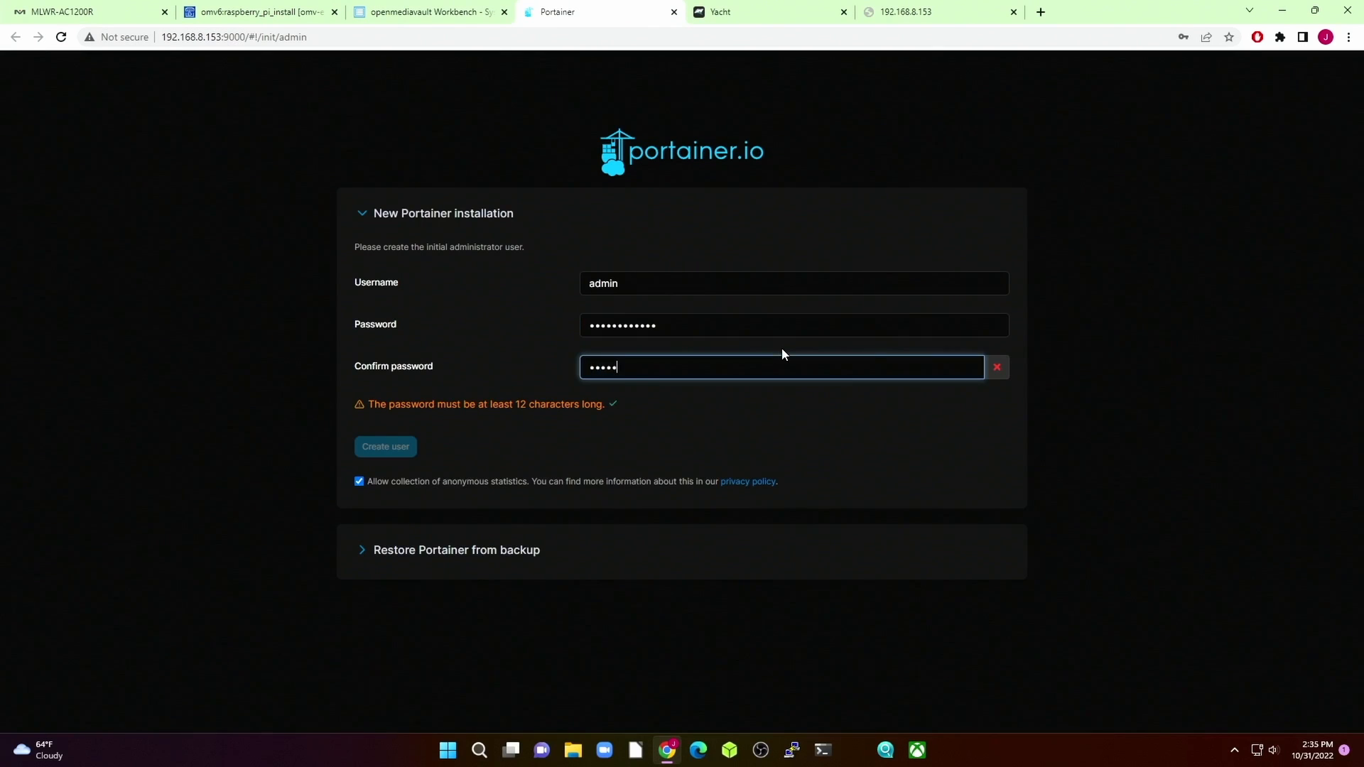
click(384, 446)
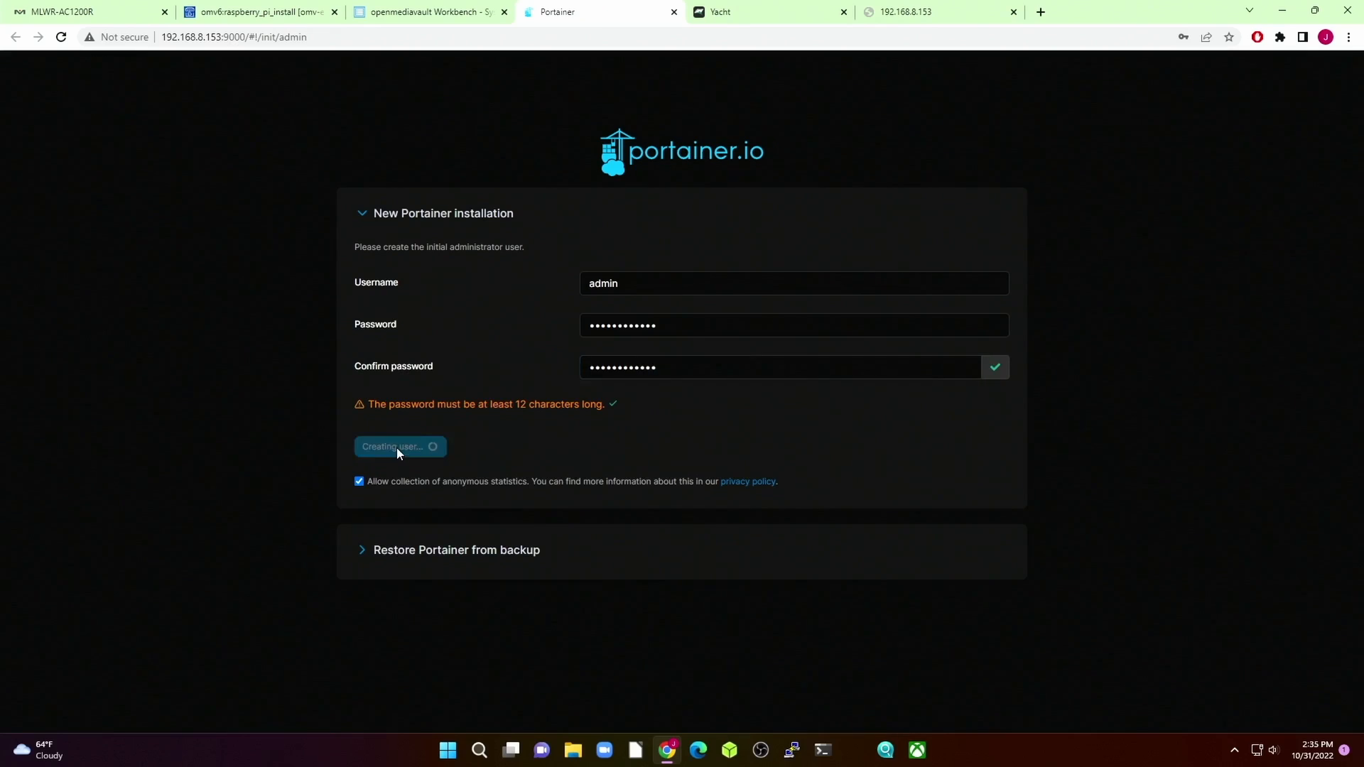
click(400, 446)
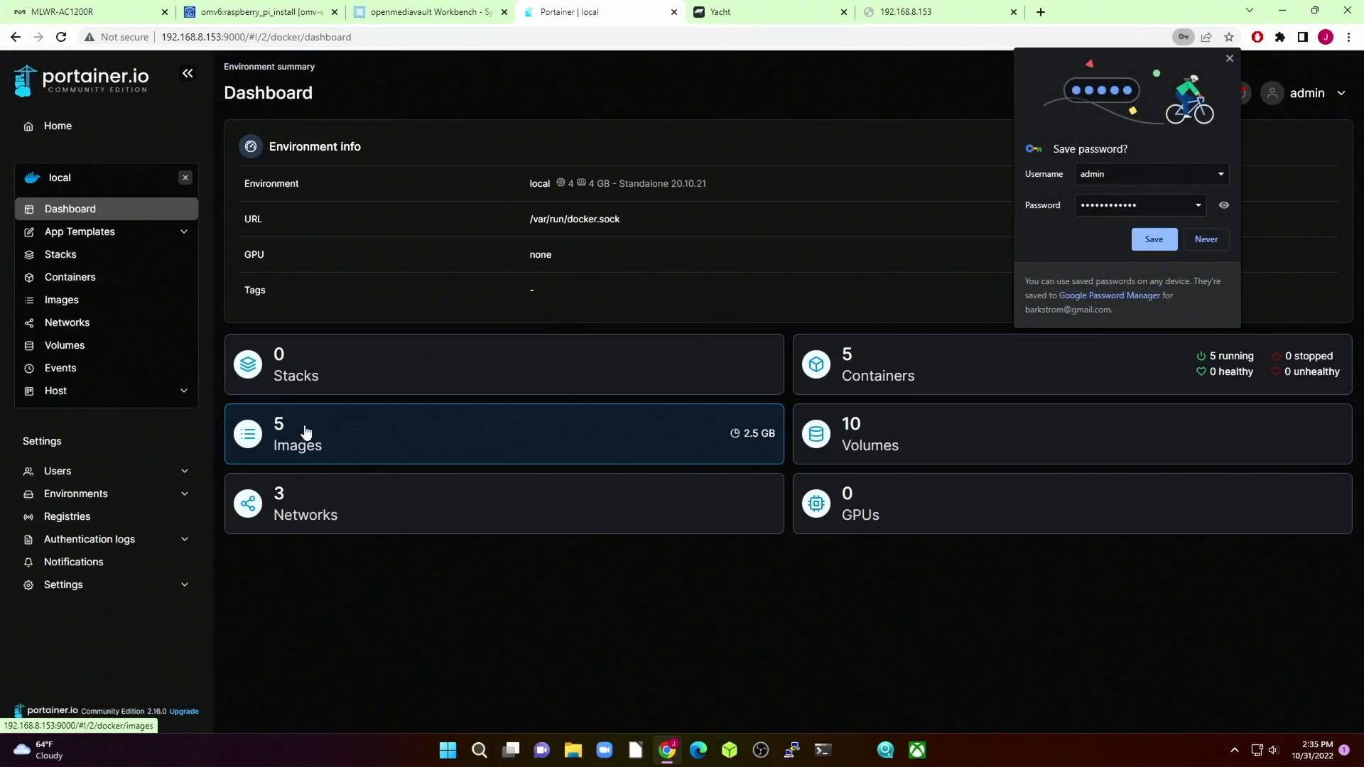
mouse_move(452, 102)
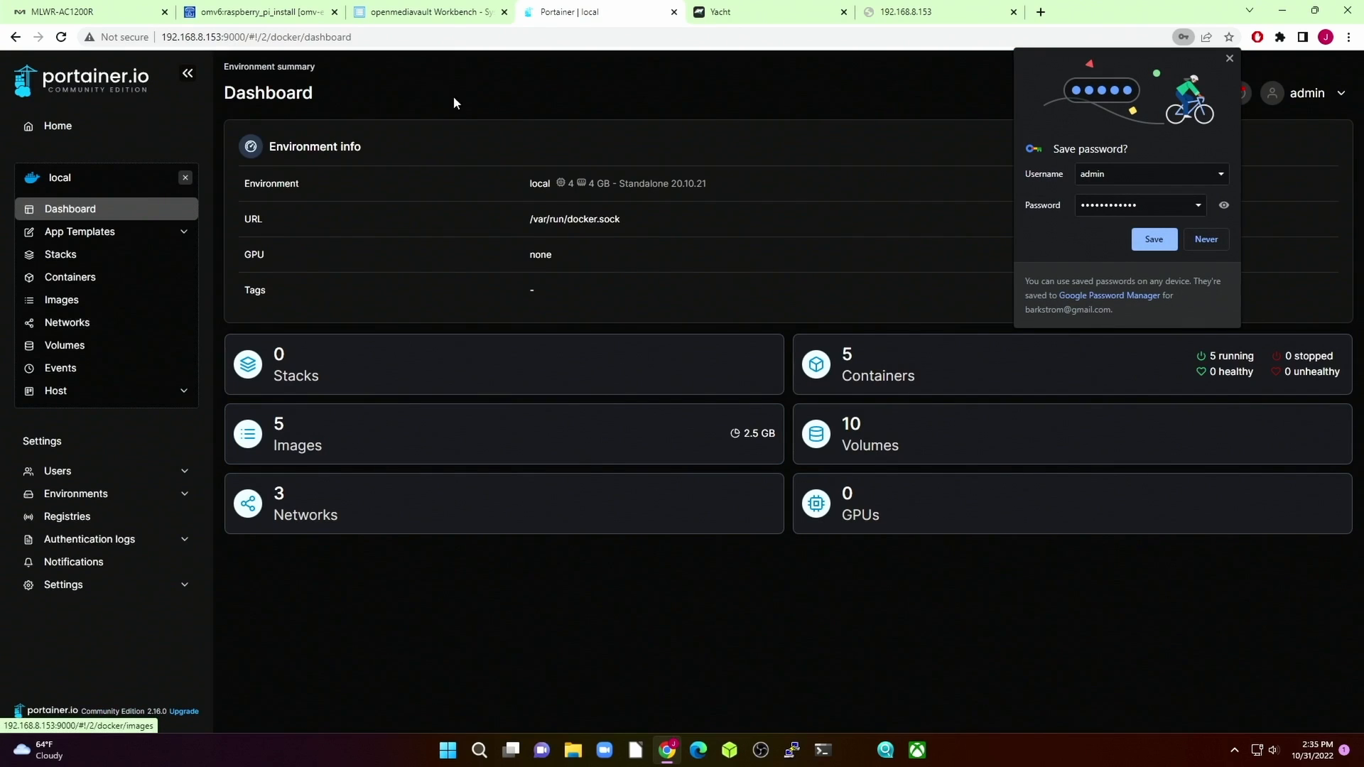
mouse_move(770, 12)
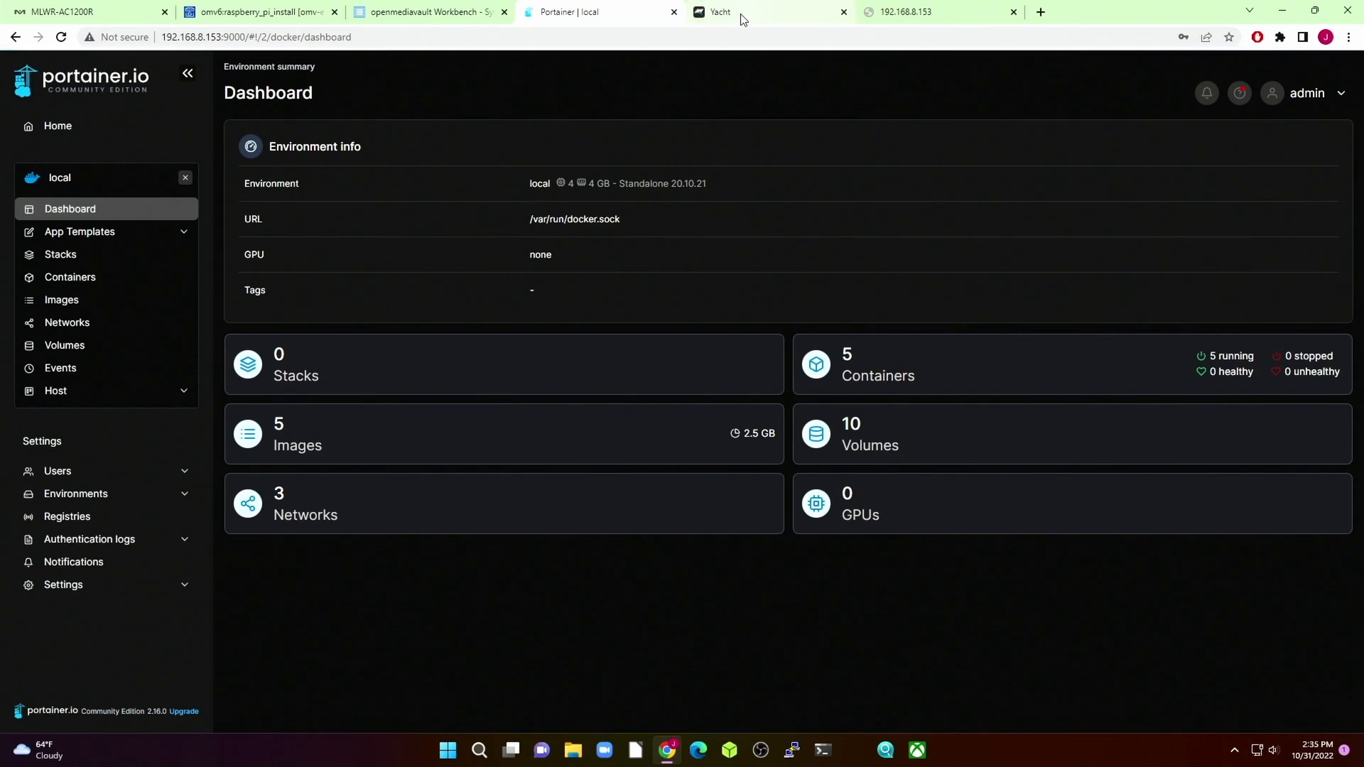
click(766, 11)
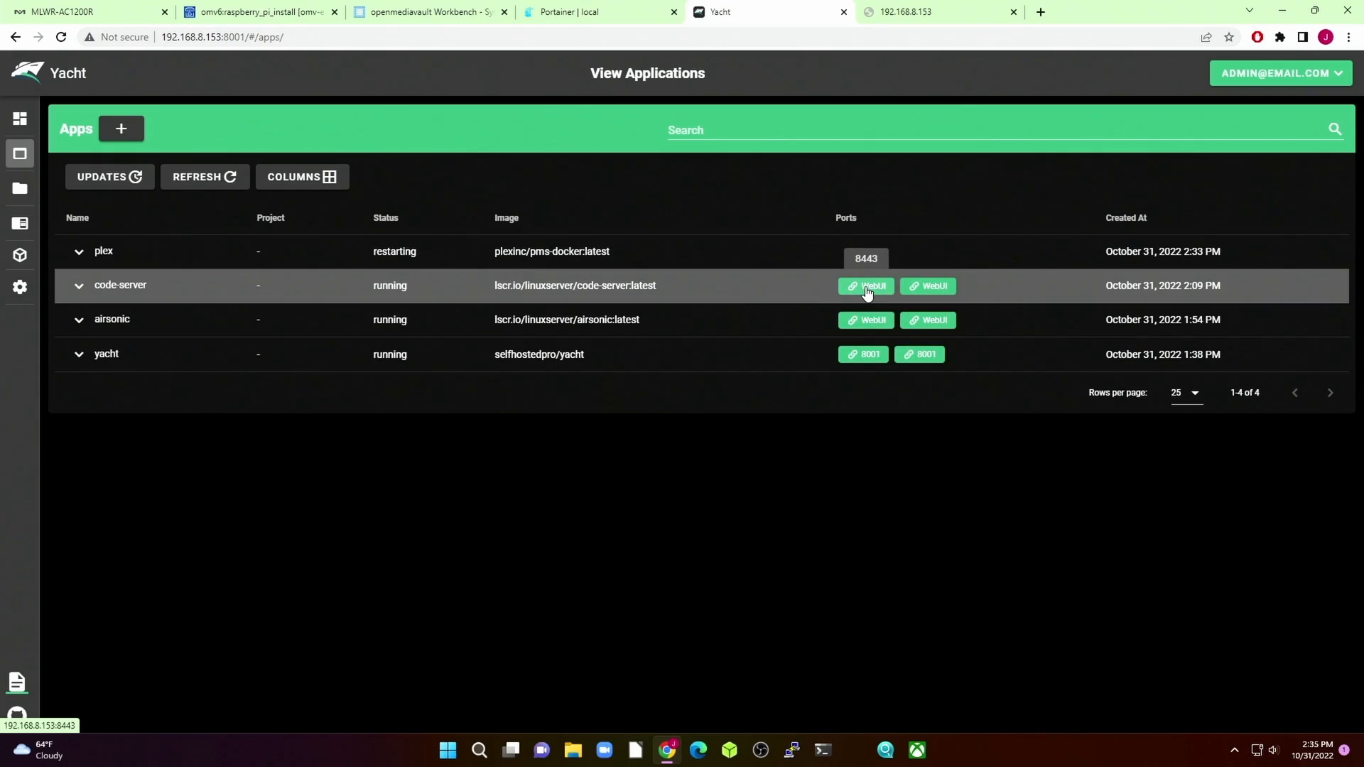
Test the code-server and Airsonic WebUI links from Yacht, closing each opened page.
click(866, 286)
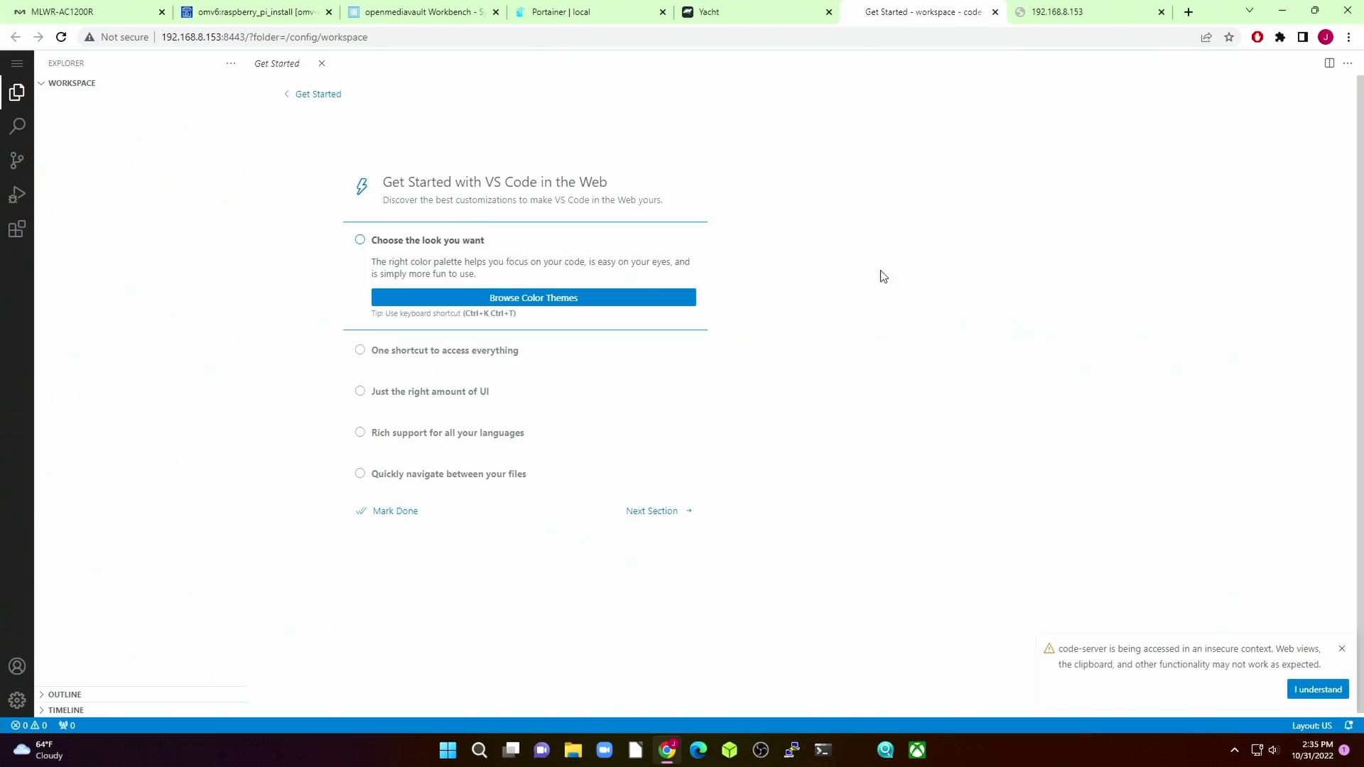
click(590, 11)
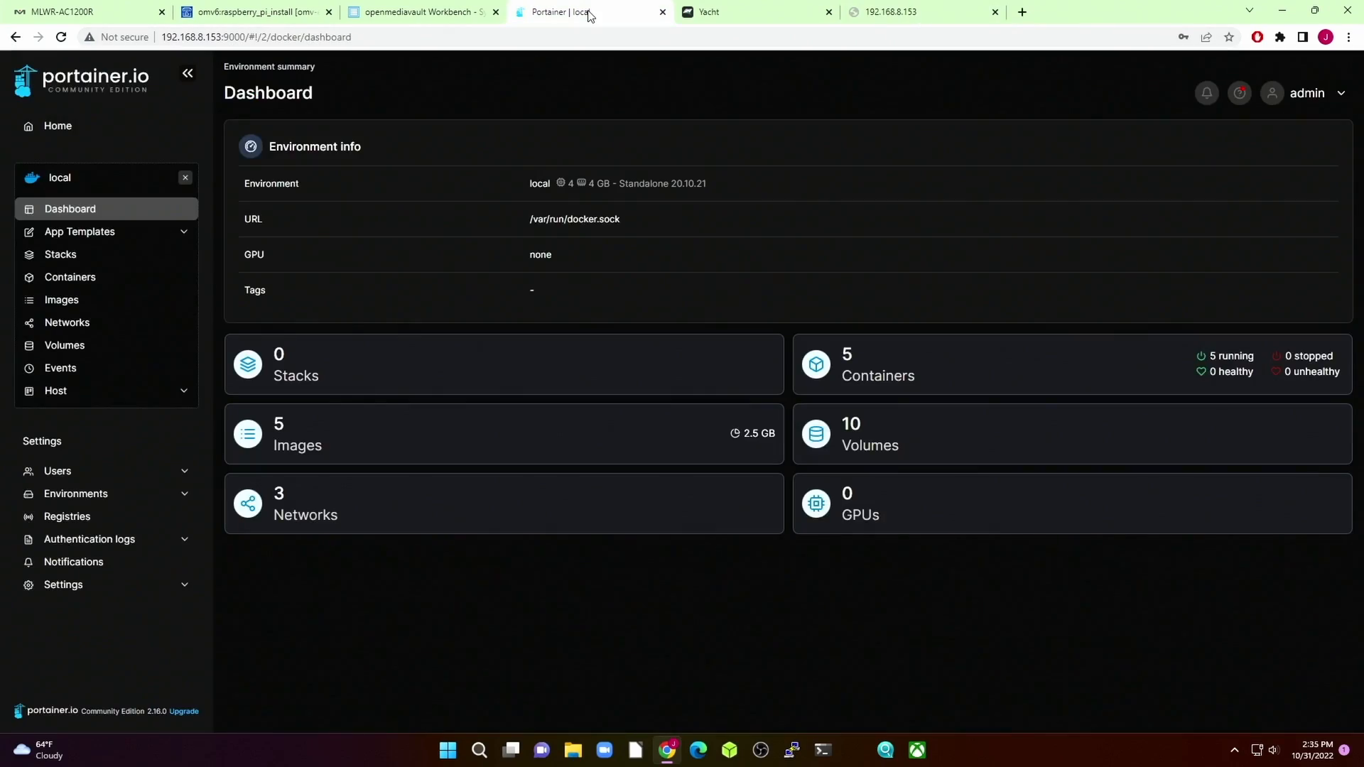
click(756, 11)
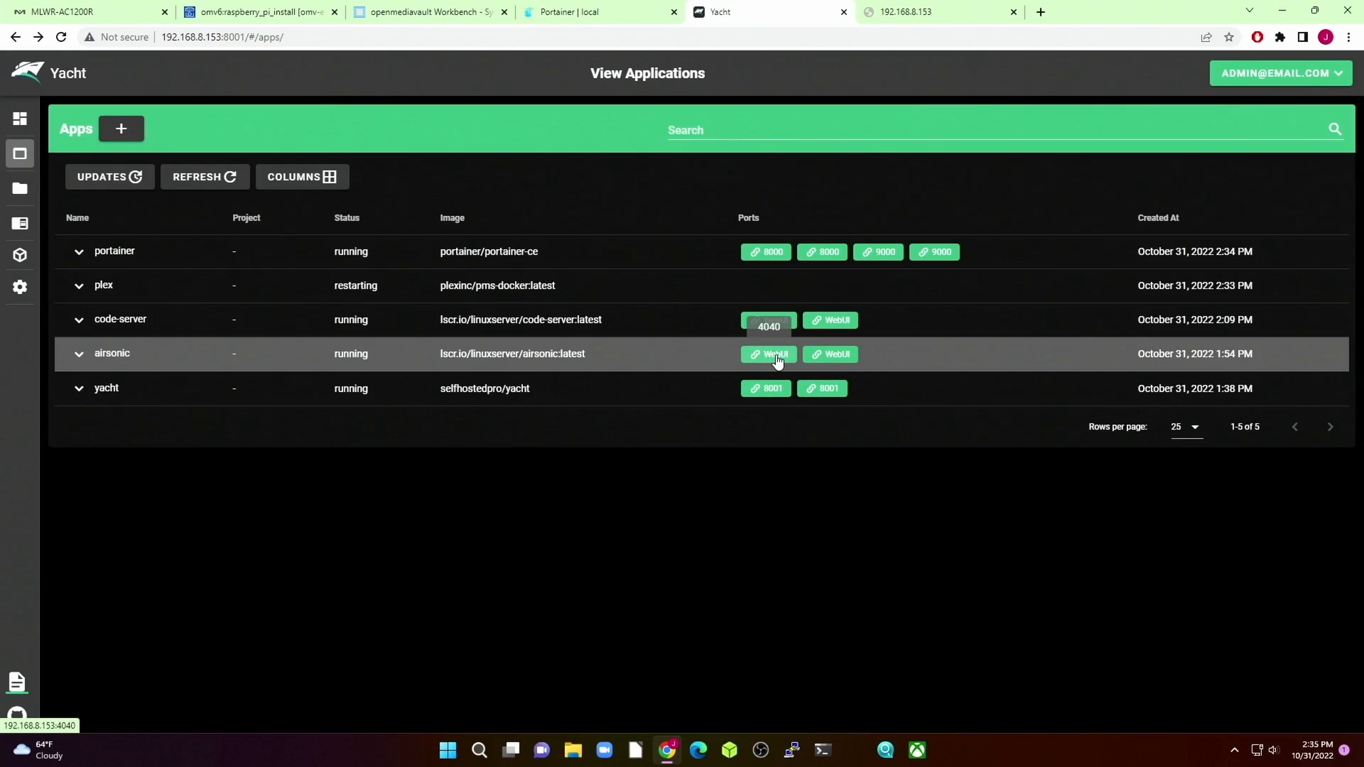
click(768, 354)
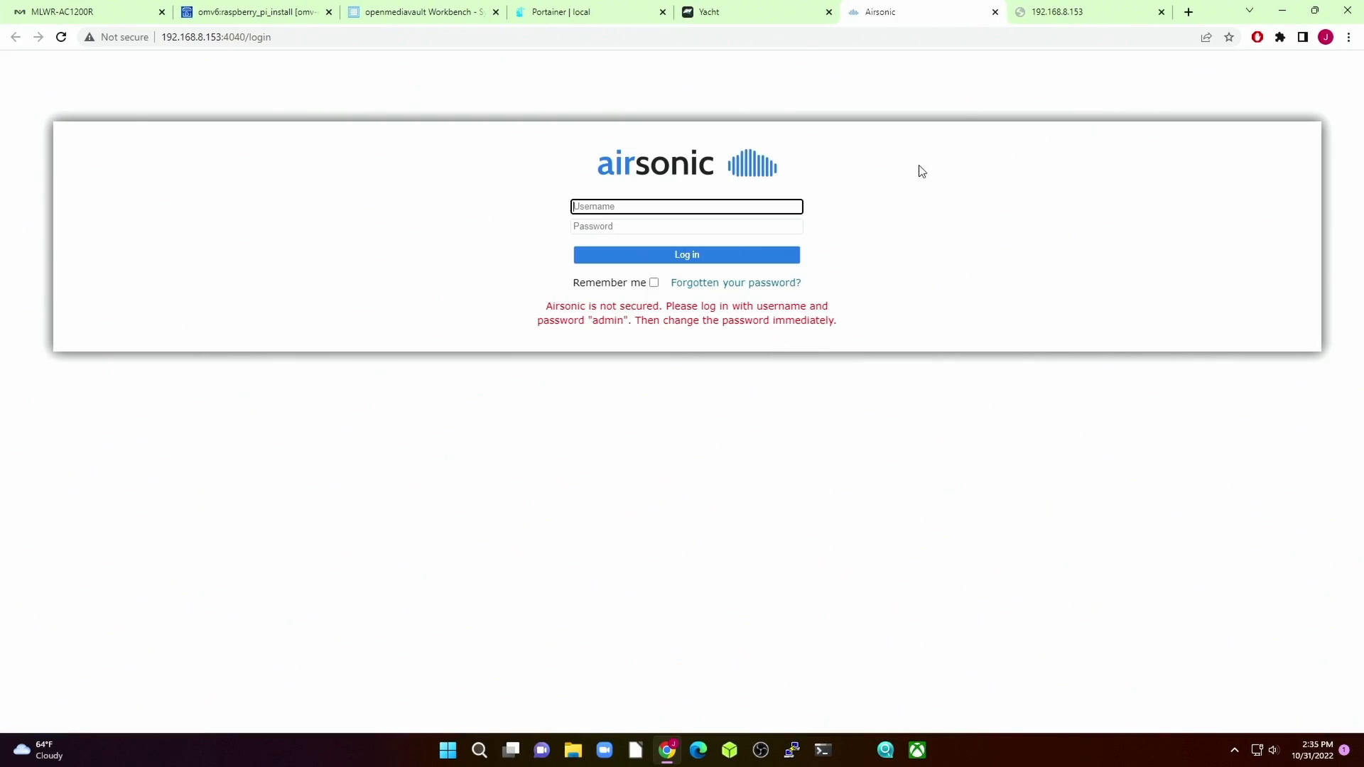
click(756, 12)
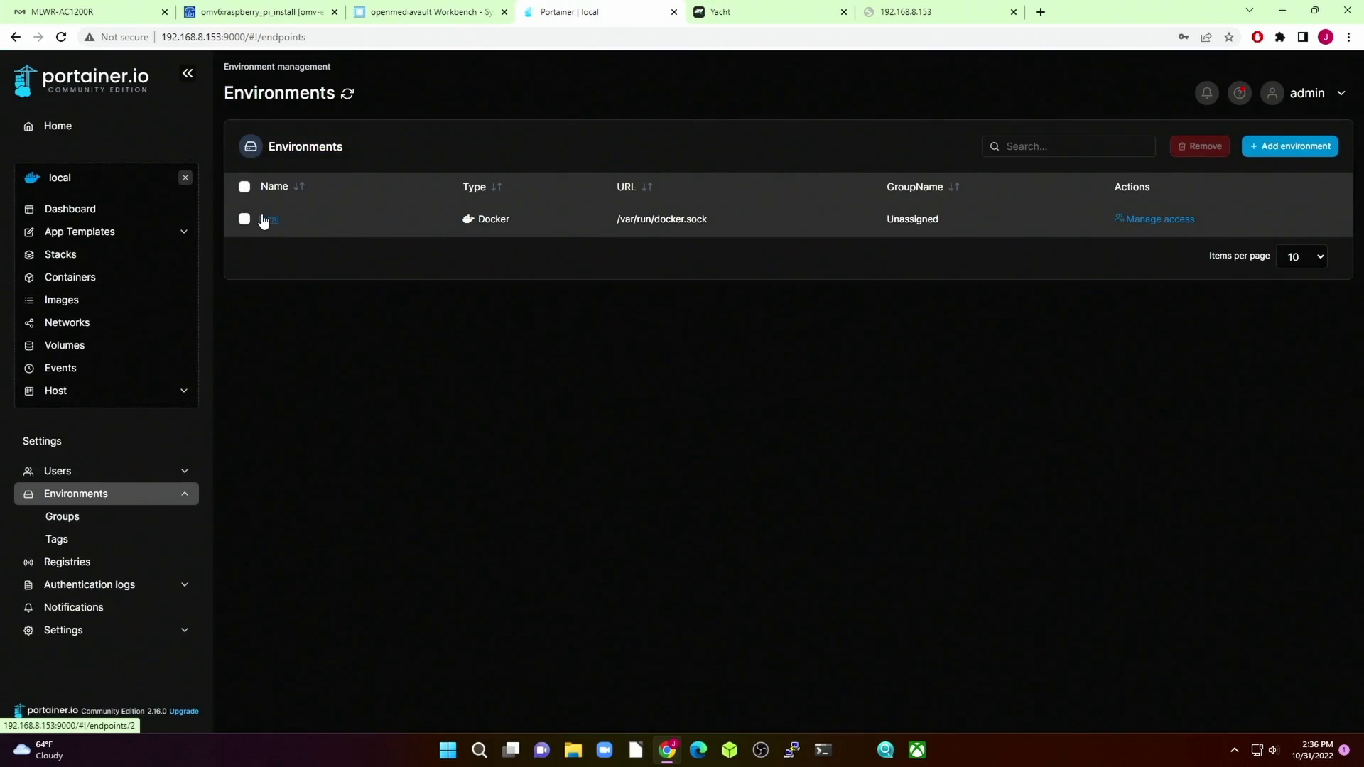
Set the local environment's public IP to 192.168.8.153 and test code-server's WebUI link.
click(267, 218)
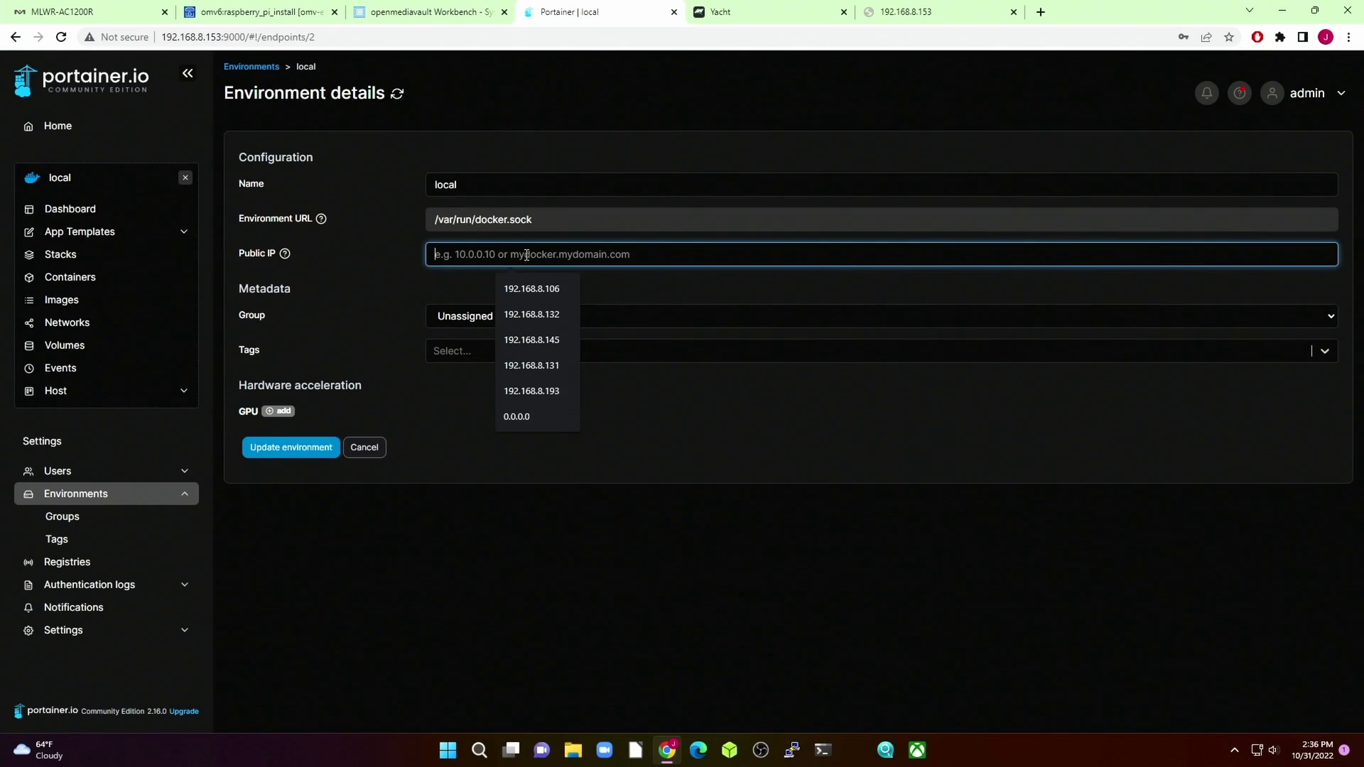
text(192.168.8.153)
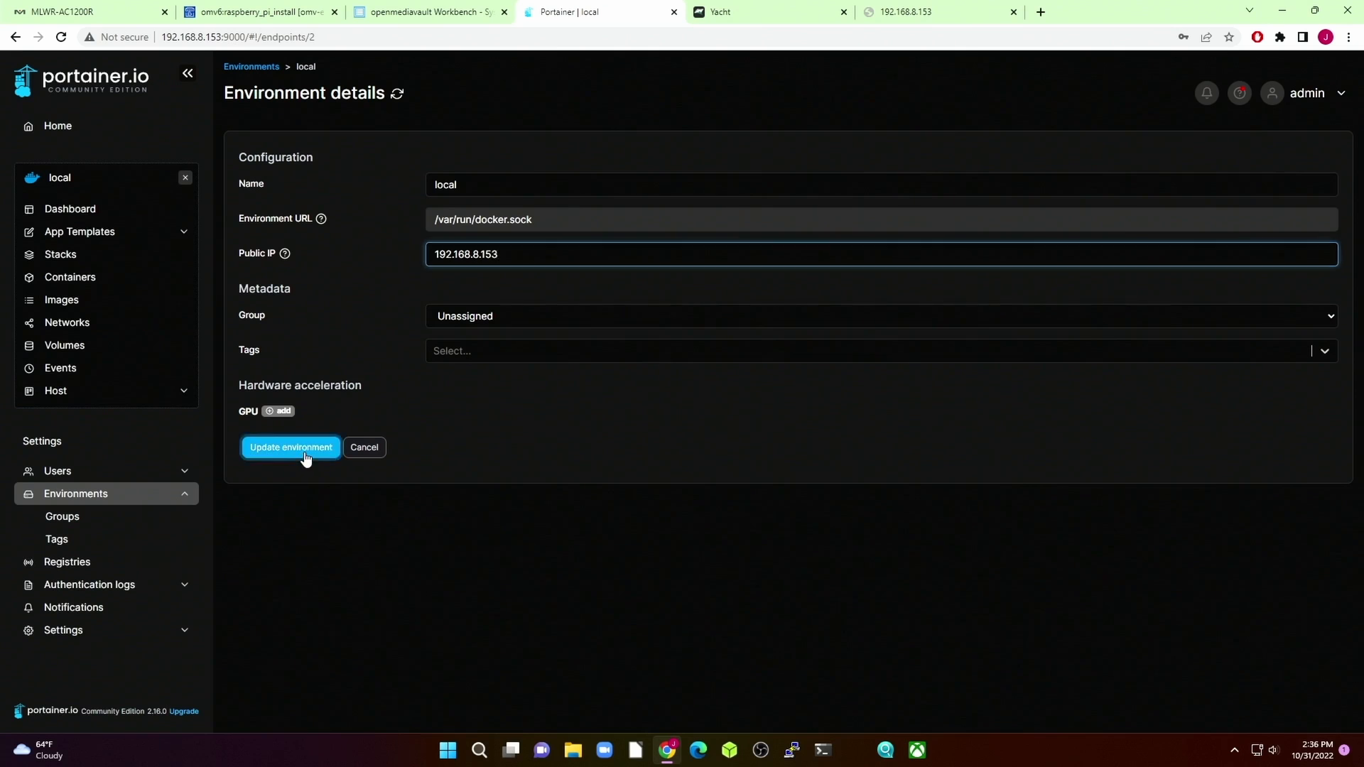
click(769, 11)
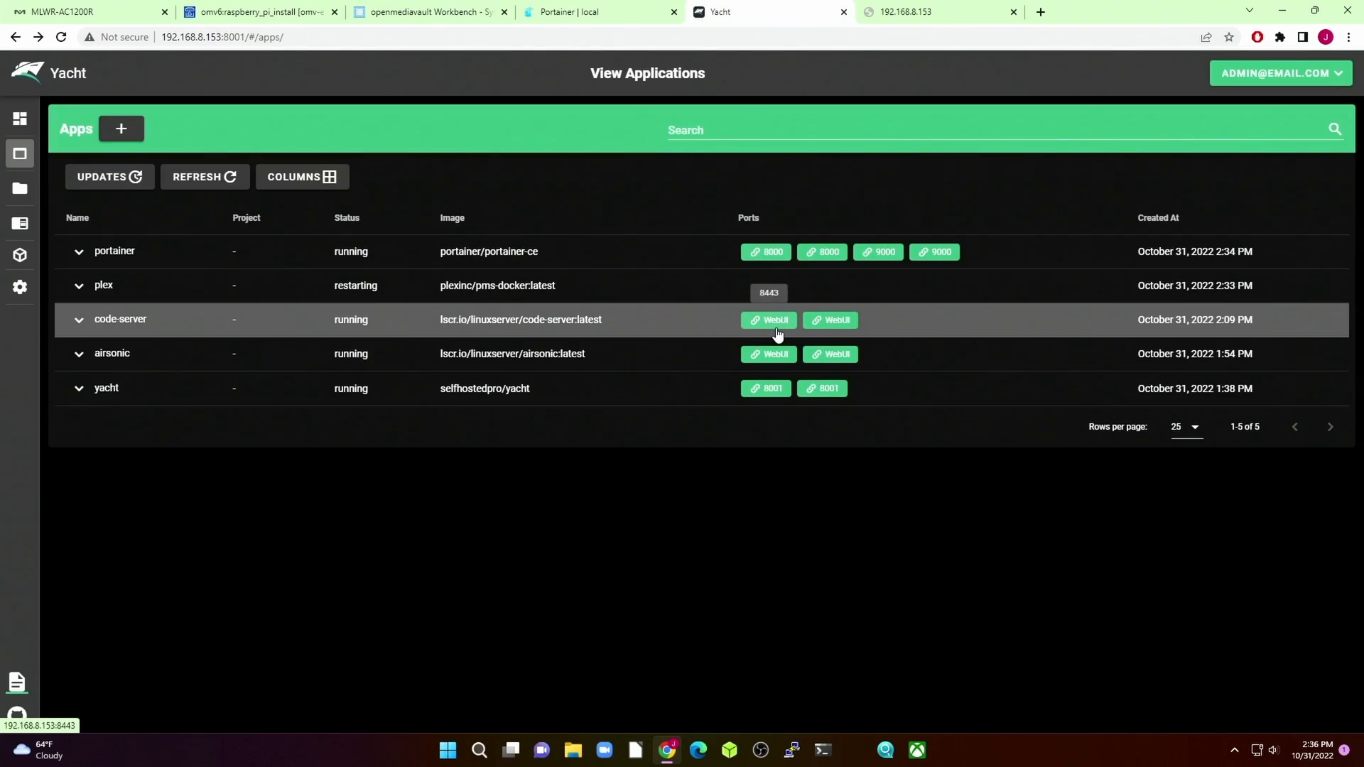
click(768, 319)
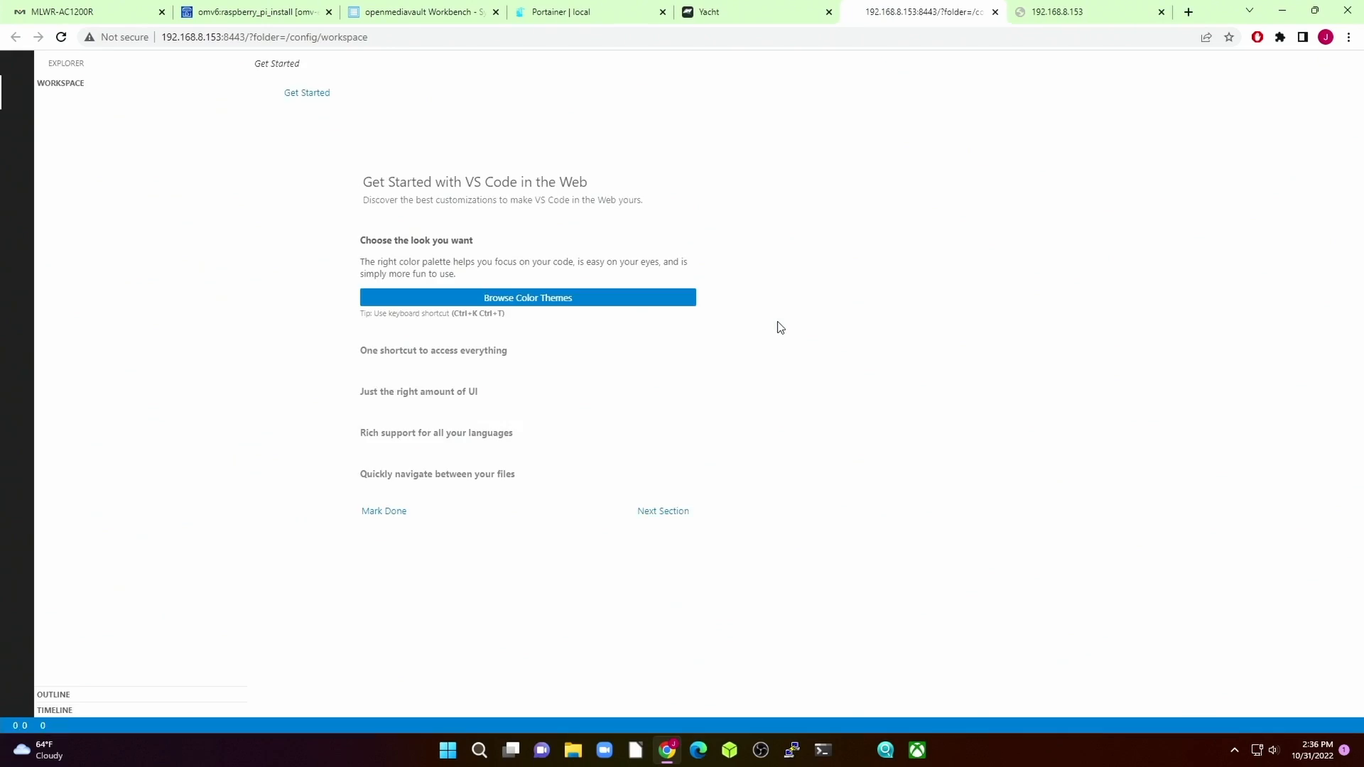